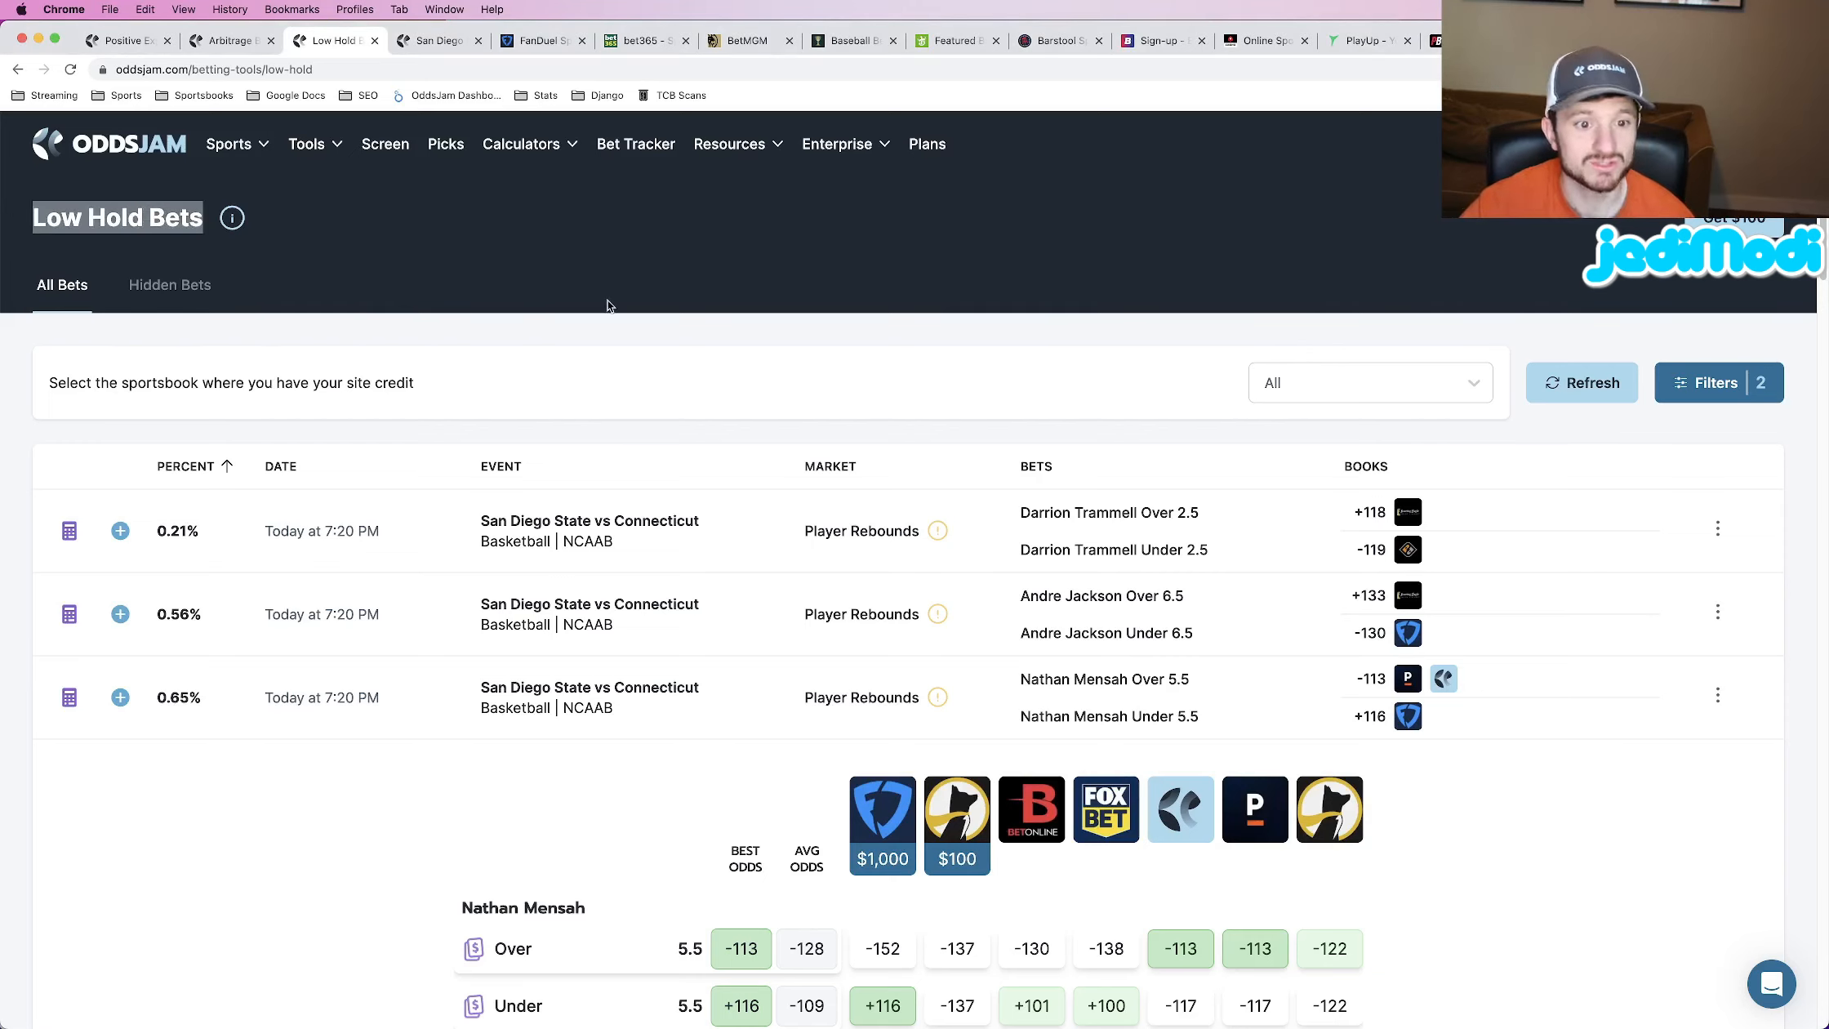
mouse_move(861, 292)
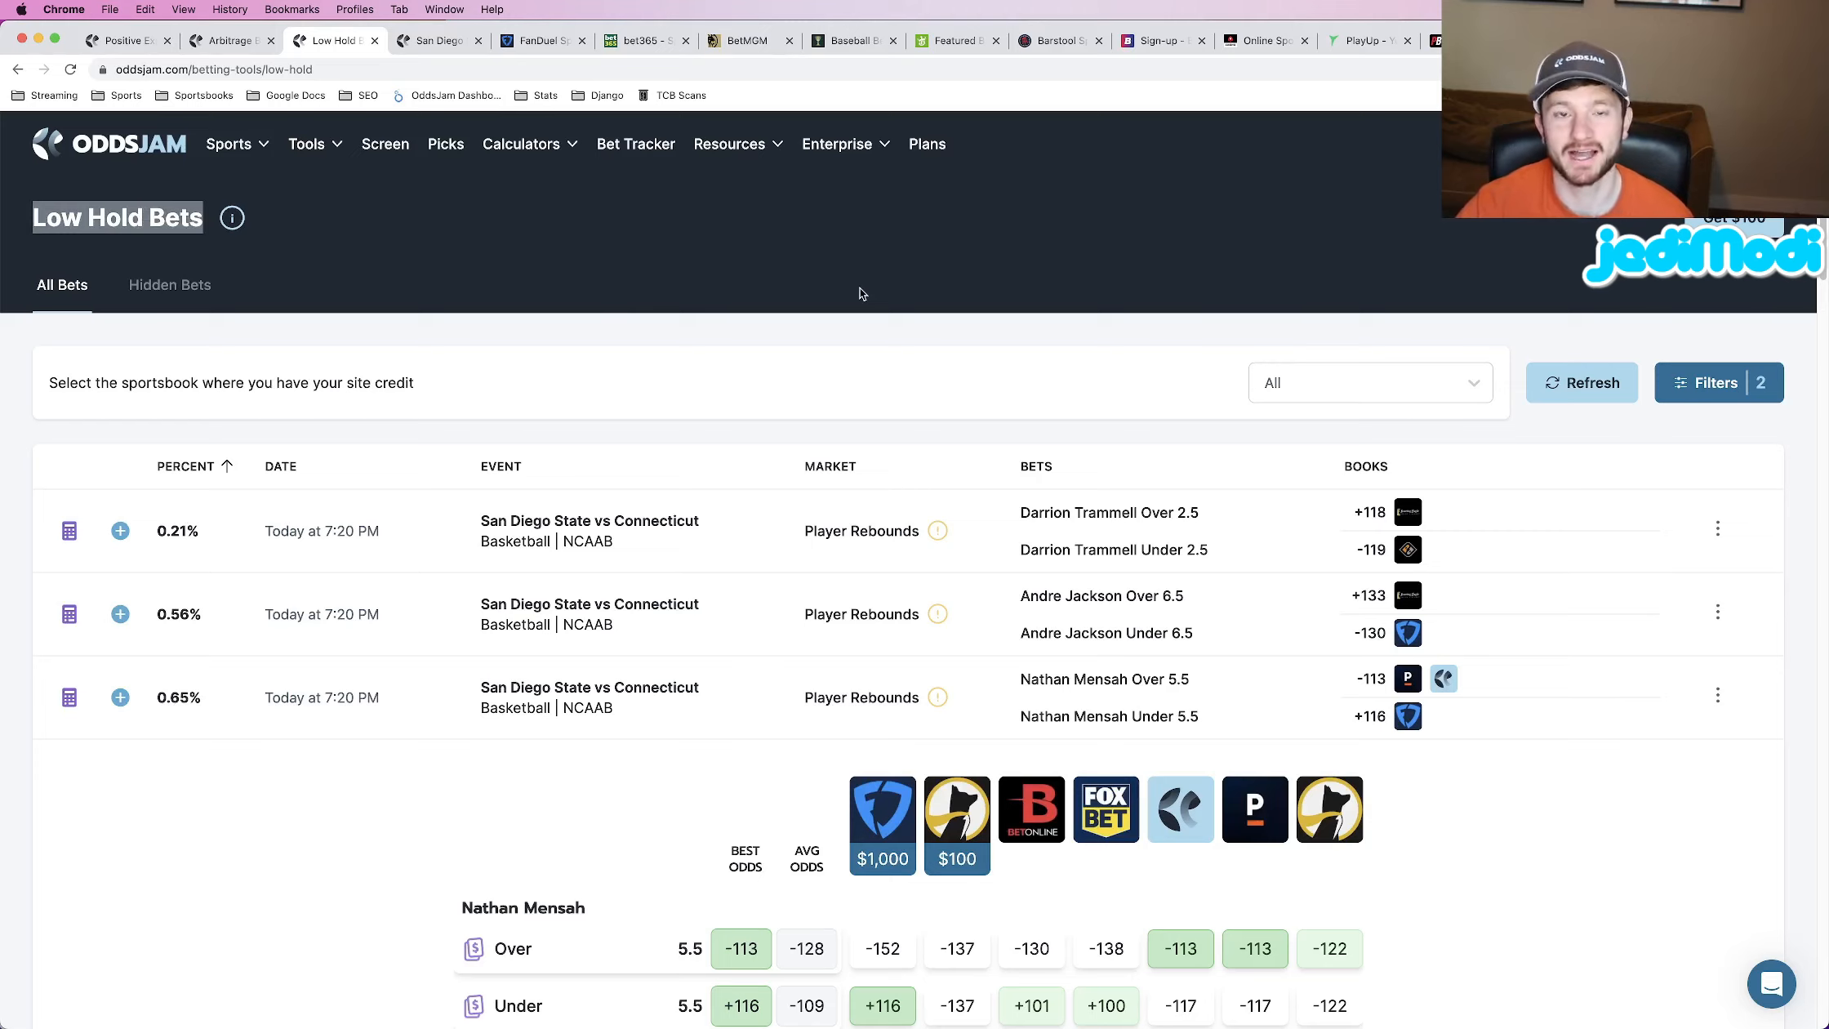
mouse_move(974, 464)
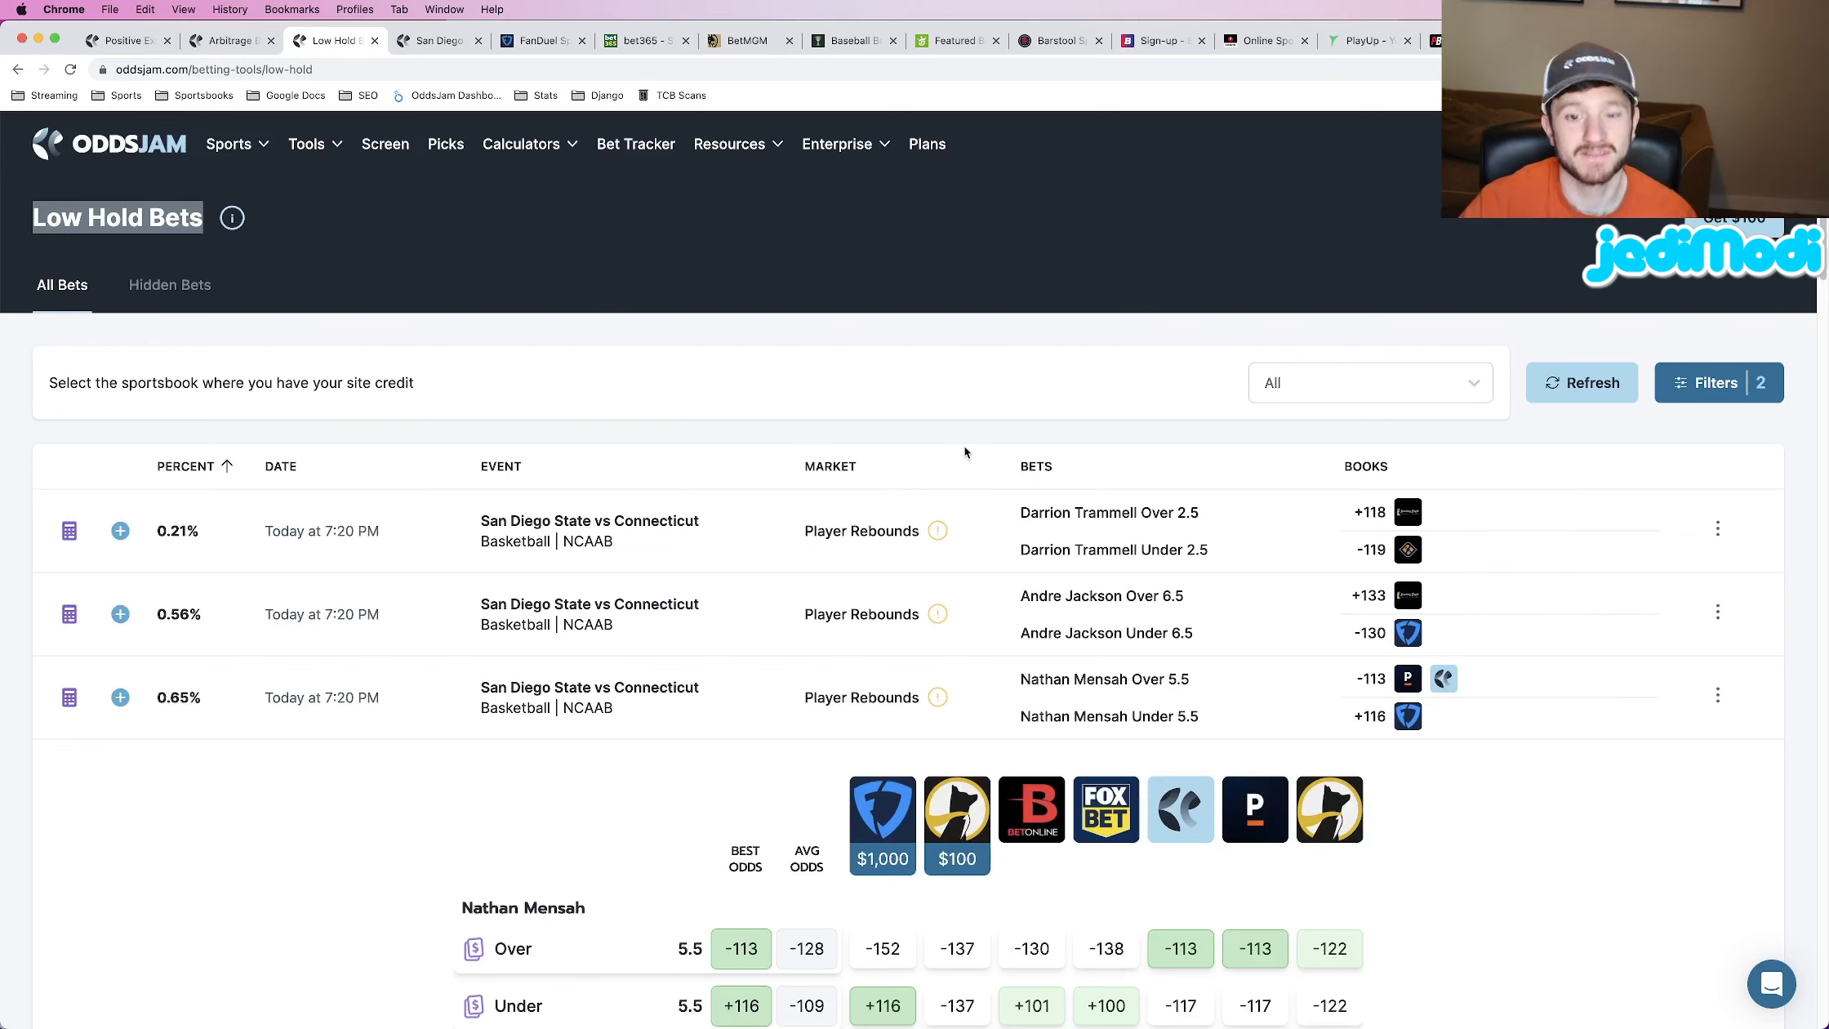
- Scroll down the Low Hold list to the expanded 0.65% Player Rebounds Over/Under 5.5 comparison
scroll("down", 3)
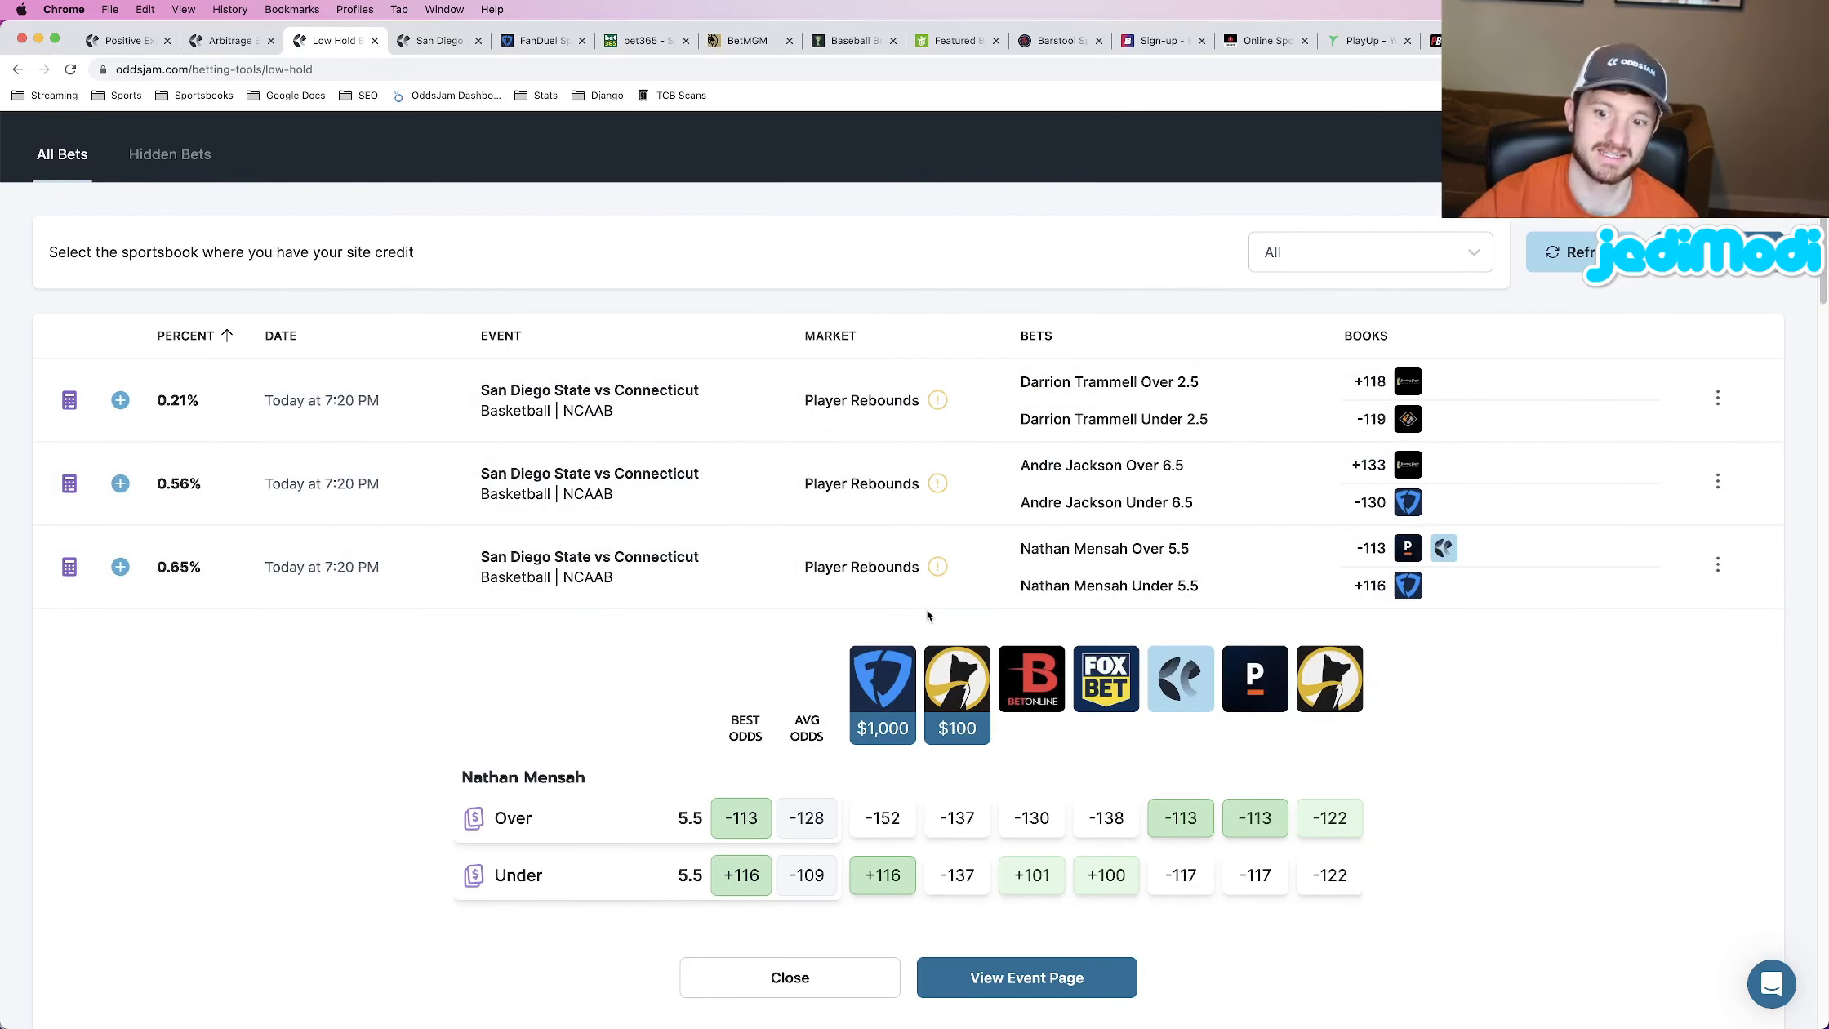
mouse_move(1070, 619)
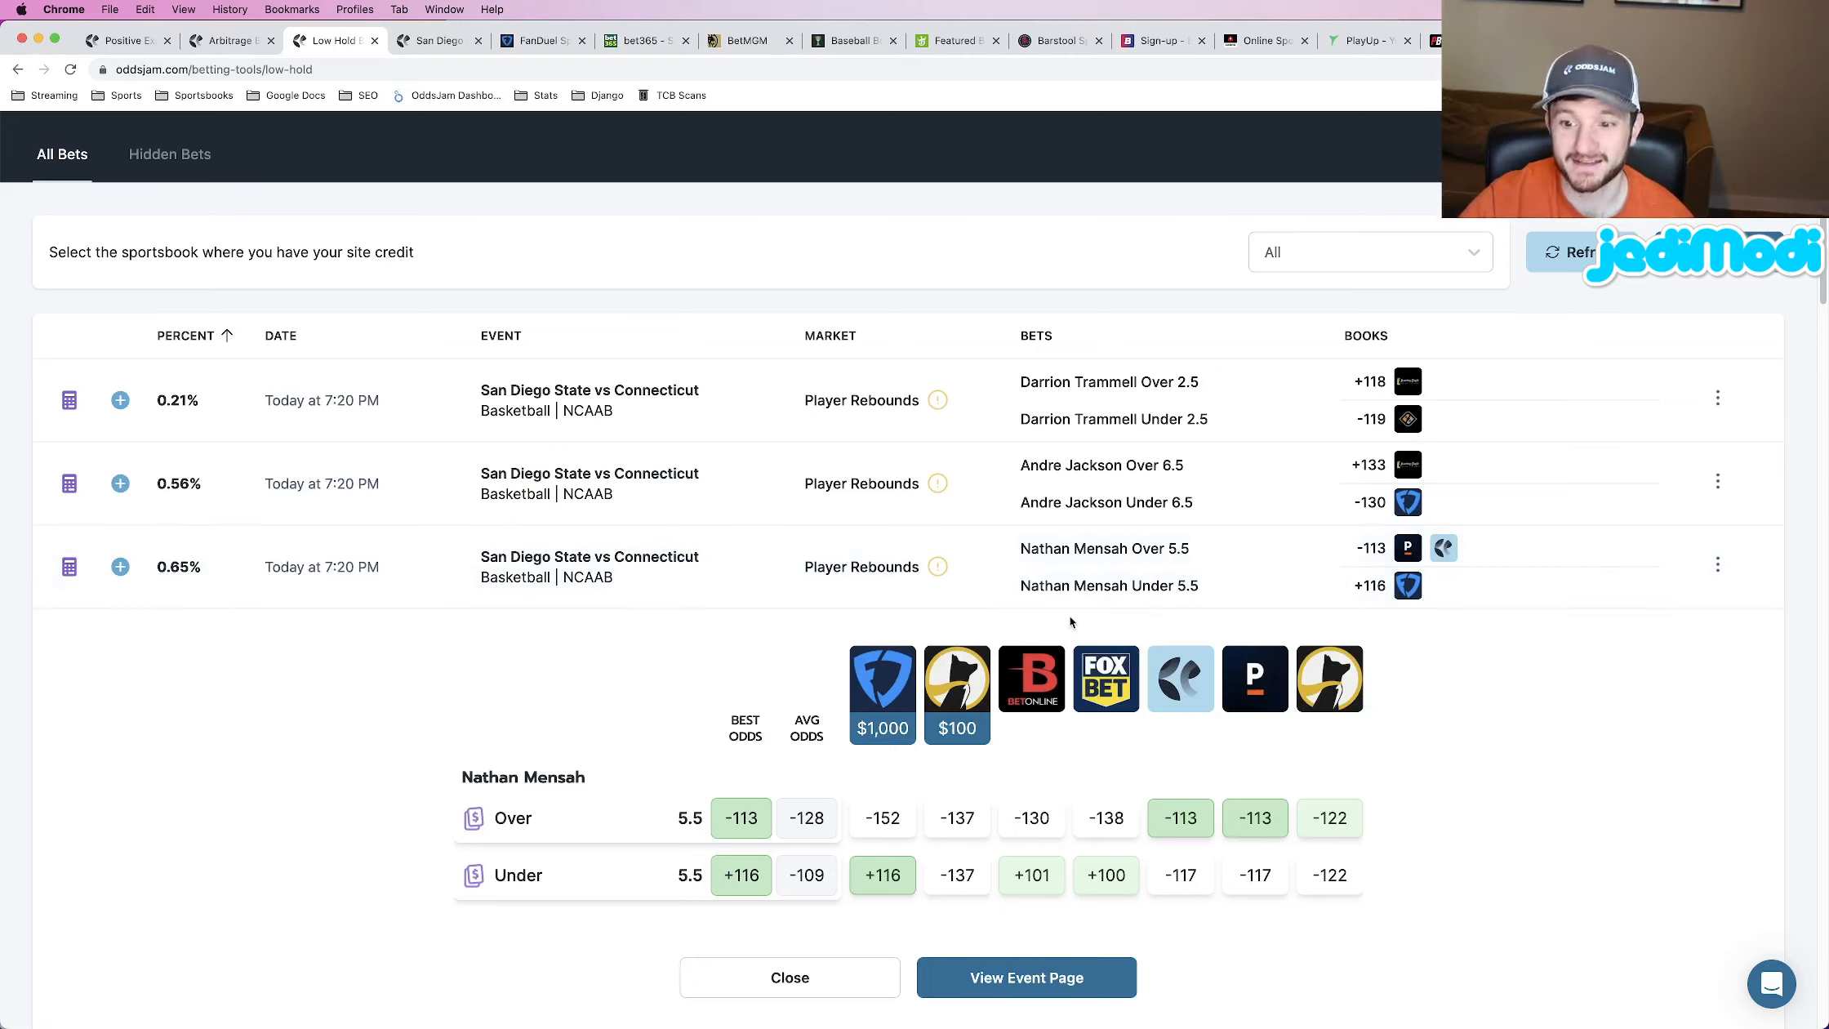
mouse_move(1389, 619)
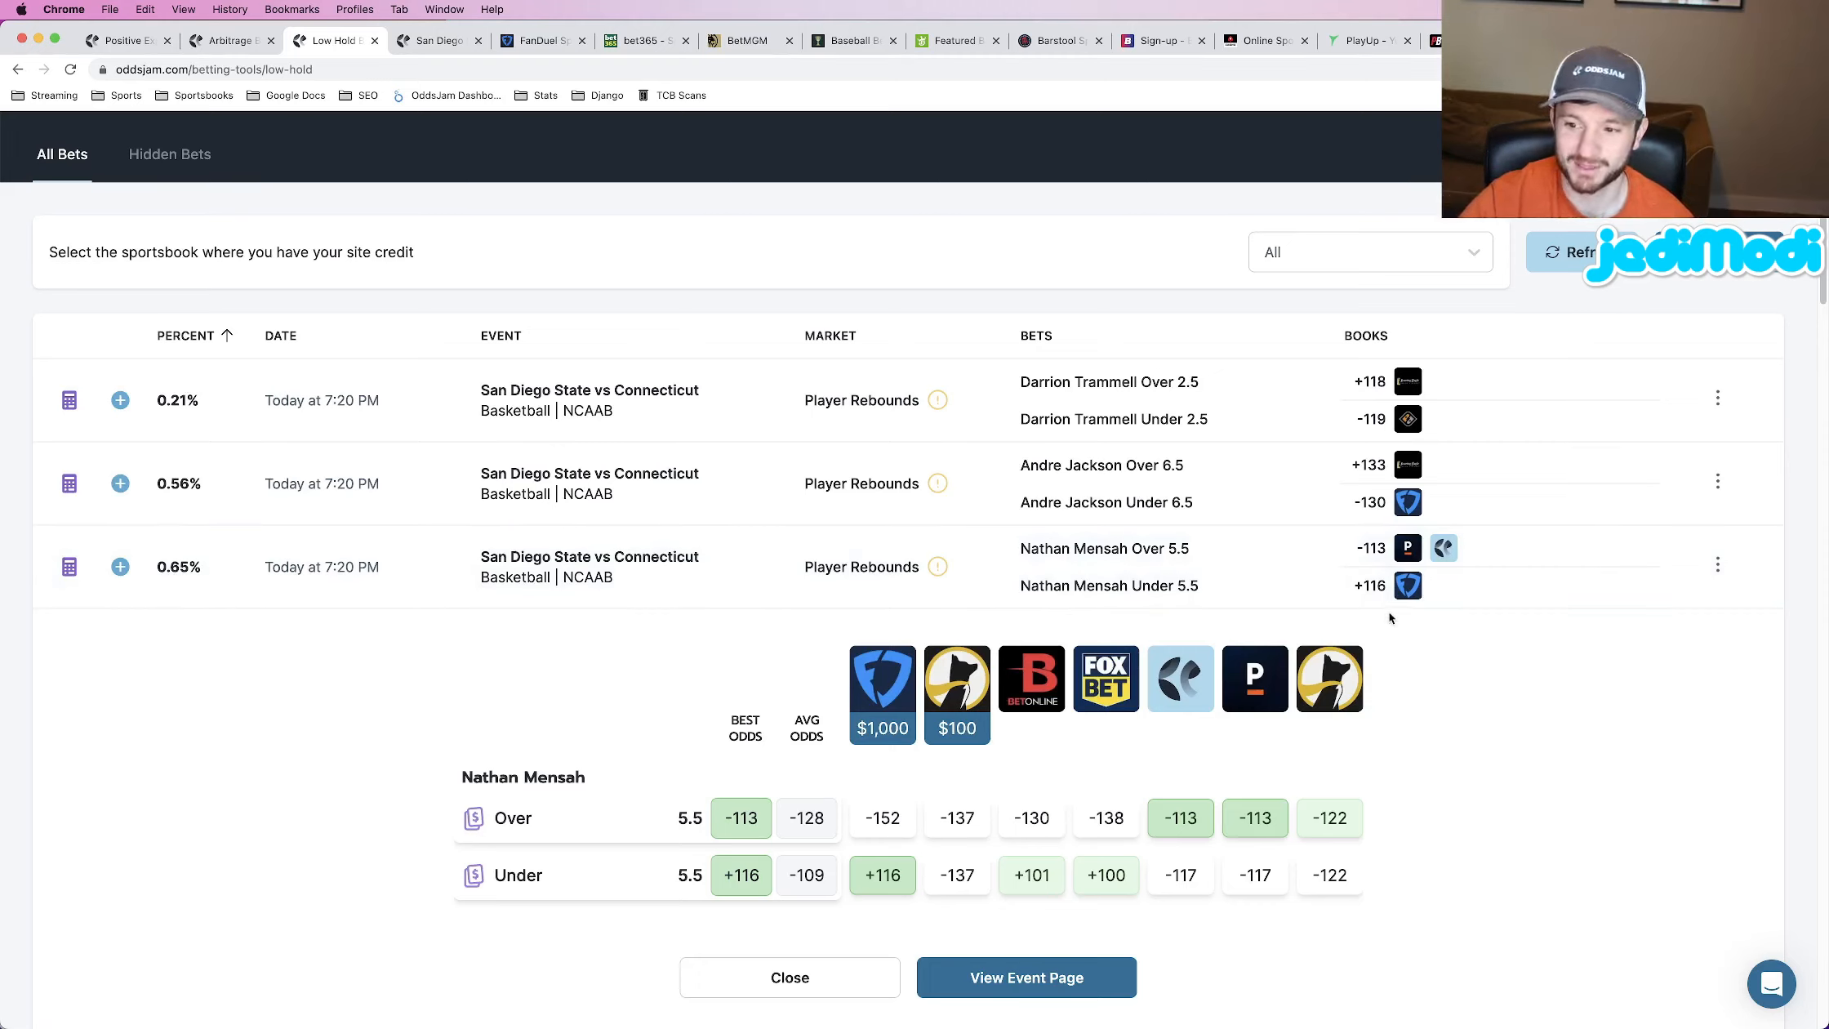
mouse_move(1408, 586)
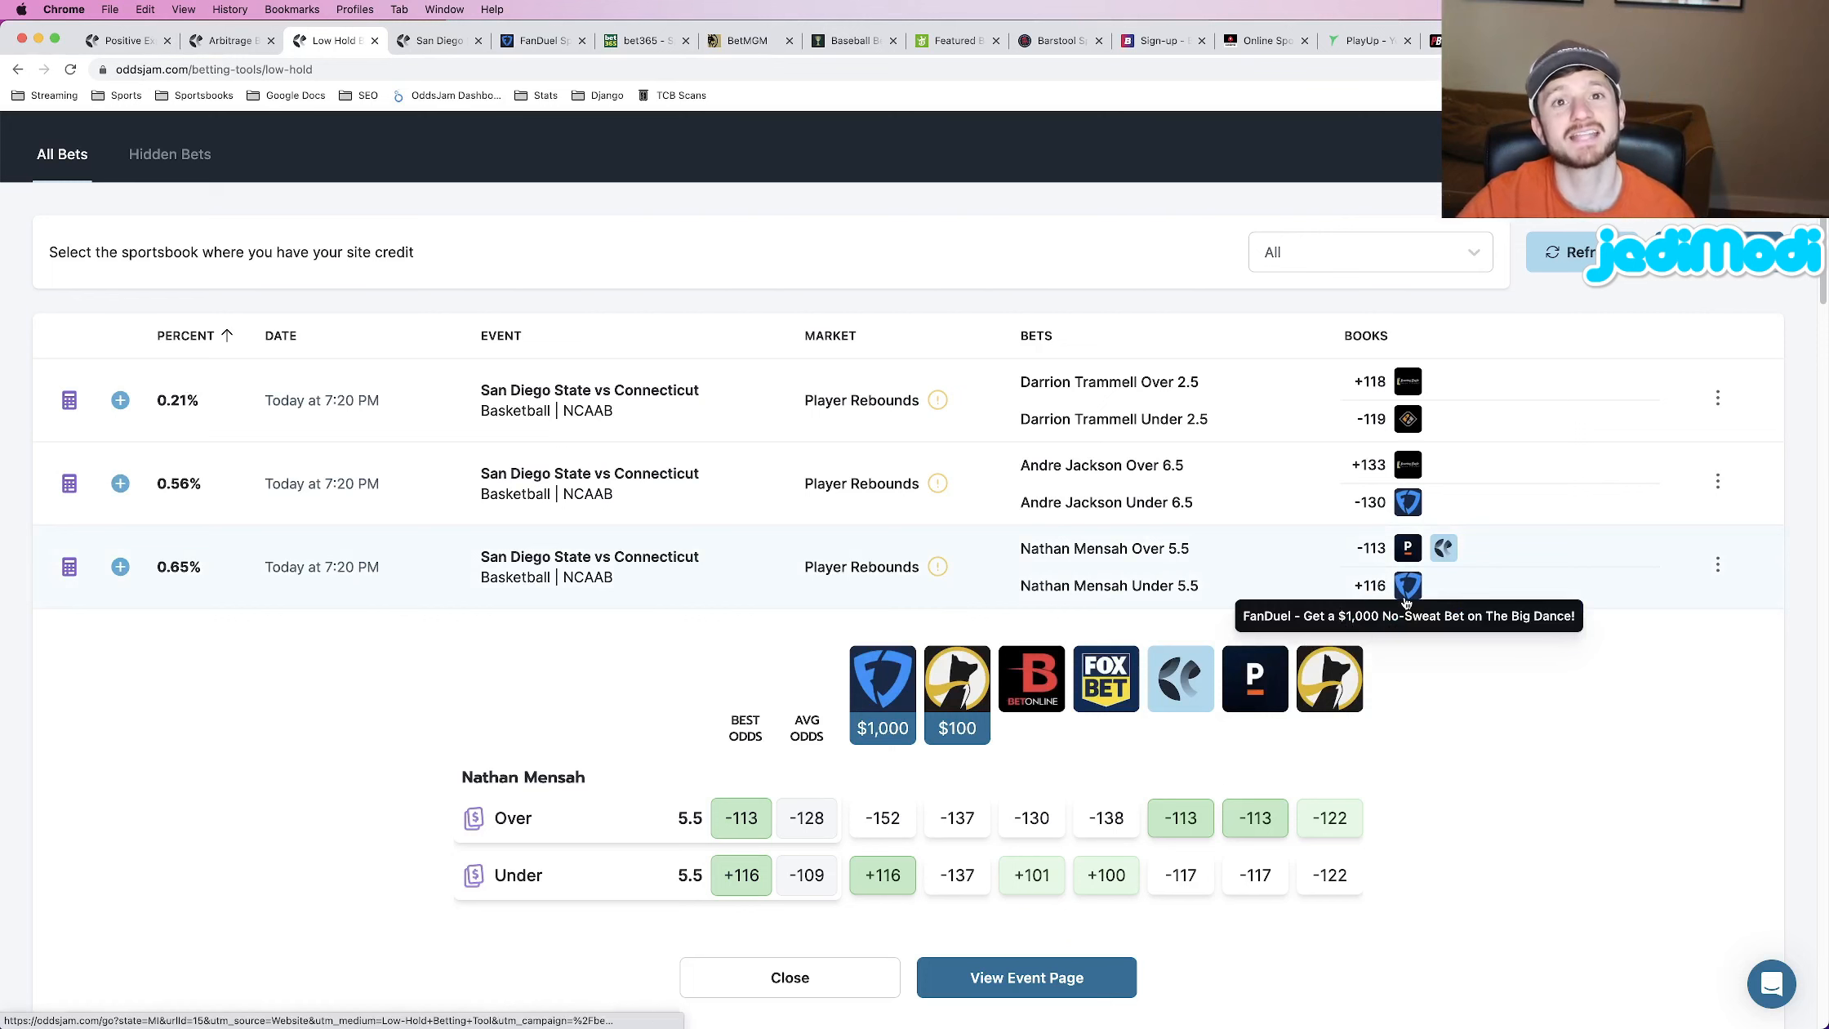
scroll("down", 3)
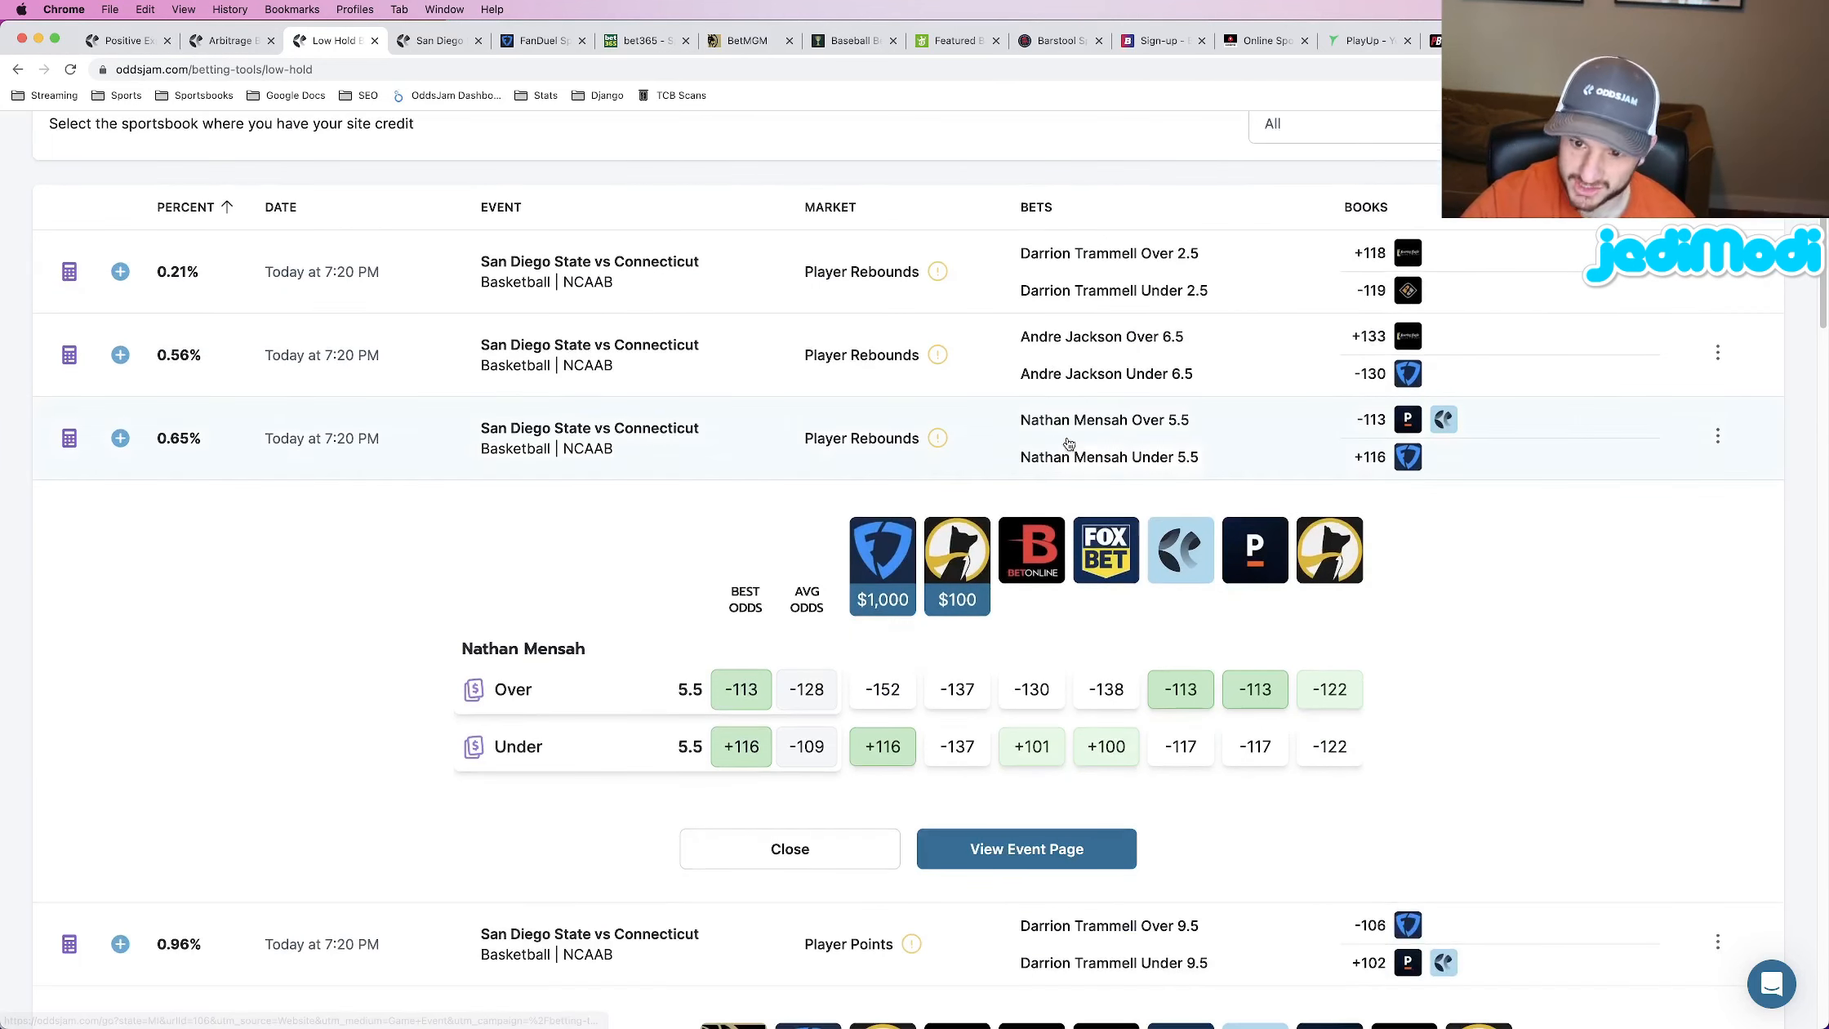
mouse_move(899, 756)
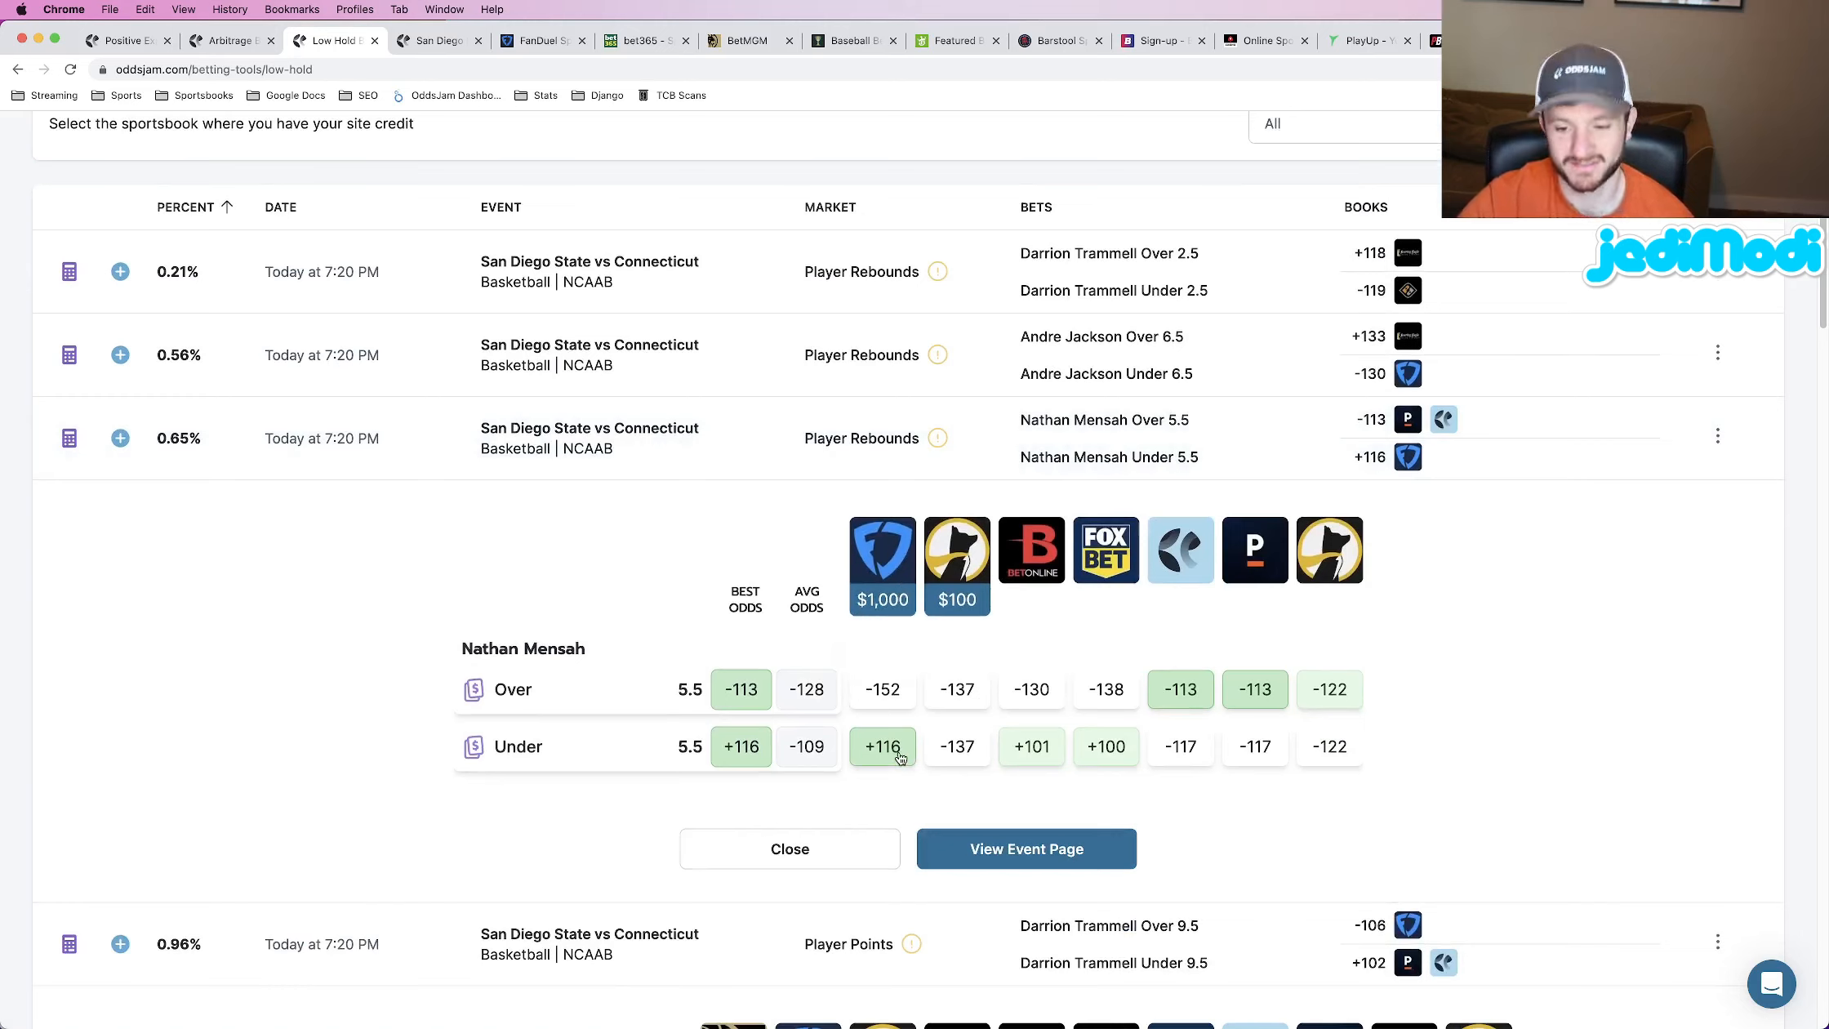
mouse_move(1000, 754)
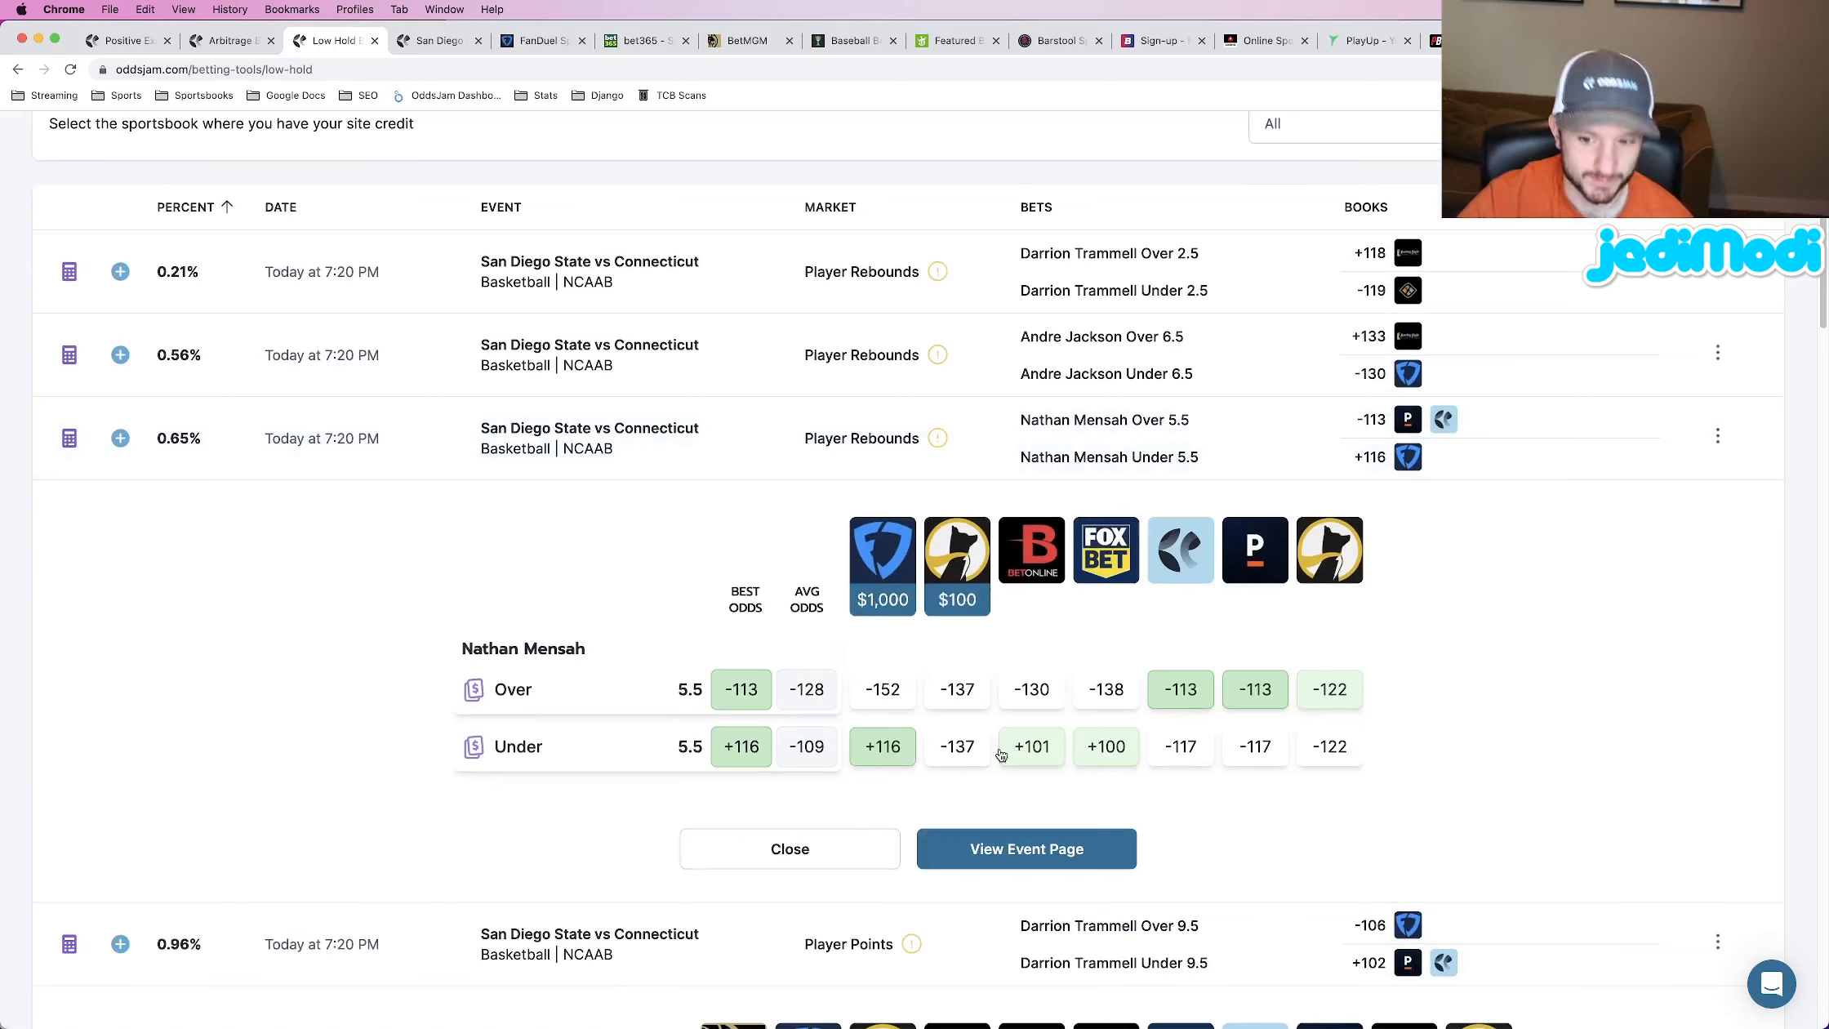
mouse_move(1329, 549)
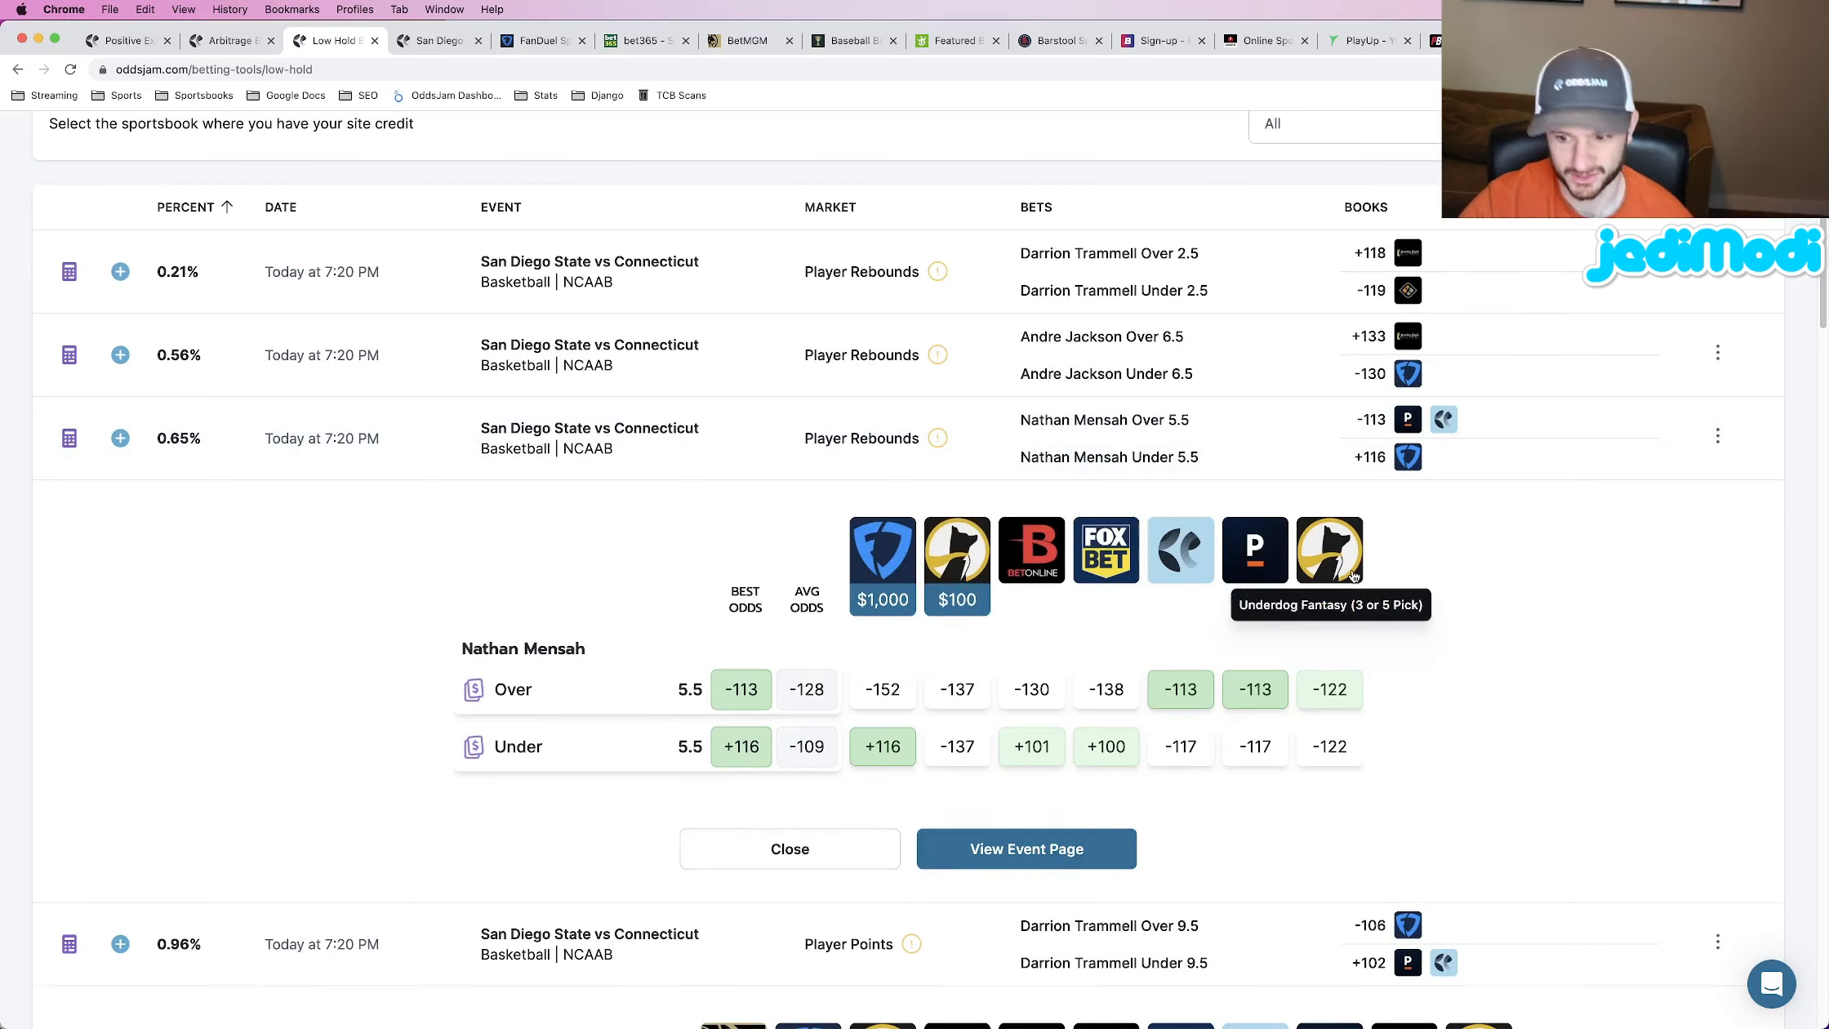
mouse_move(1011, 630)
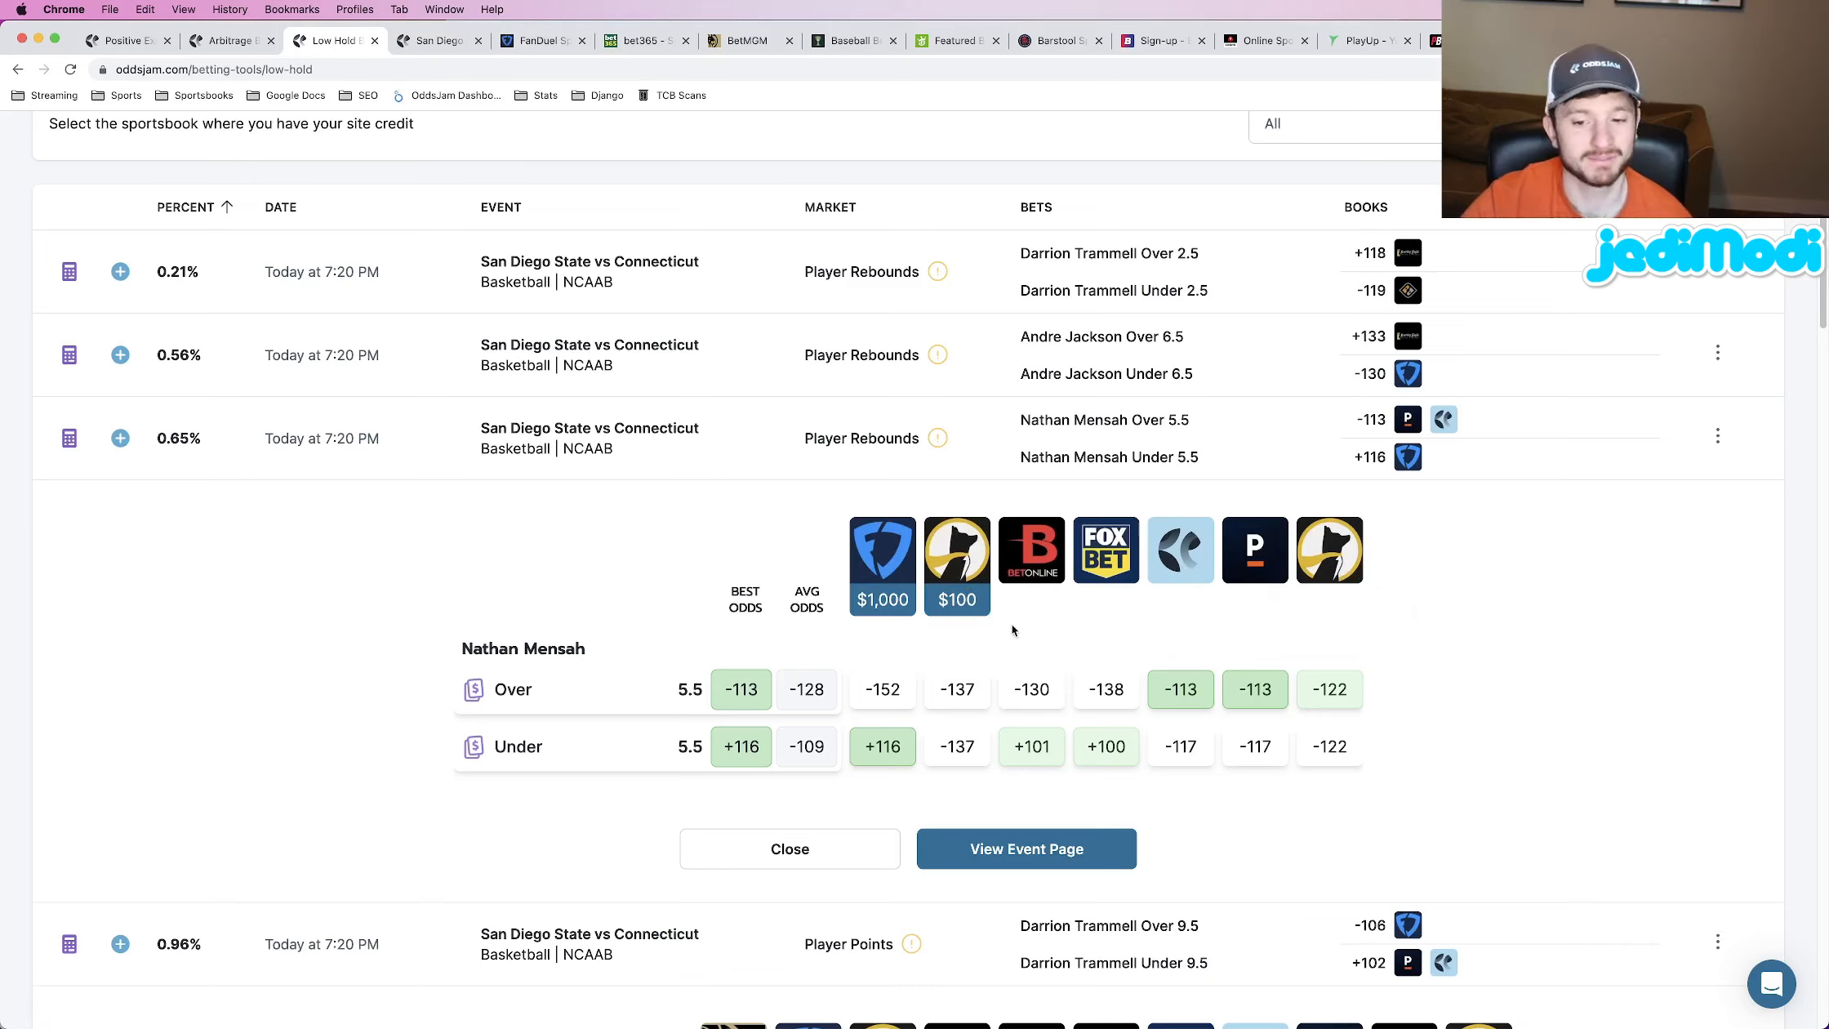
mouse_move(976, 717)
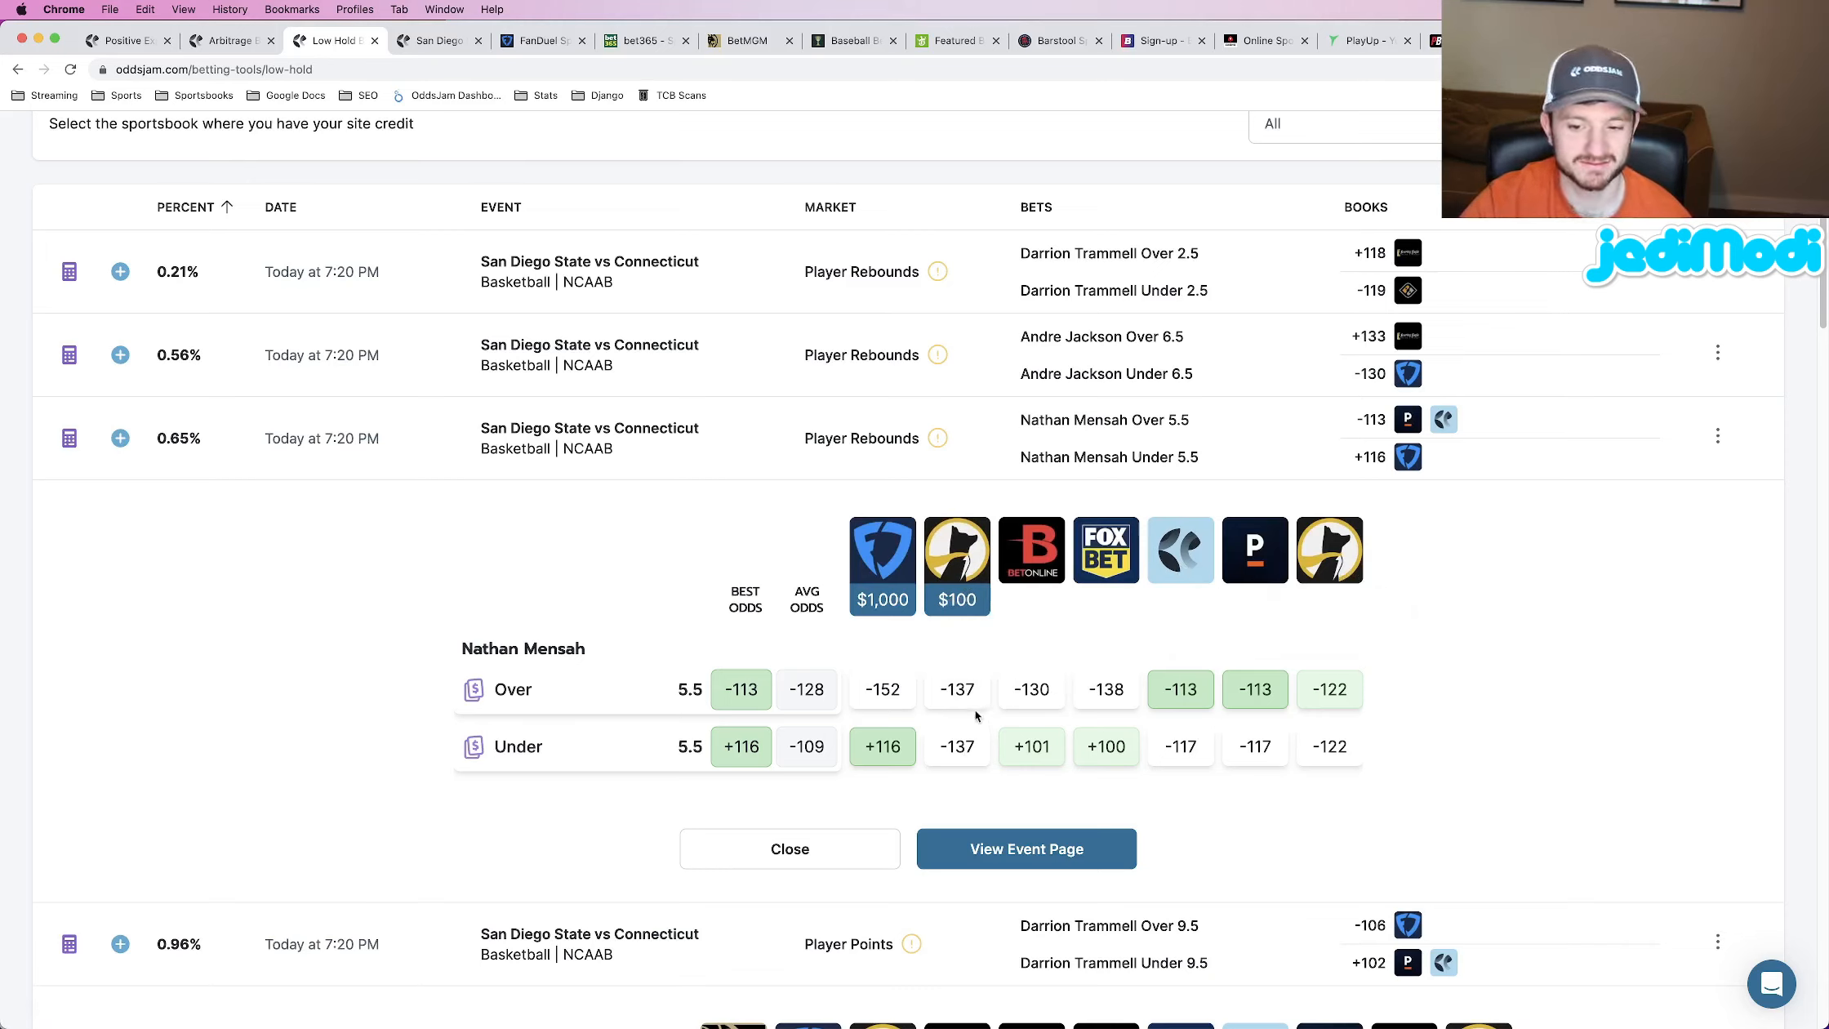
mouse_move(1100, 758)
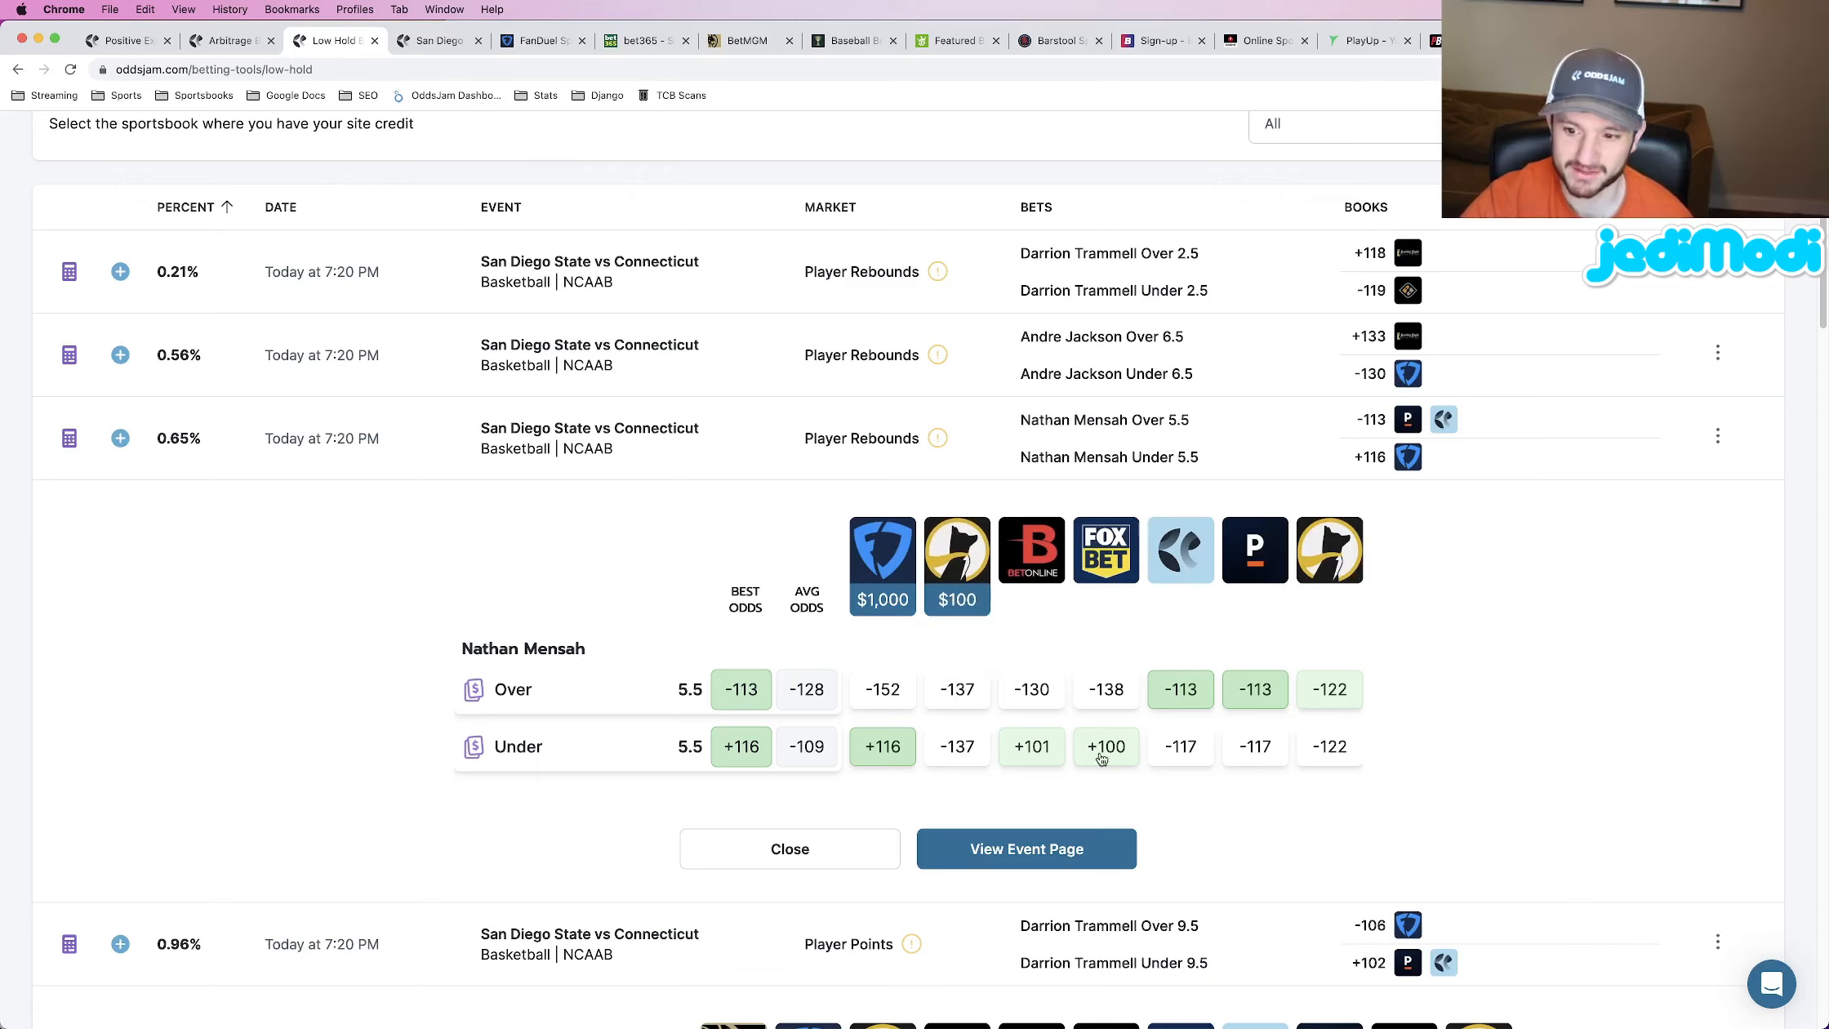
mouse_move(1258, 742)
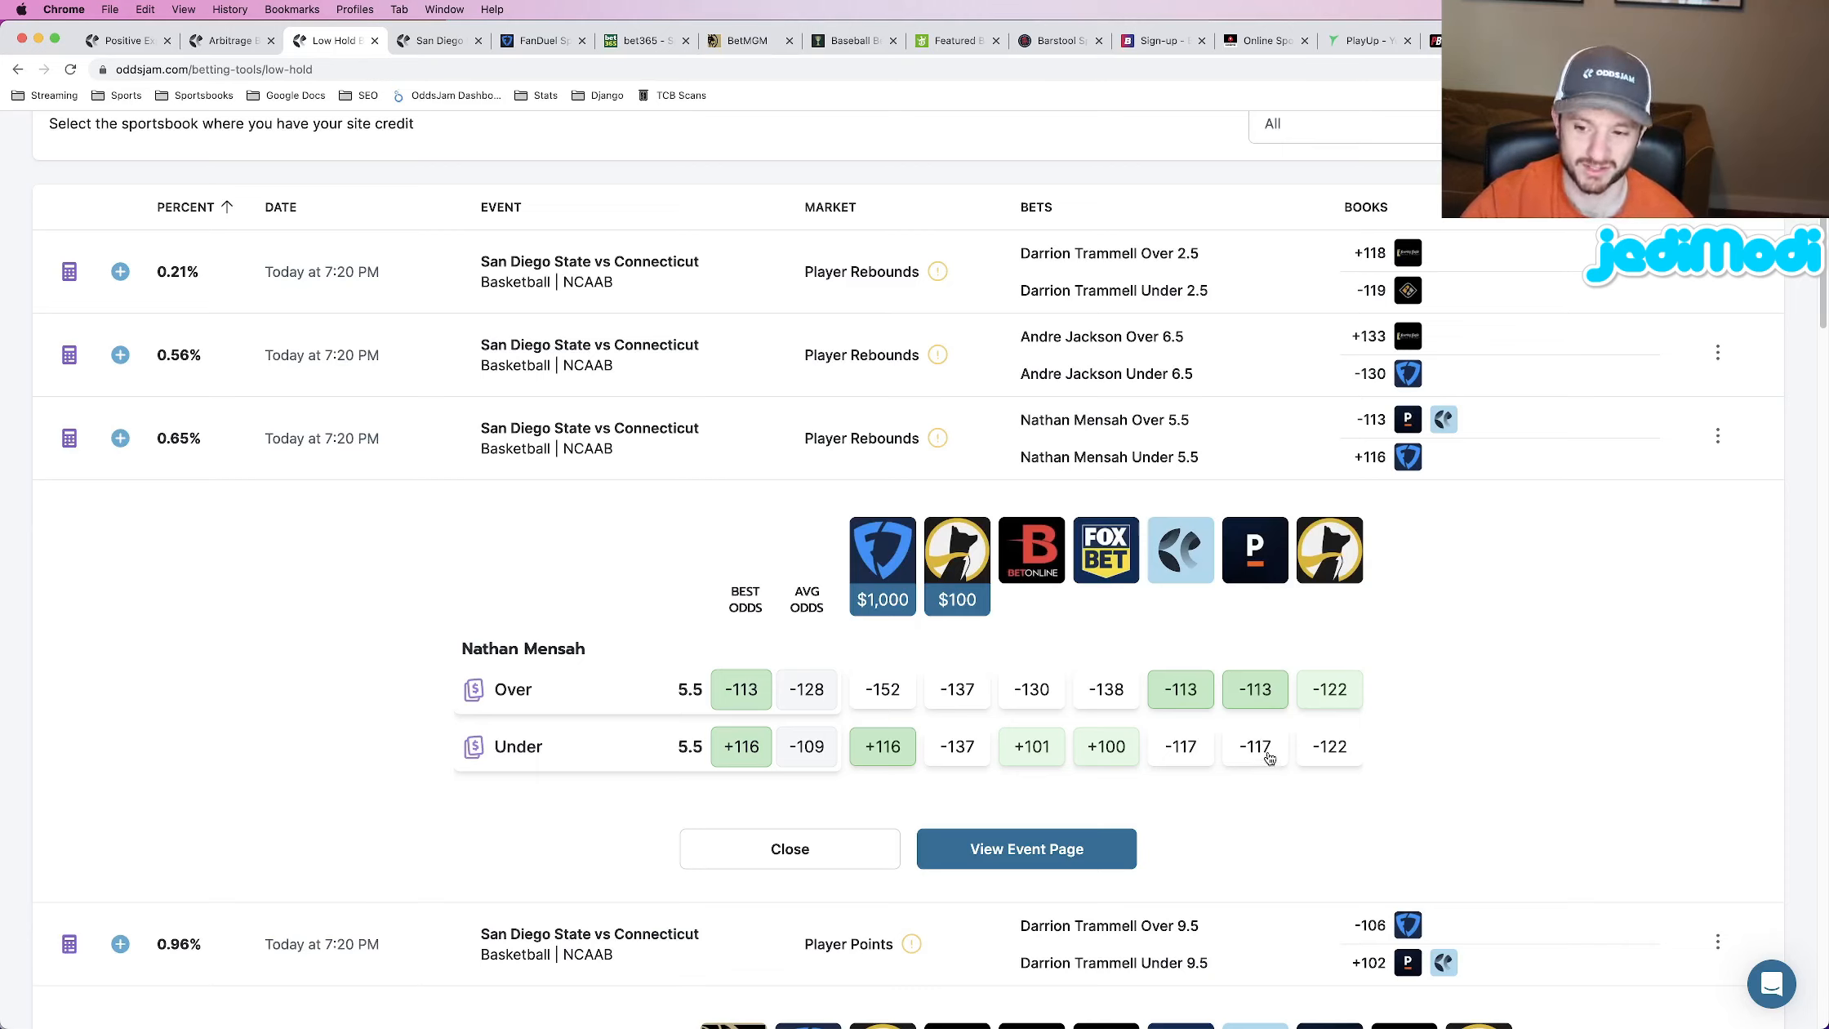
mouse_move(1271, 761)
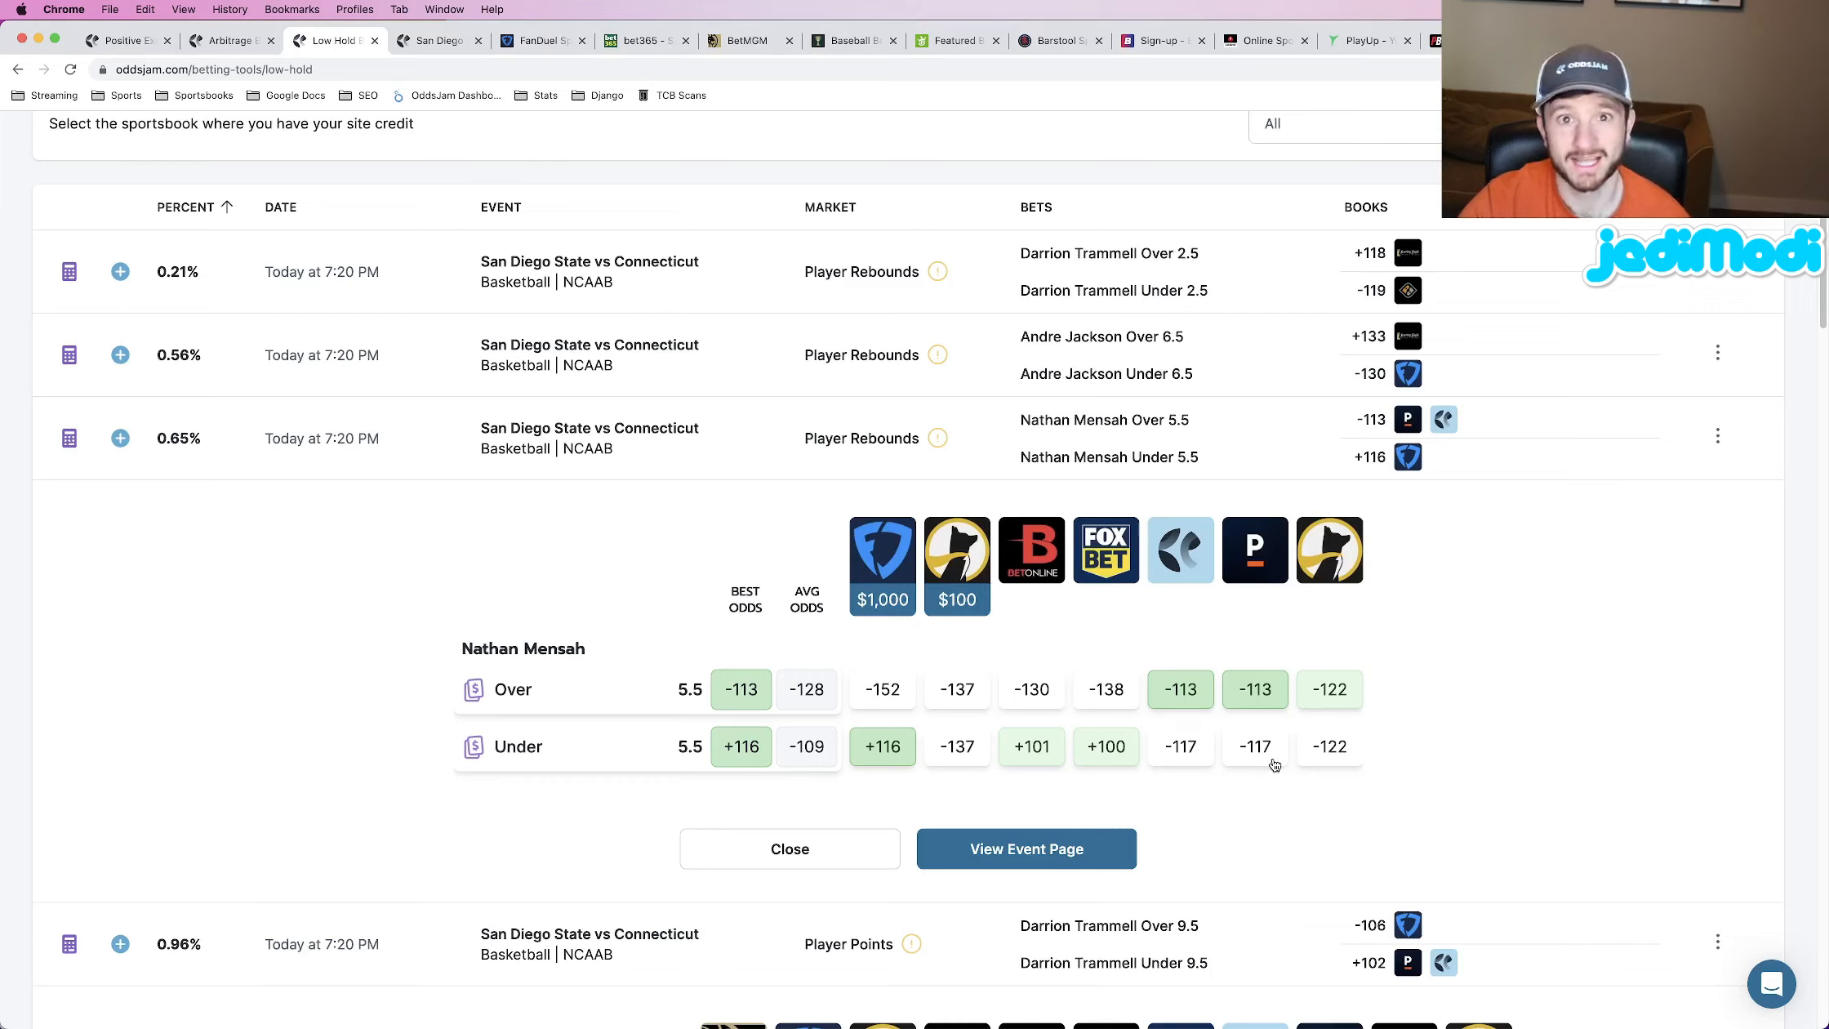
mouse_move(1280, 777)
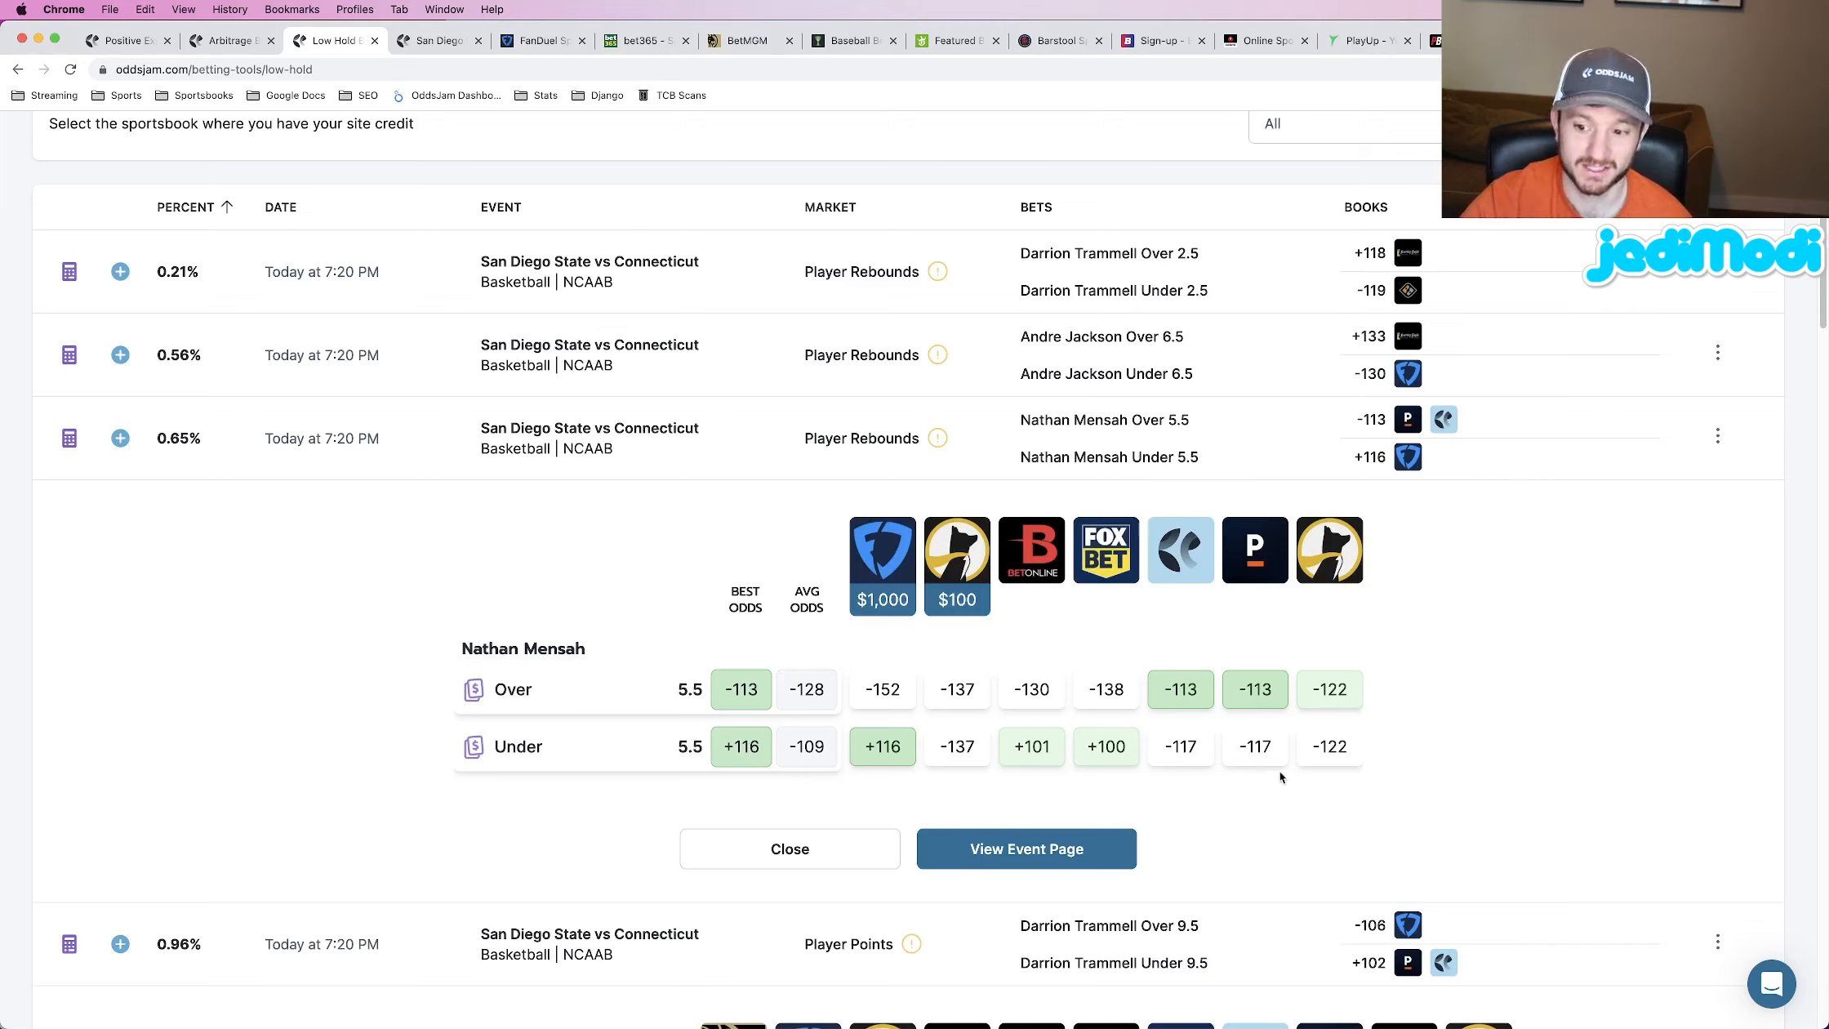
mouse_move(1104, 549)
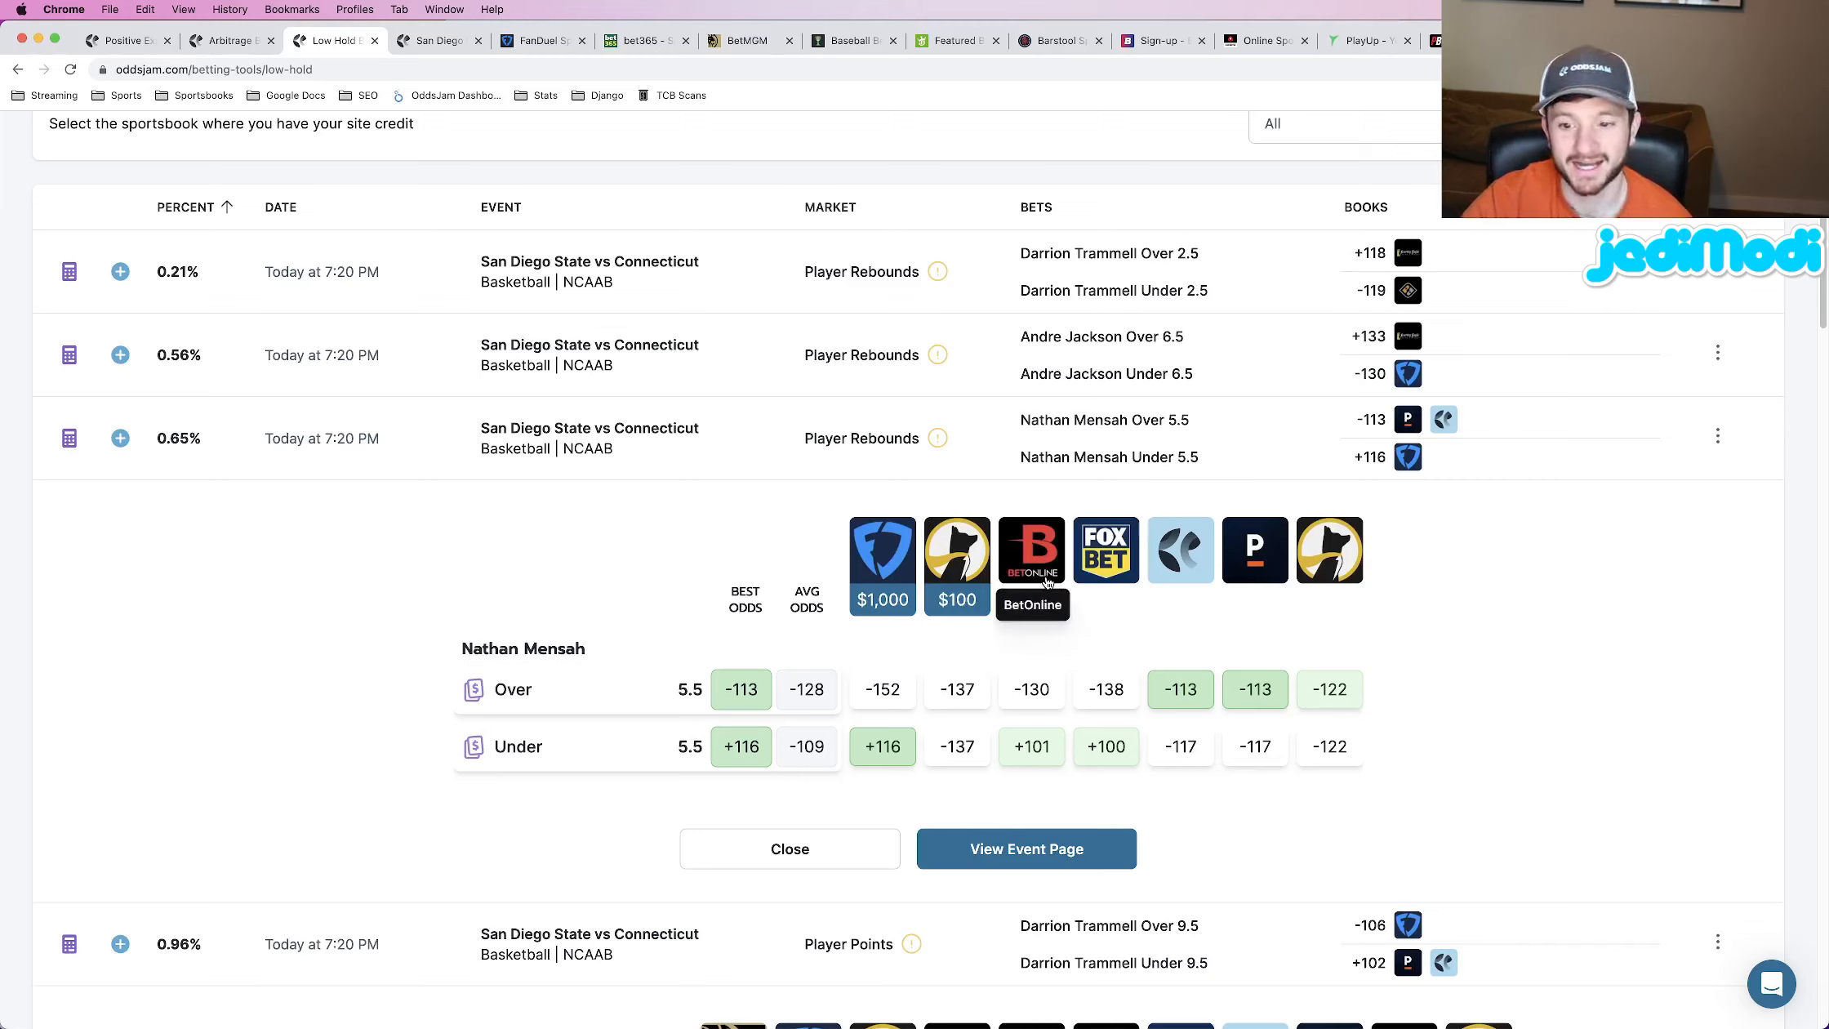
mouse_move(1094, 747)
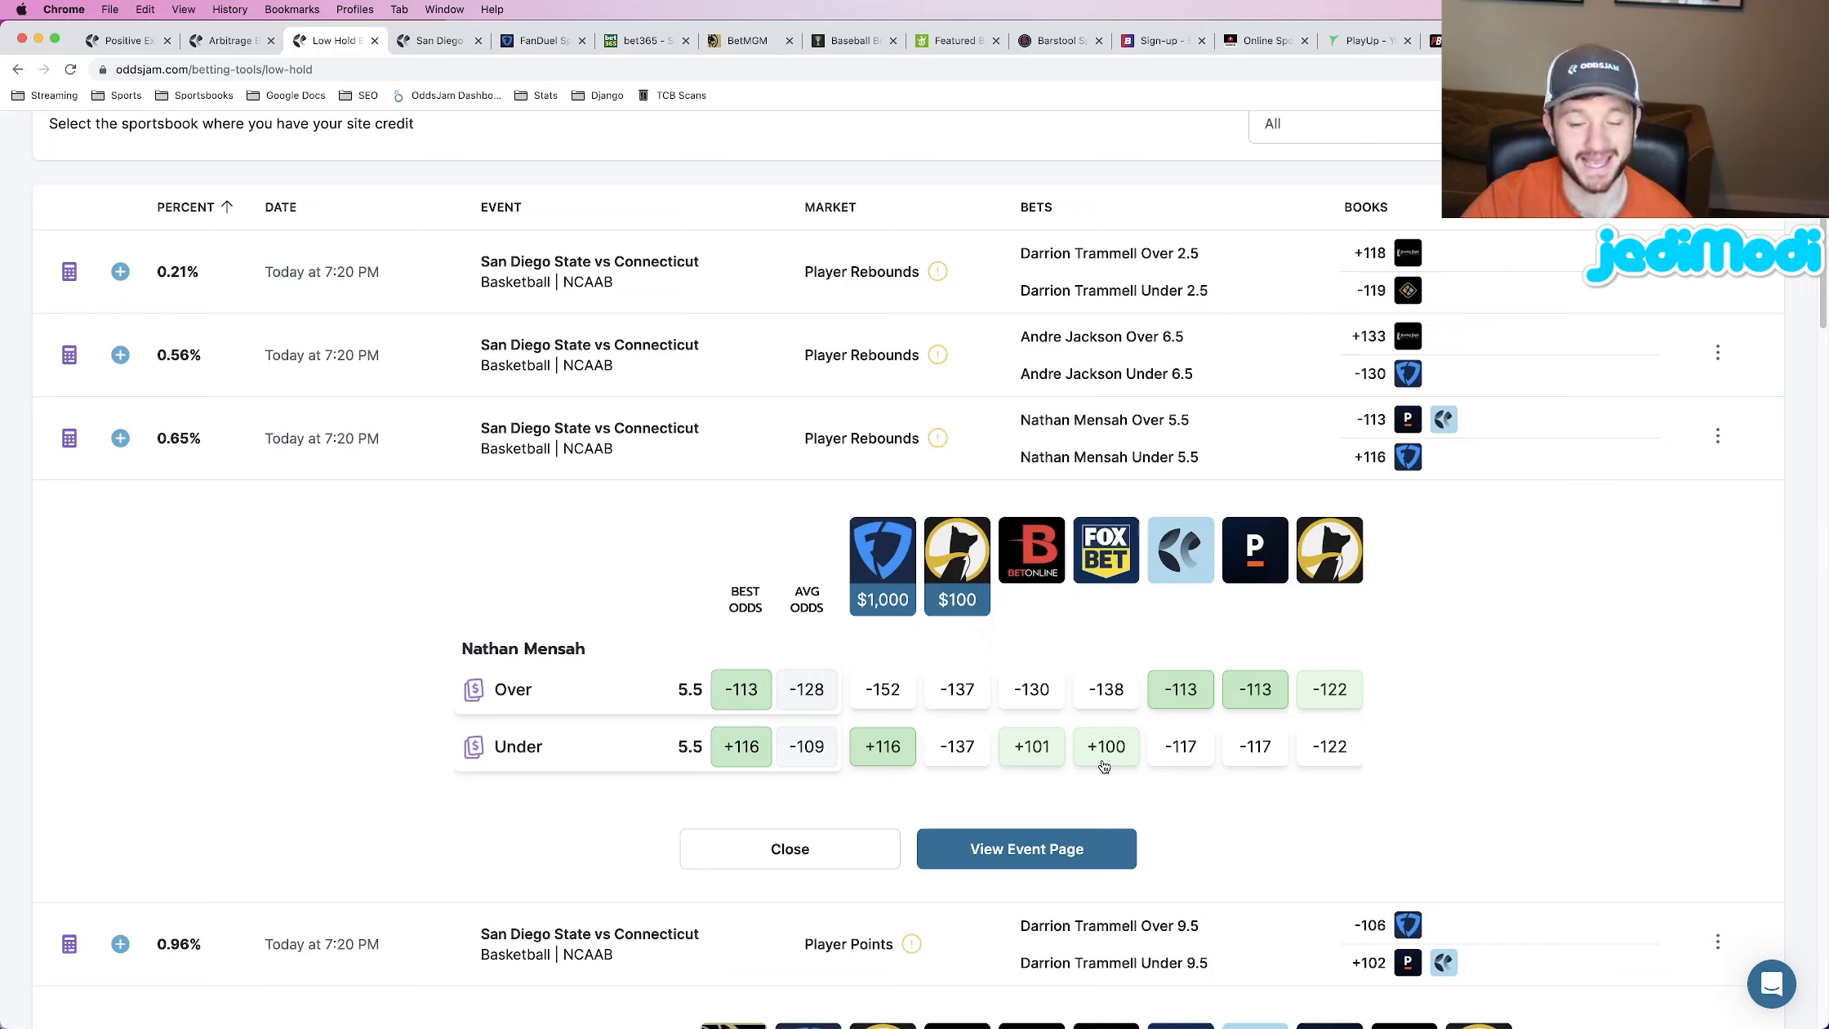
mouse_move(883, 746)
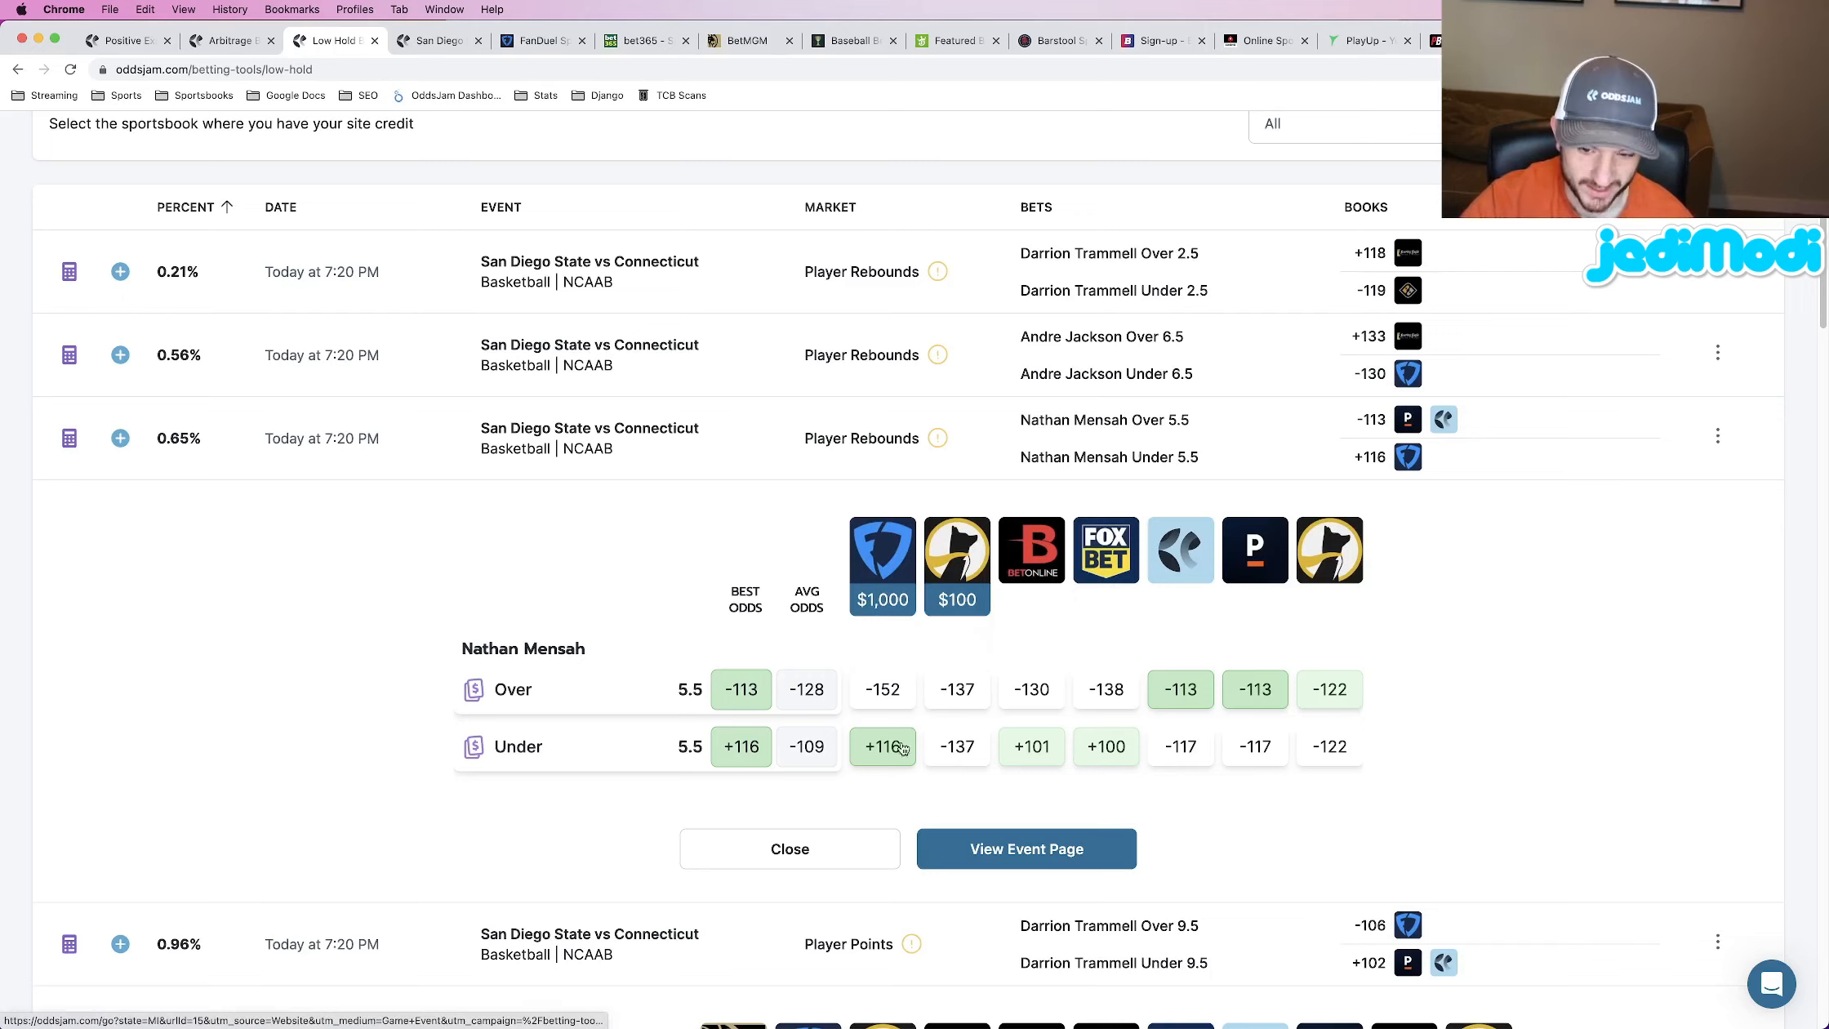
mouse_move(897, 761)
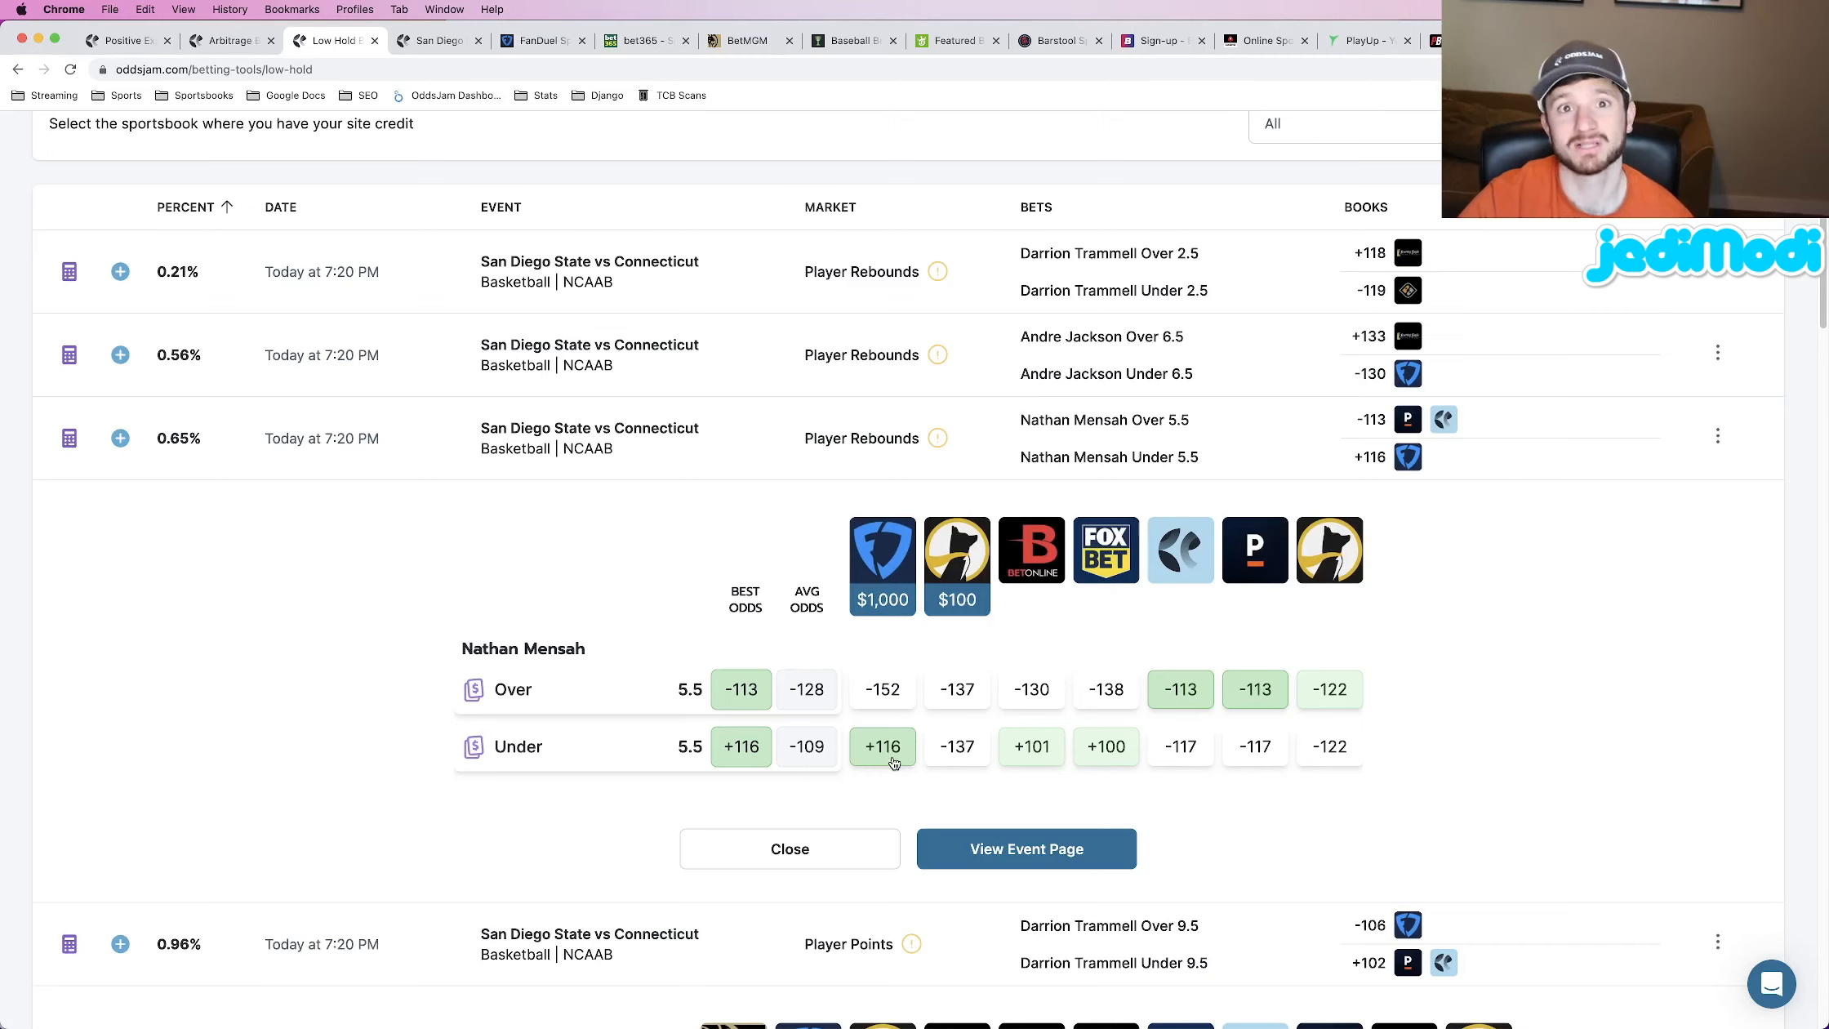
mouse_move(1256, 548)
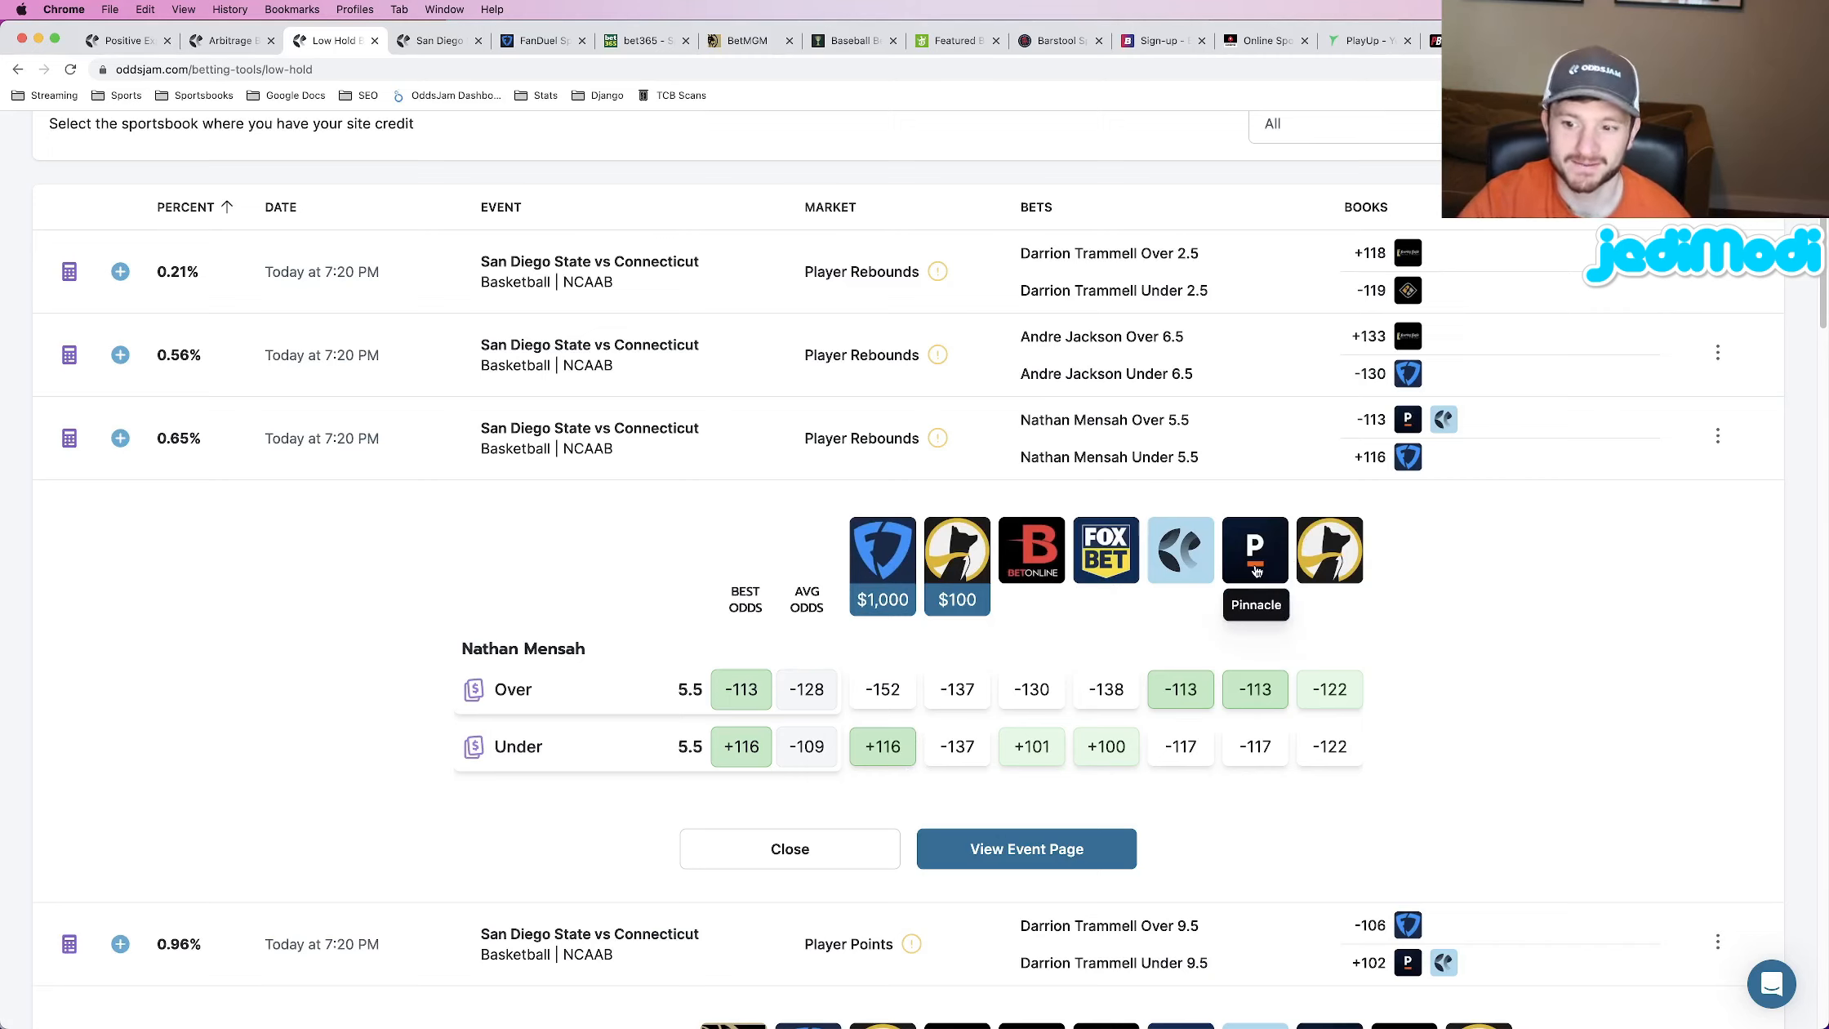
mouse_move(1150, 736)
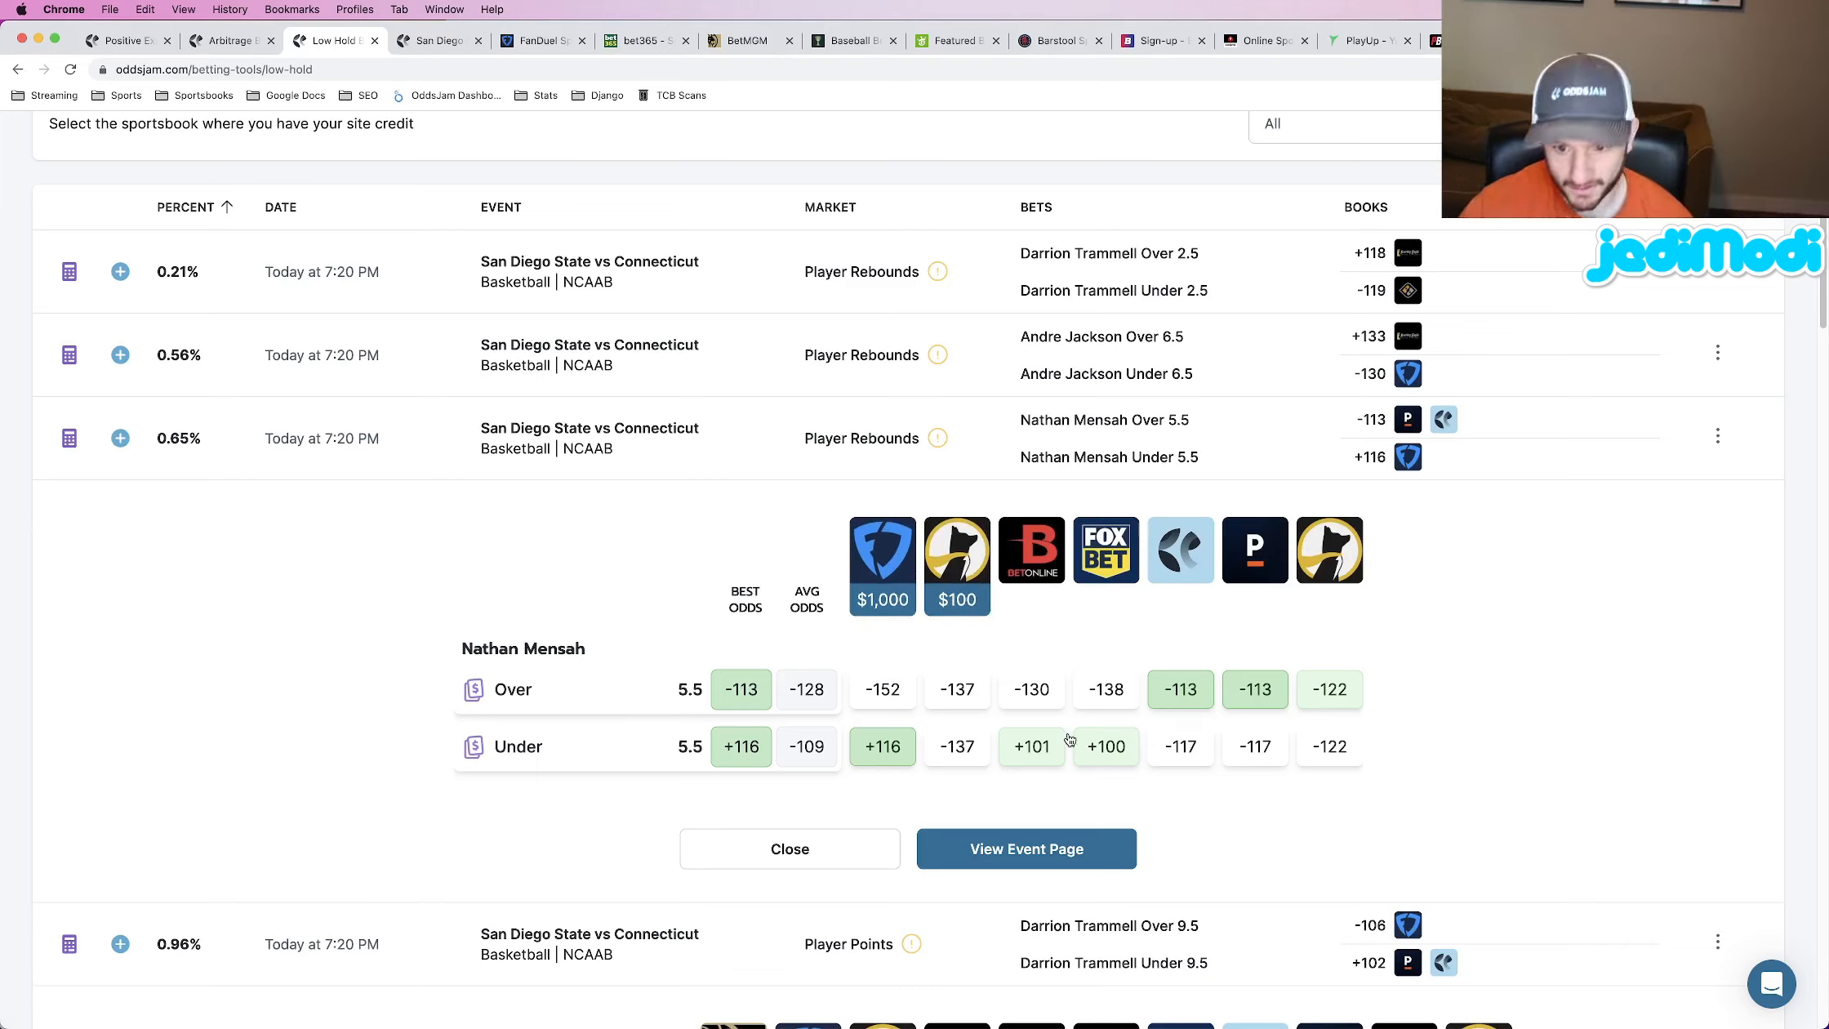
mouse_move(957, 572)
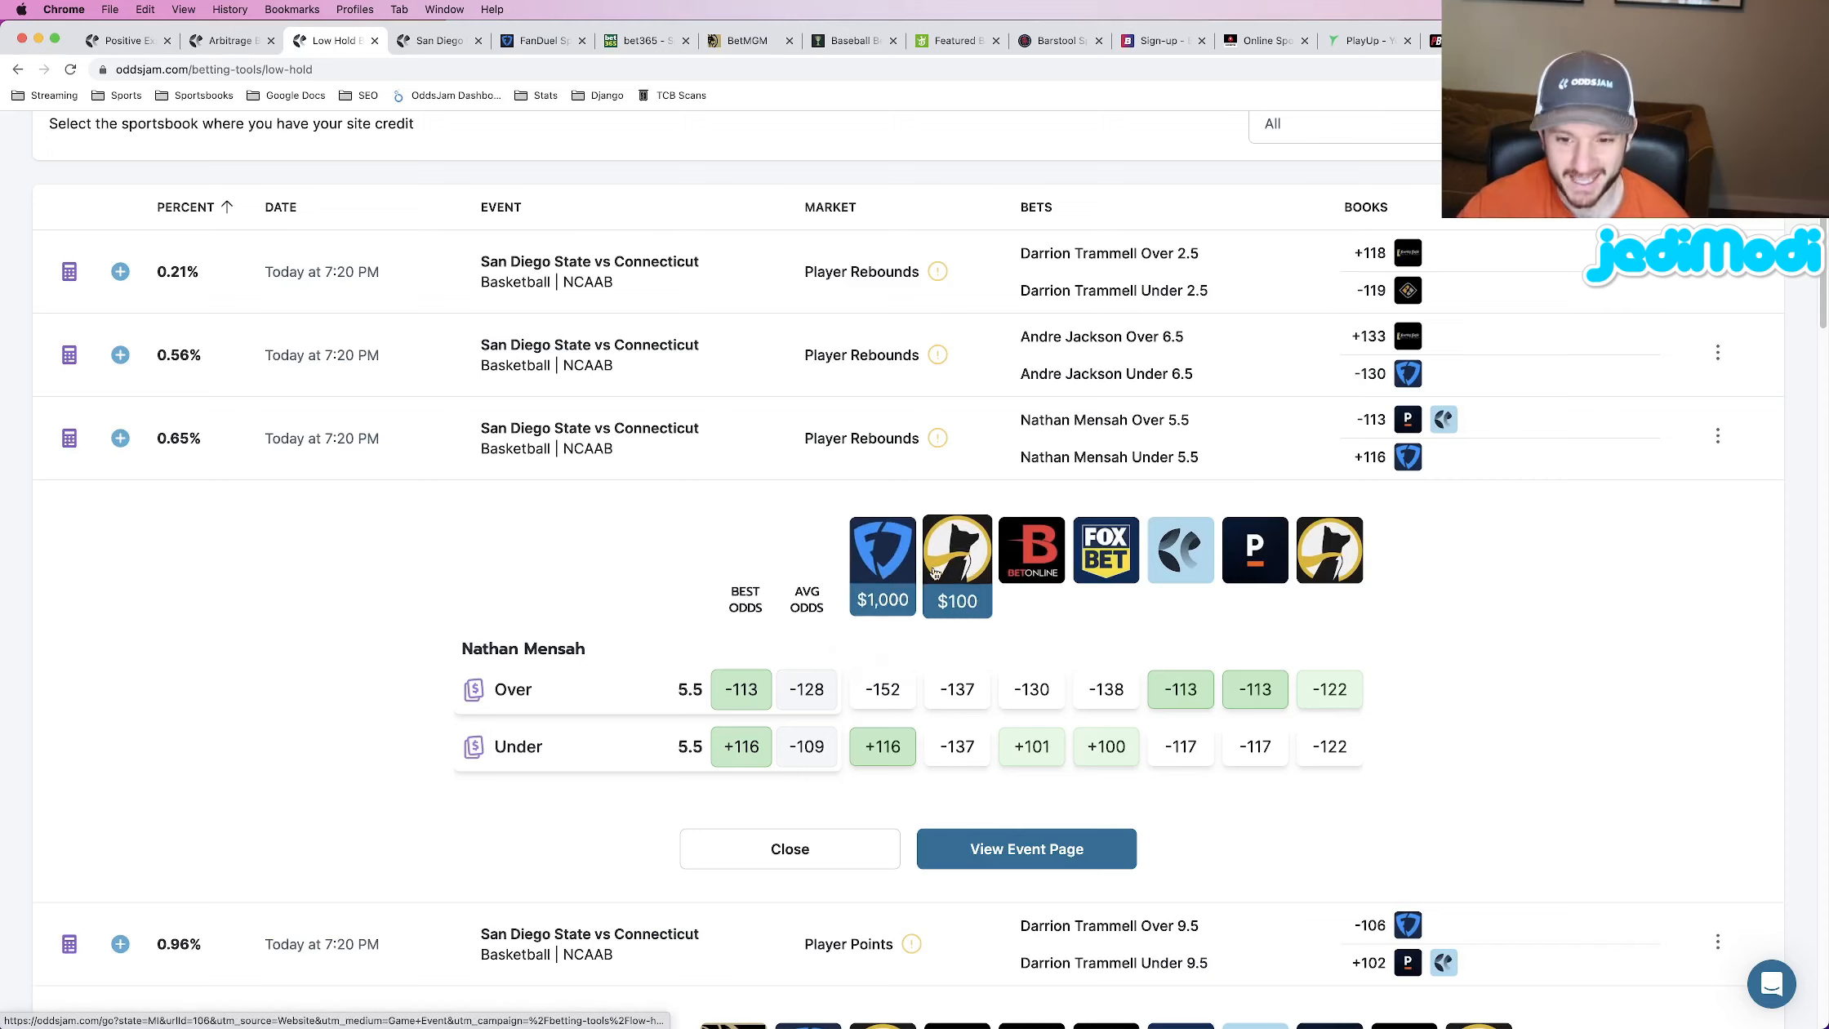
mouse_move(882, 549)
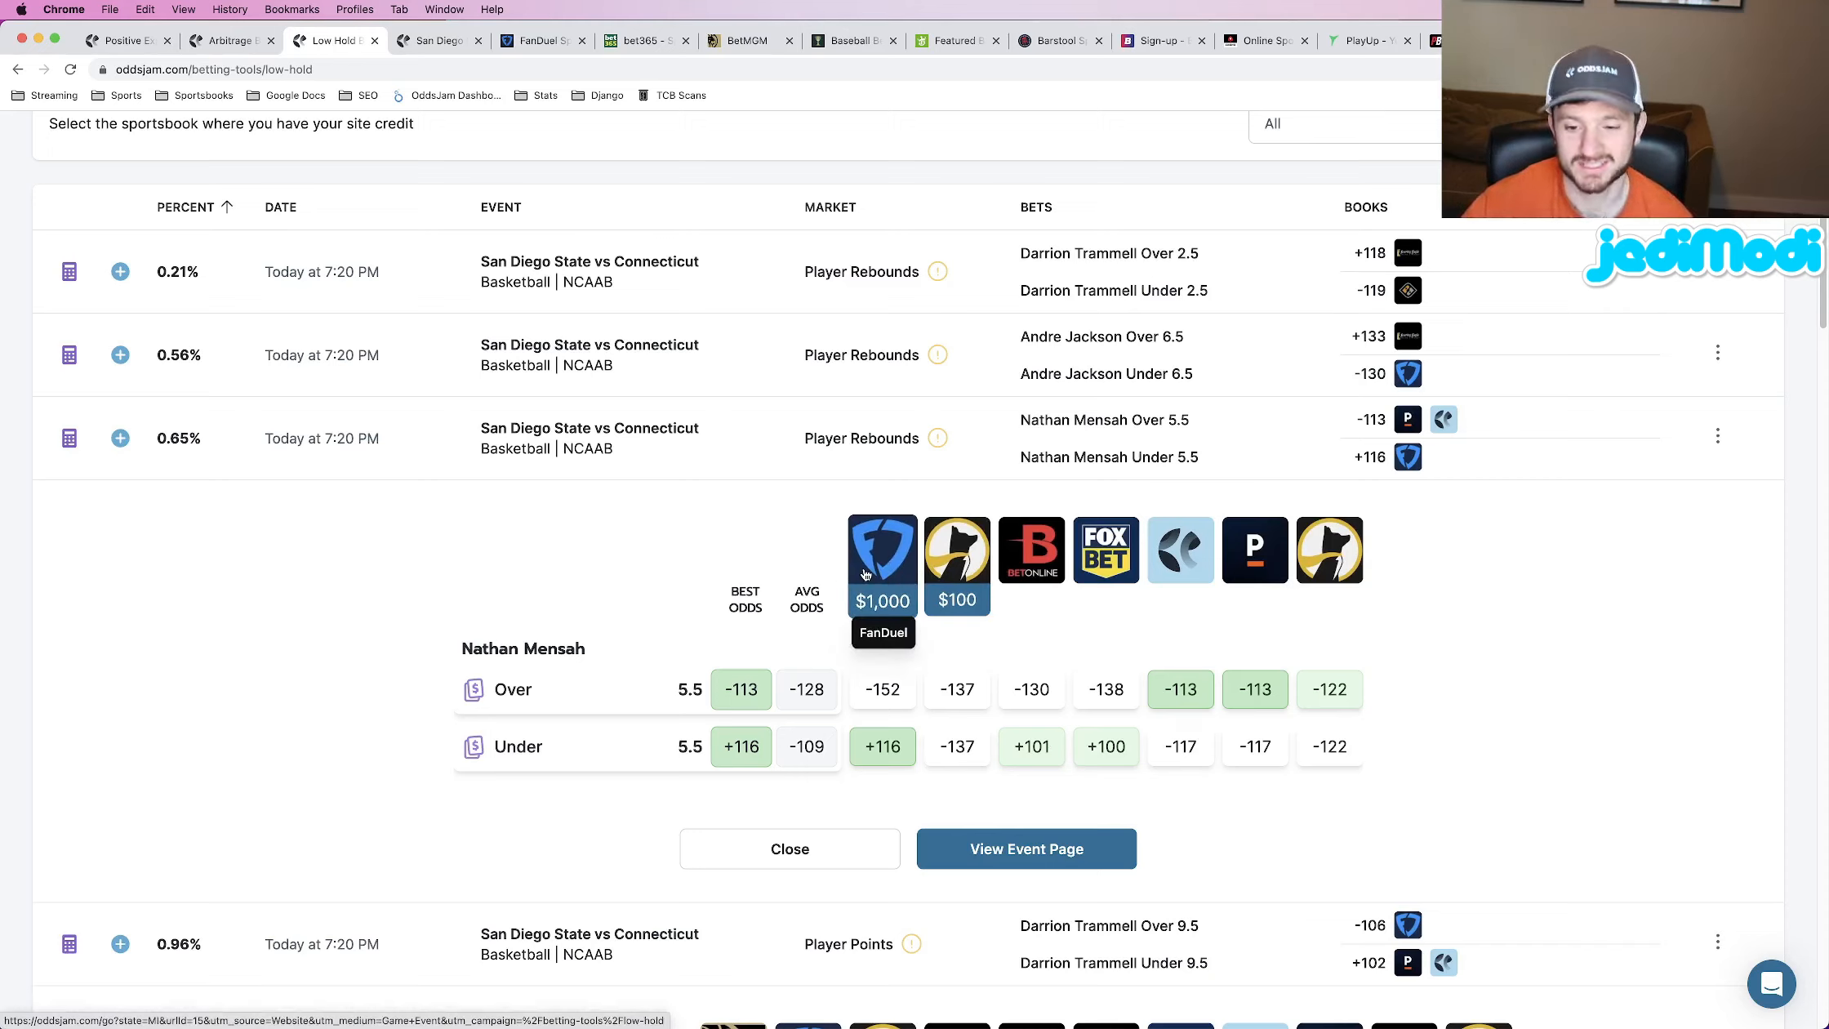
mouse_move(1124, 769)
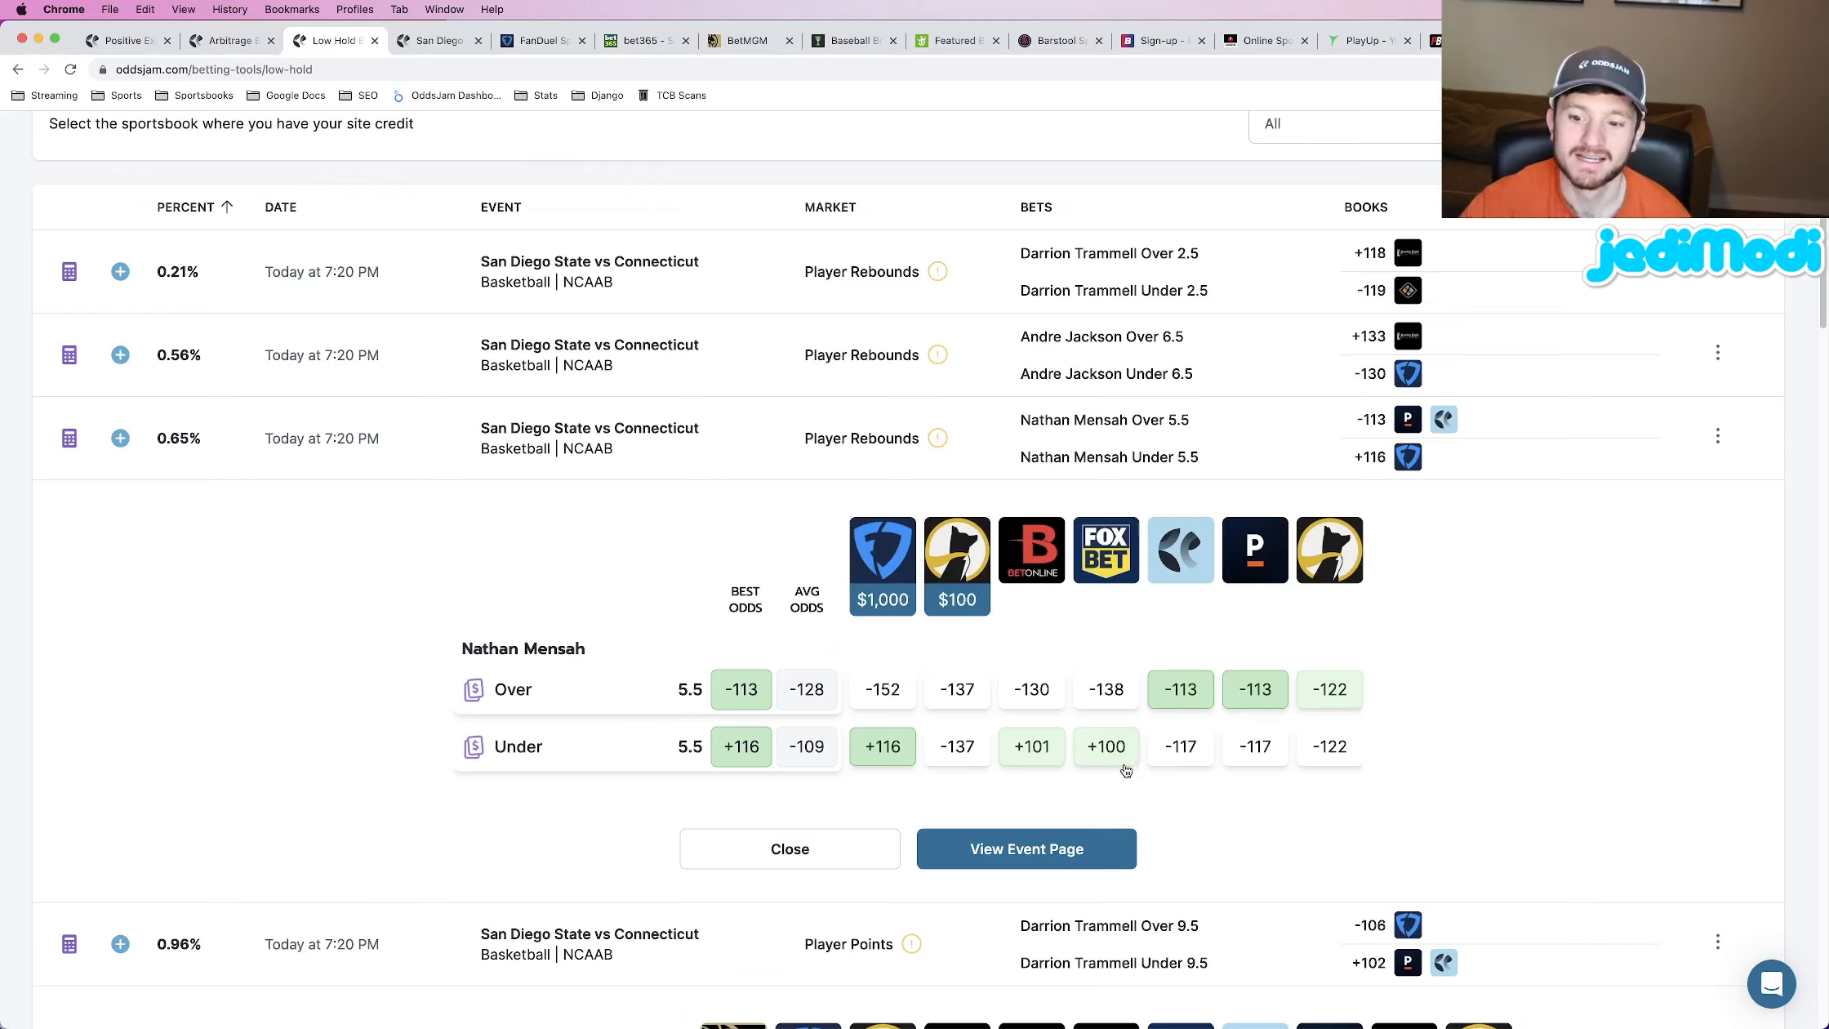
mouse_move(1096, 773)
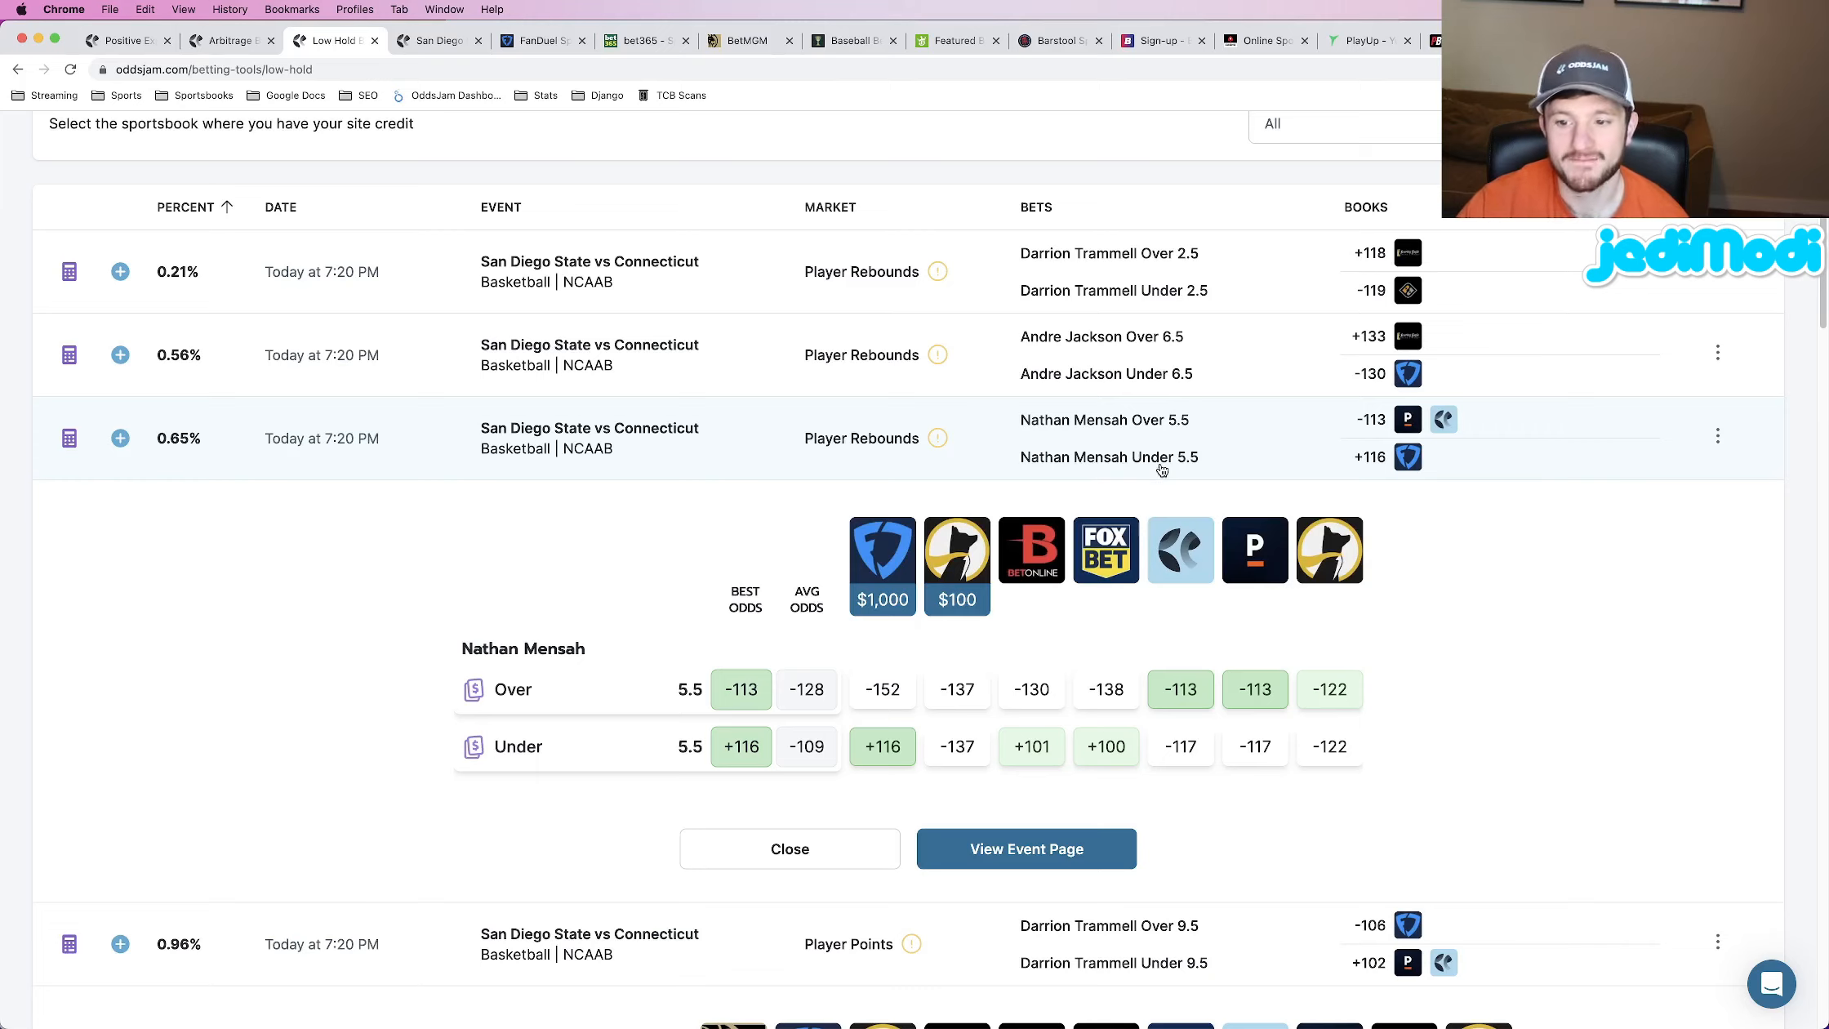
mouse_move(1408, 455)
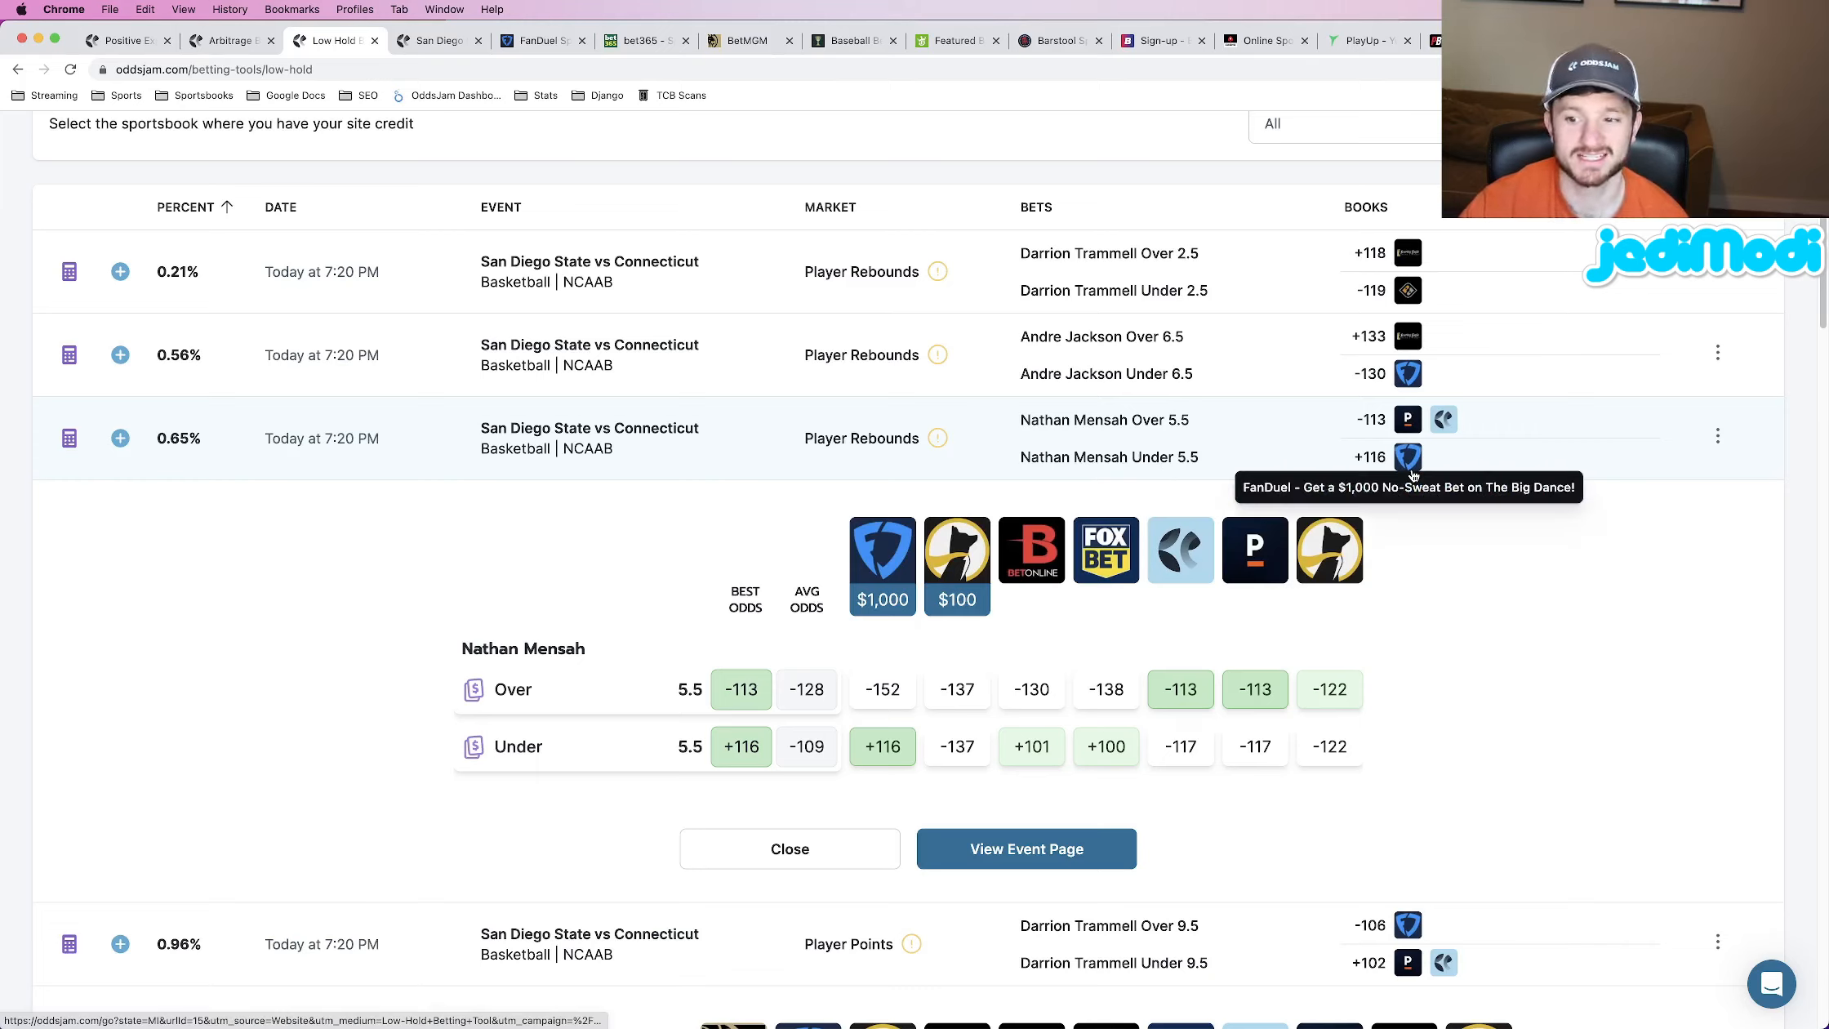
mouse_move(1091, 459)
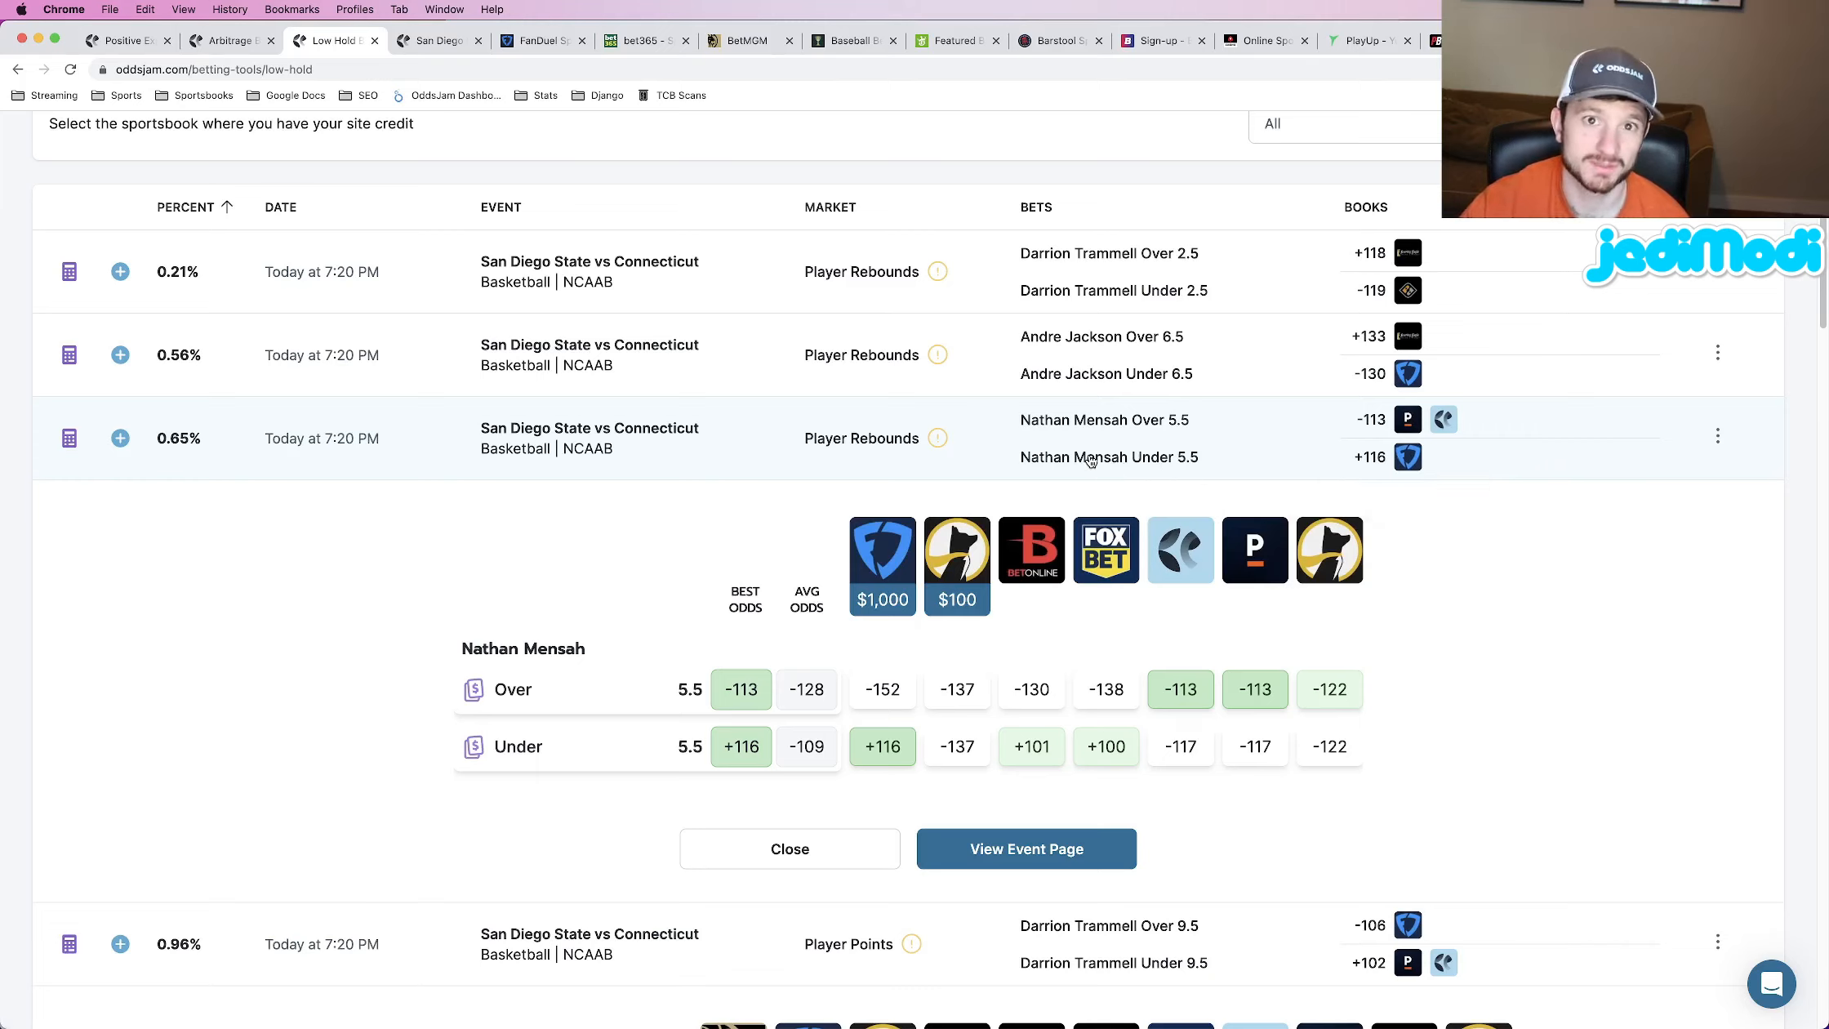
- Scroll to view Darrion Trammell's Player Points 9.5 Over/Under odds across sportsbooks
scroll("down", 3)
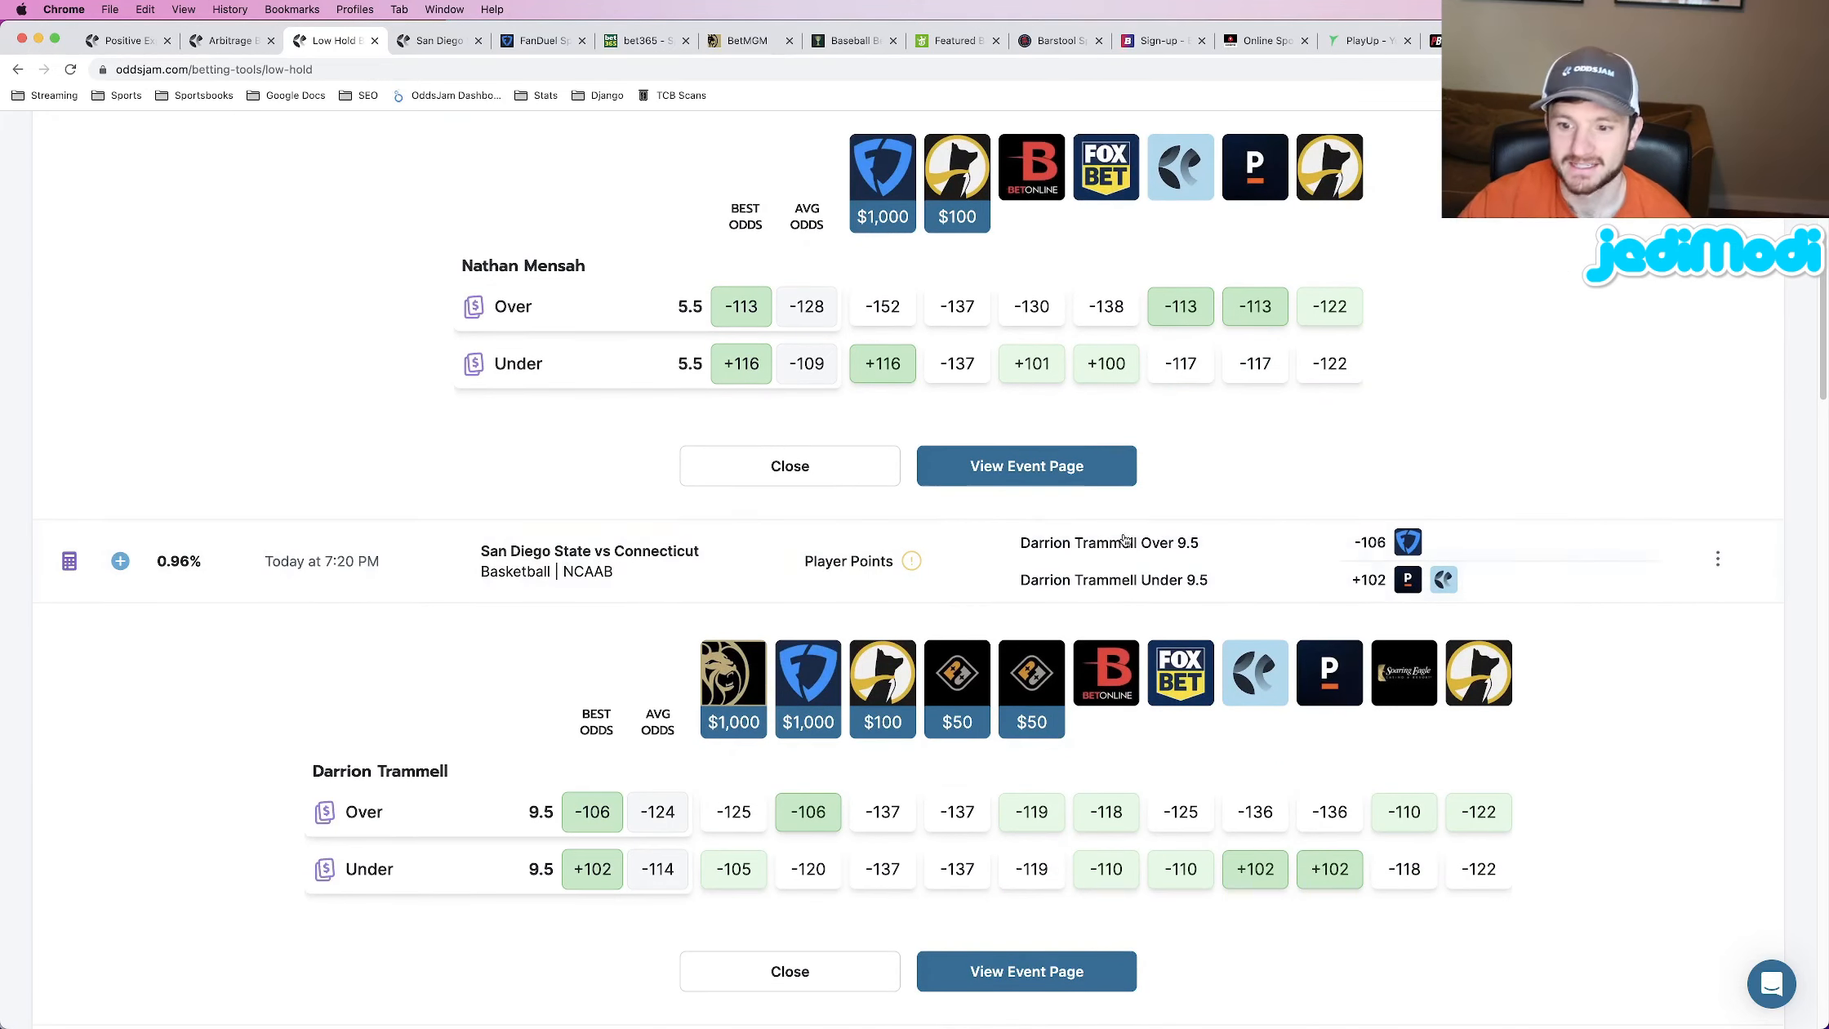
mouse_move(1091, 563)
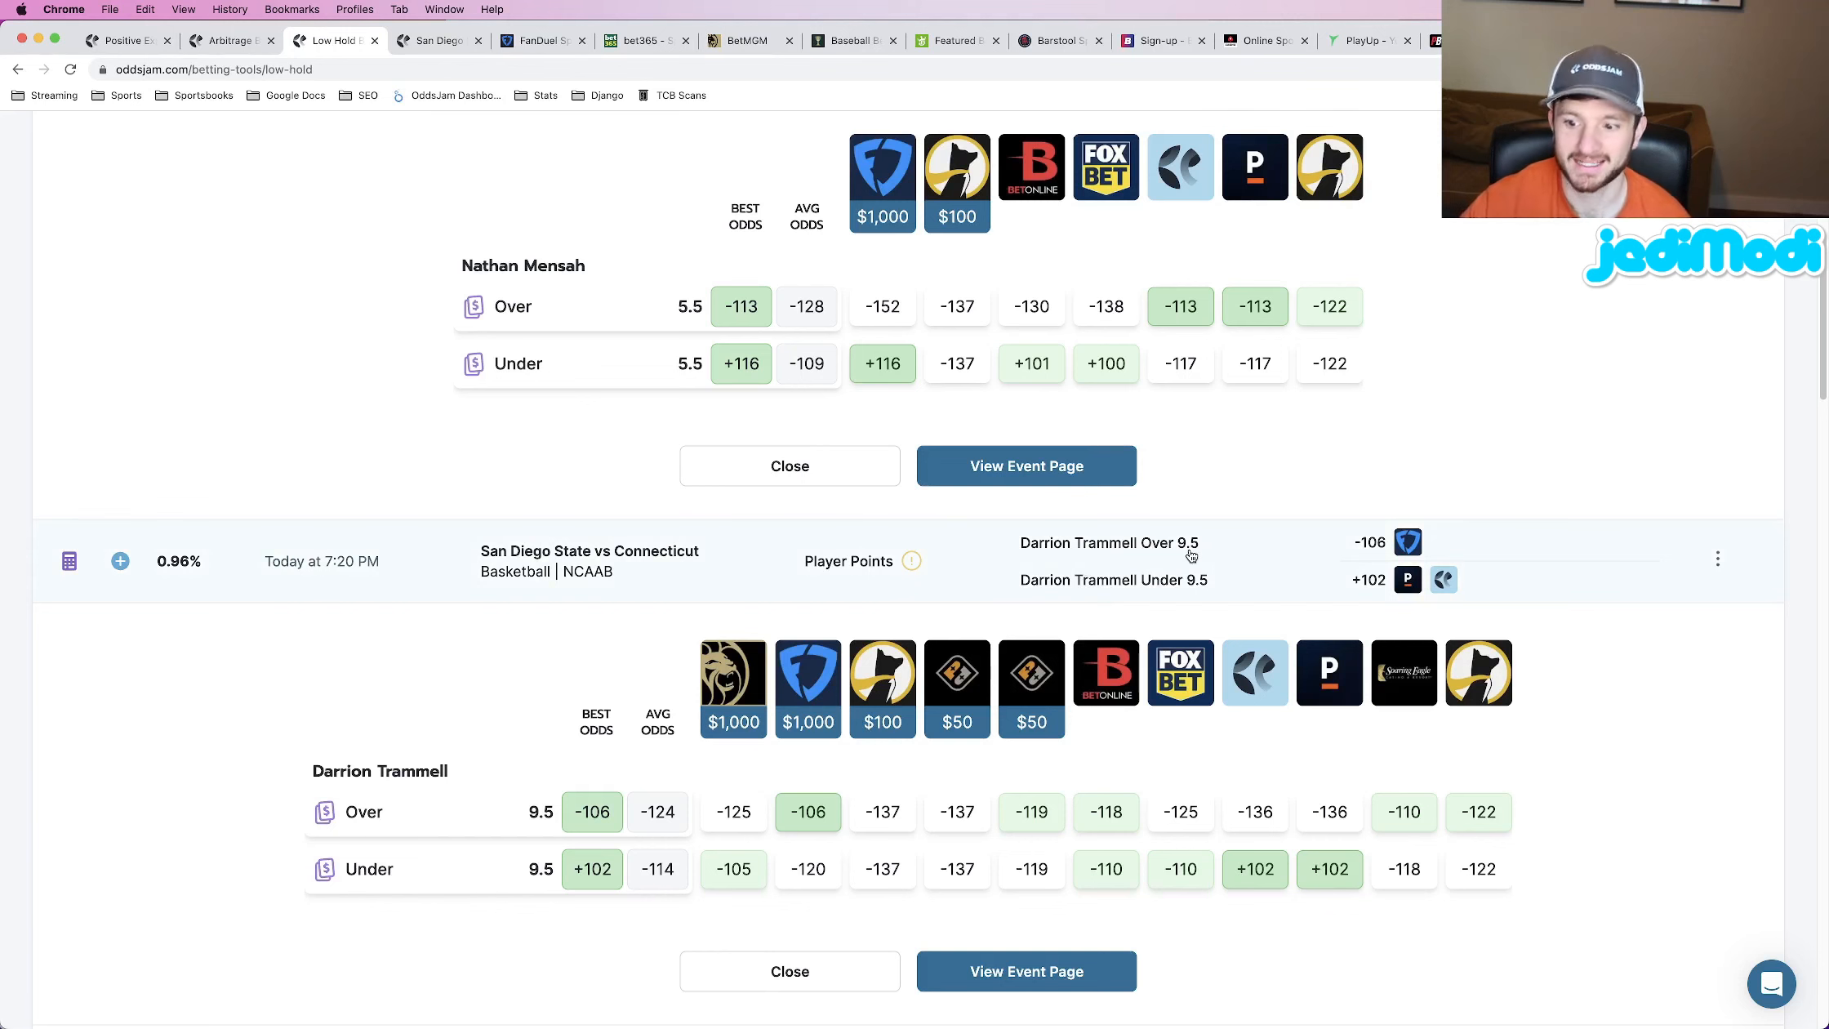
scroll("up", 3)
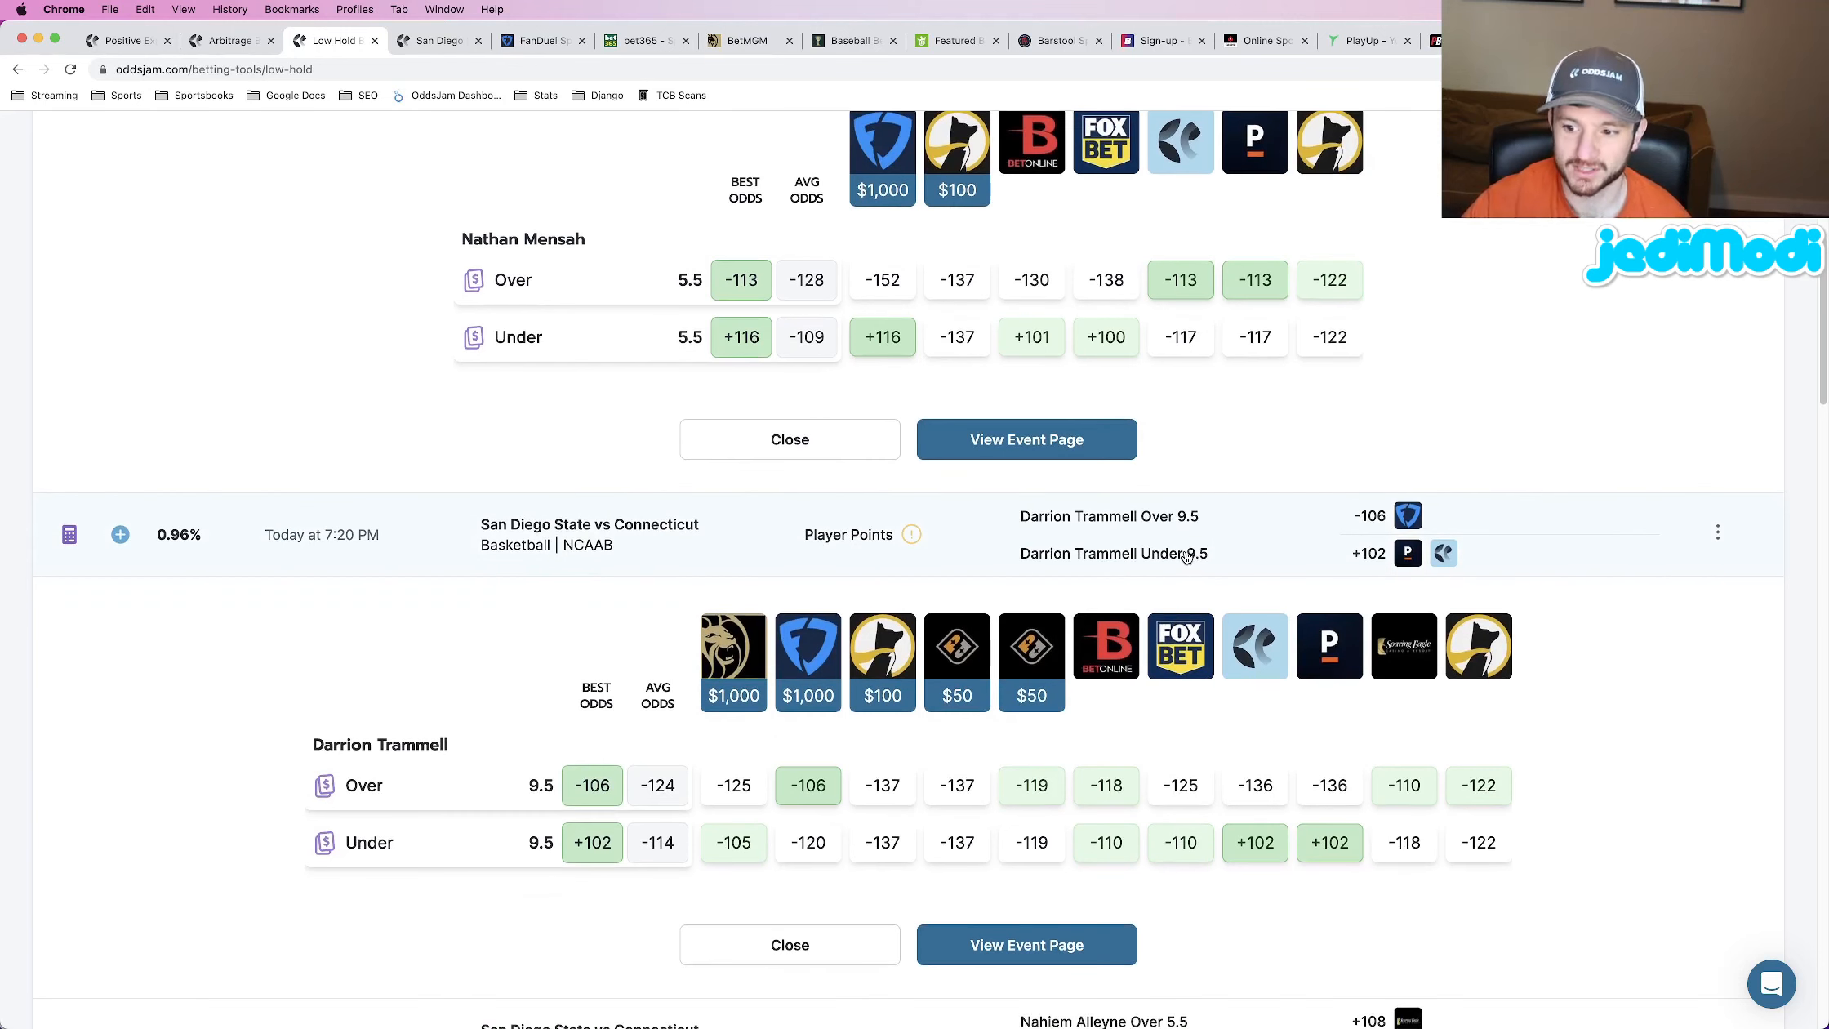
mouse_move(825, 799)
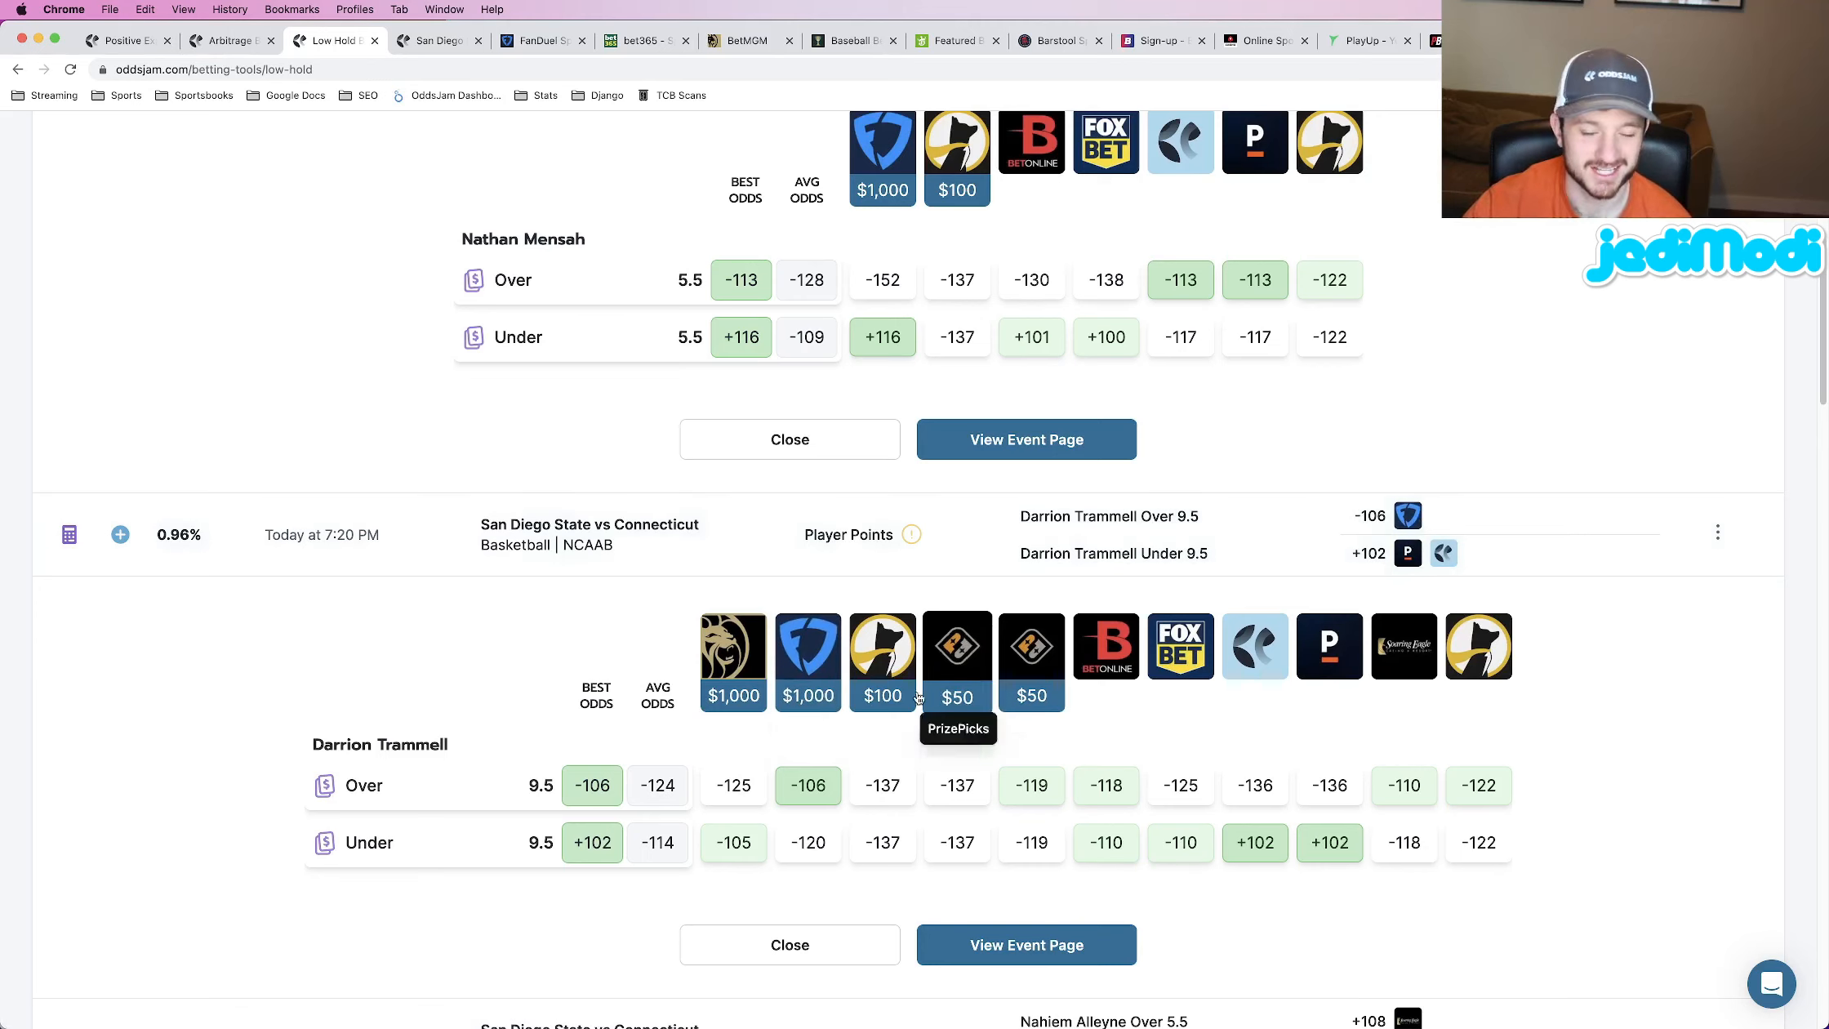
mouse_move(826, 797)
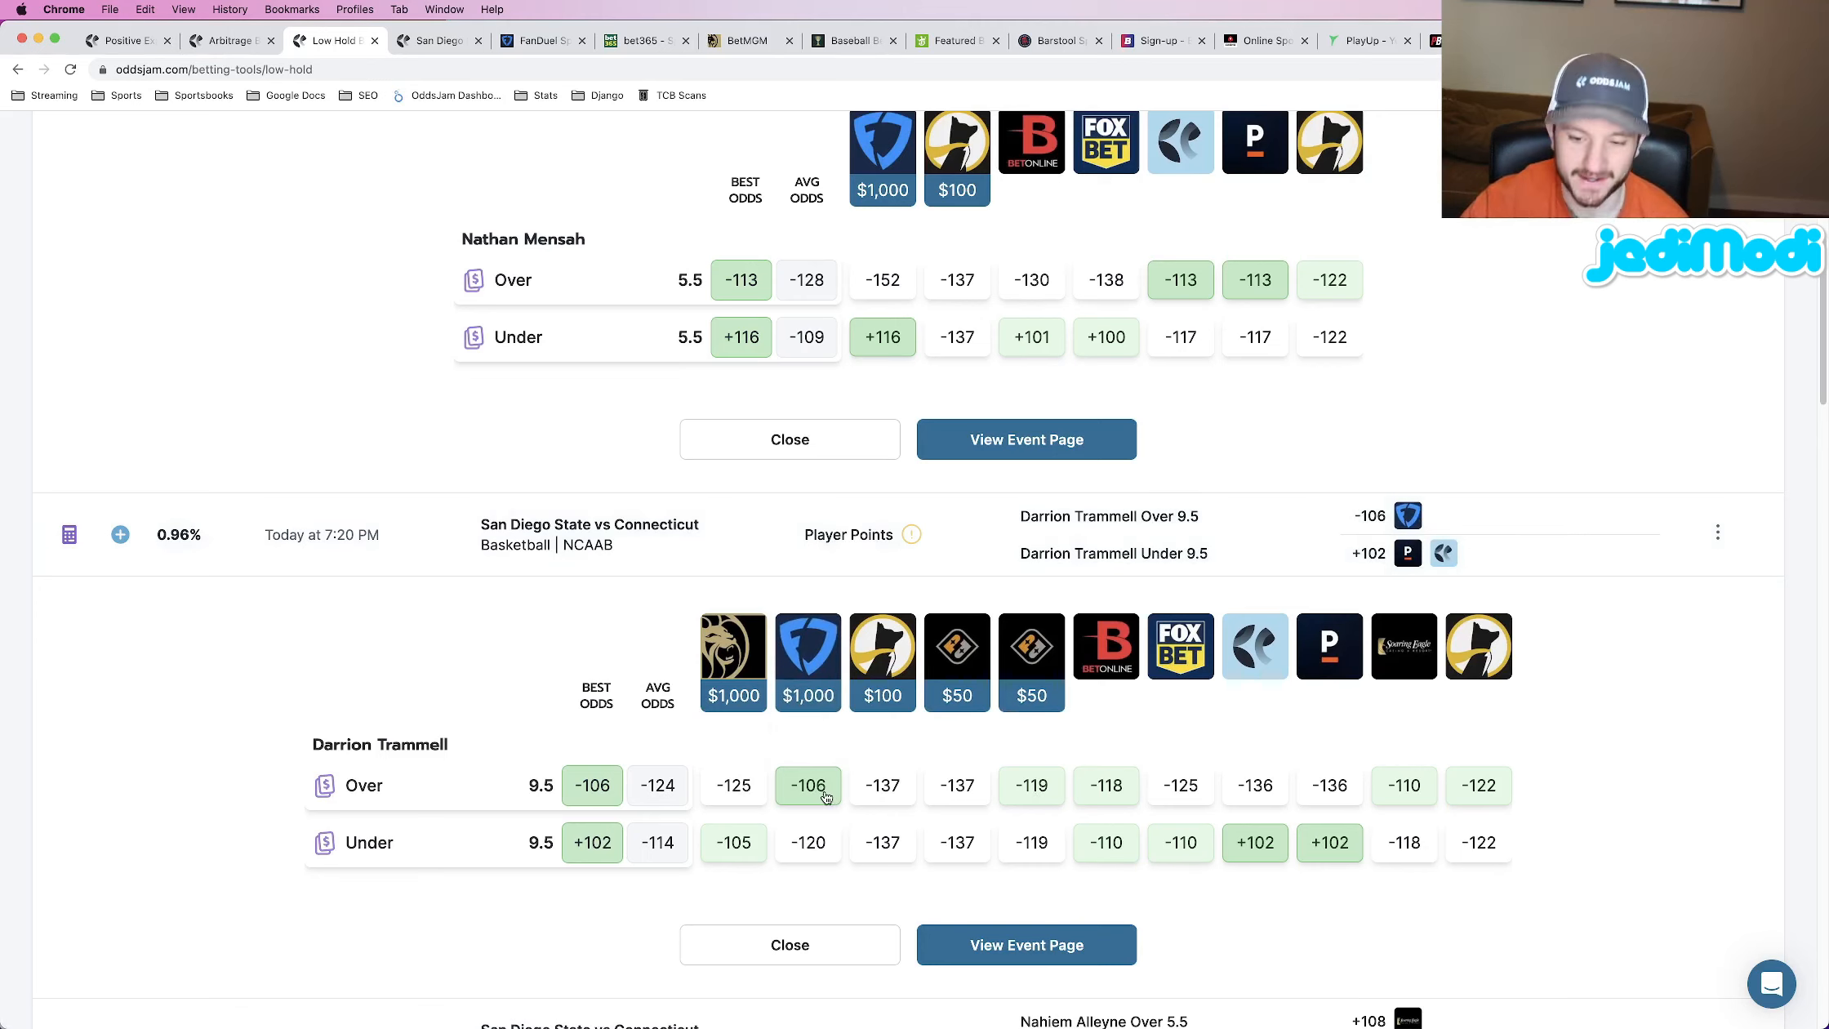
mouse_move(957, 647)
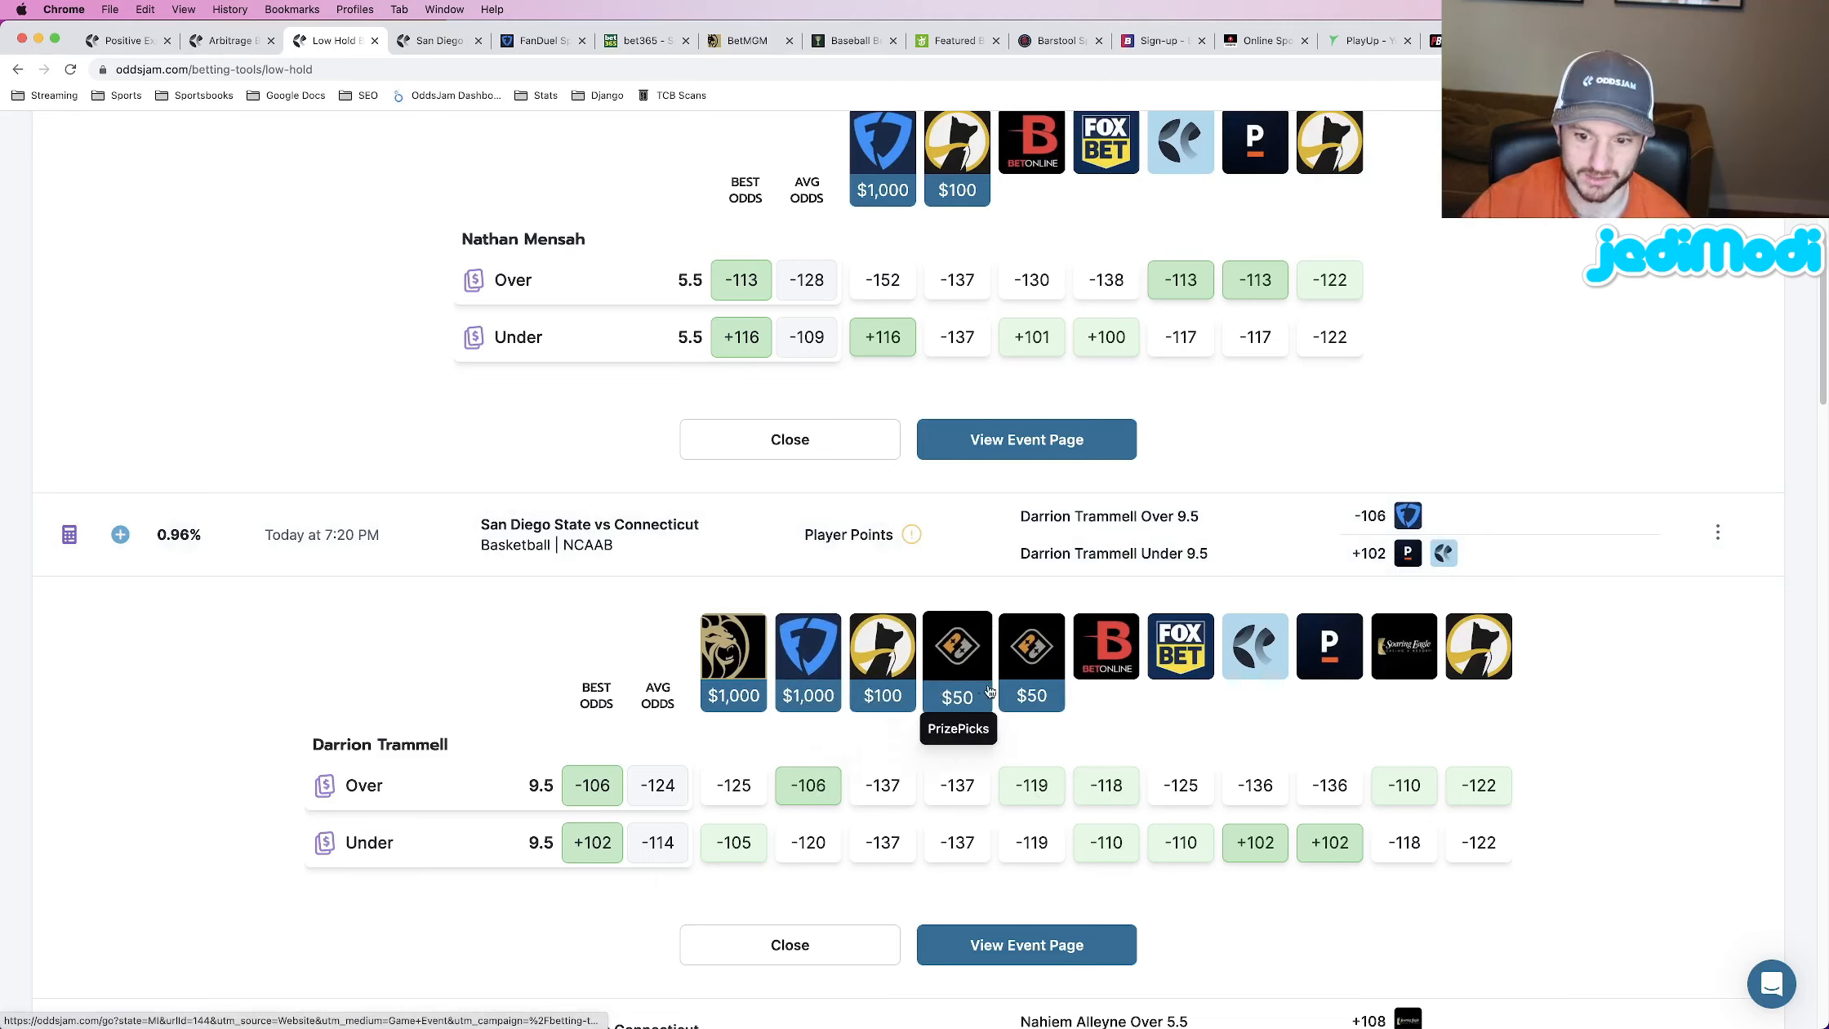
mouse_move(962, 687)
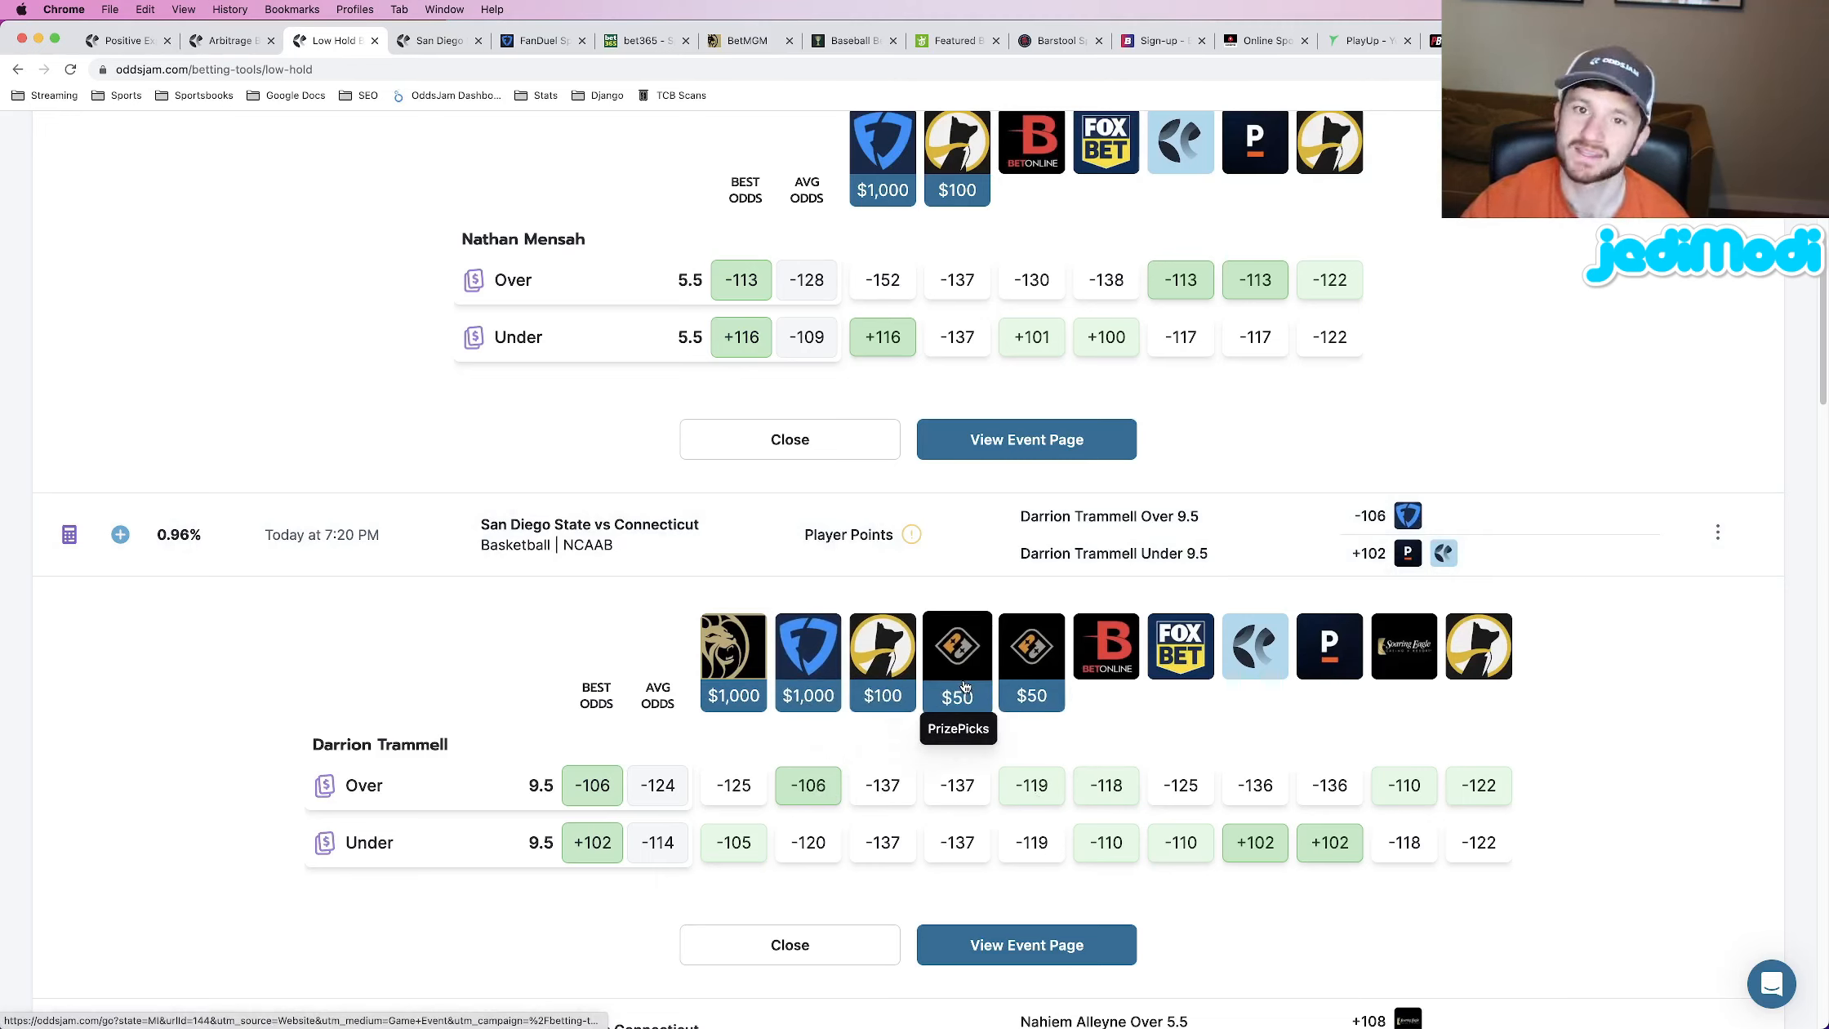
mouse_move(1141, 832)
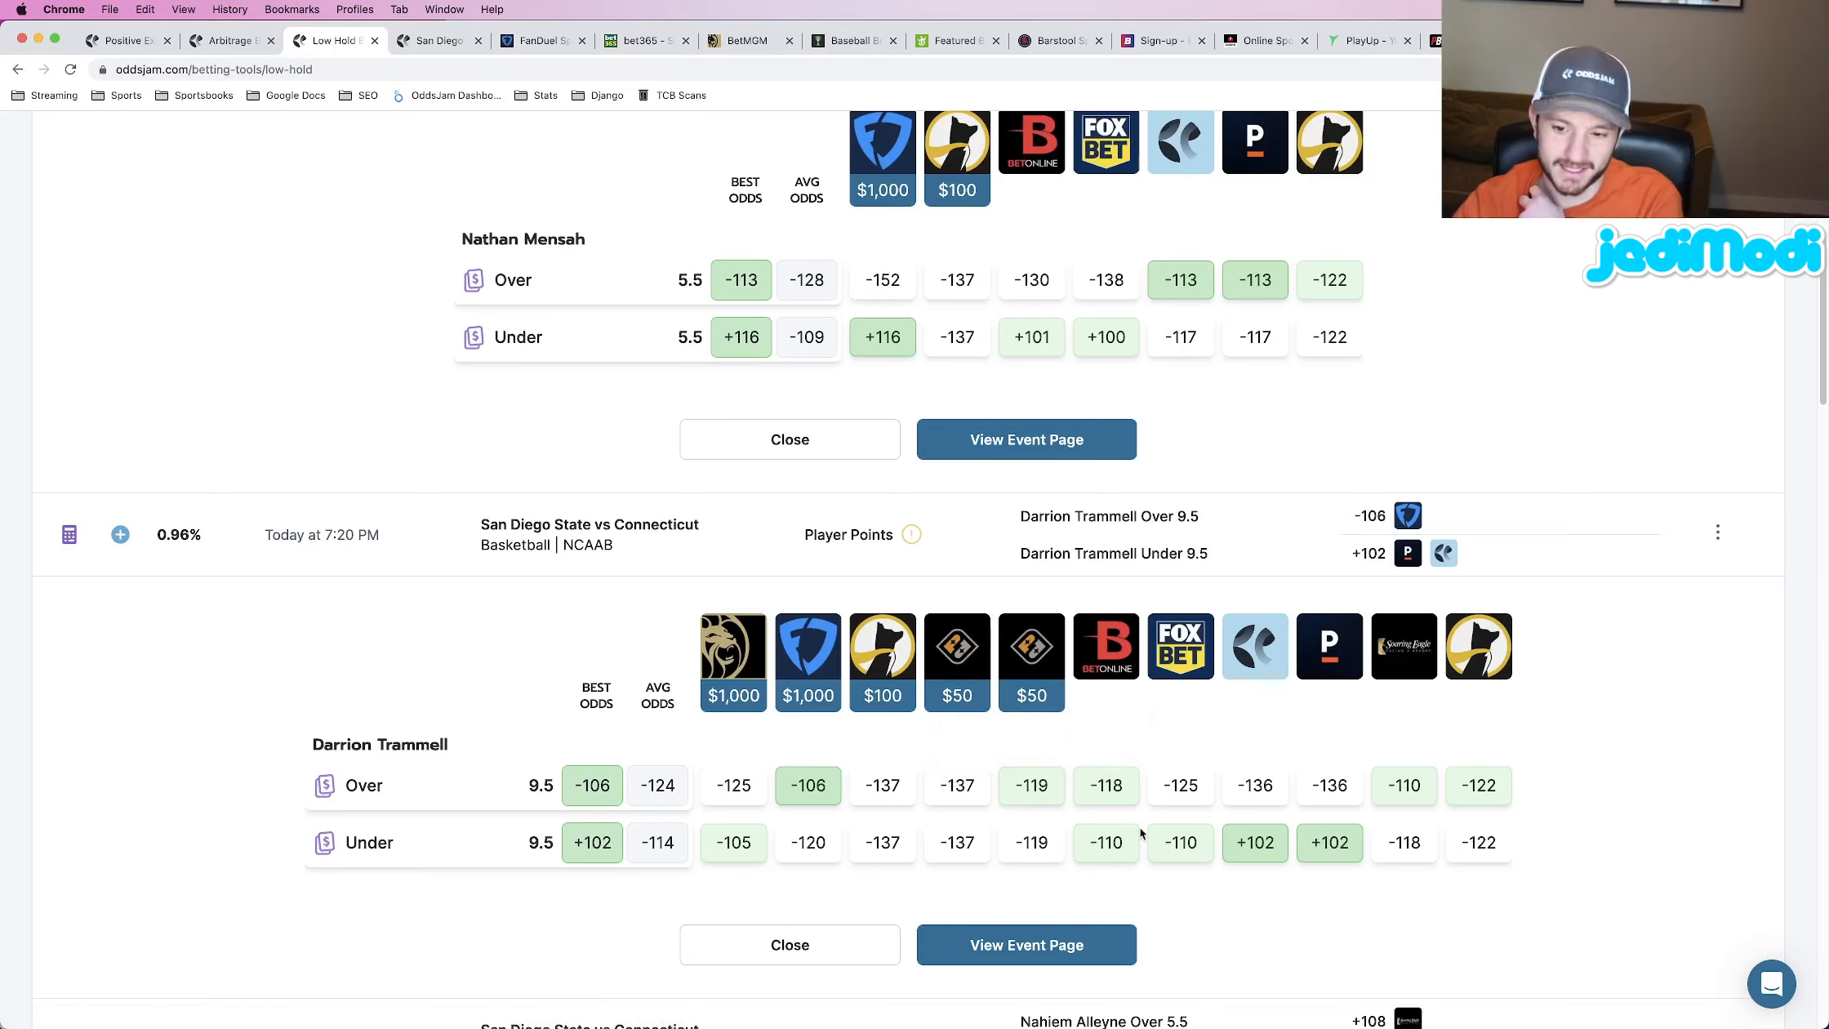
mouse_move(838, 828)
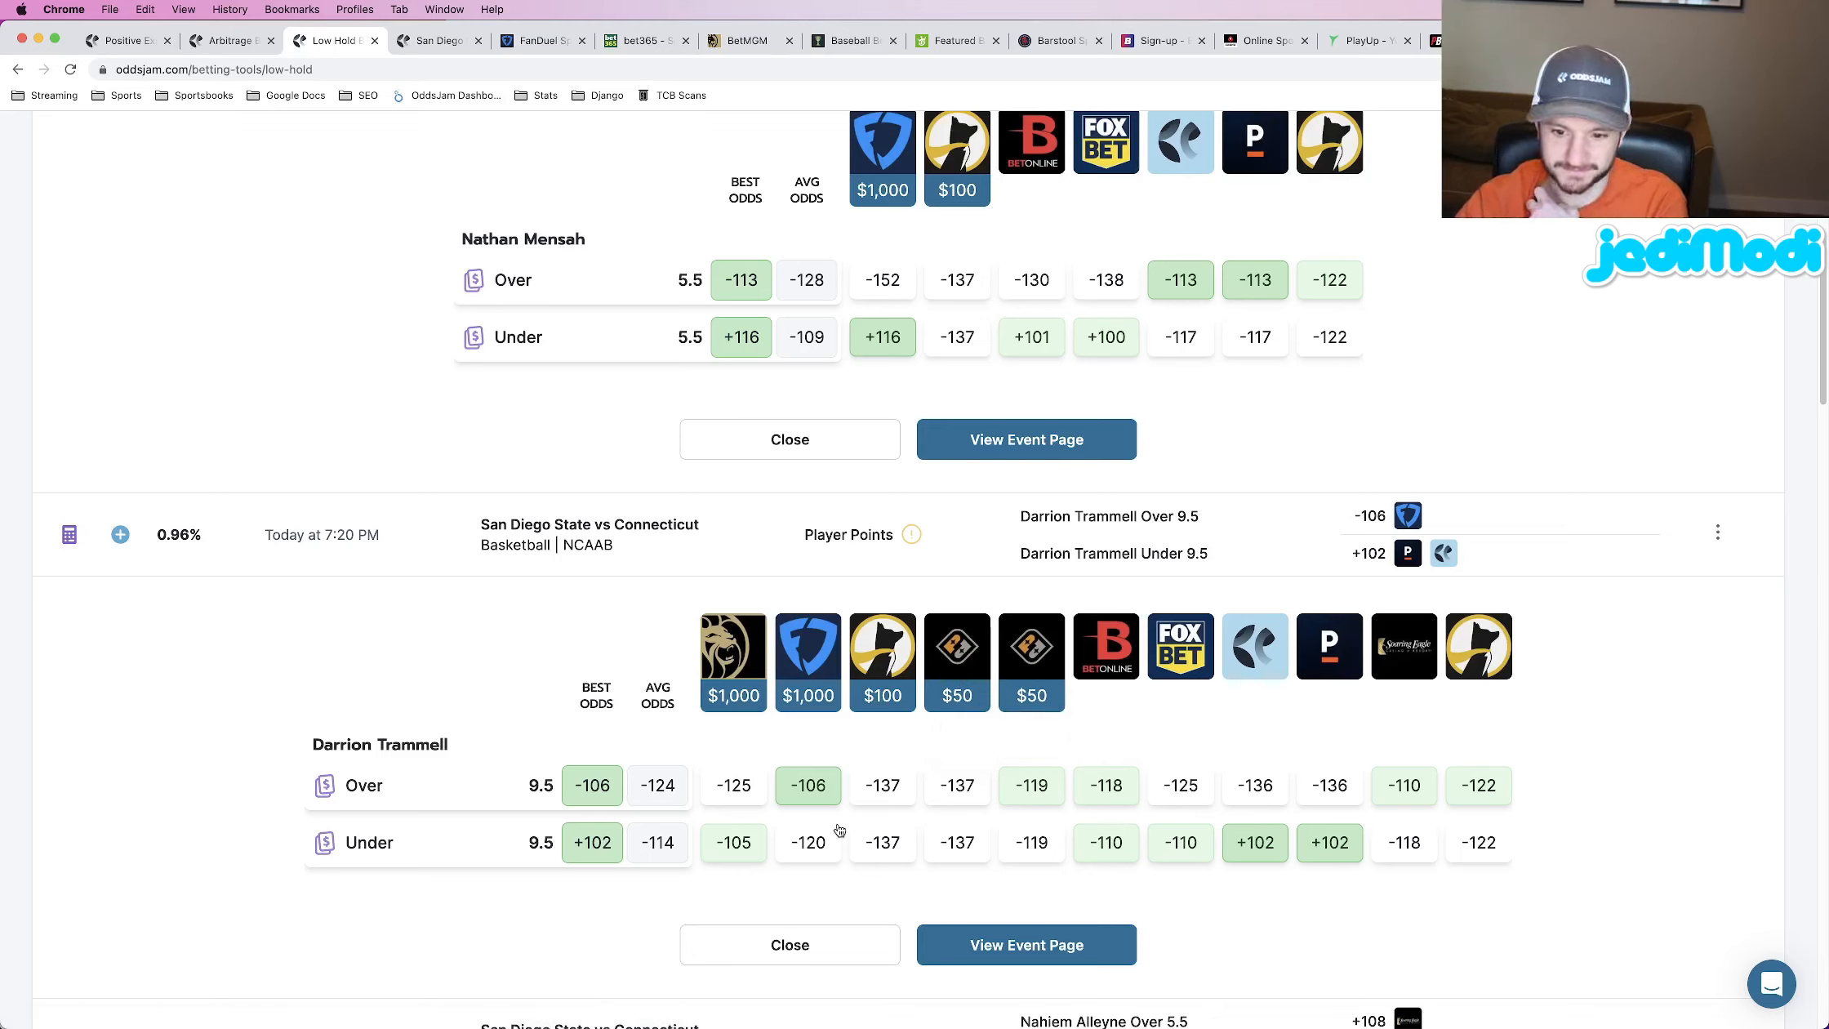
mouse_move(756, 788)
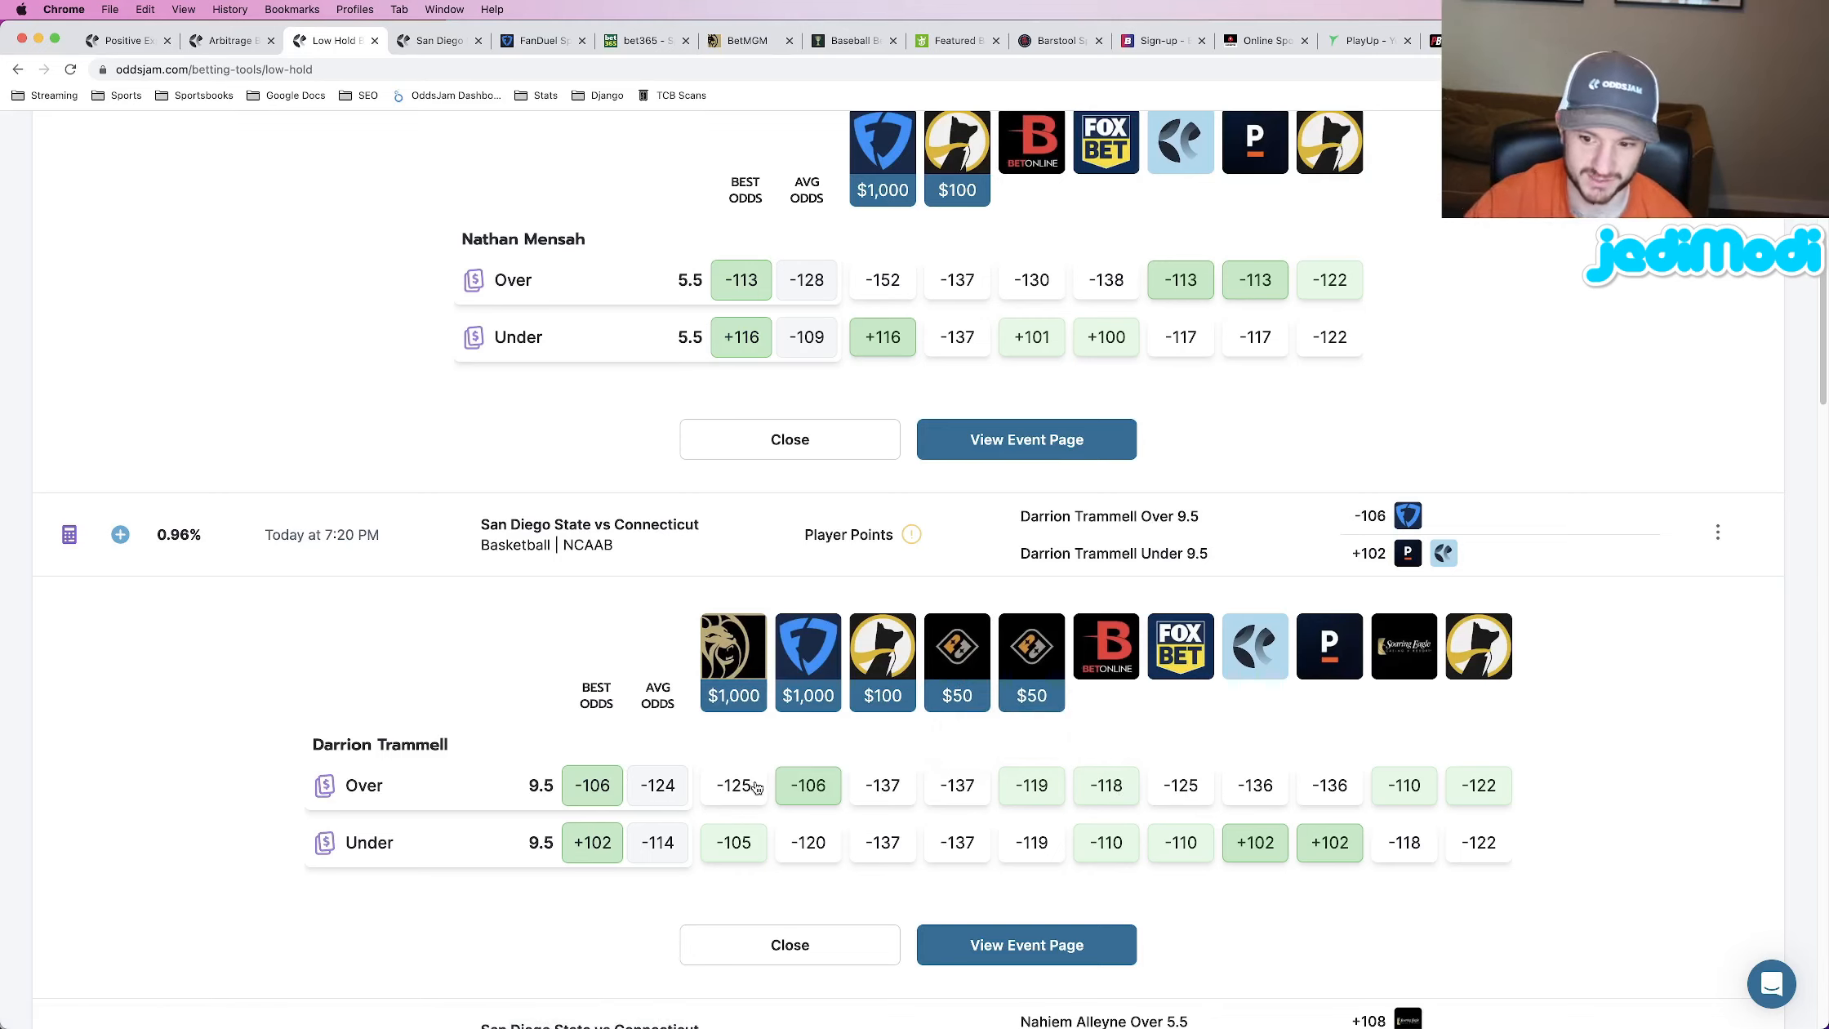
mouse_move(1328, 777)
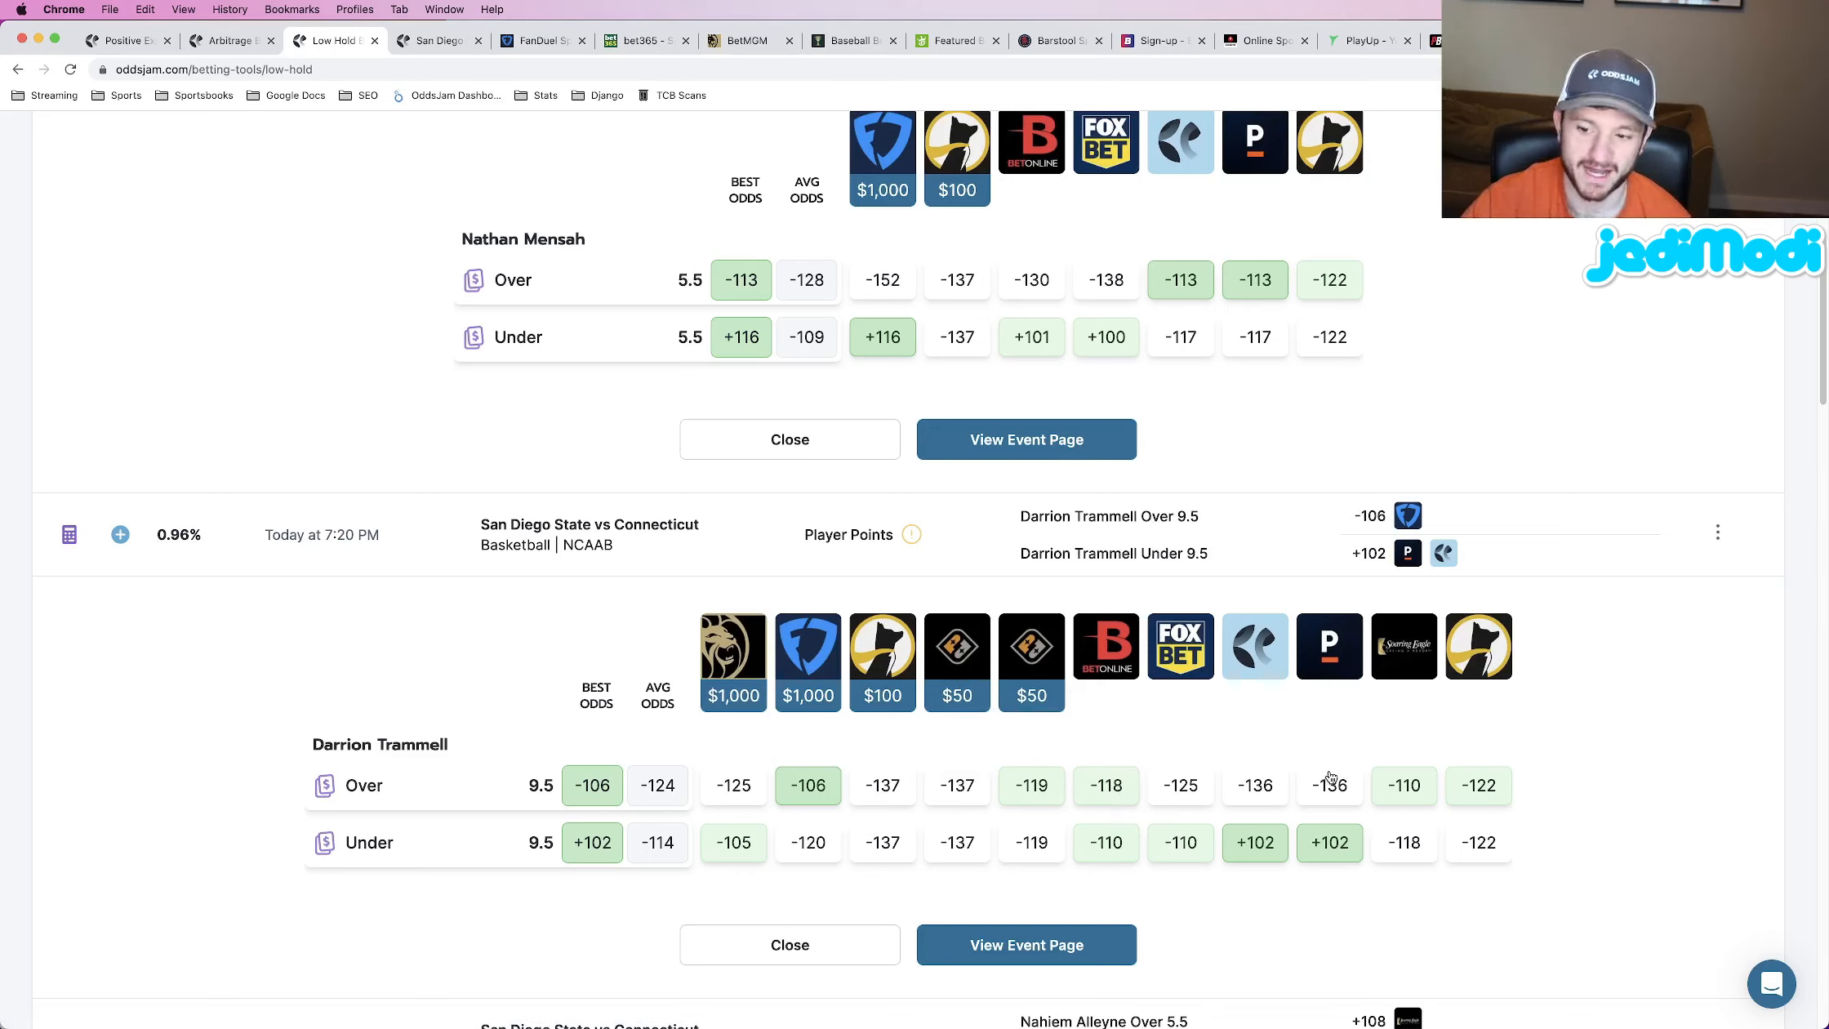
mouse_move(1228, 757)
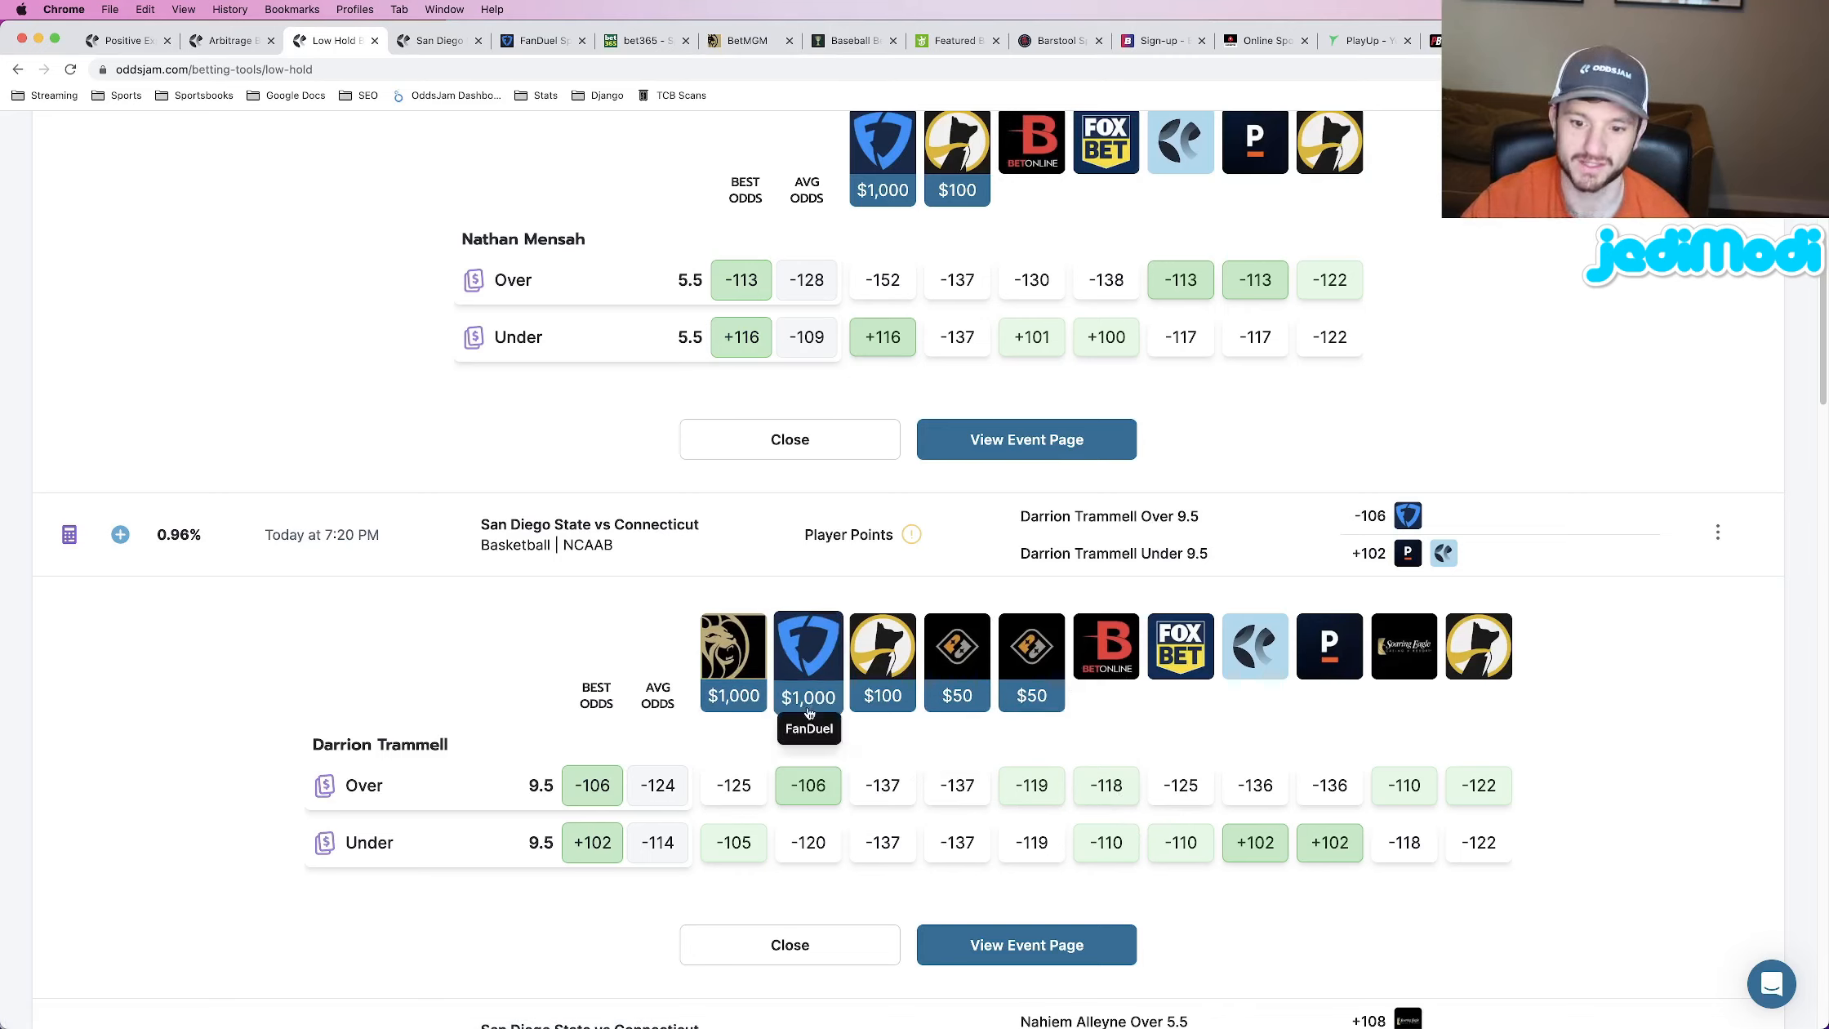
mouse_move(1441, 773)
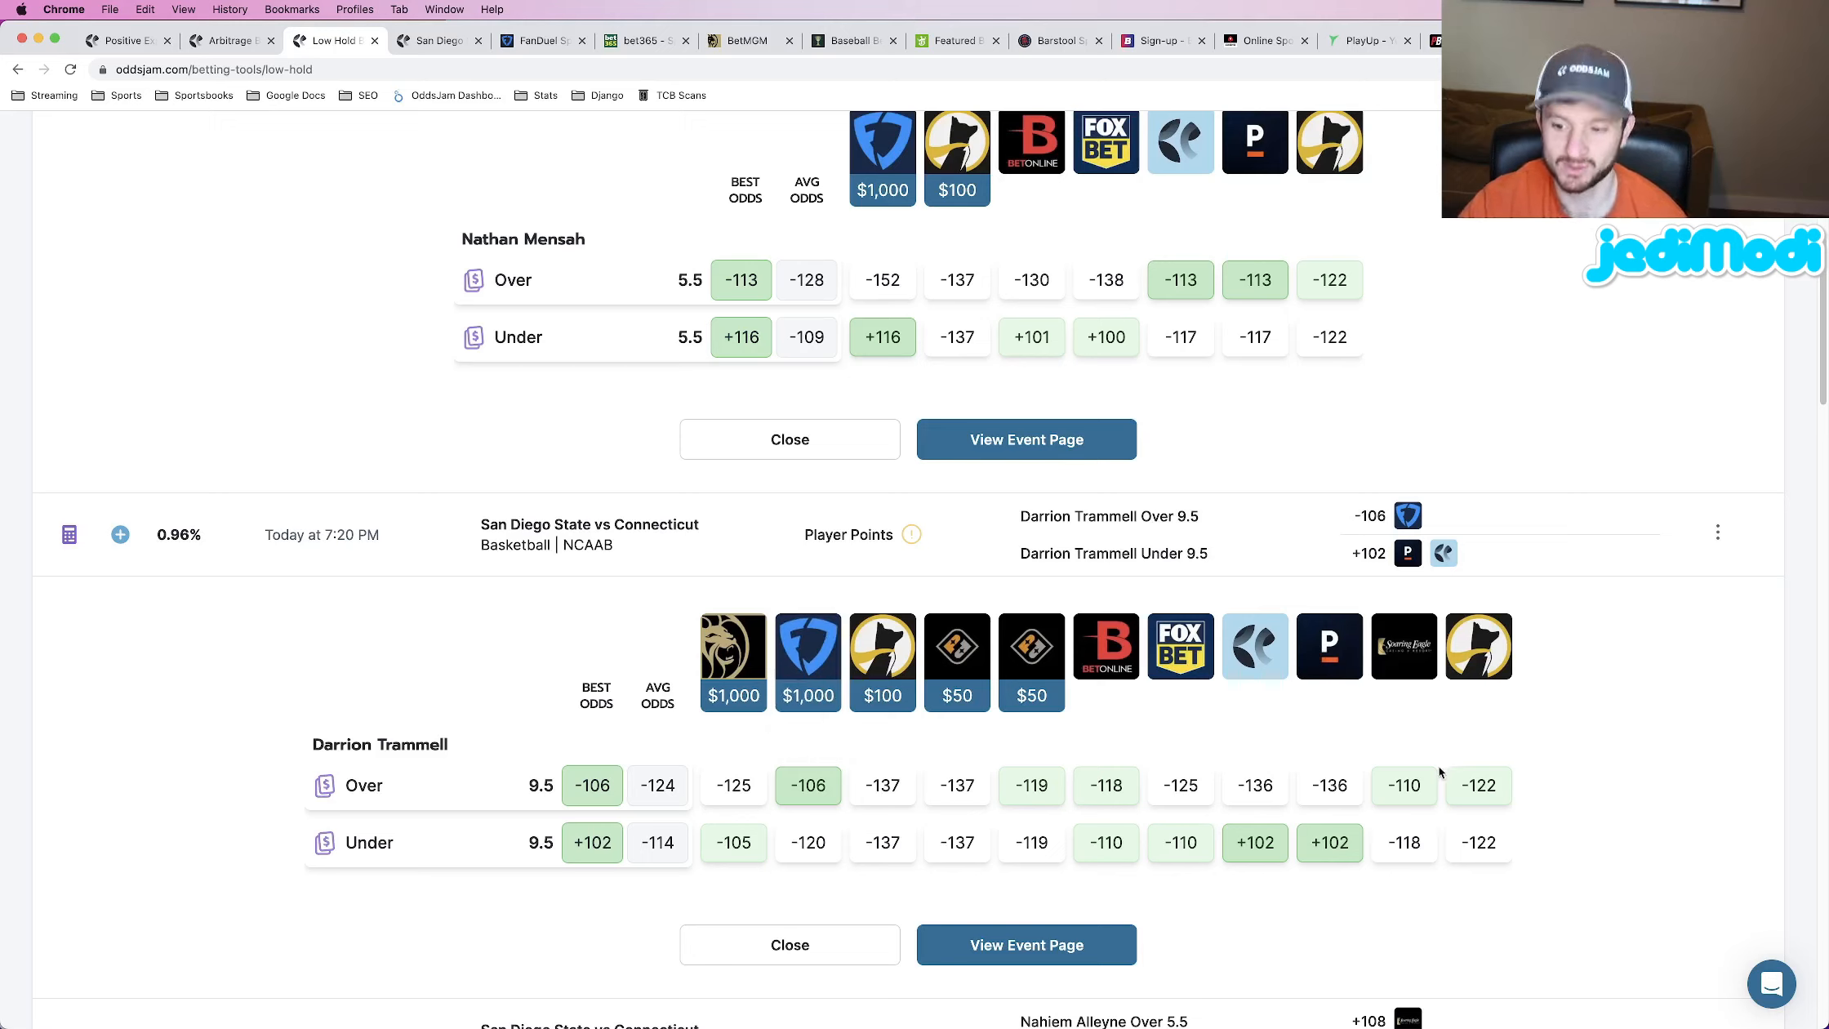
mouse_move(1365, 720)
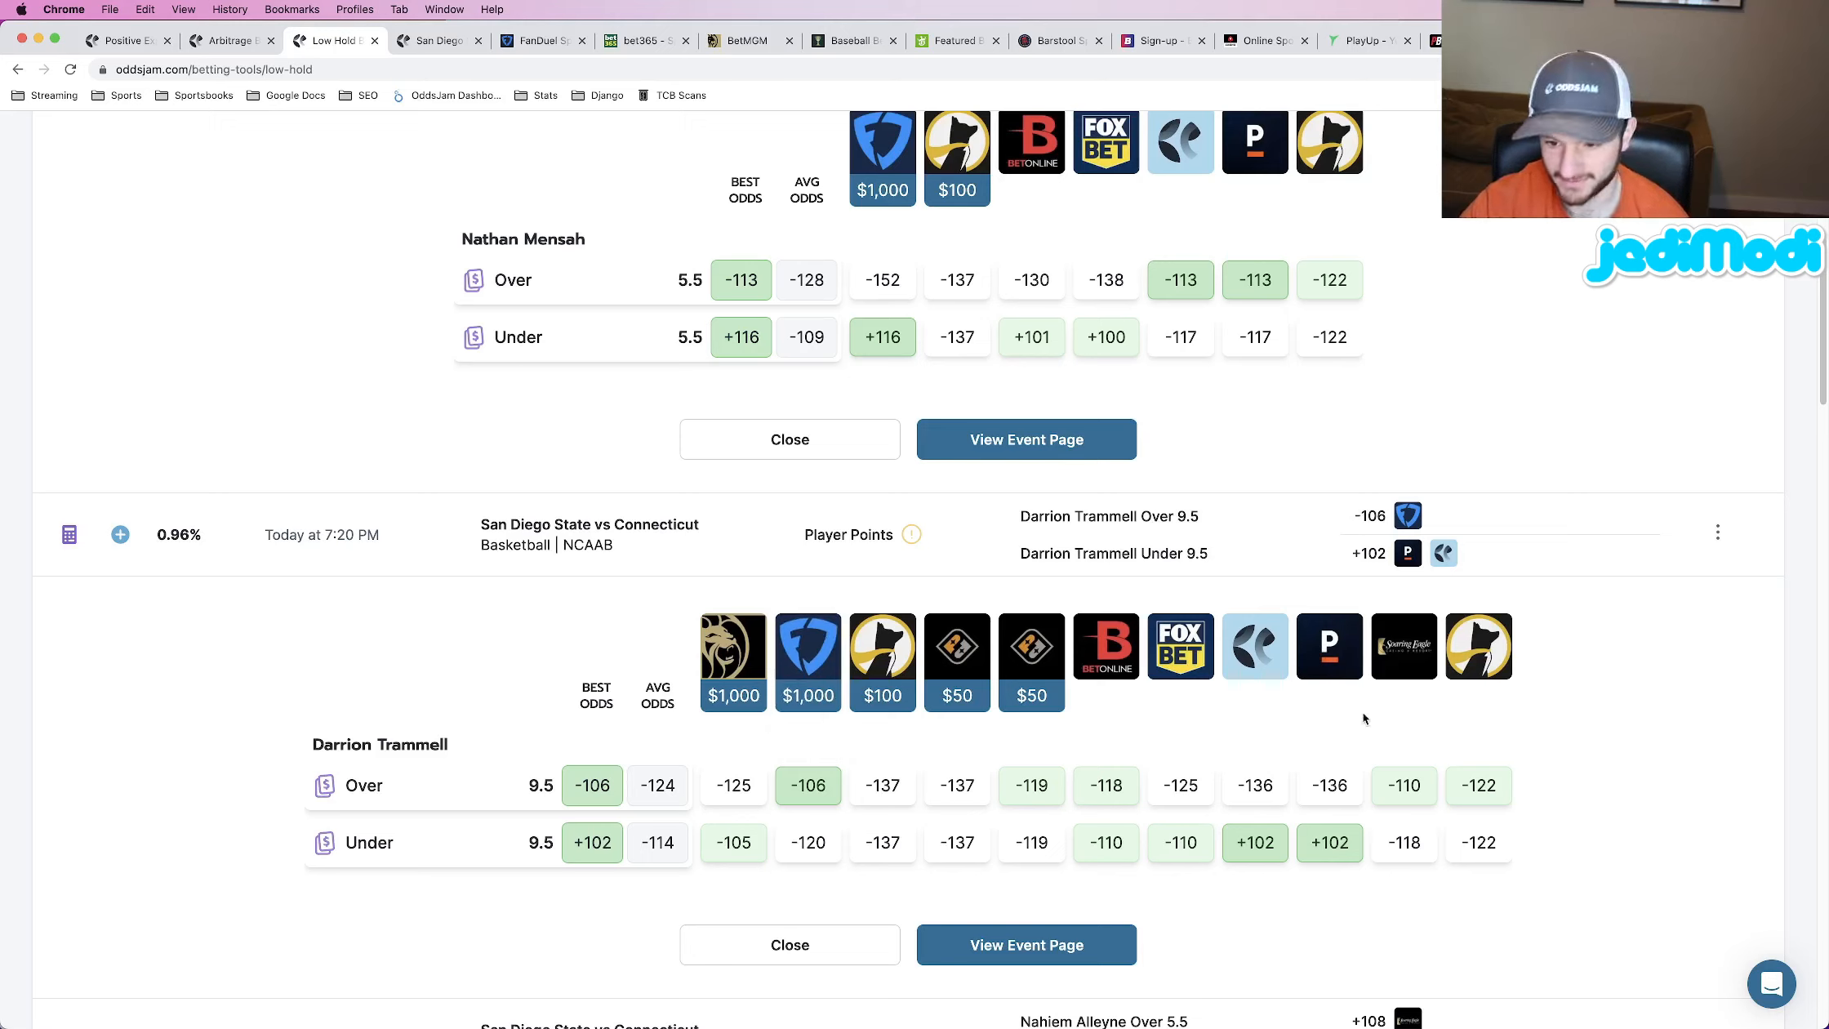
mouse_move(1105, 646)
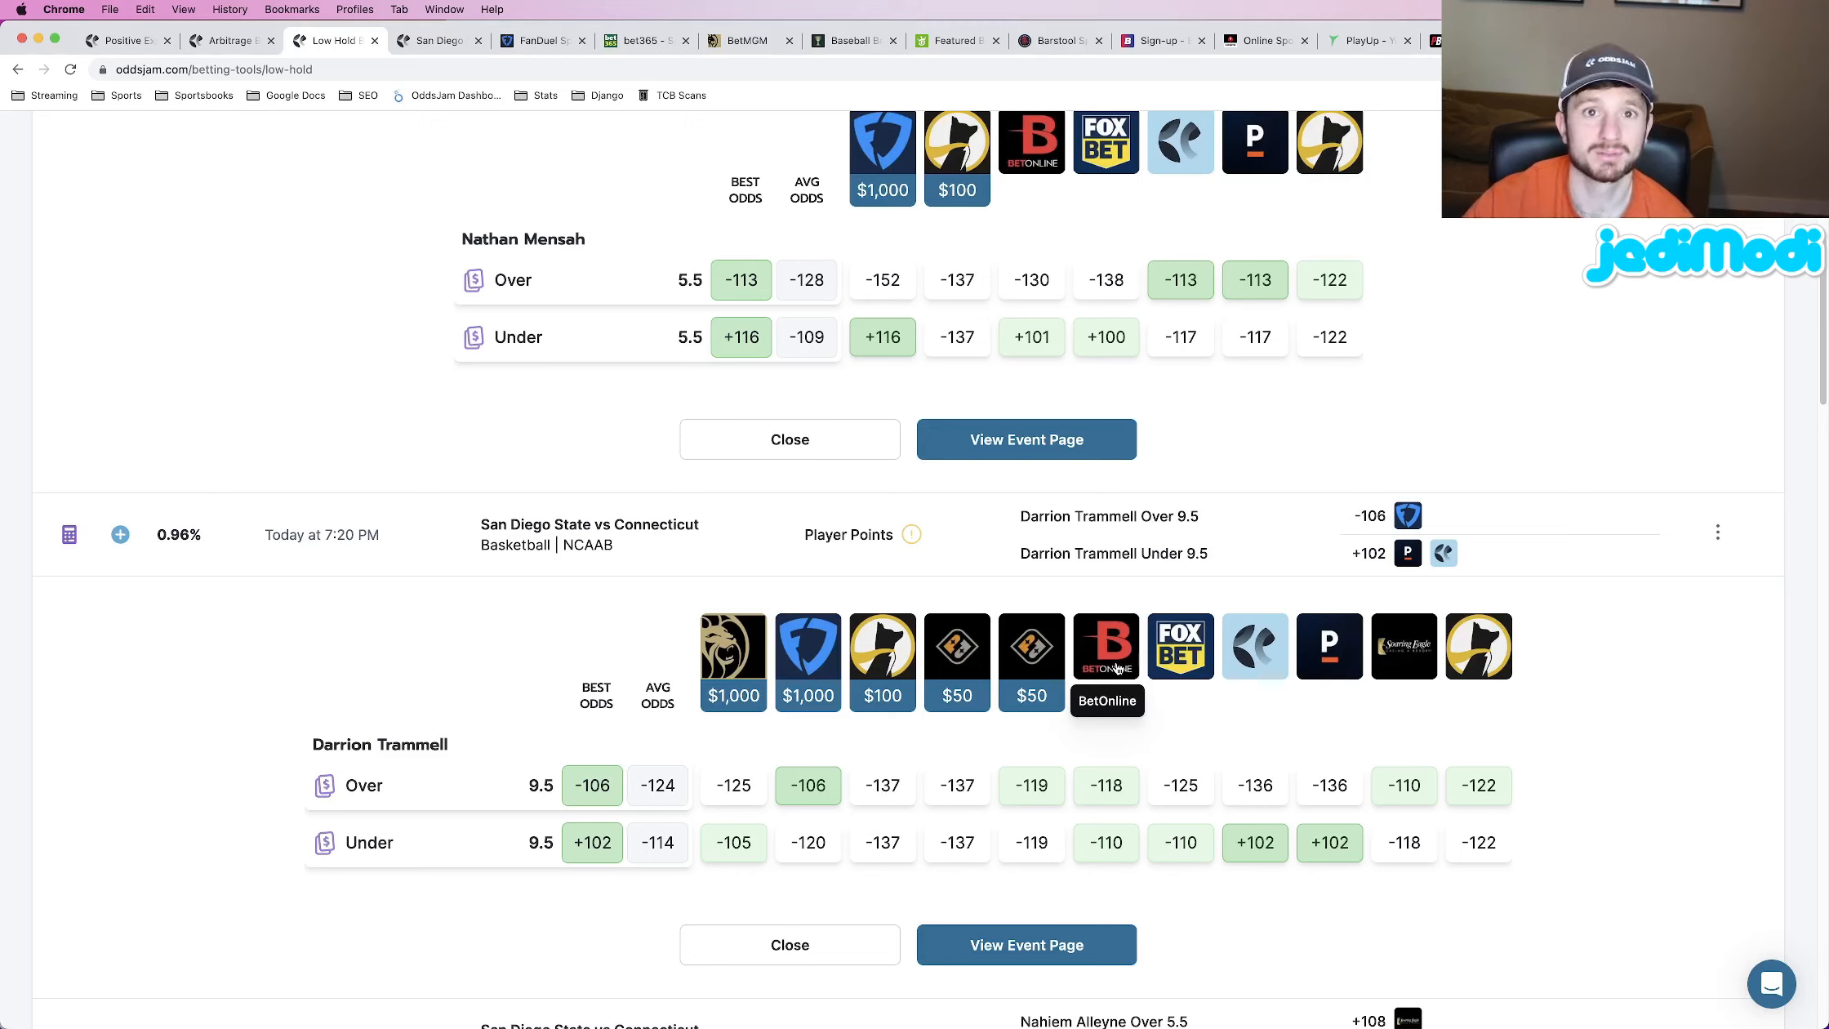
mouse_move(1217, 543)
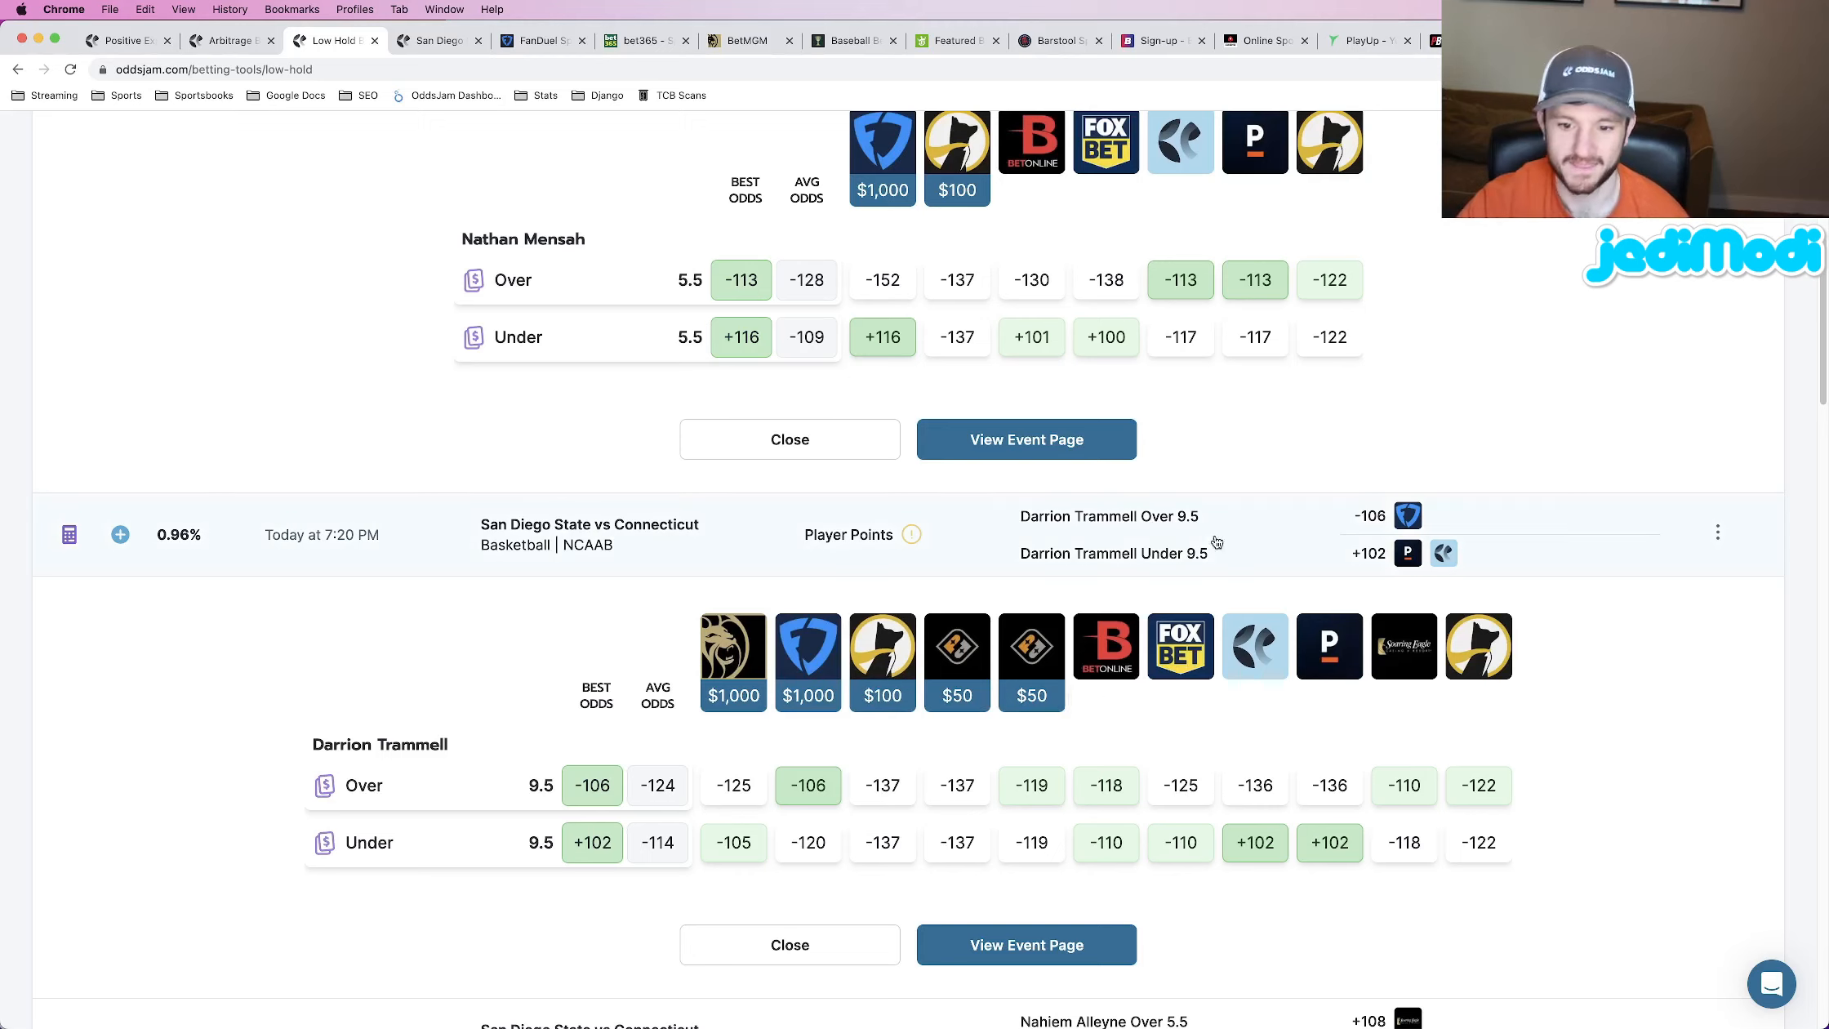
mouse_move(1233, 604)
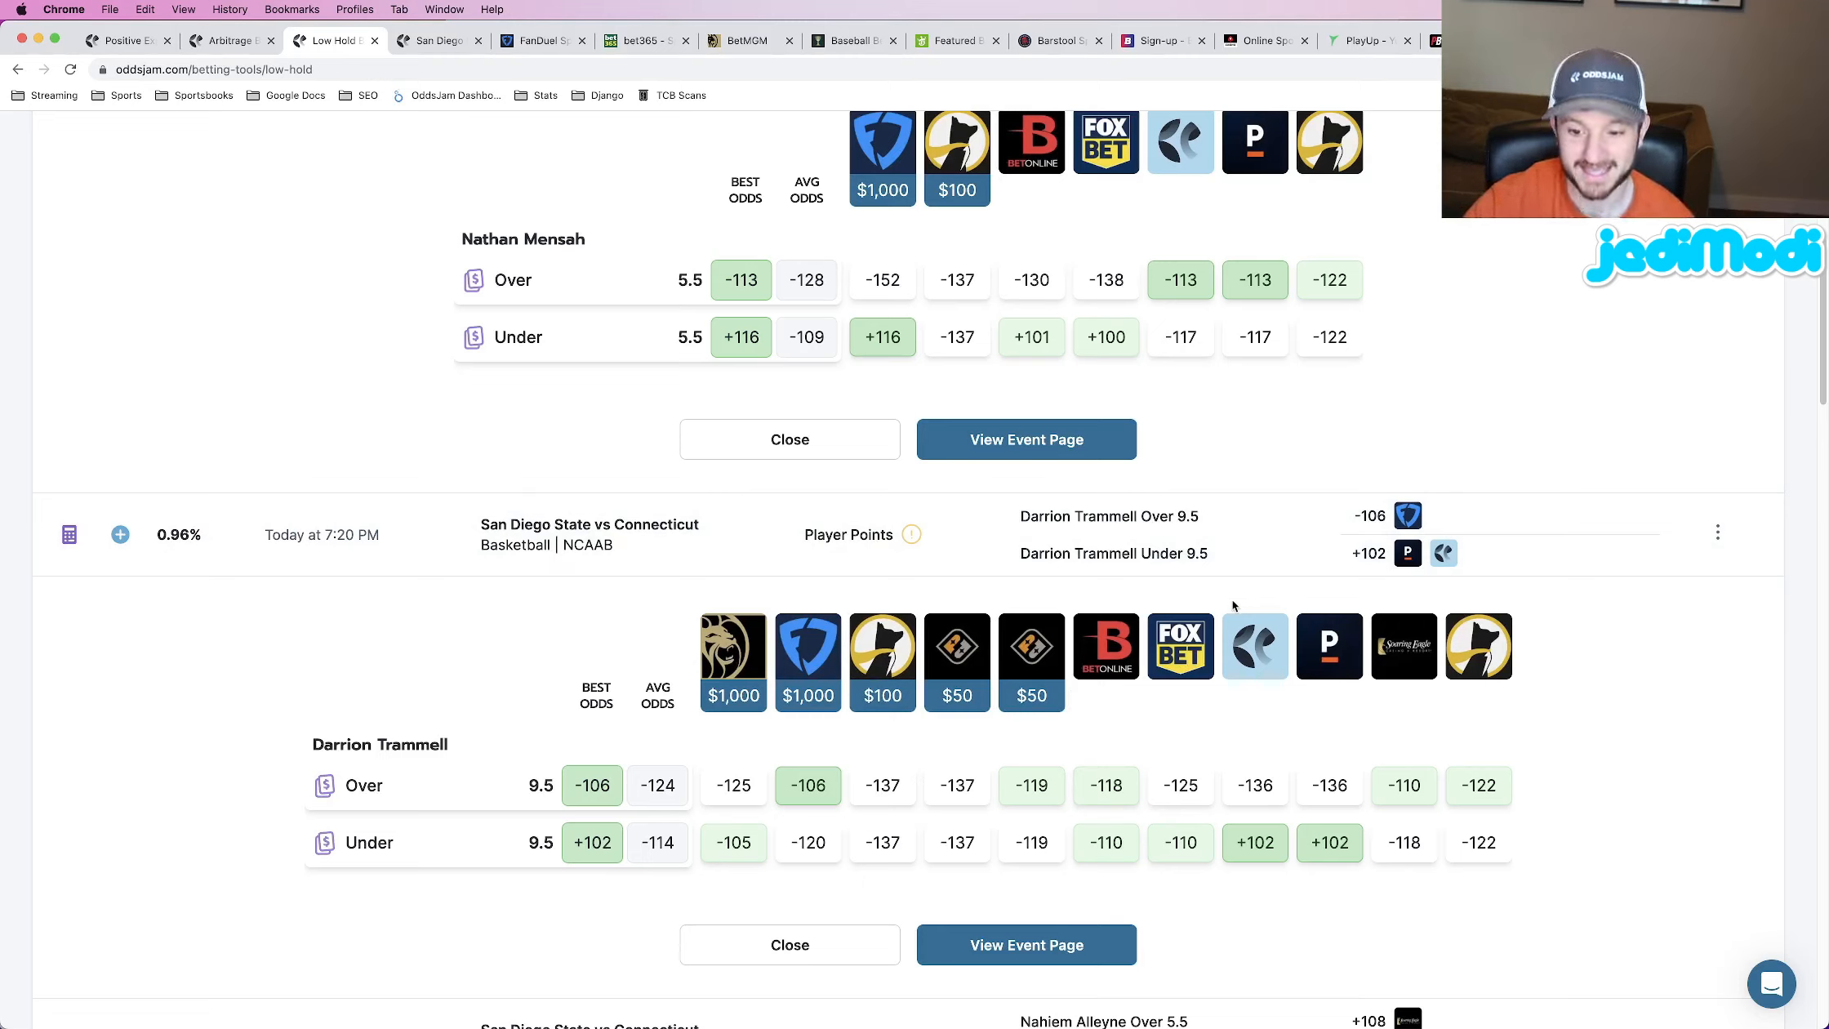
mouse_move(619, 659)
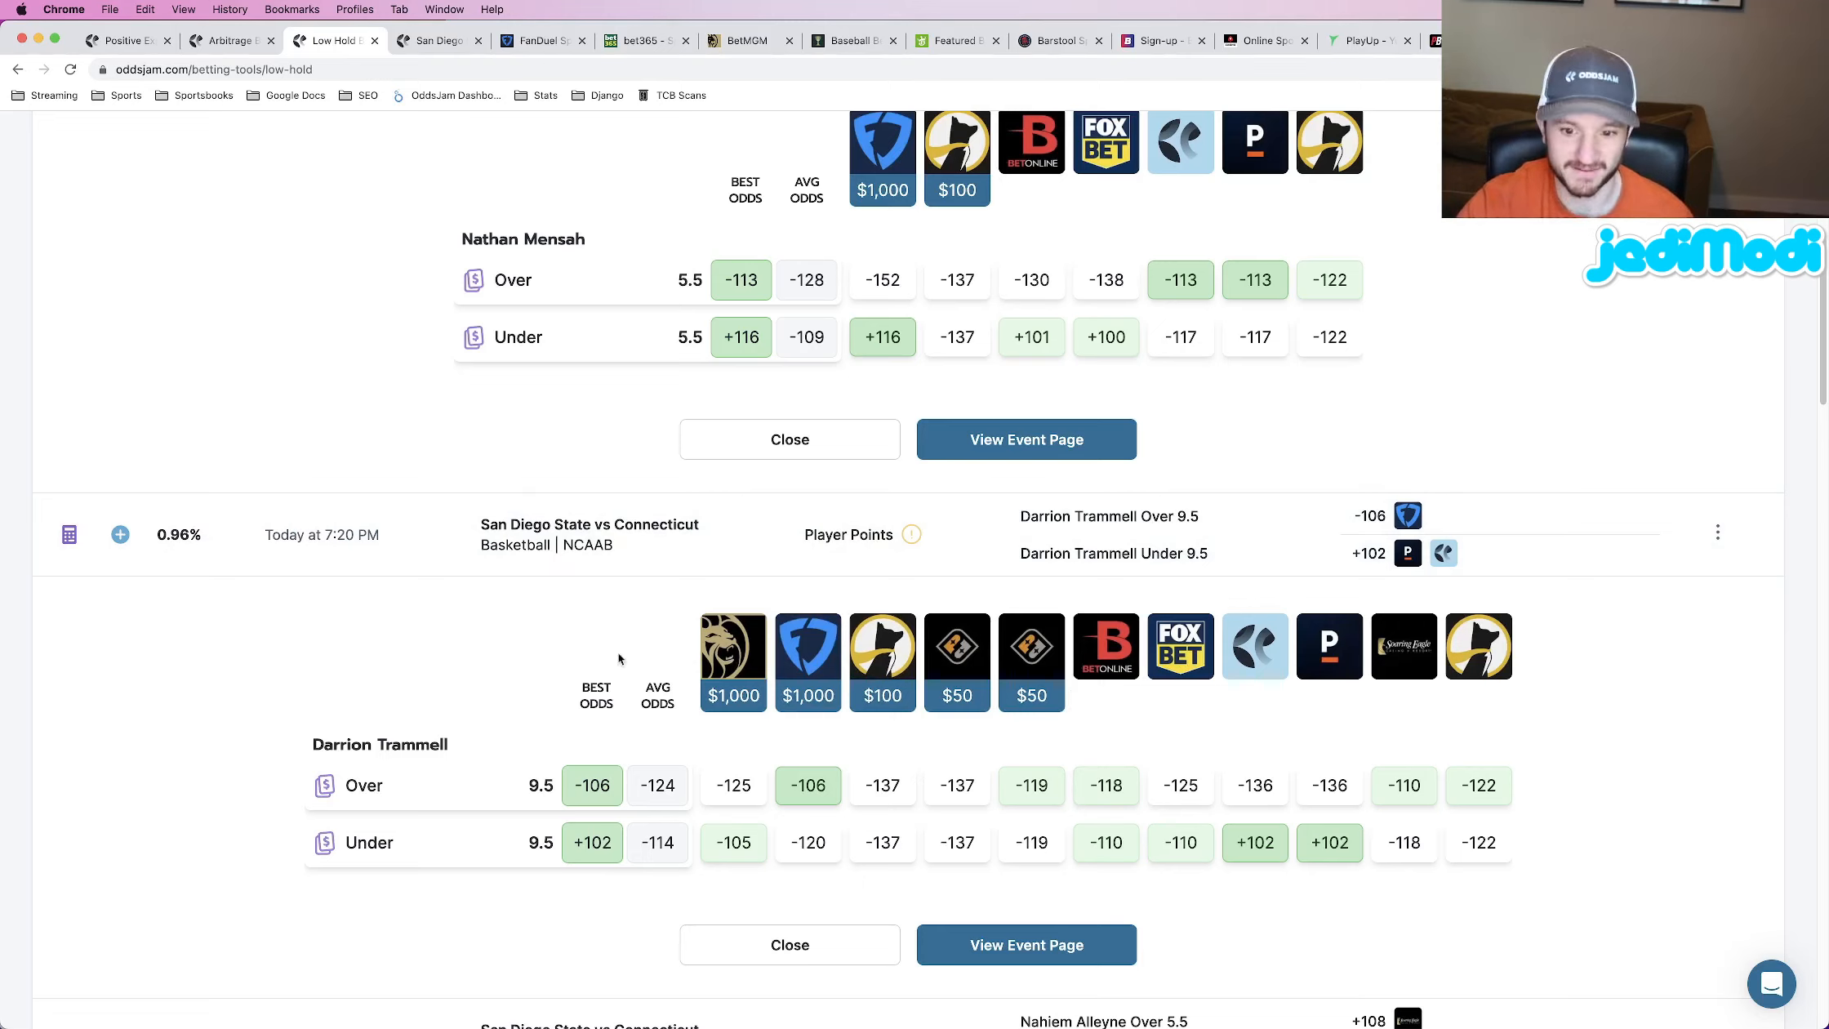
mouse_move(1329, 647)
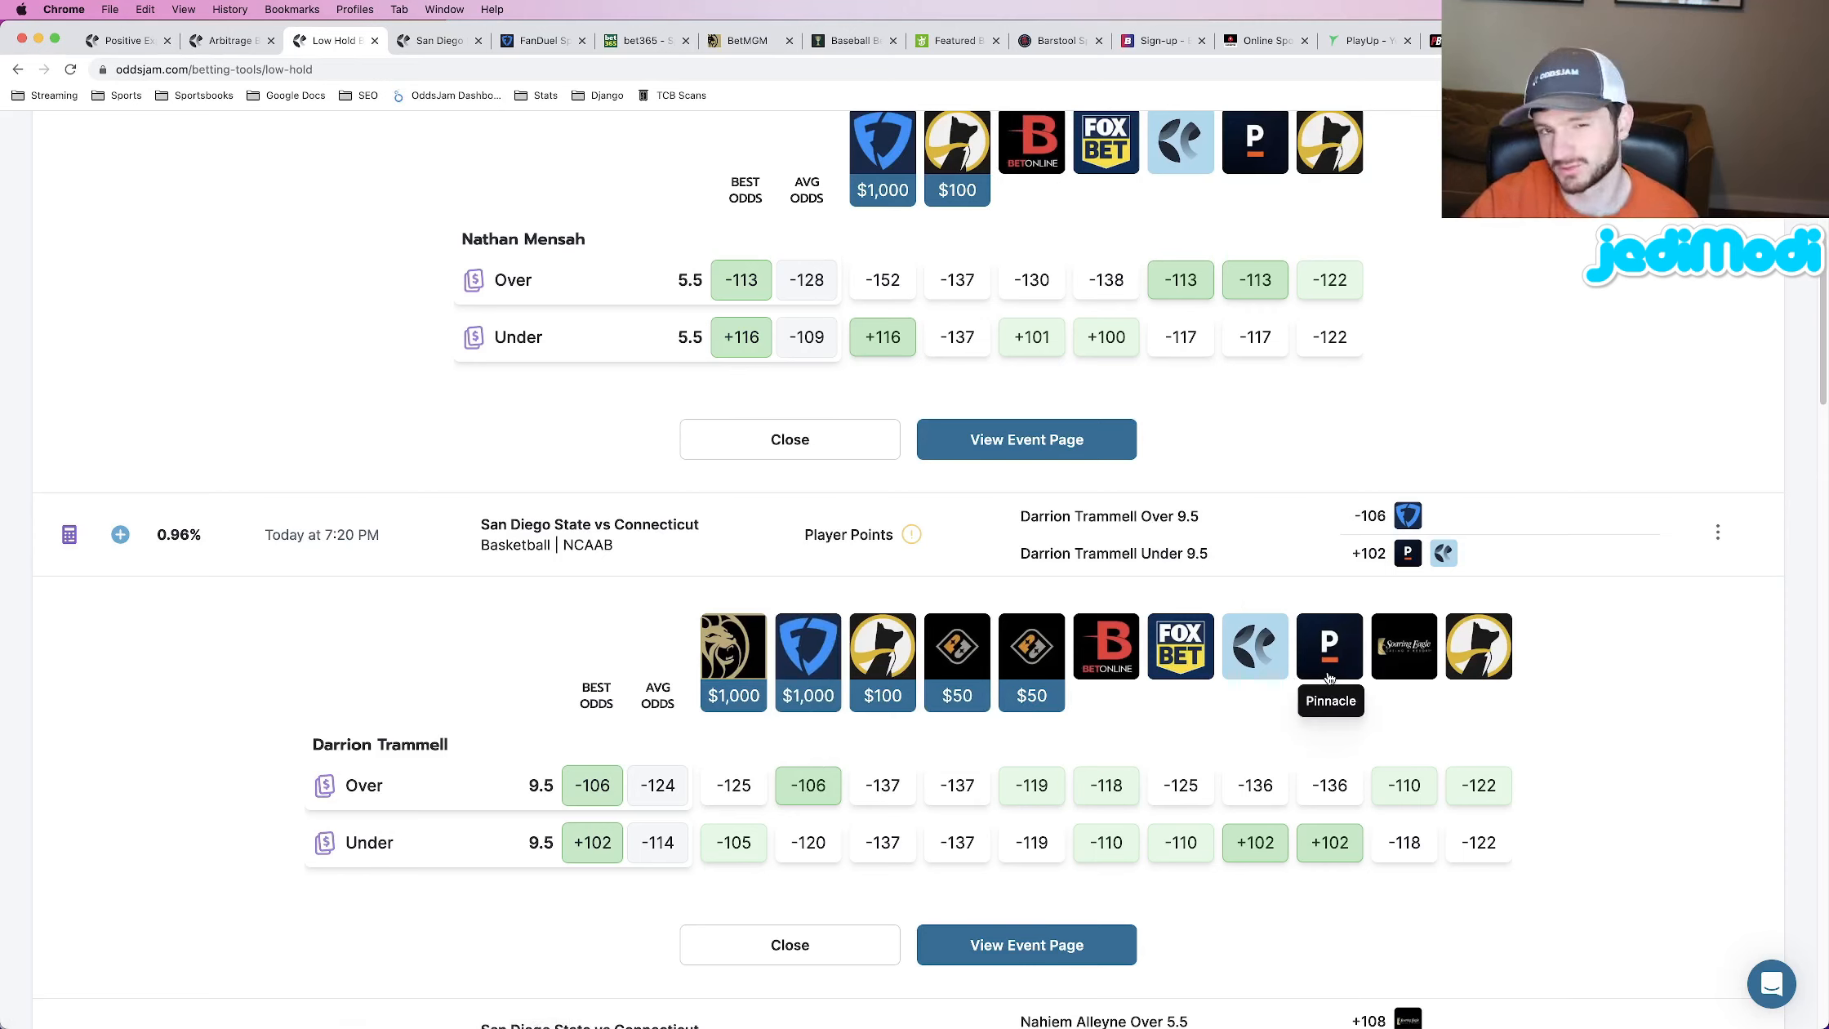
mouse_move(884, 662)
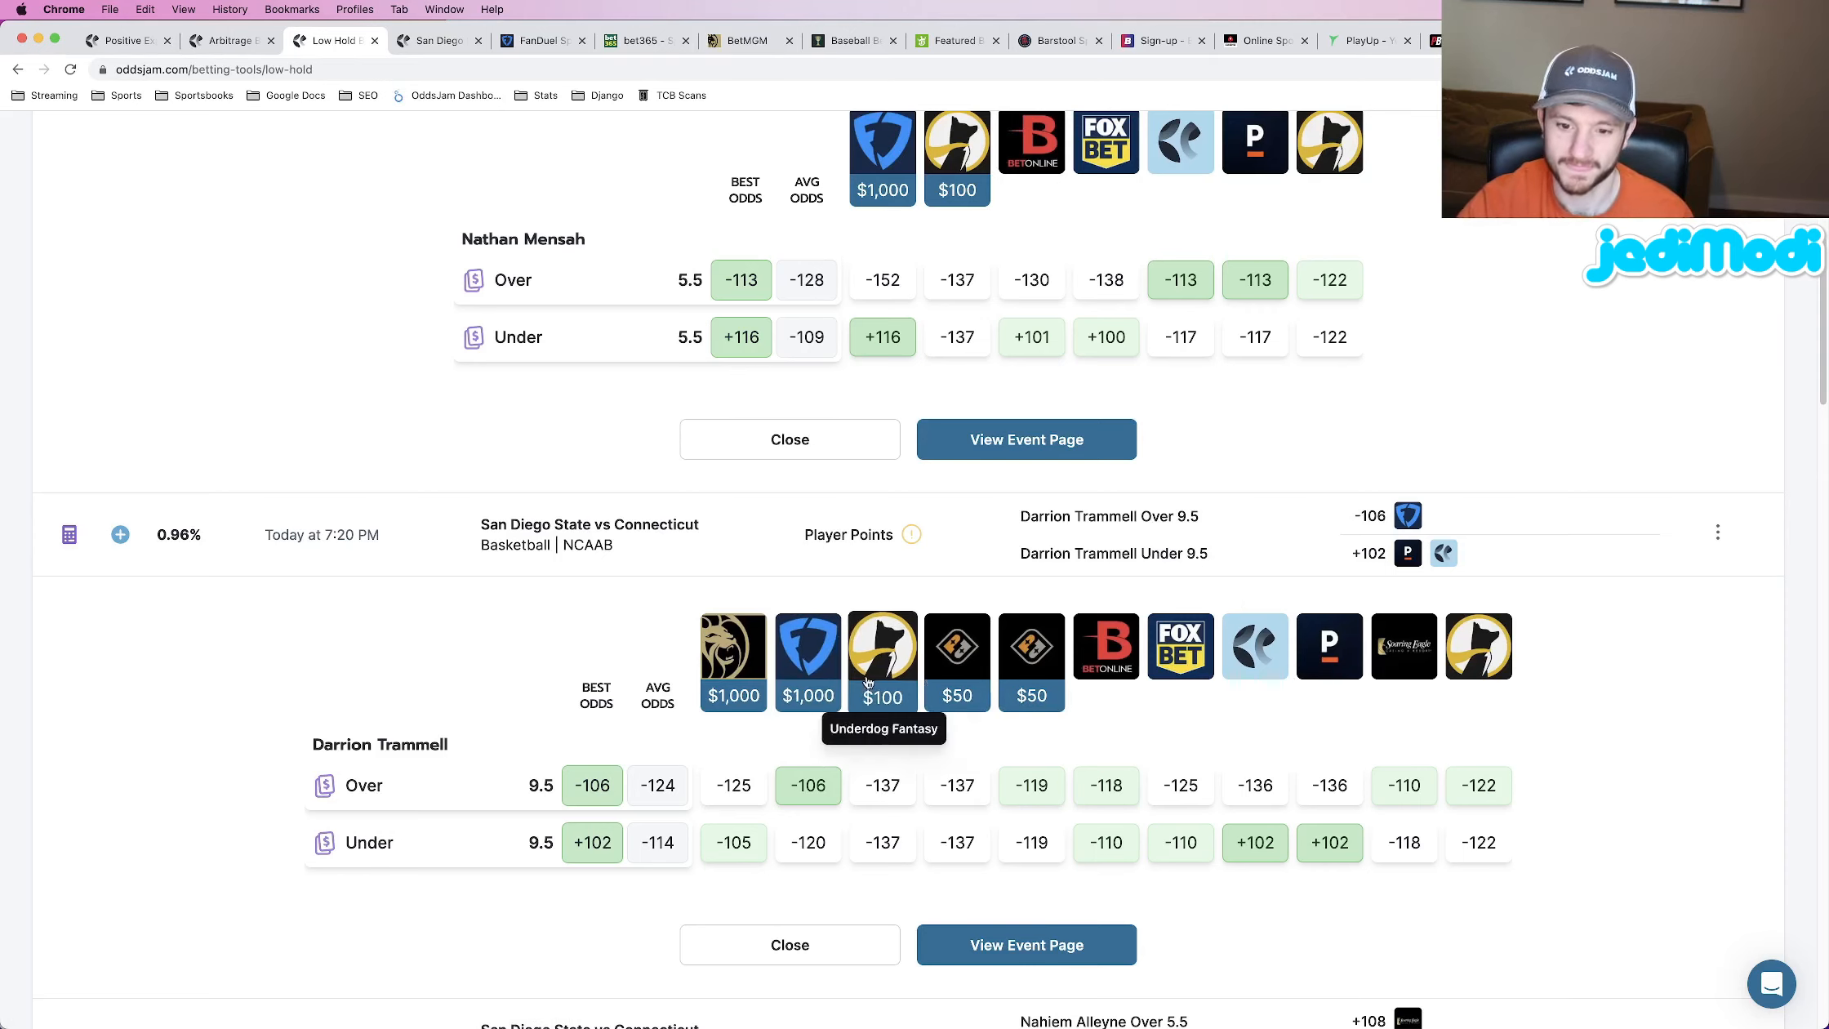
mouse_move(807, 660)
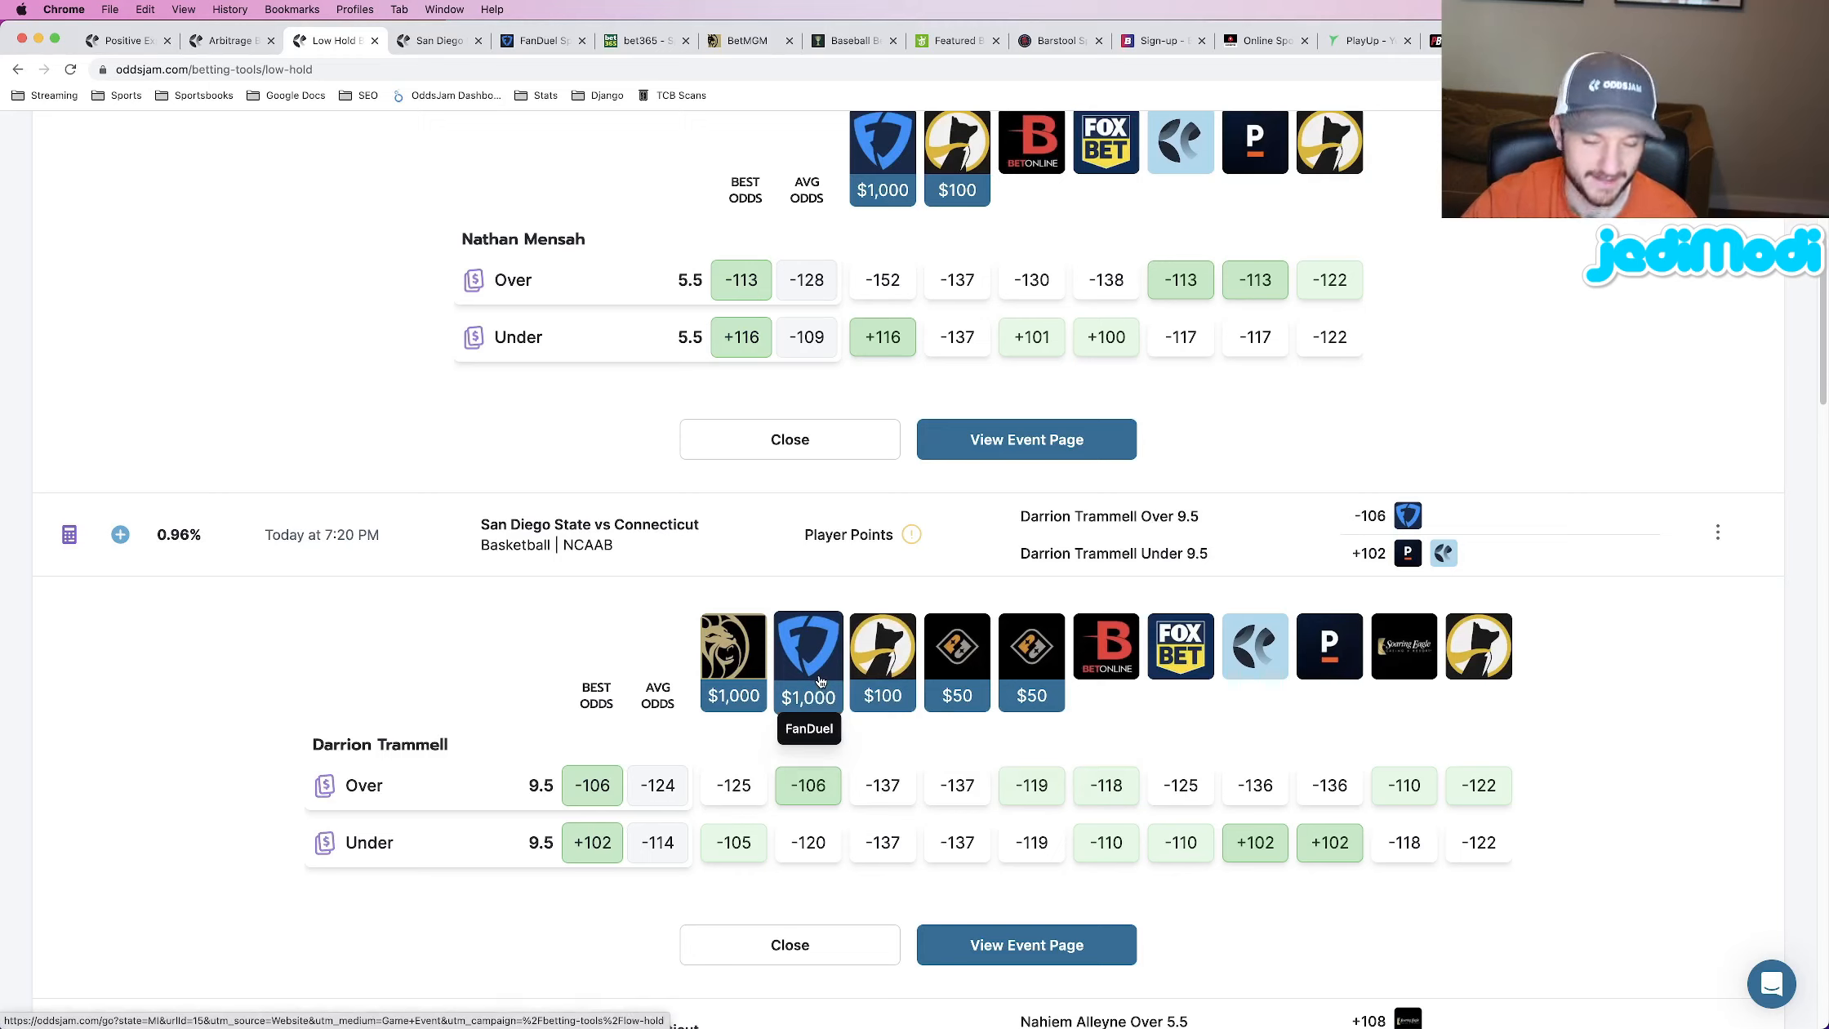
mouse_move(1112, 554)
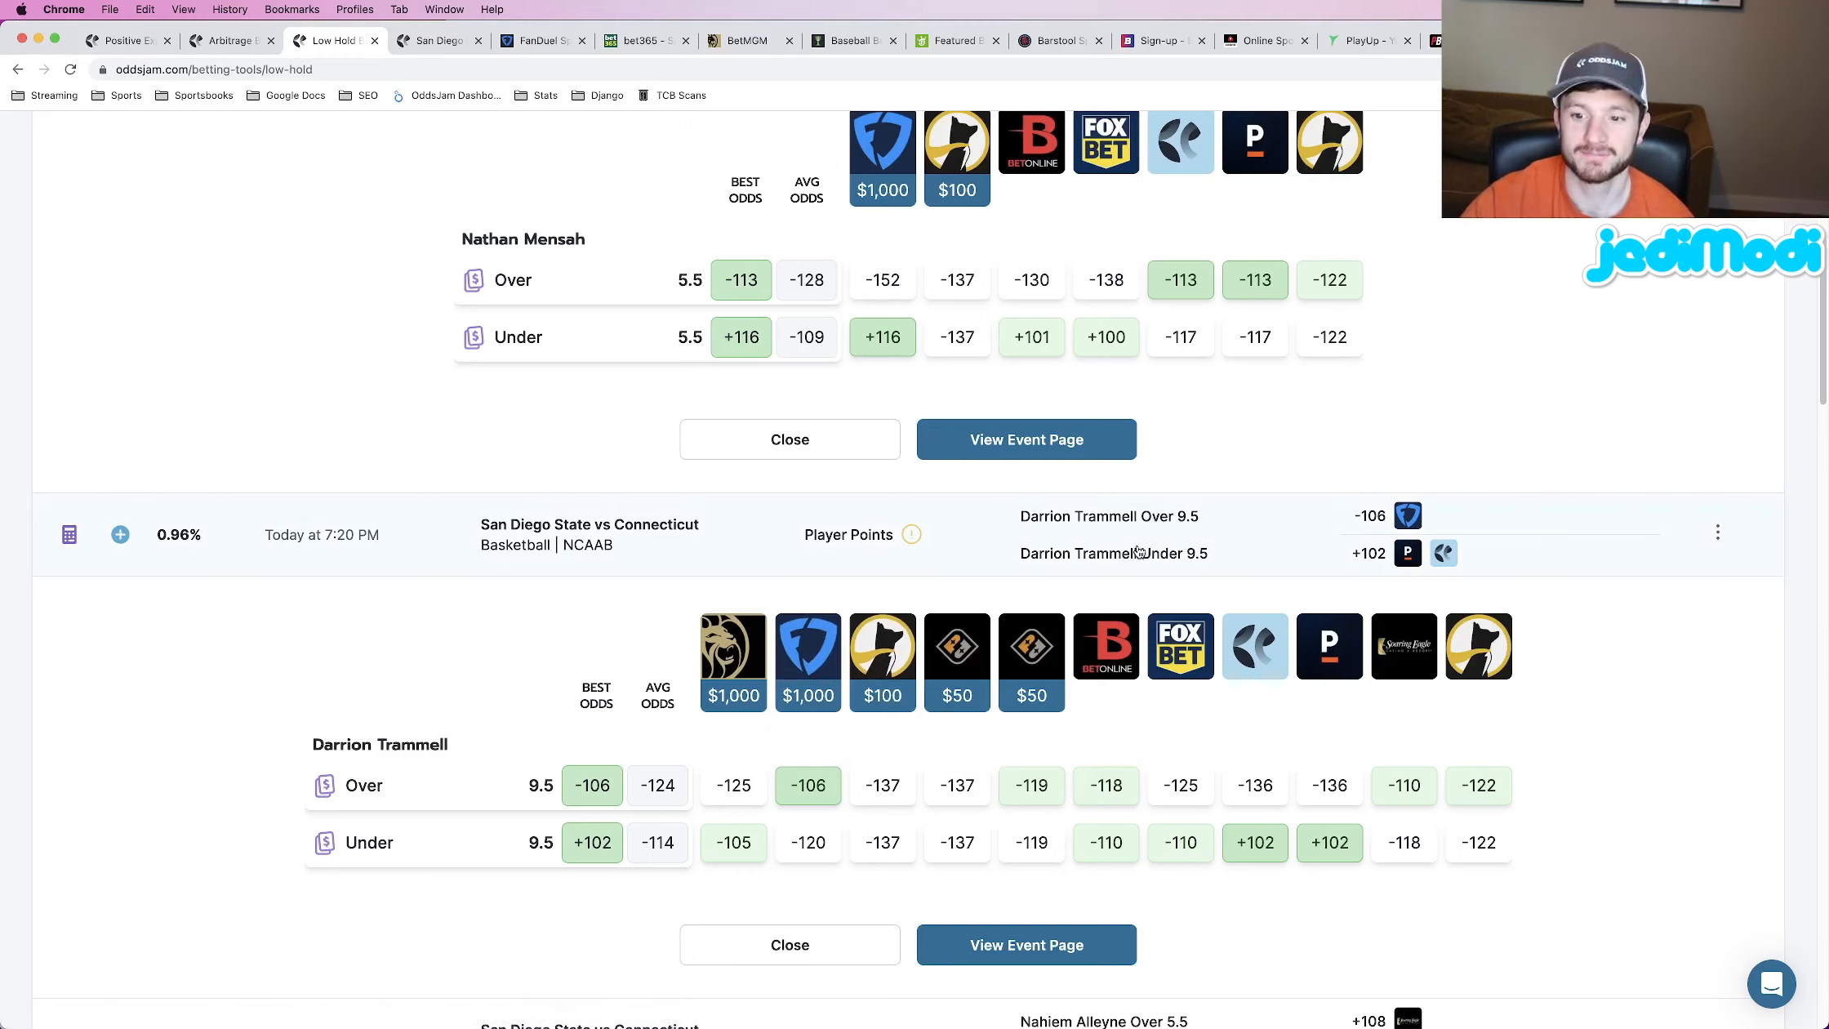
mouse_move(1155, 534)
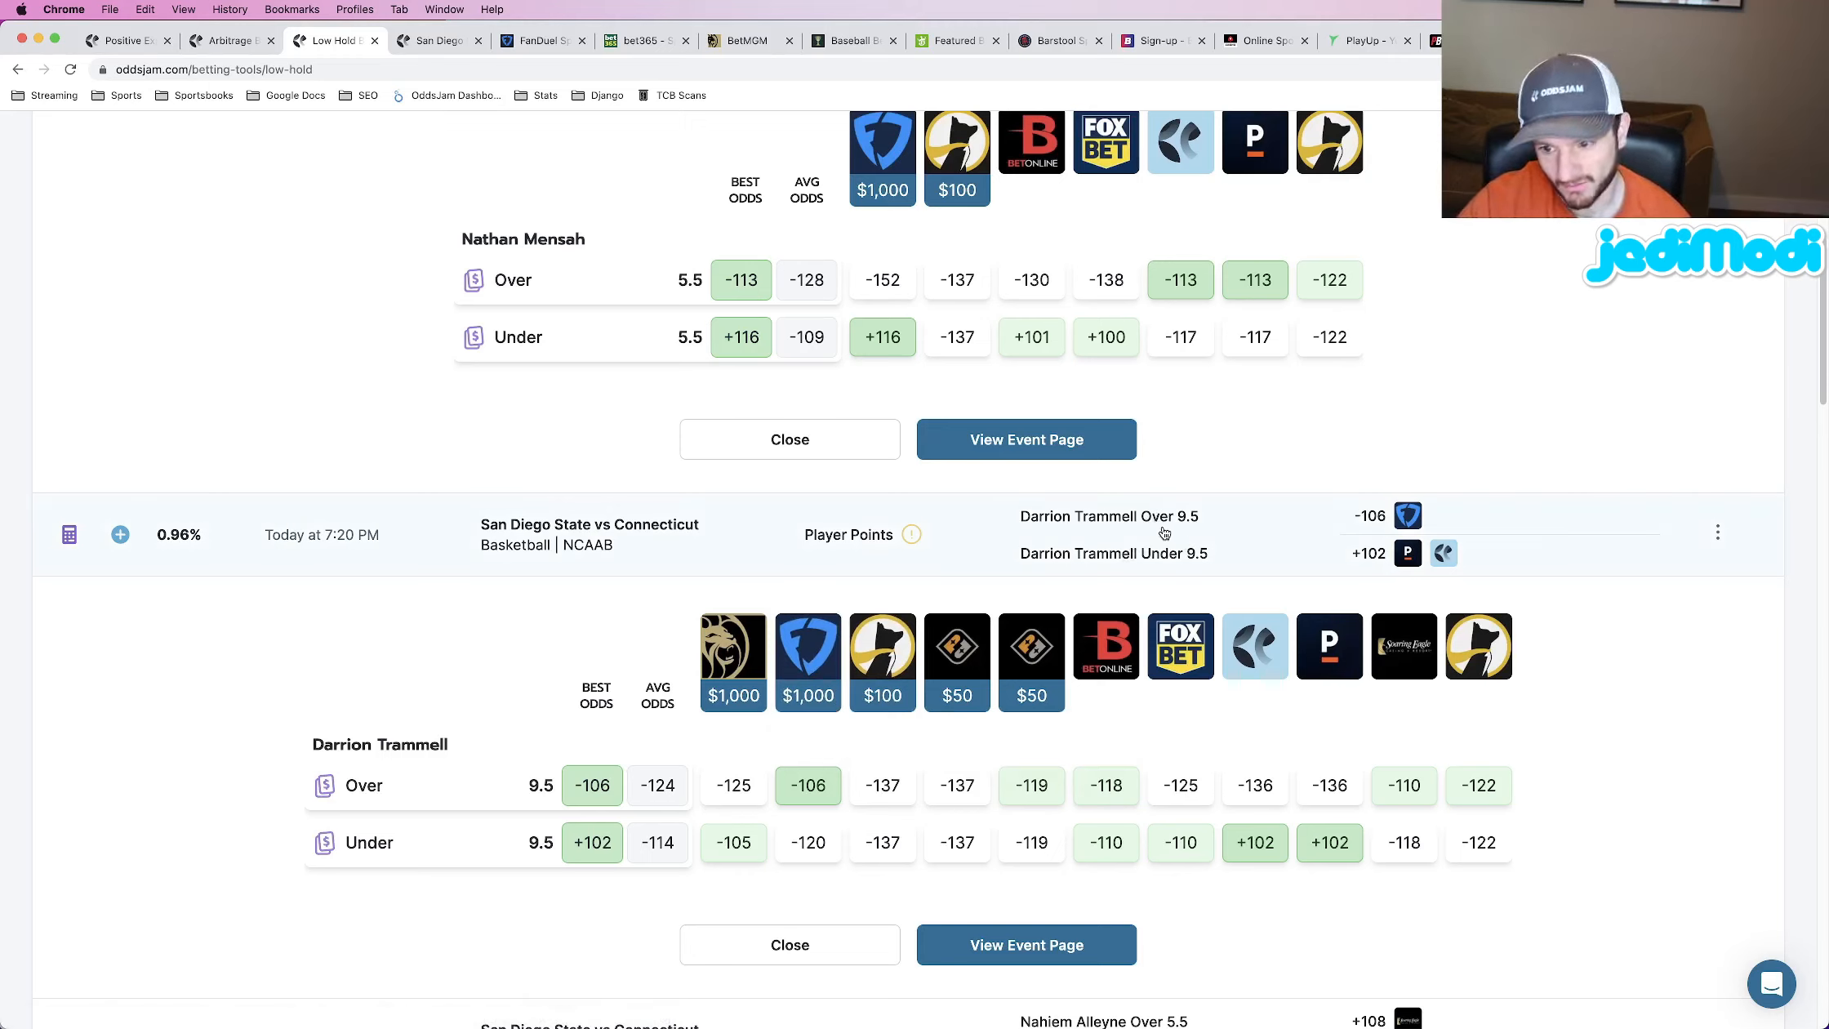
mouse_move(1408, 516)
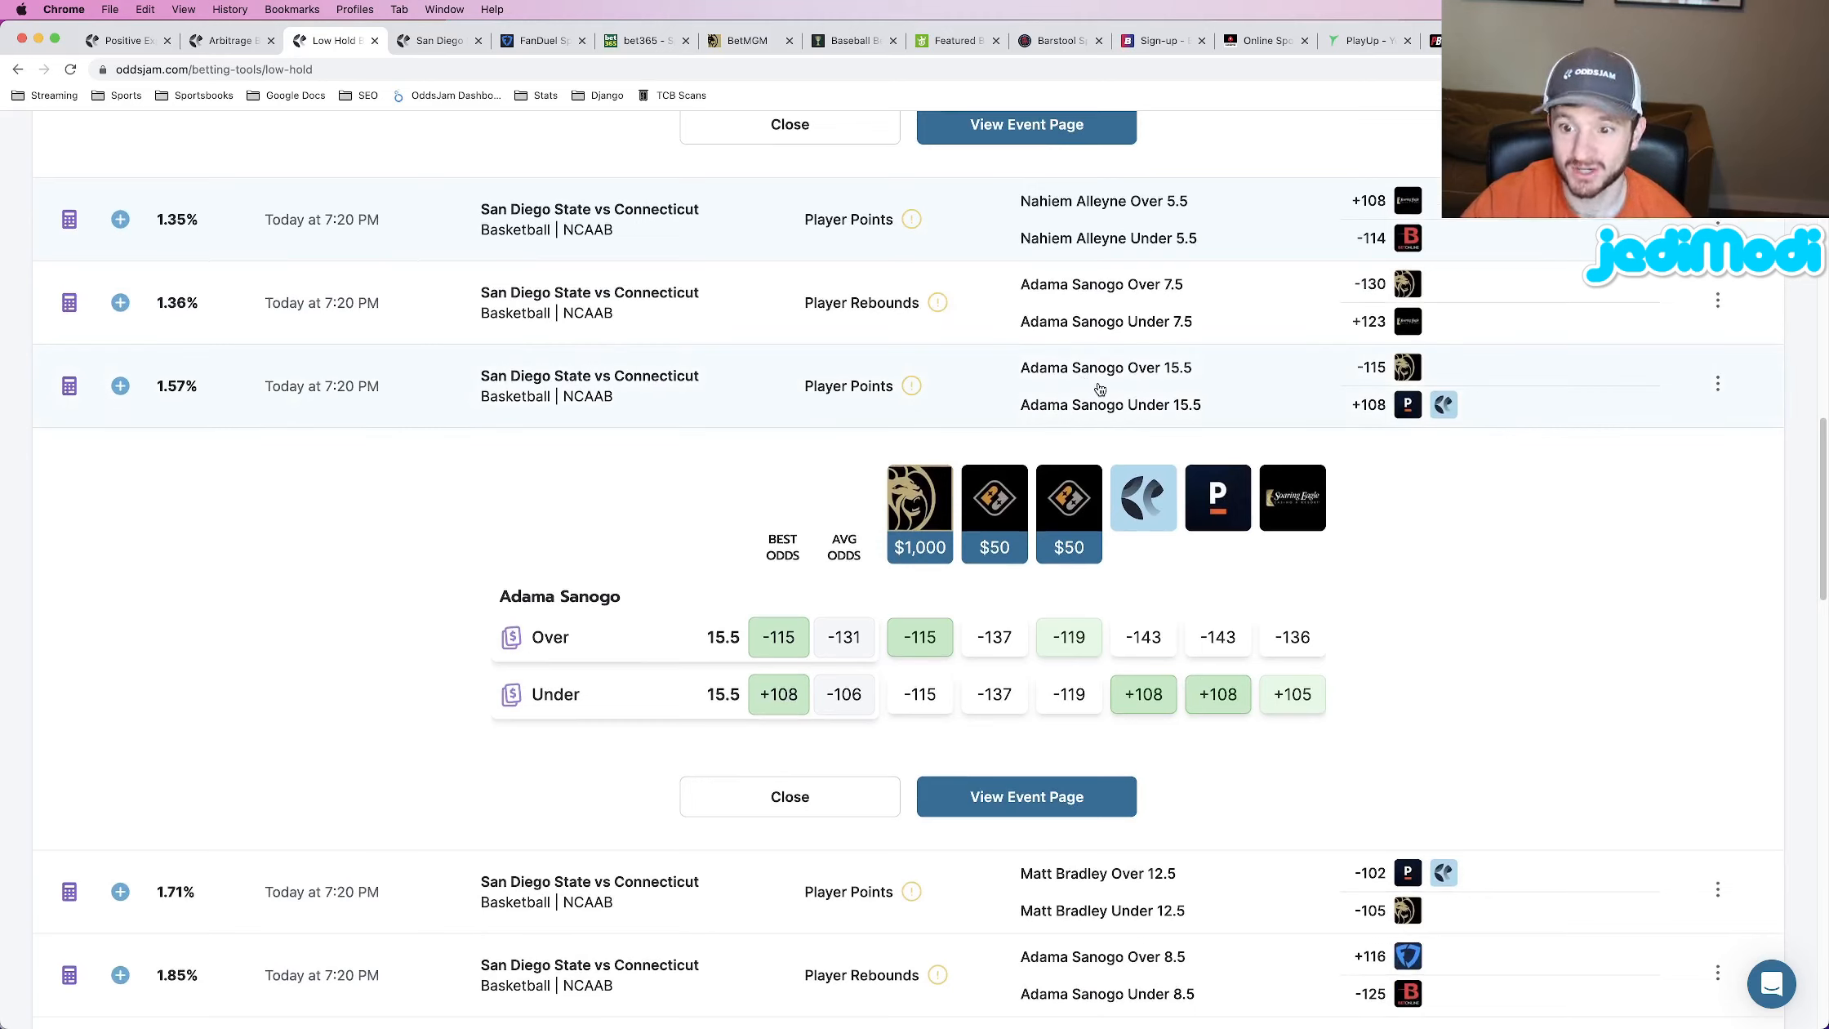
mouse_move(1182, 389)
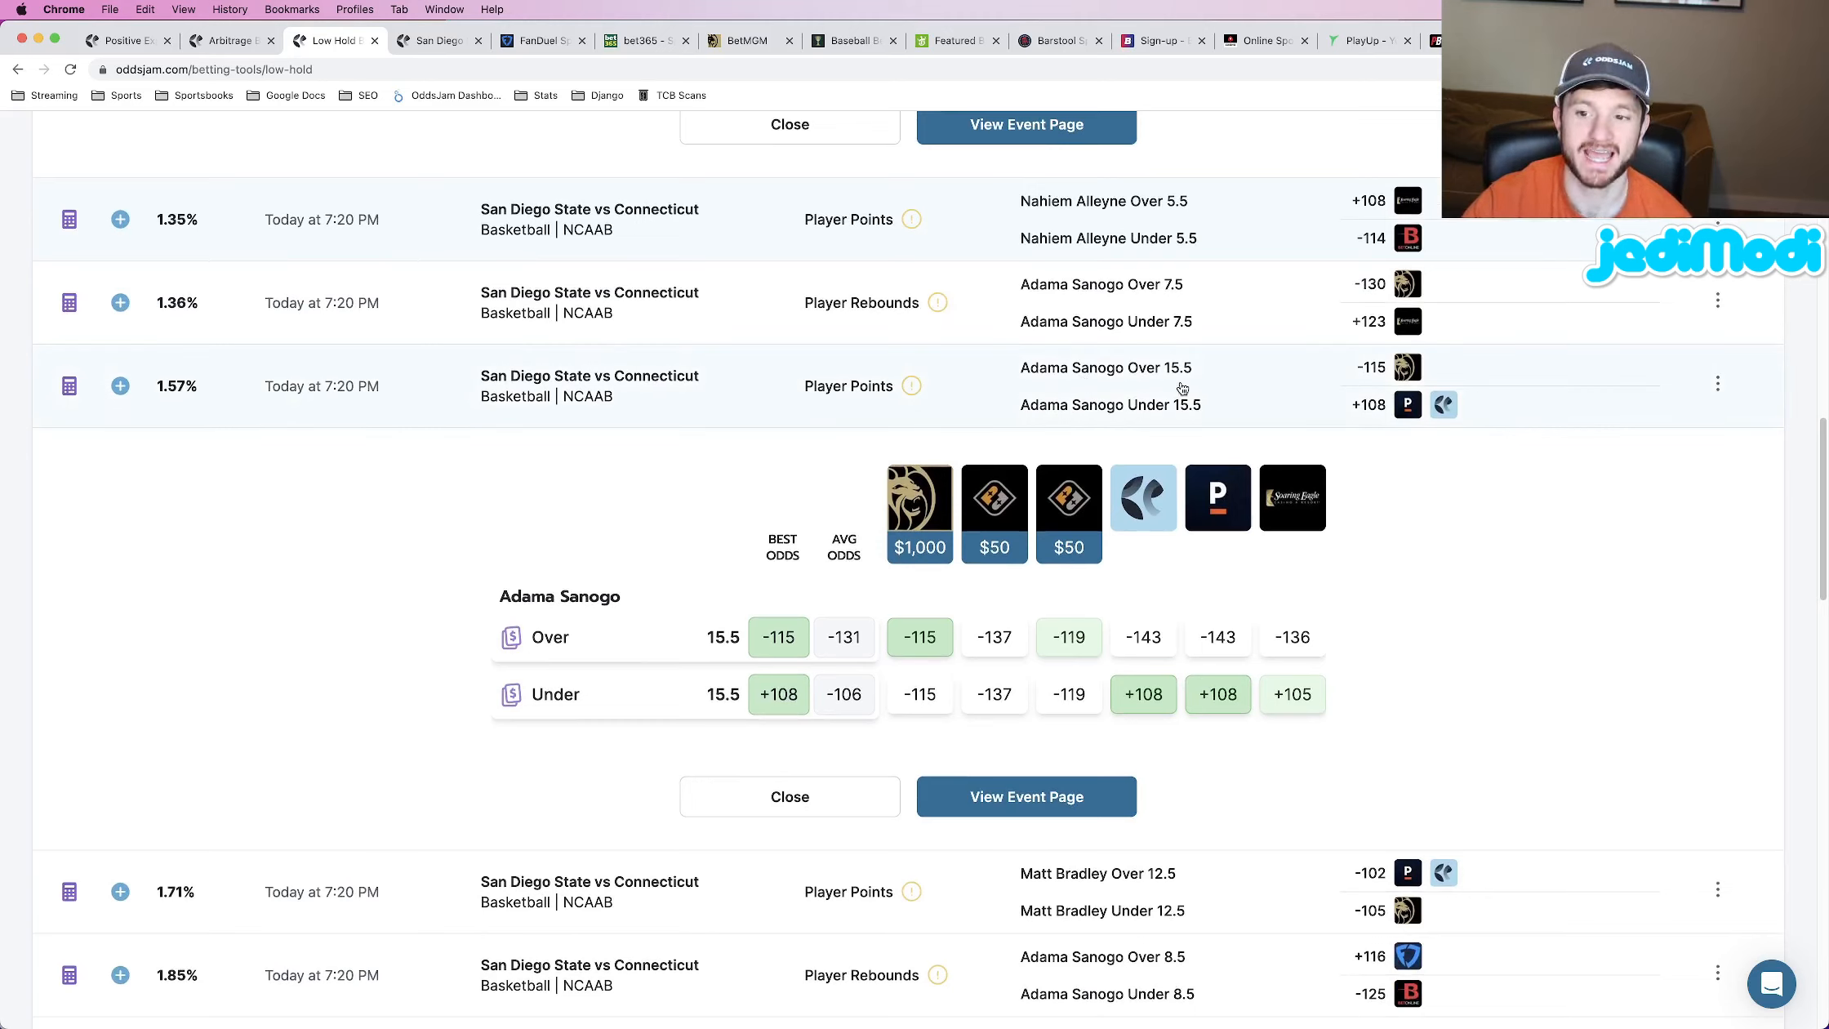
mouse_move(1143, 496)
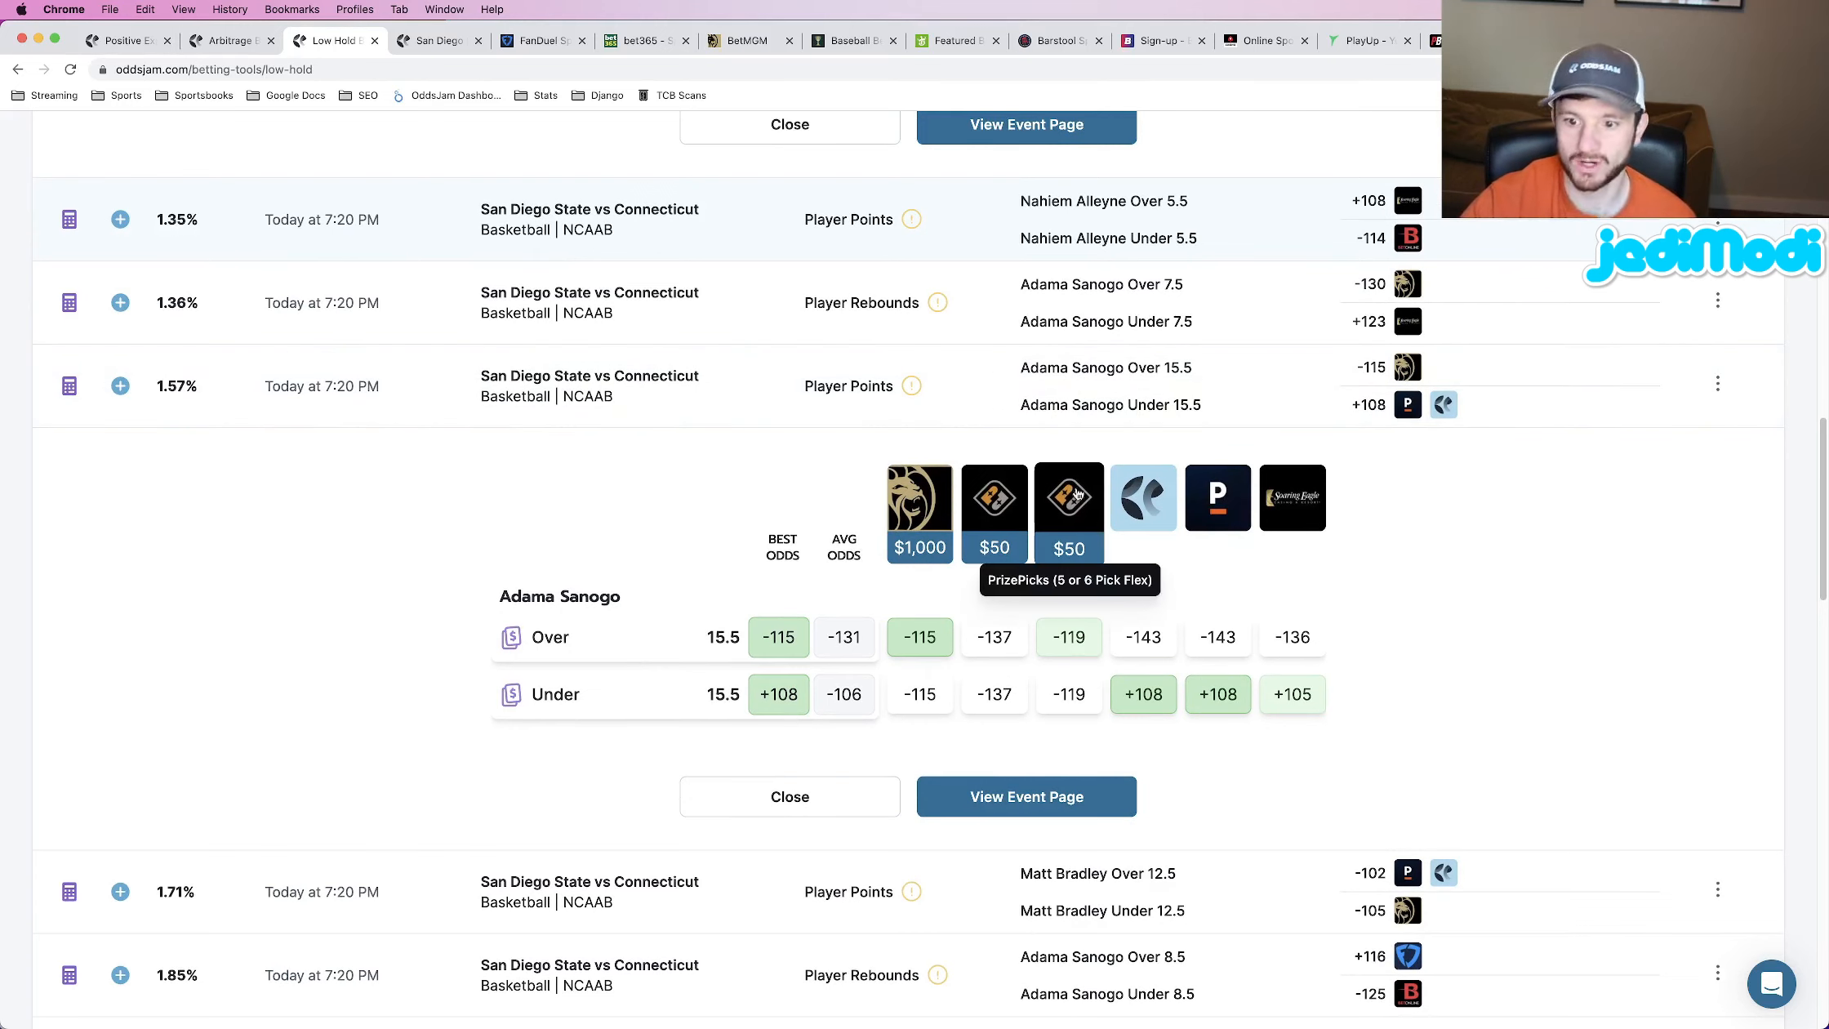
mouse_move(1217, 498)
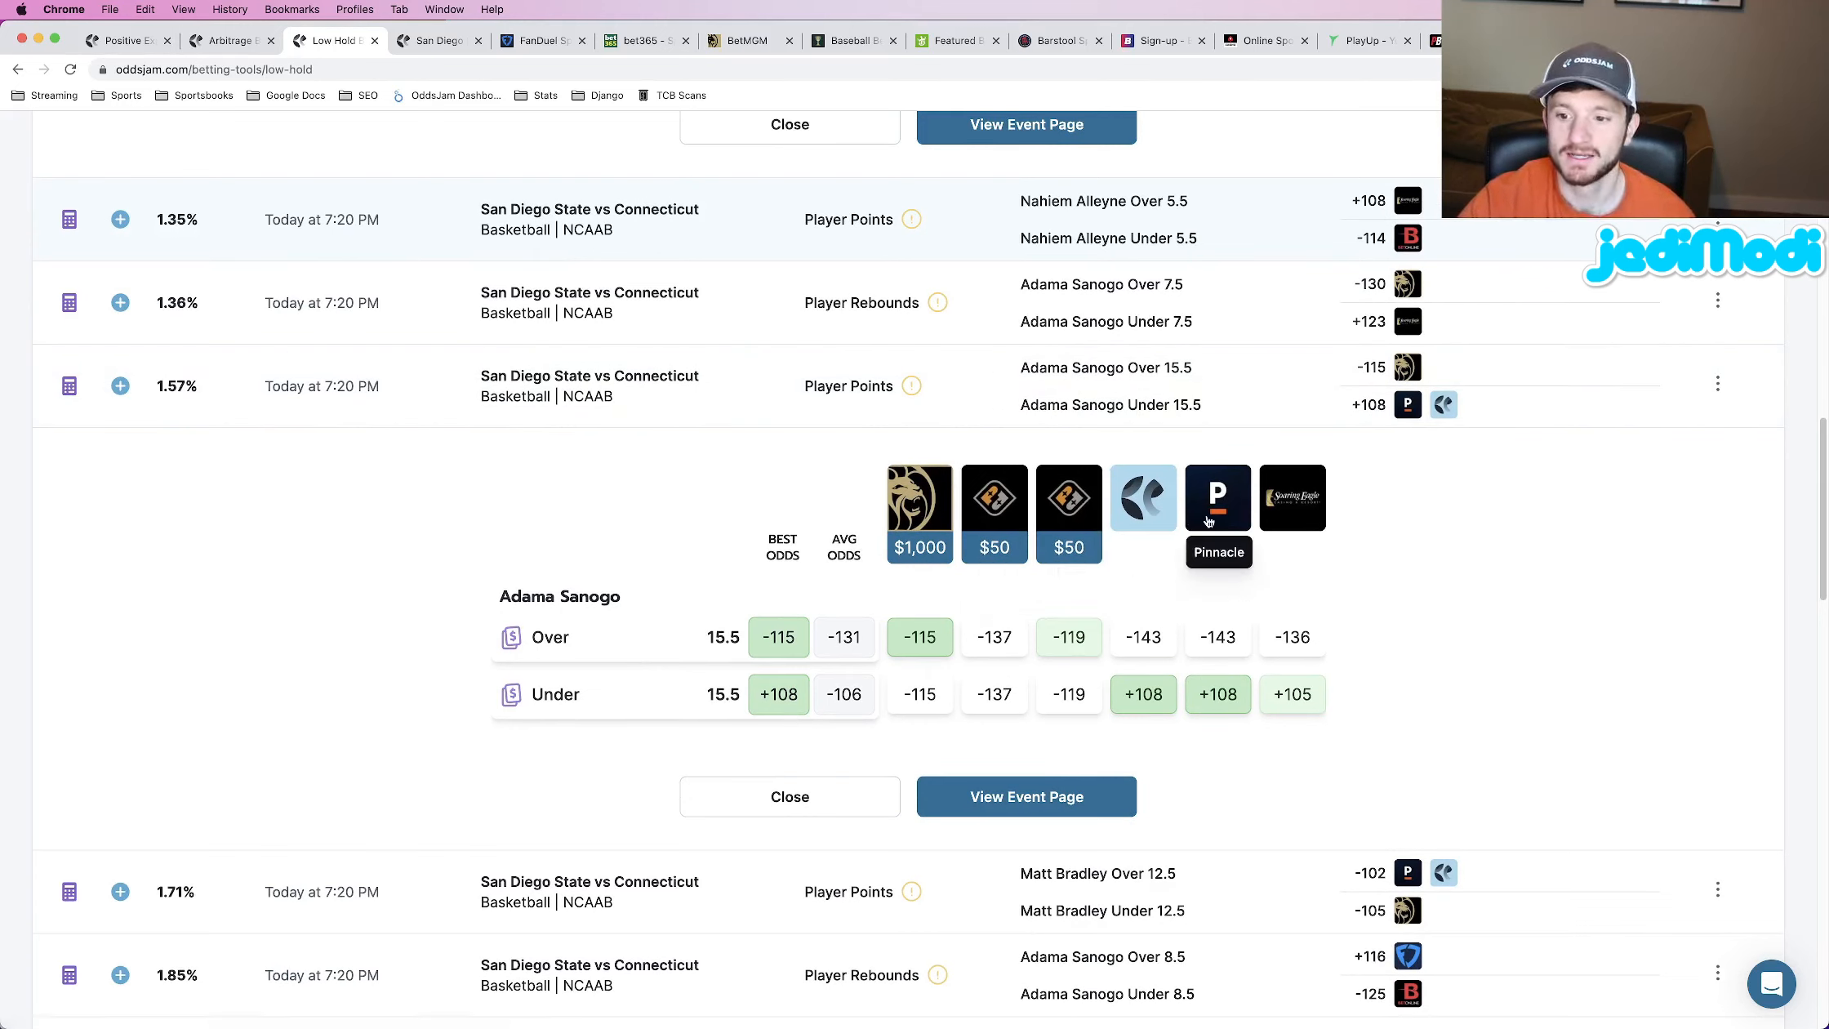
mouse_move(1292, 637)
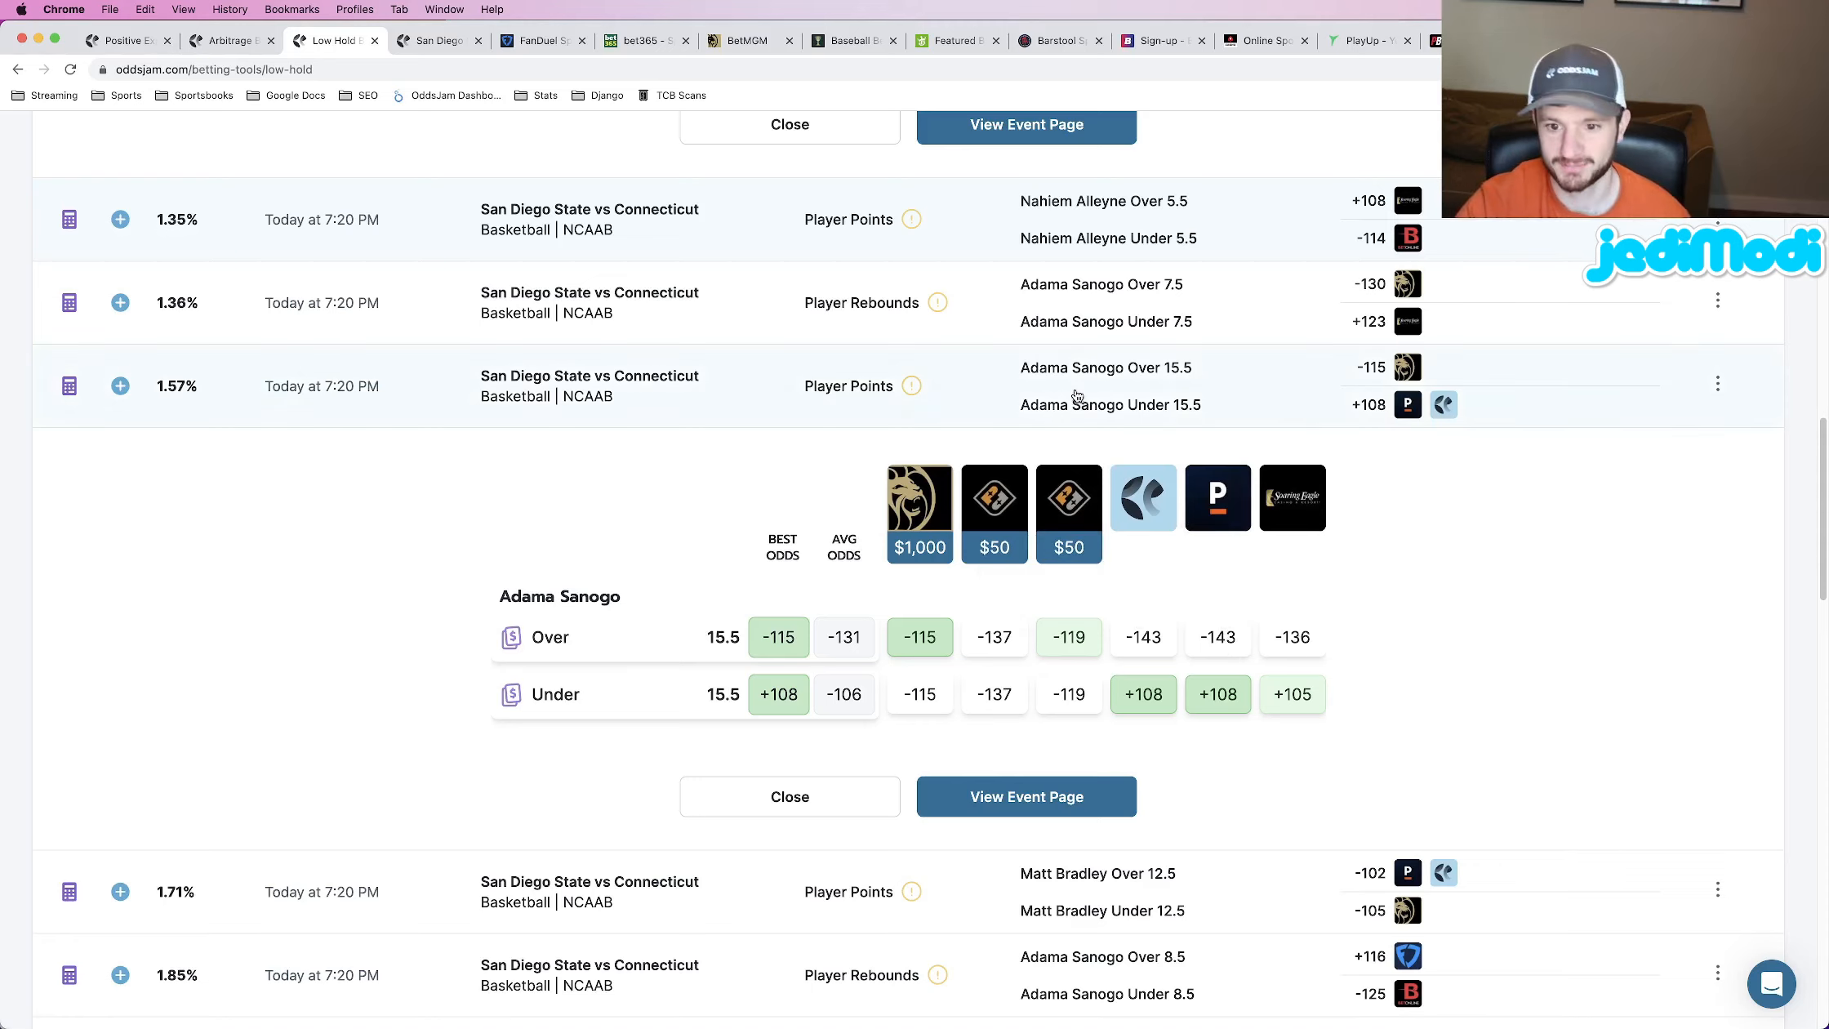
mouse_move(1406, 366)
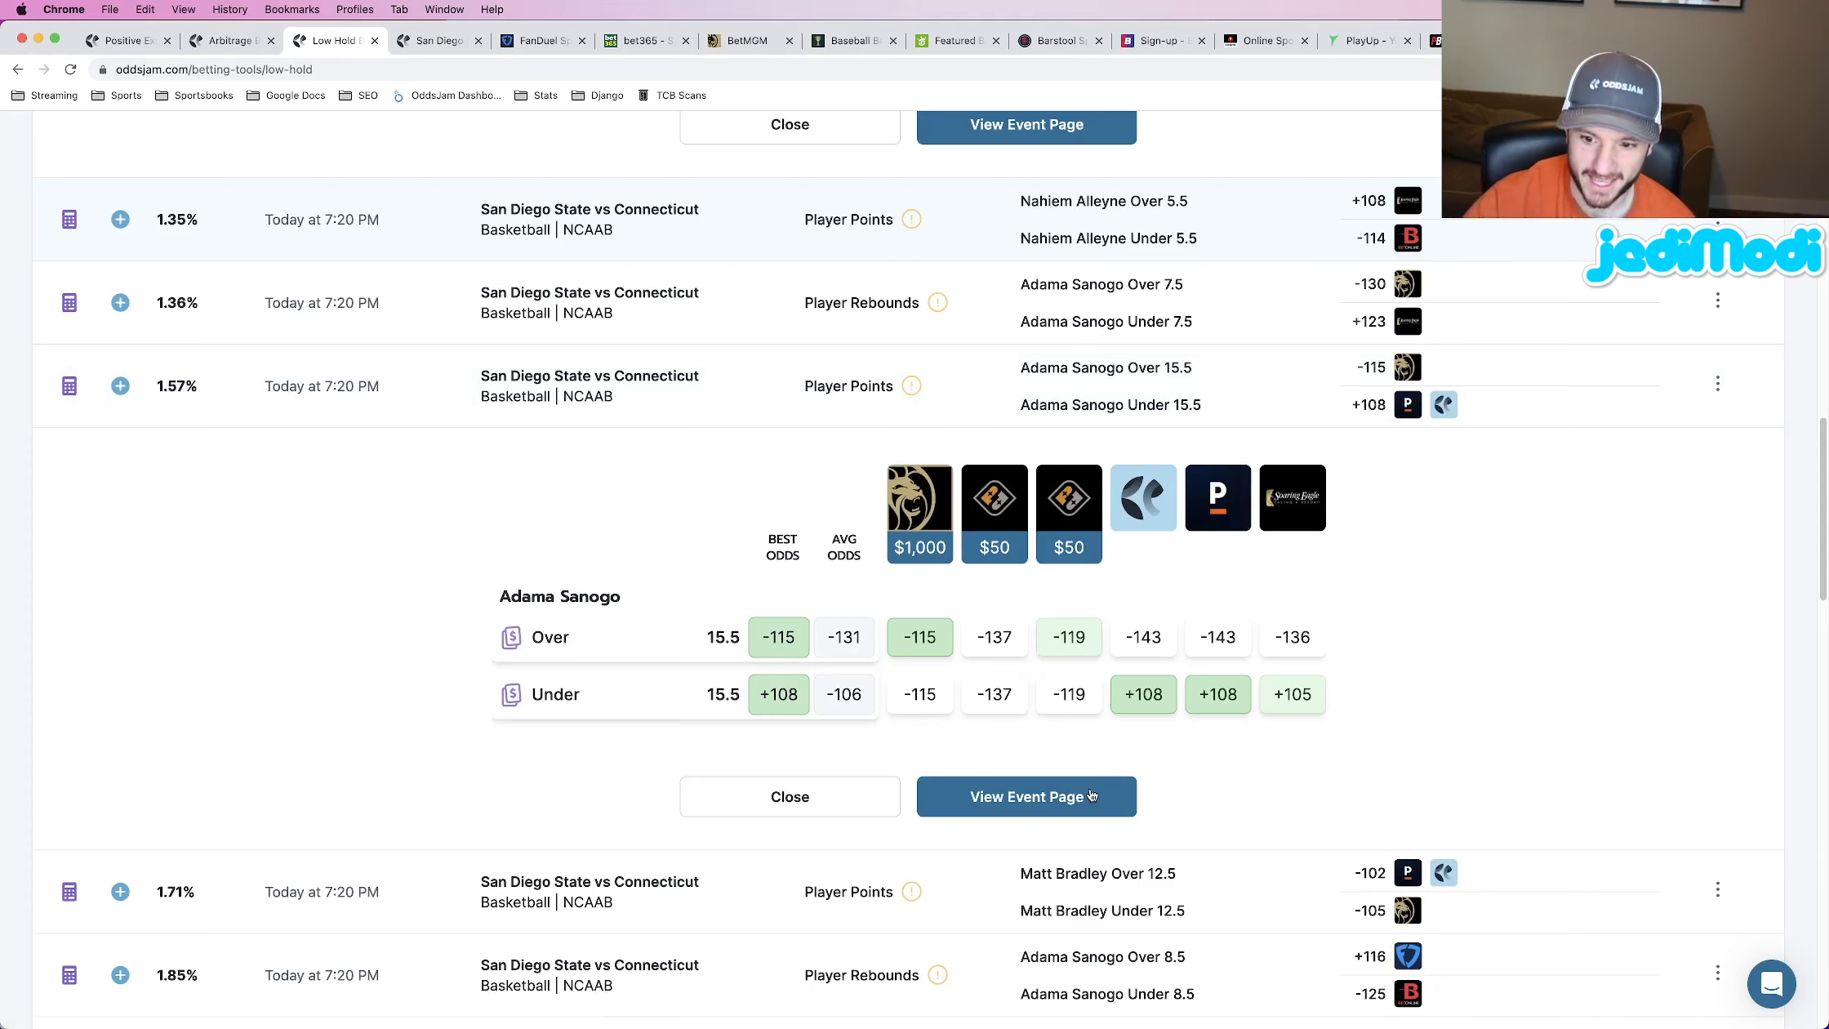
- Open the San Diego State vs Connecticut event page from Sanogo's row in a new tab
right_click(1026, 795)
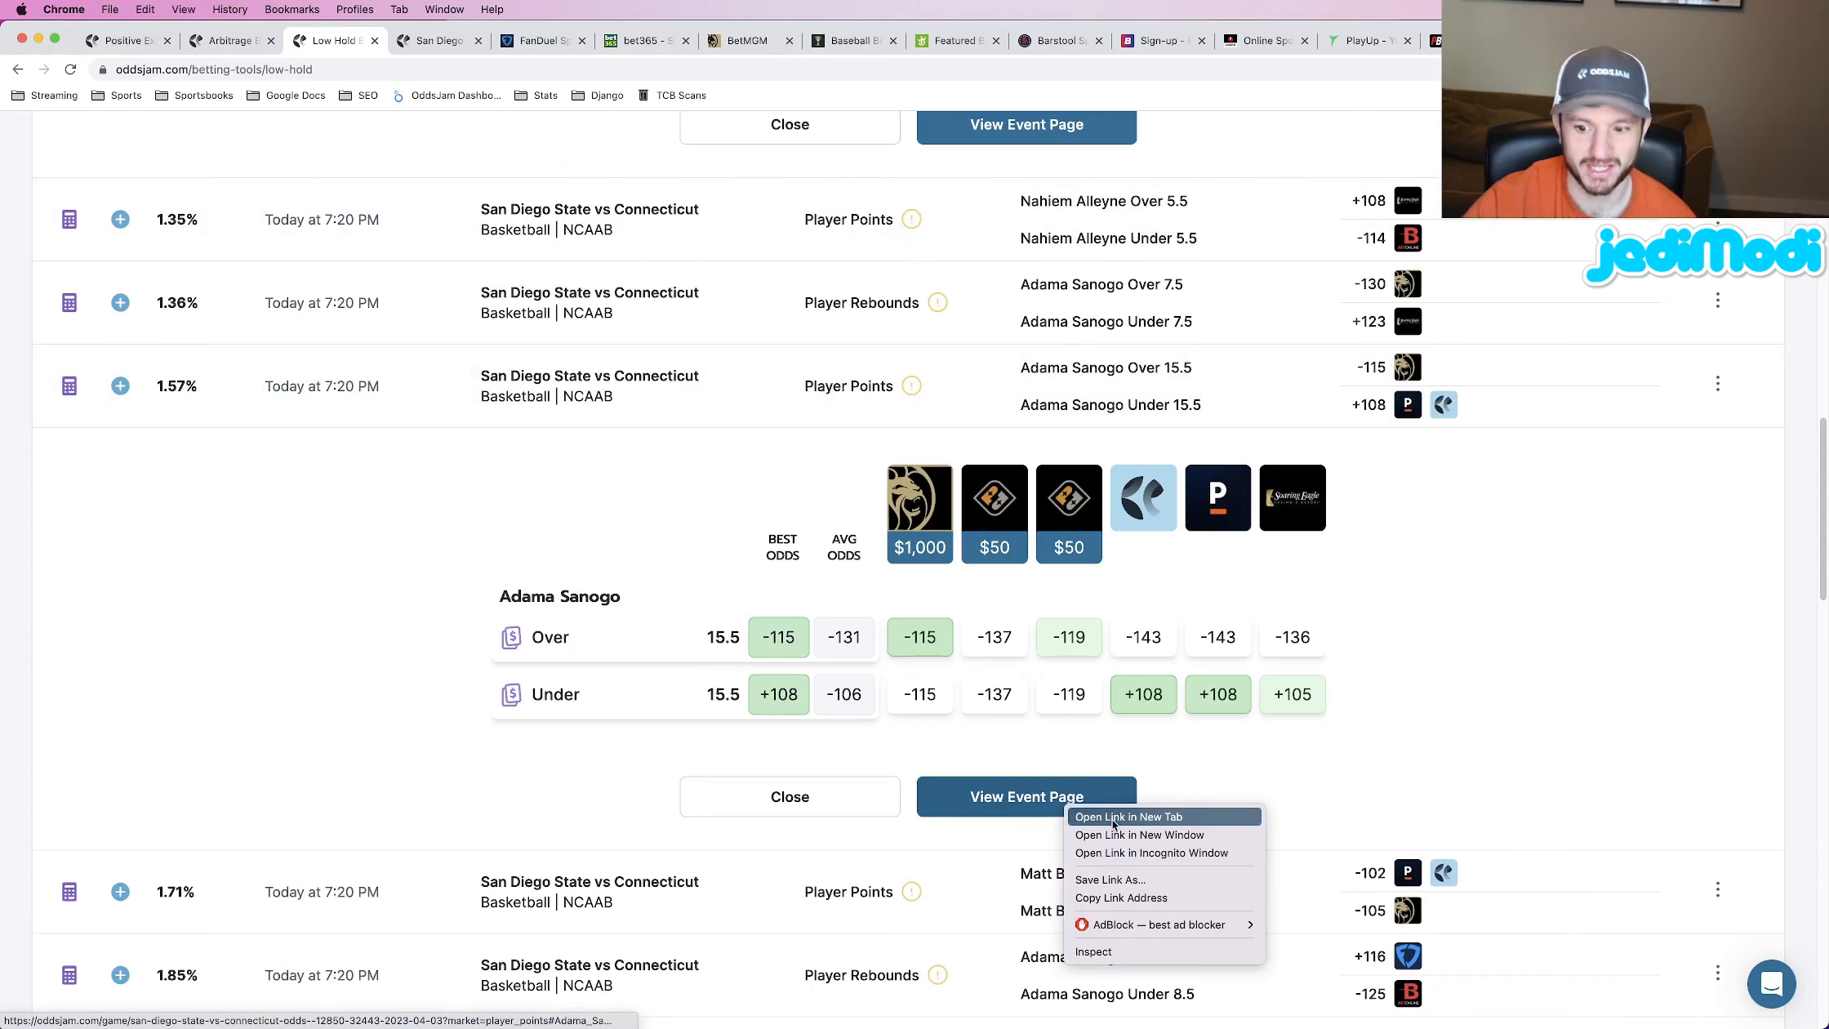
left_click(1129, 817)
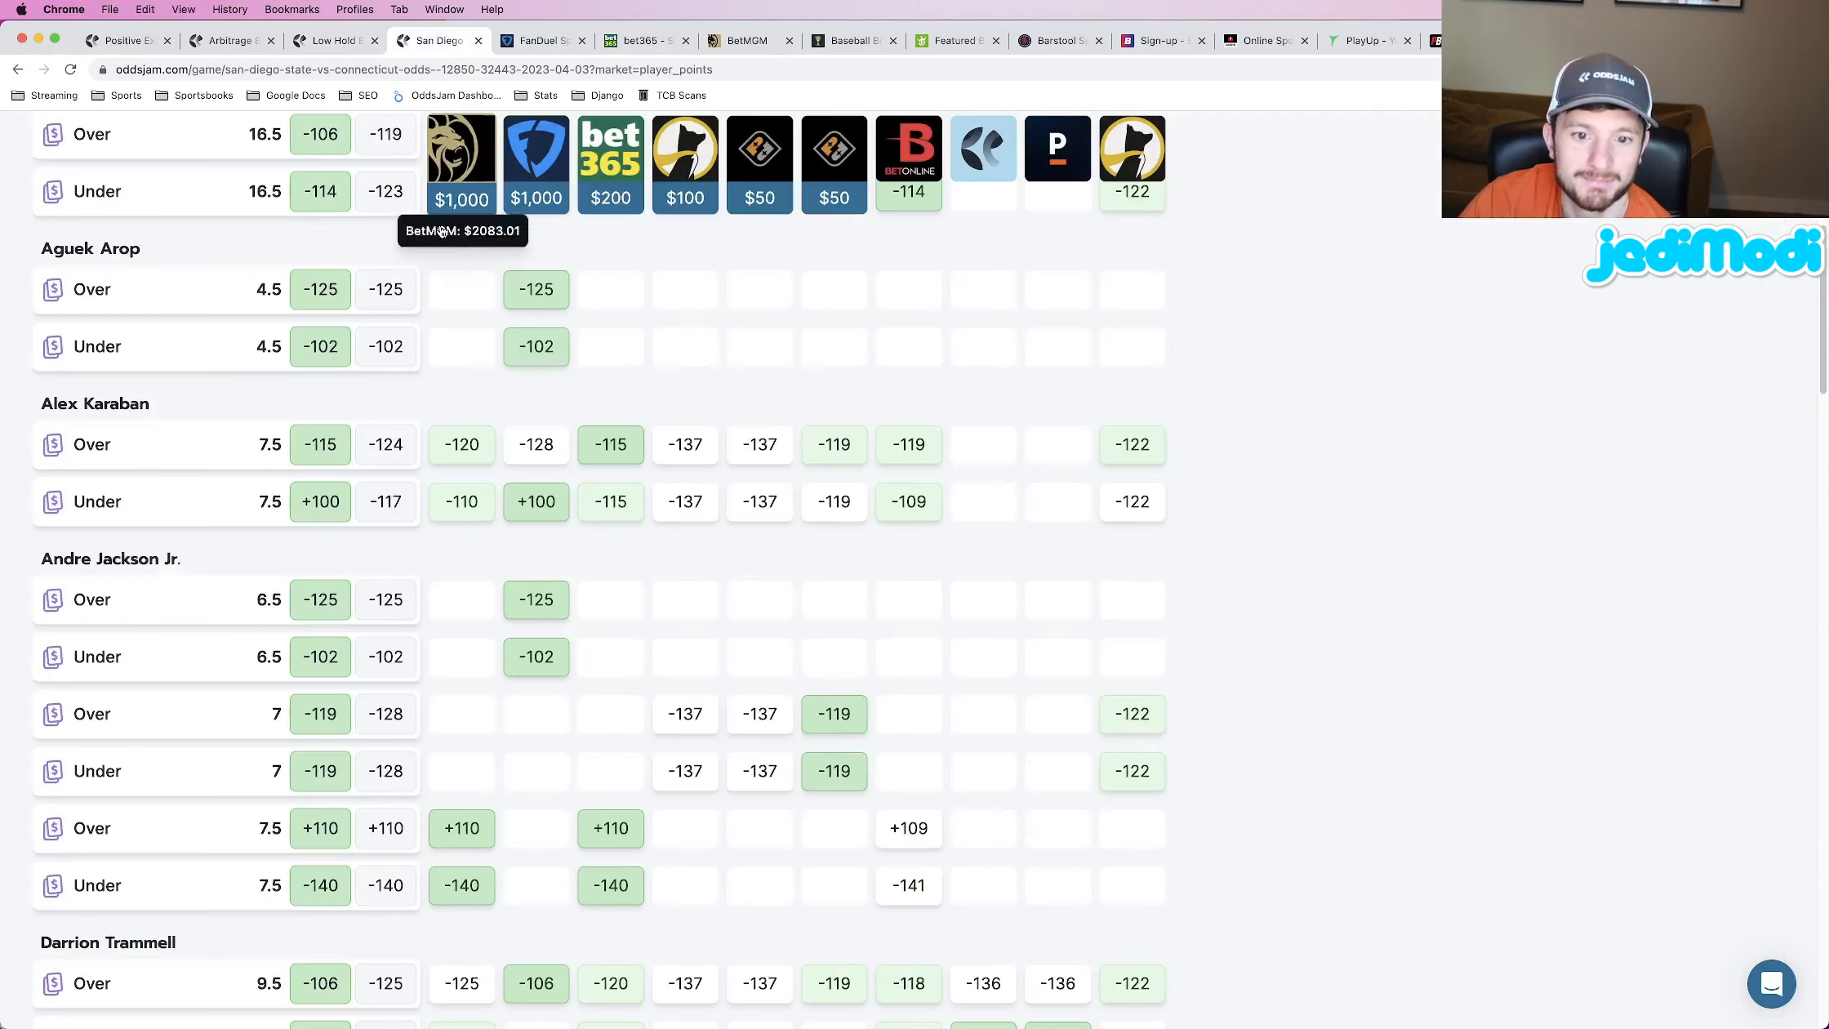
scroll("up", 3)
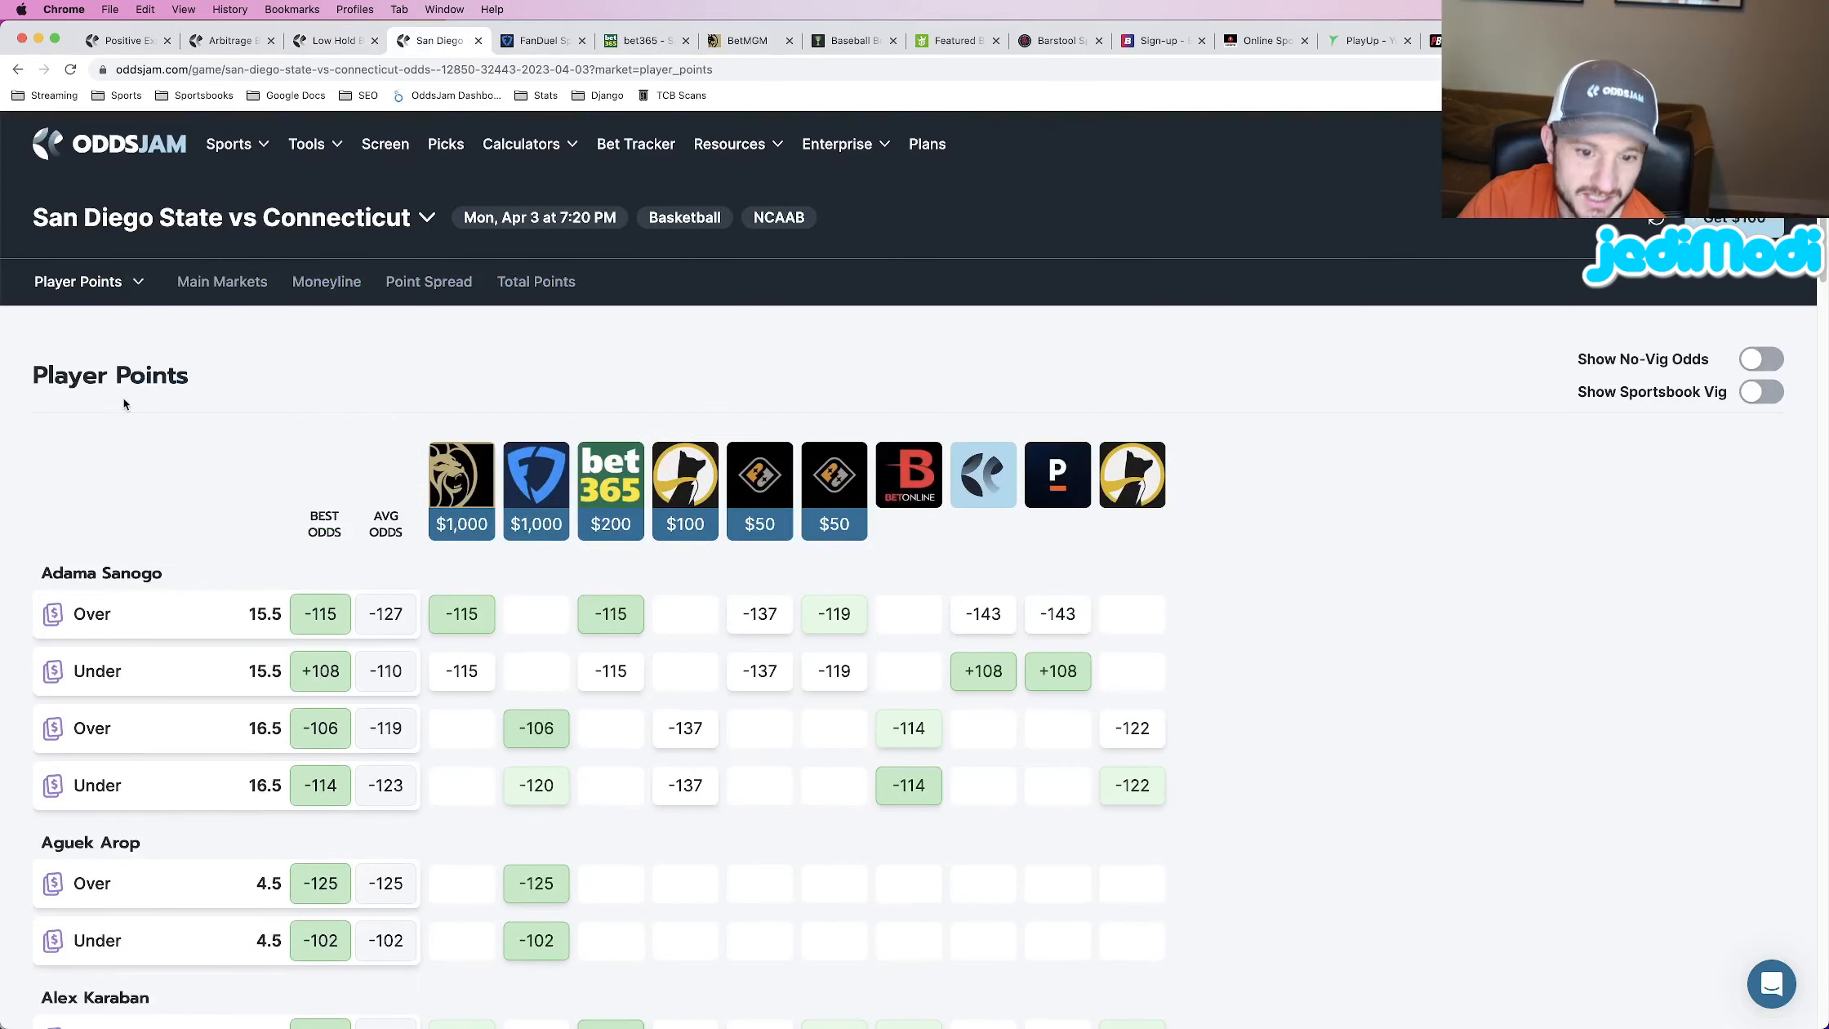
mouse_move(565, 573)
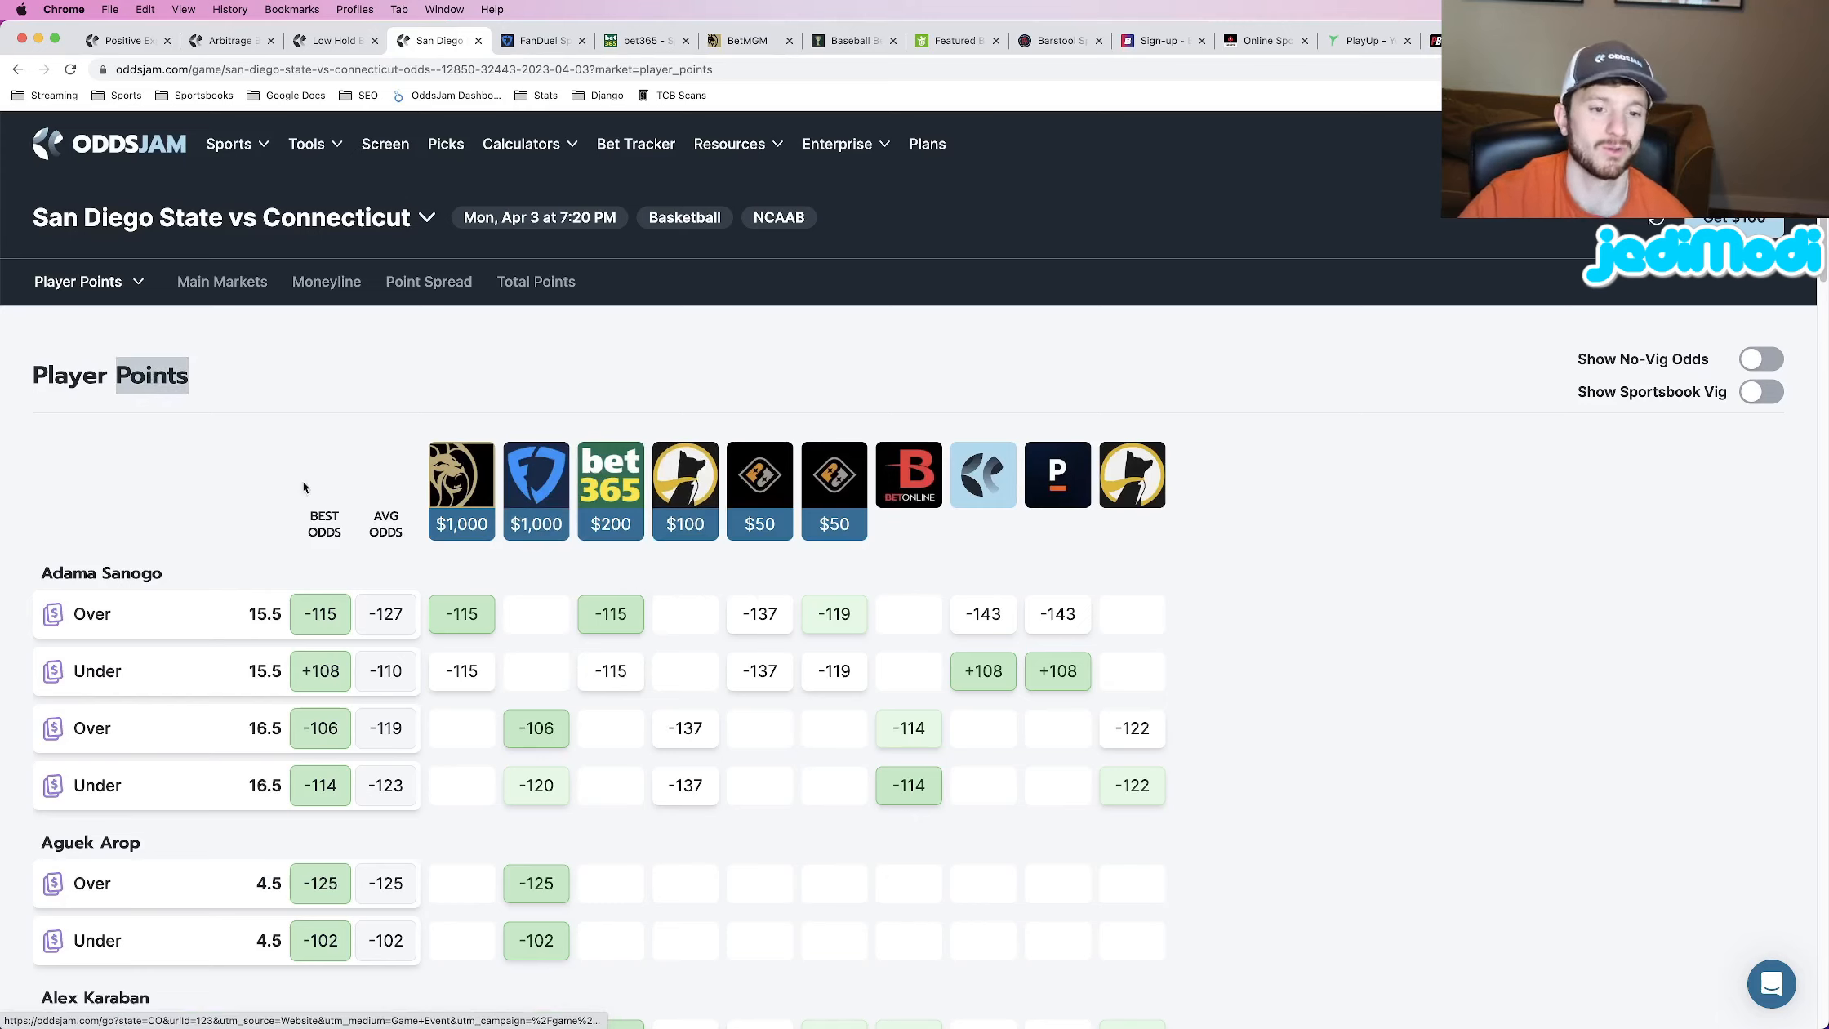
mouse_move(418, 485)
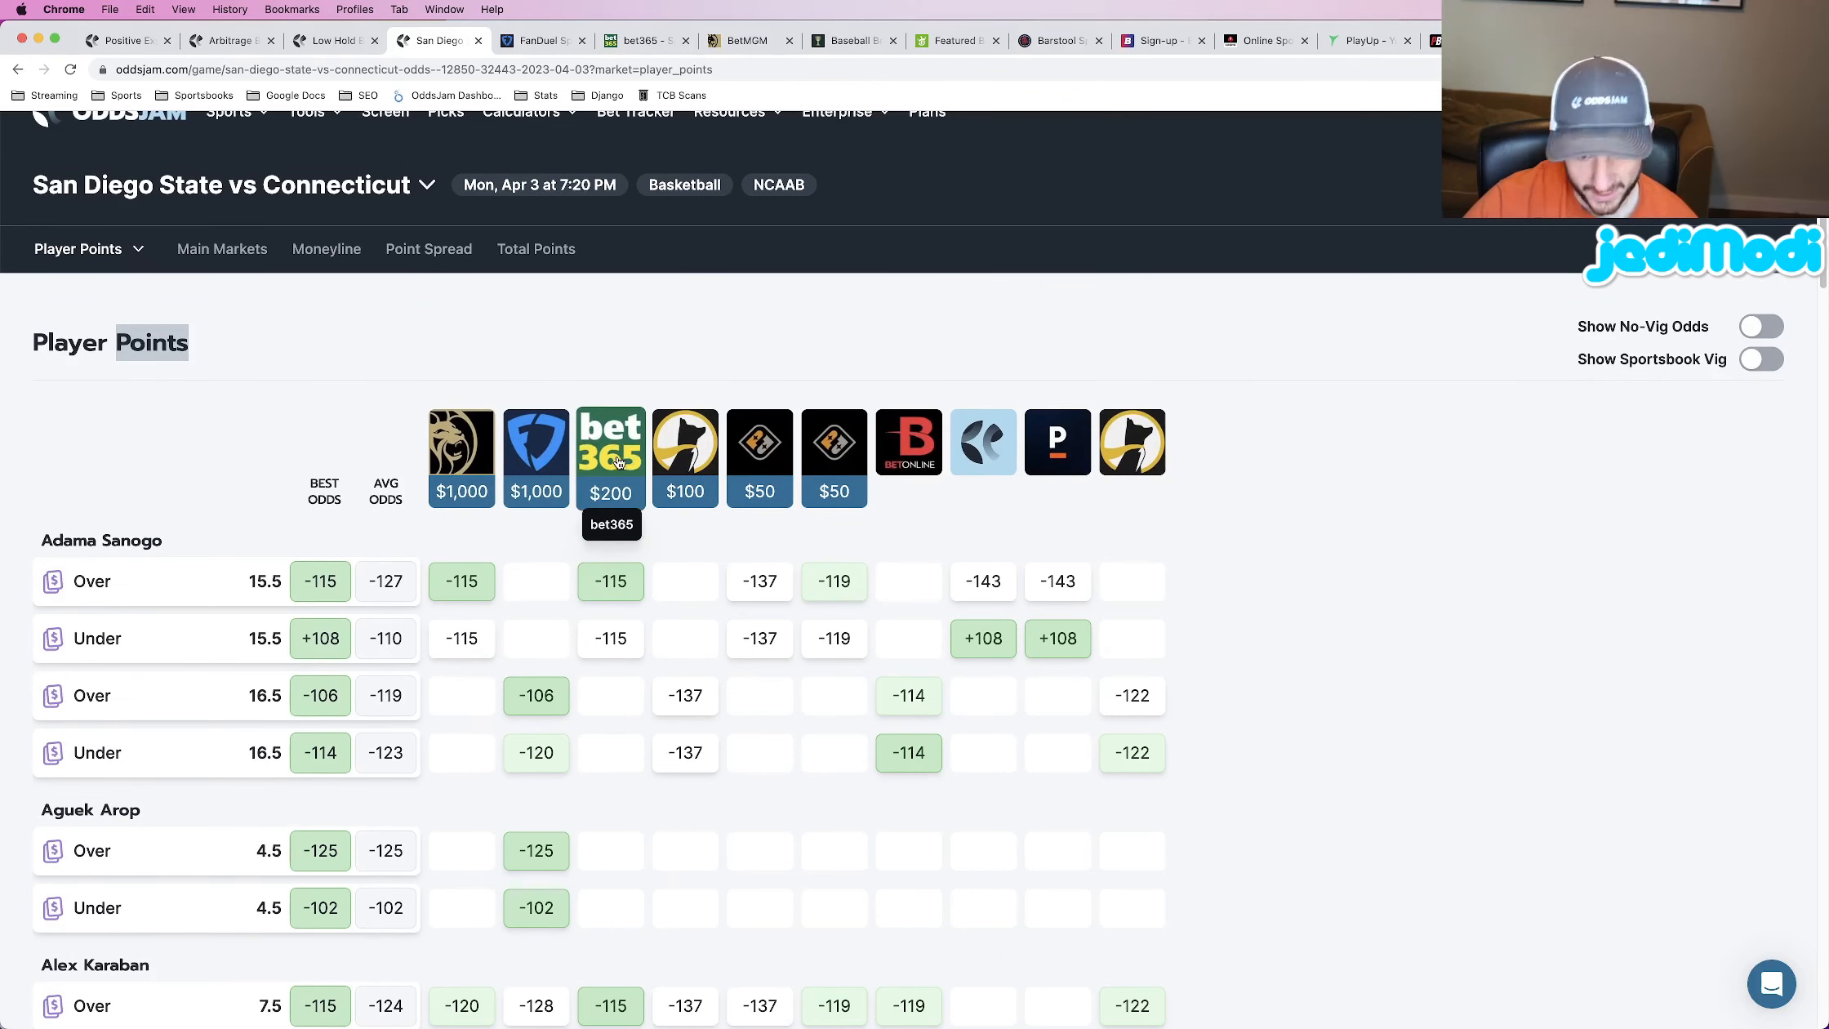
mouse_move(460, 456)
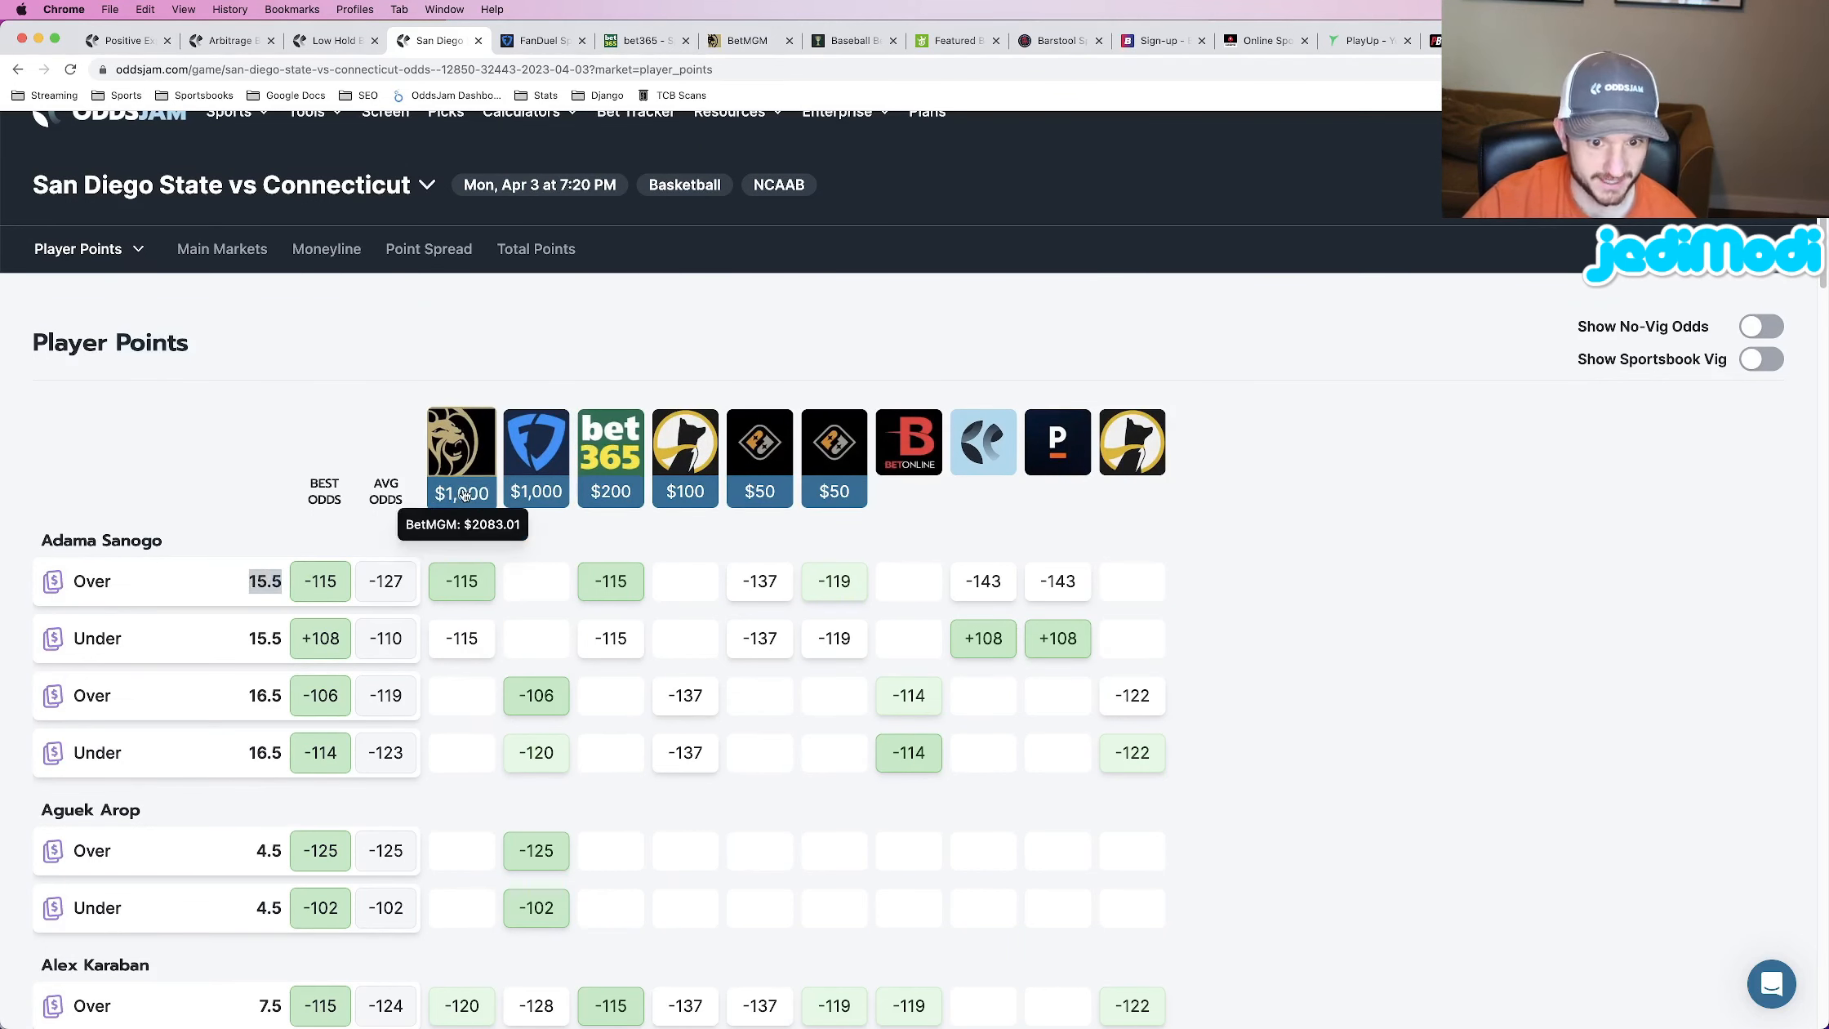
mouse_move(1124, 710)
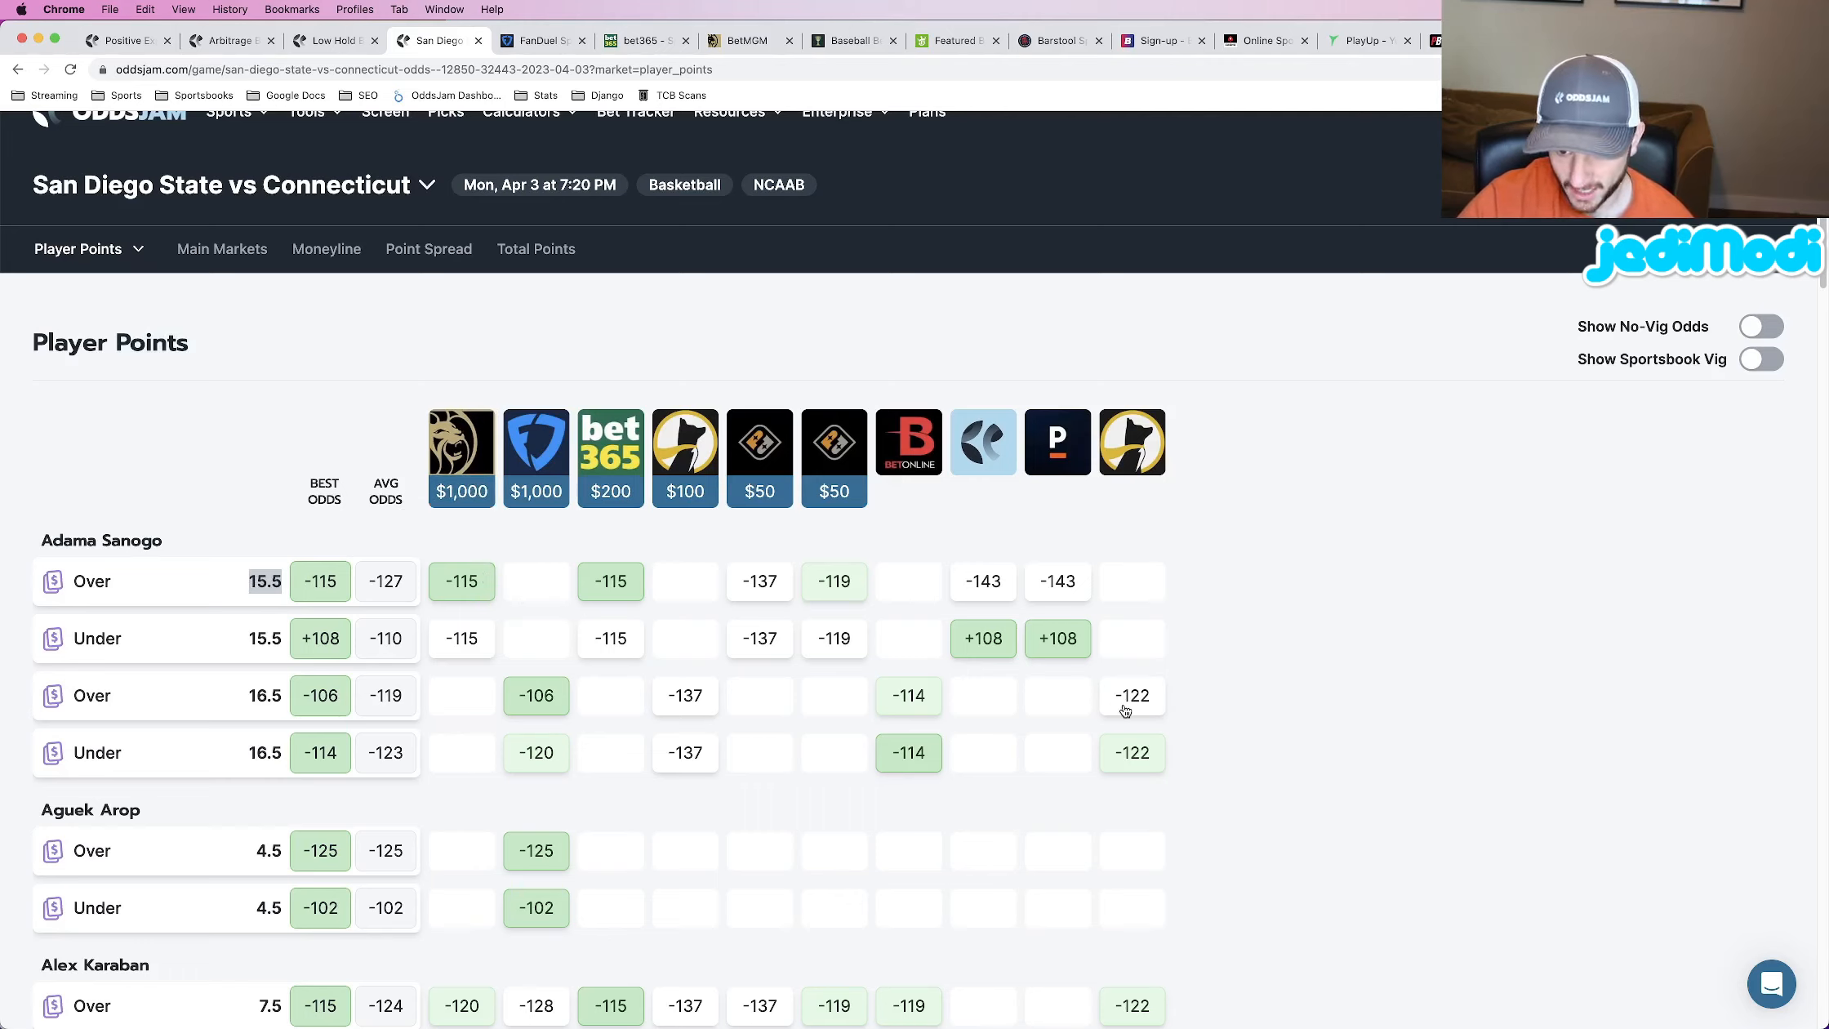
mouse_move(559, 725)
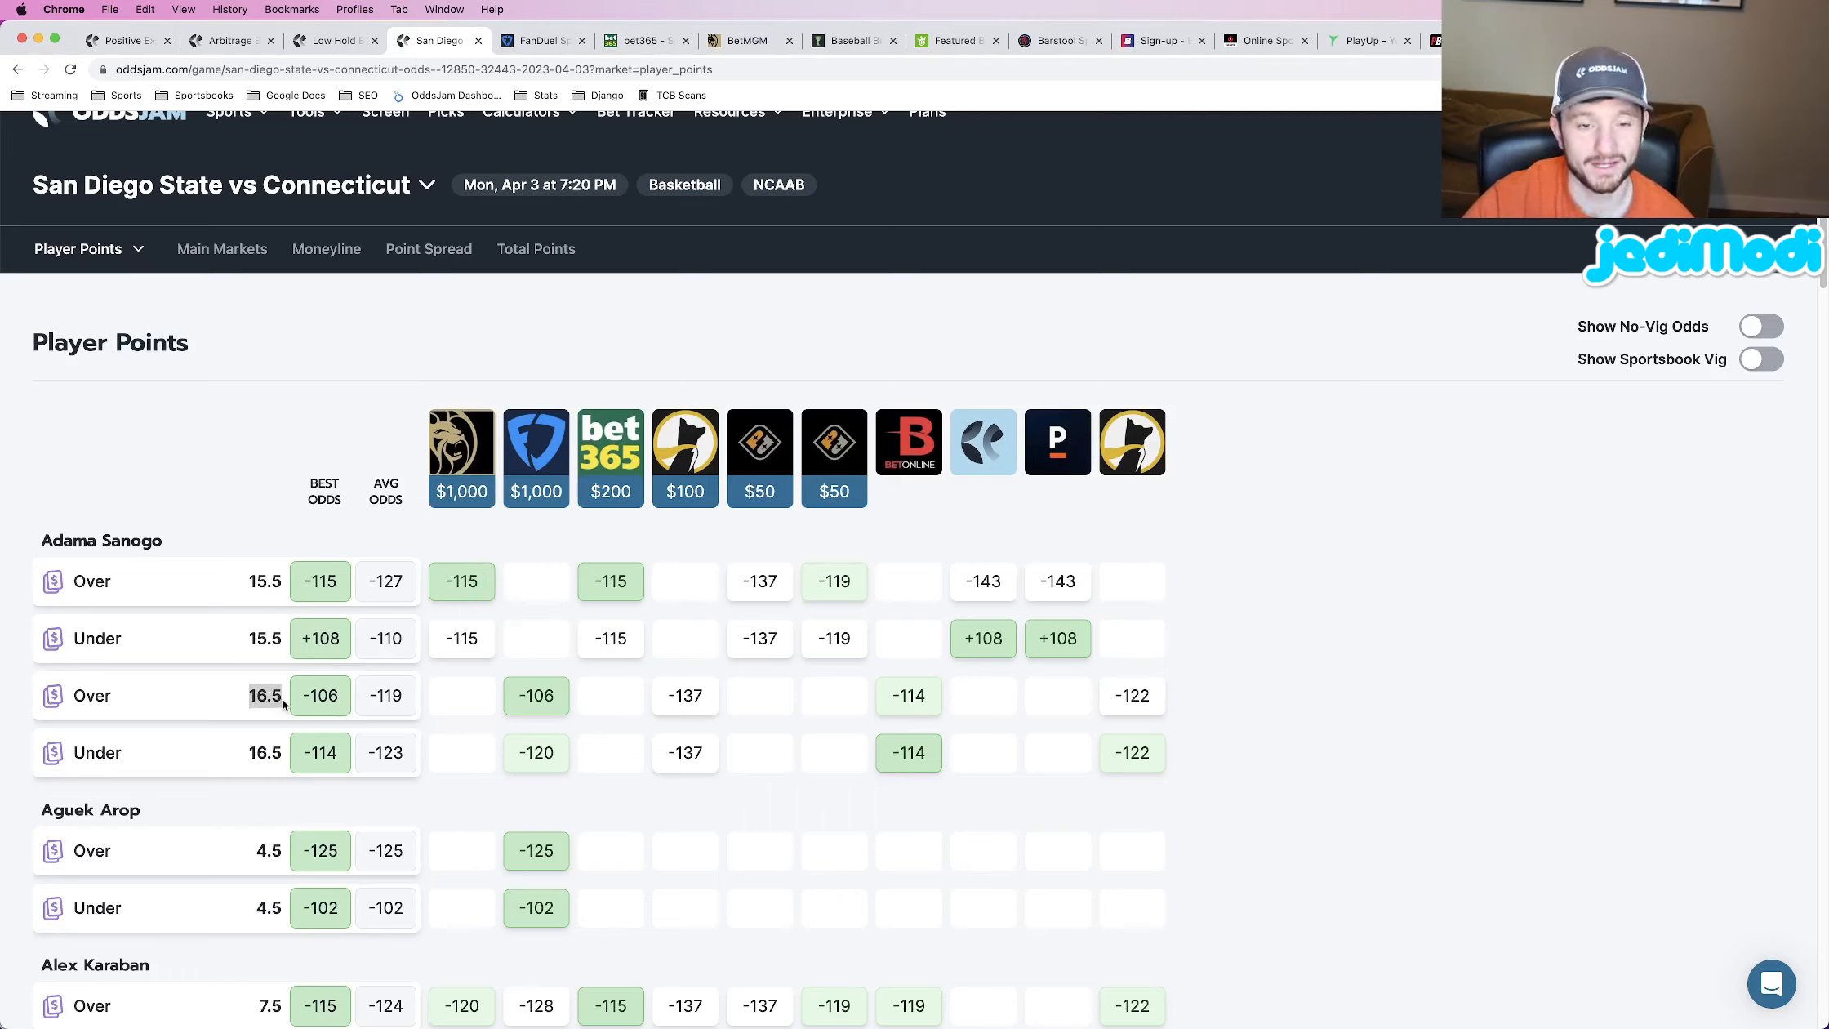
mouse_move(908, 443)
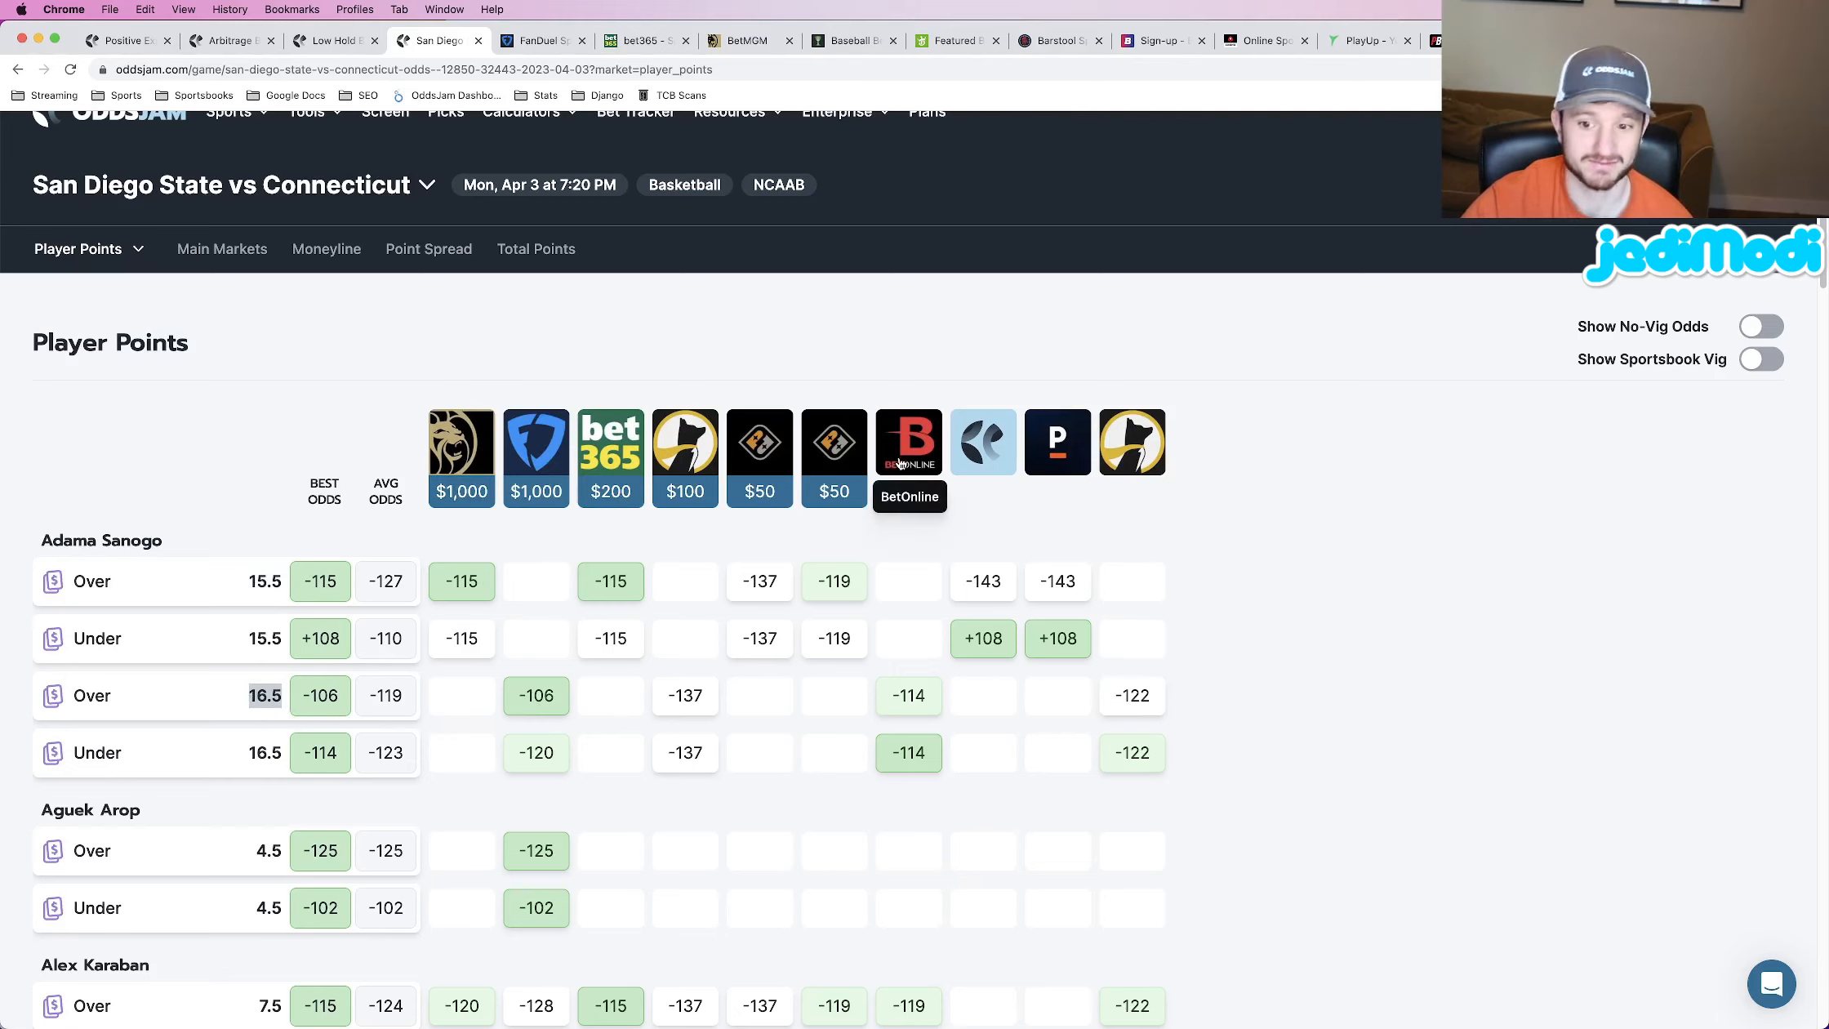
mouse_move(949, 613)
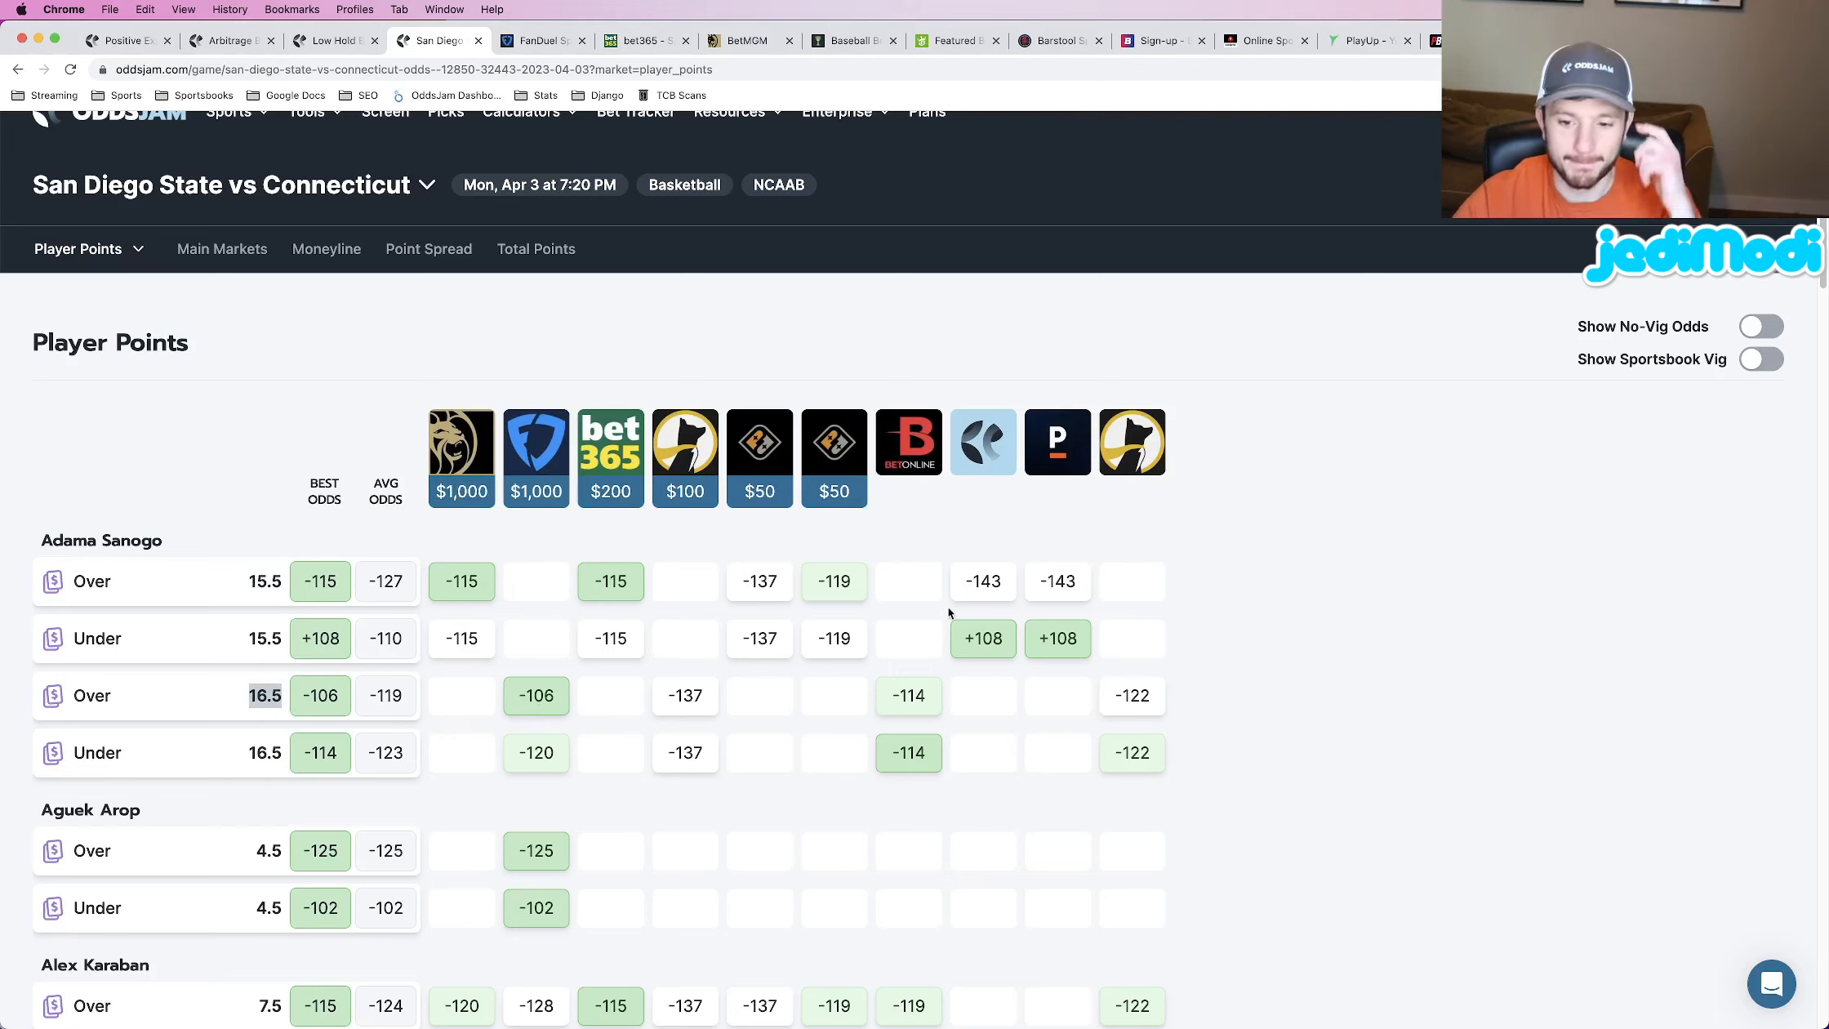
mouse_move(925, 709)
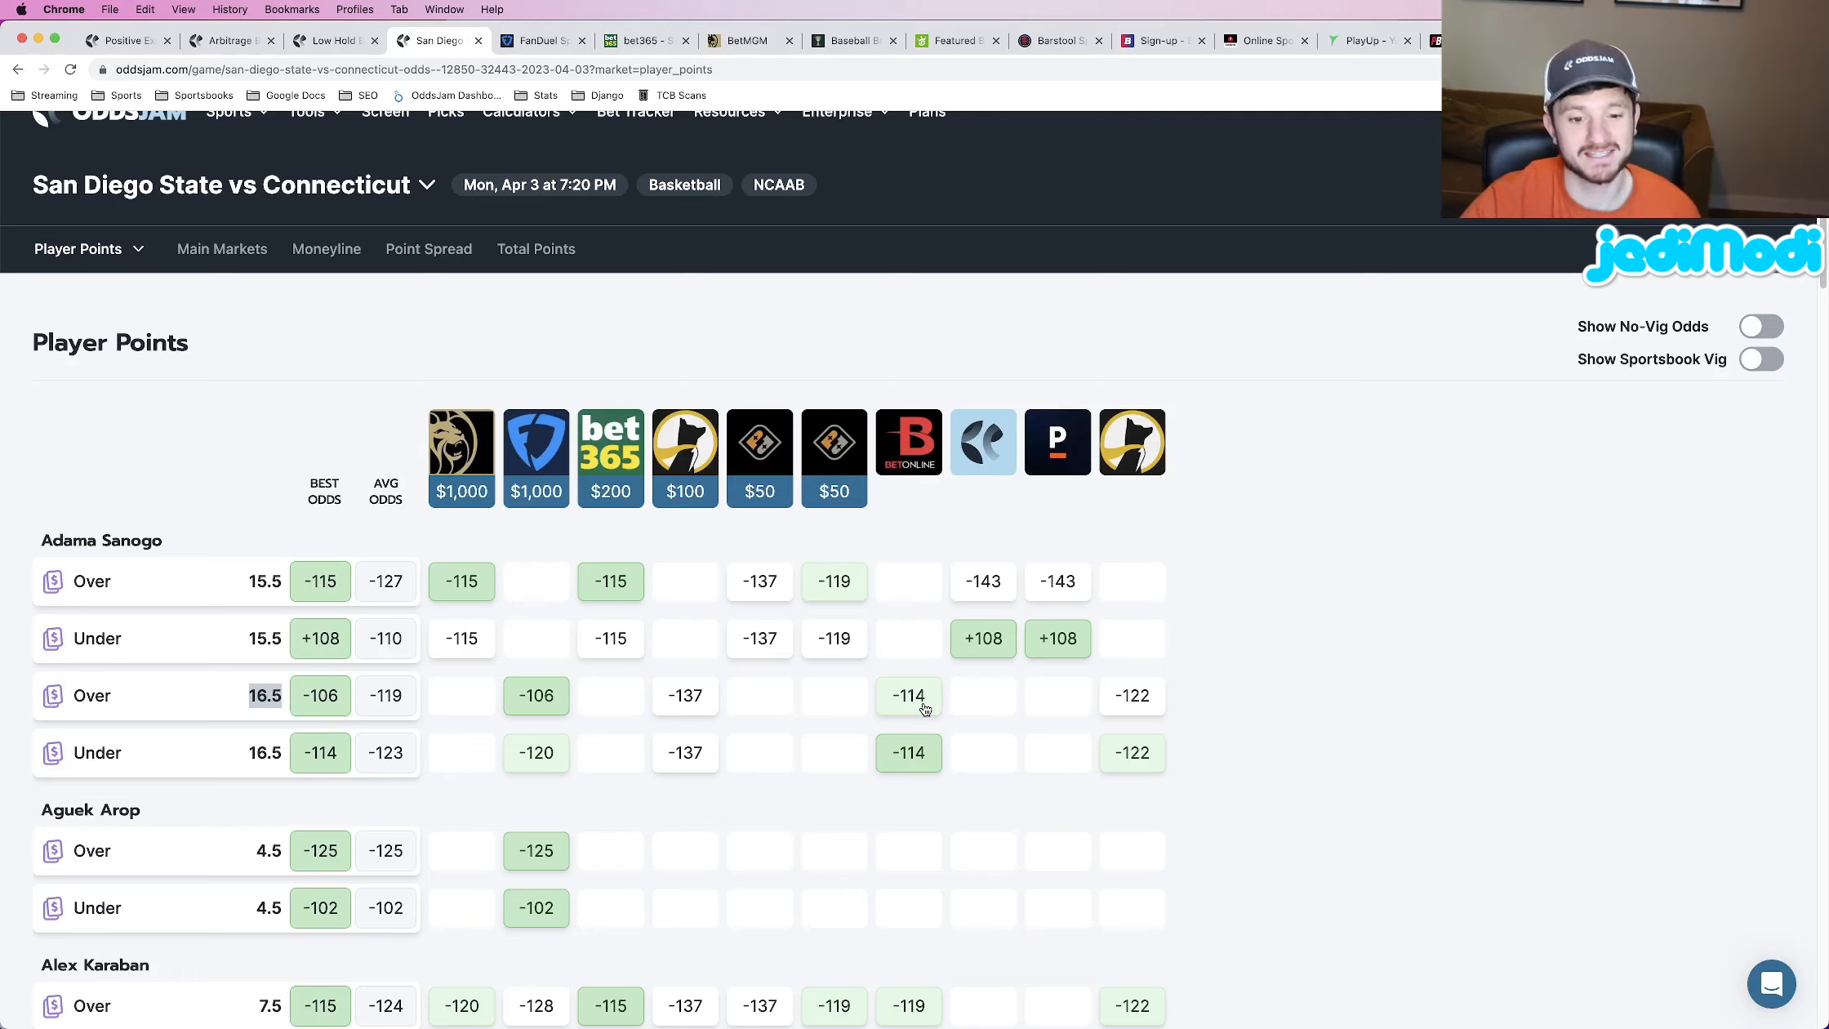
mouse_move(921, 737)
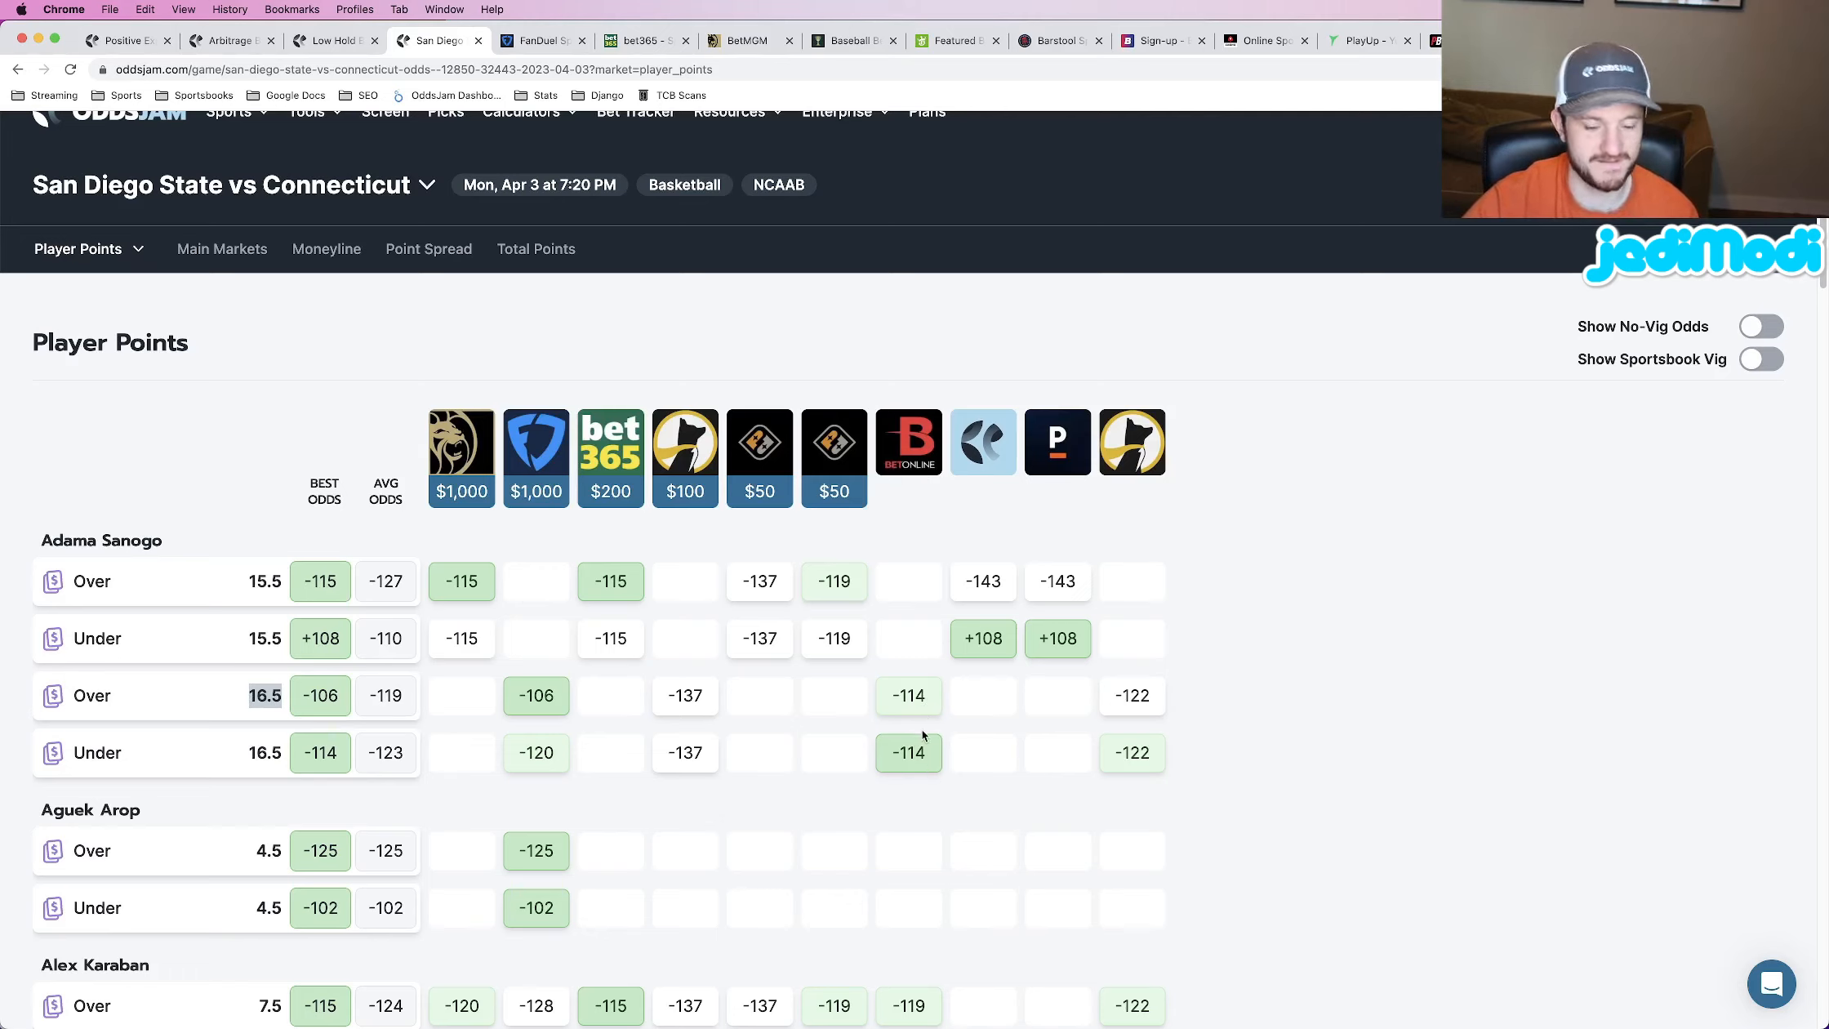
mouse_move(910, 696)
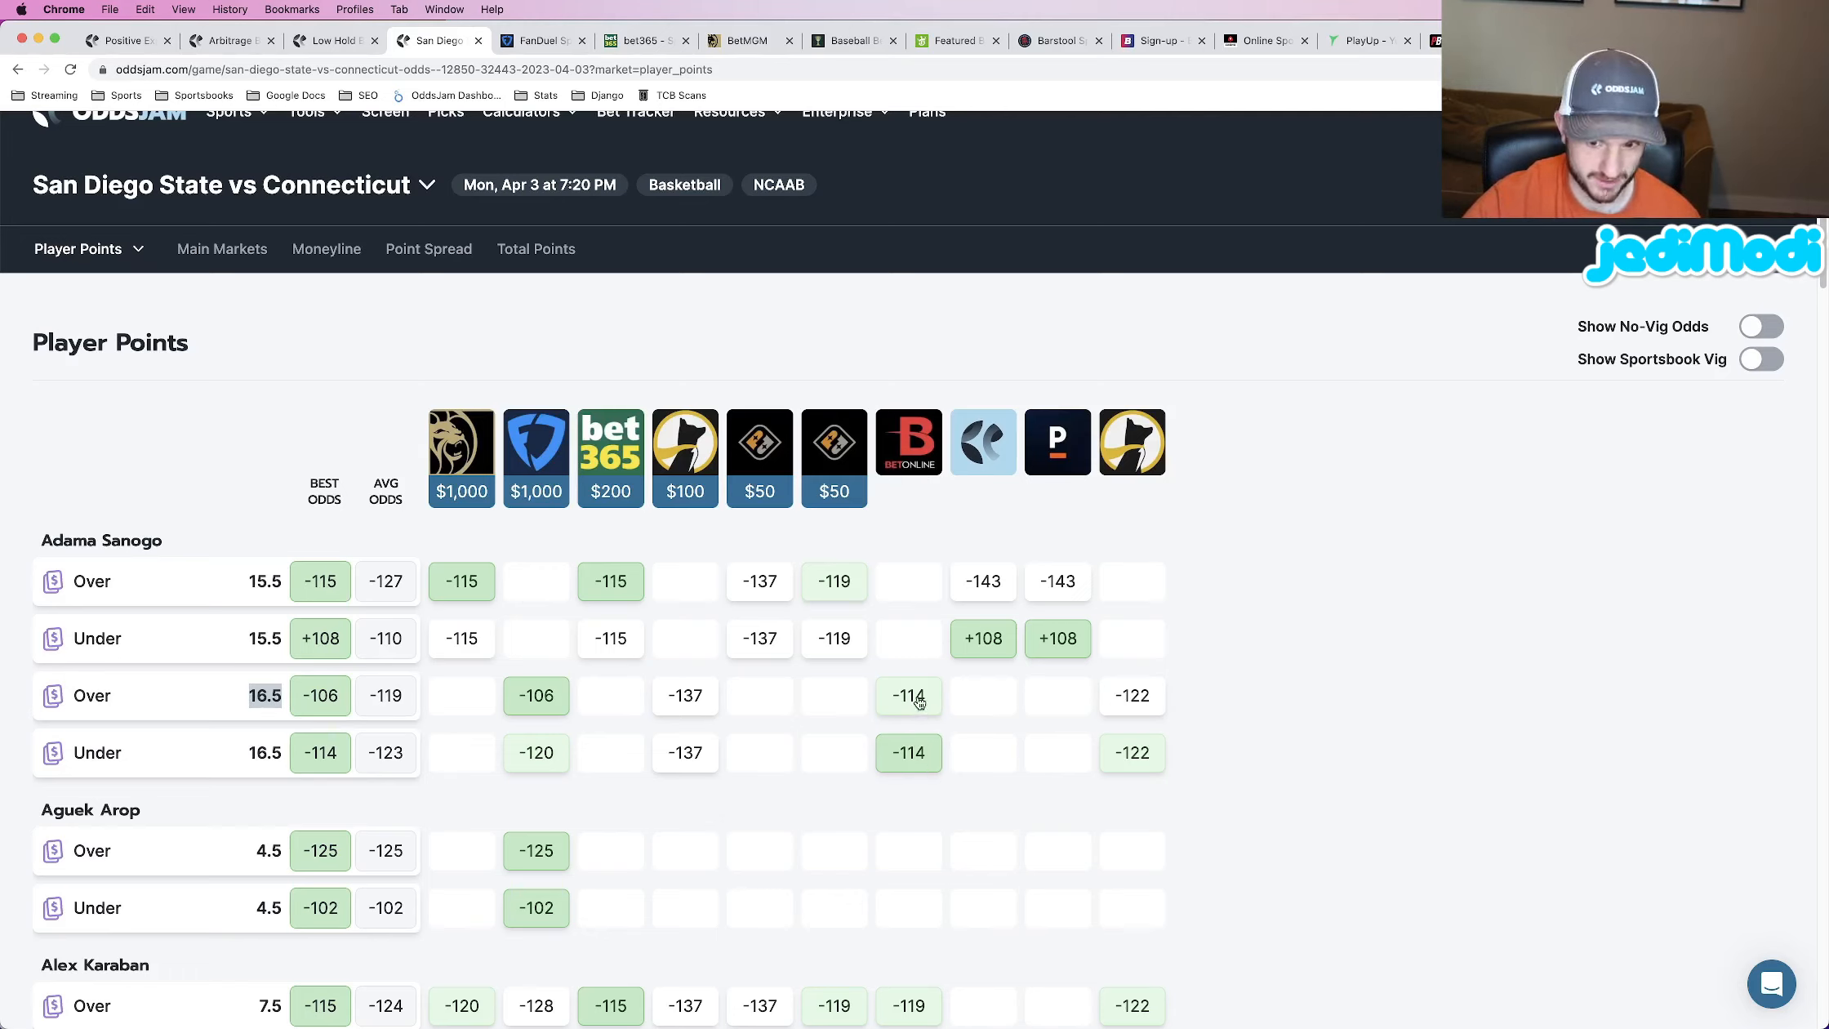
mouse_move(929, 715)
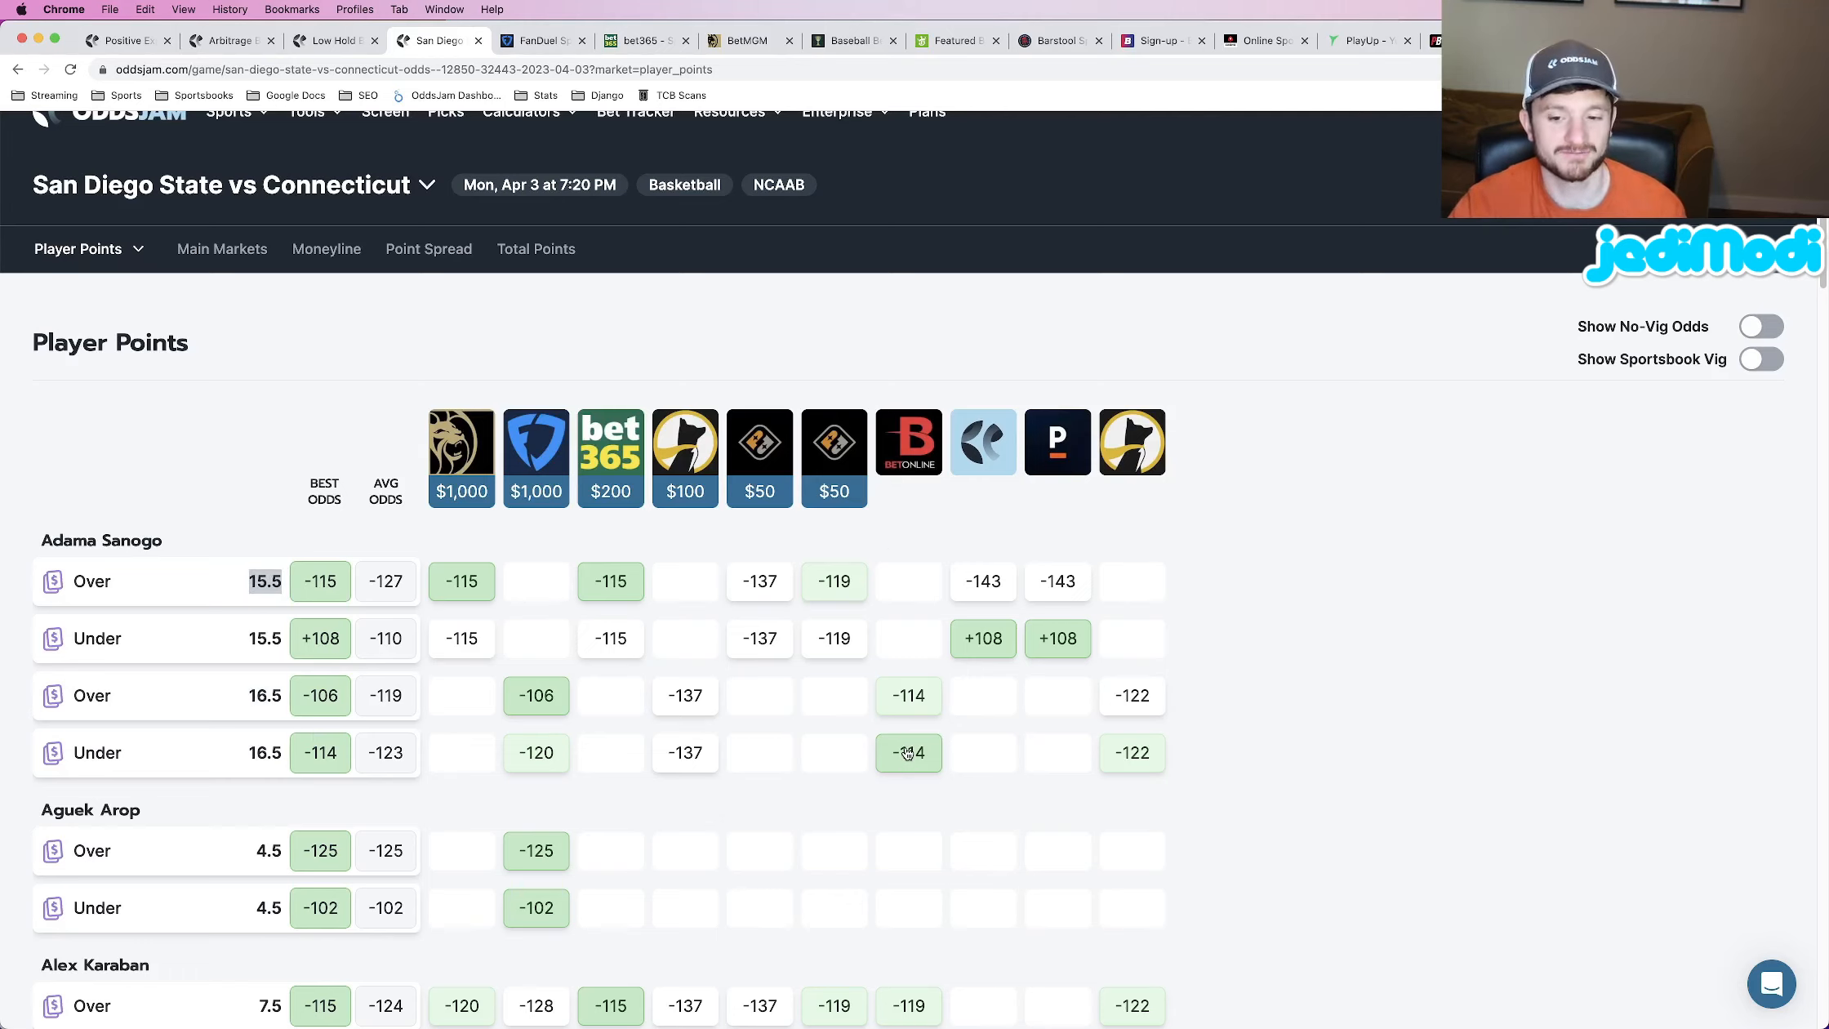
mouse_move(227, 644)
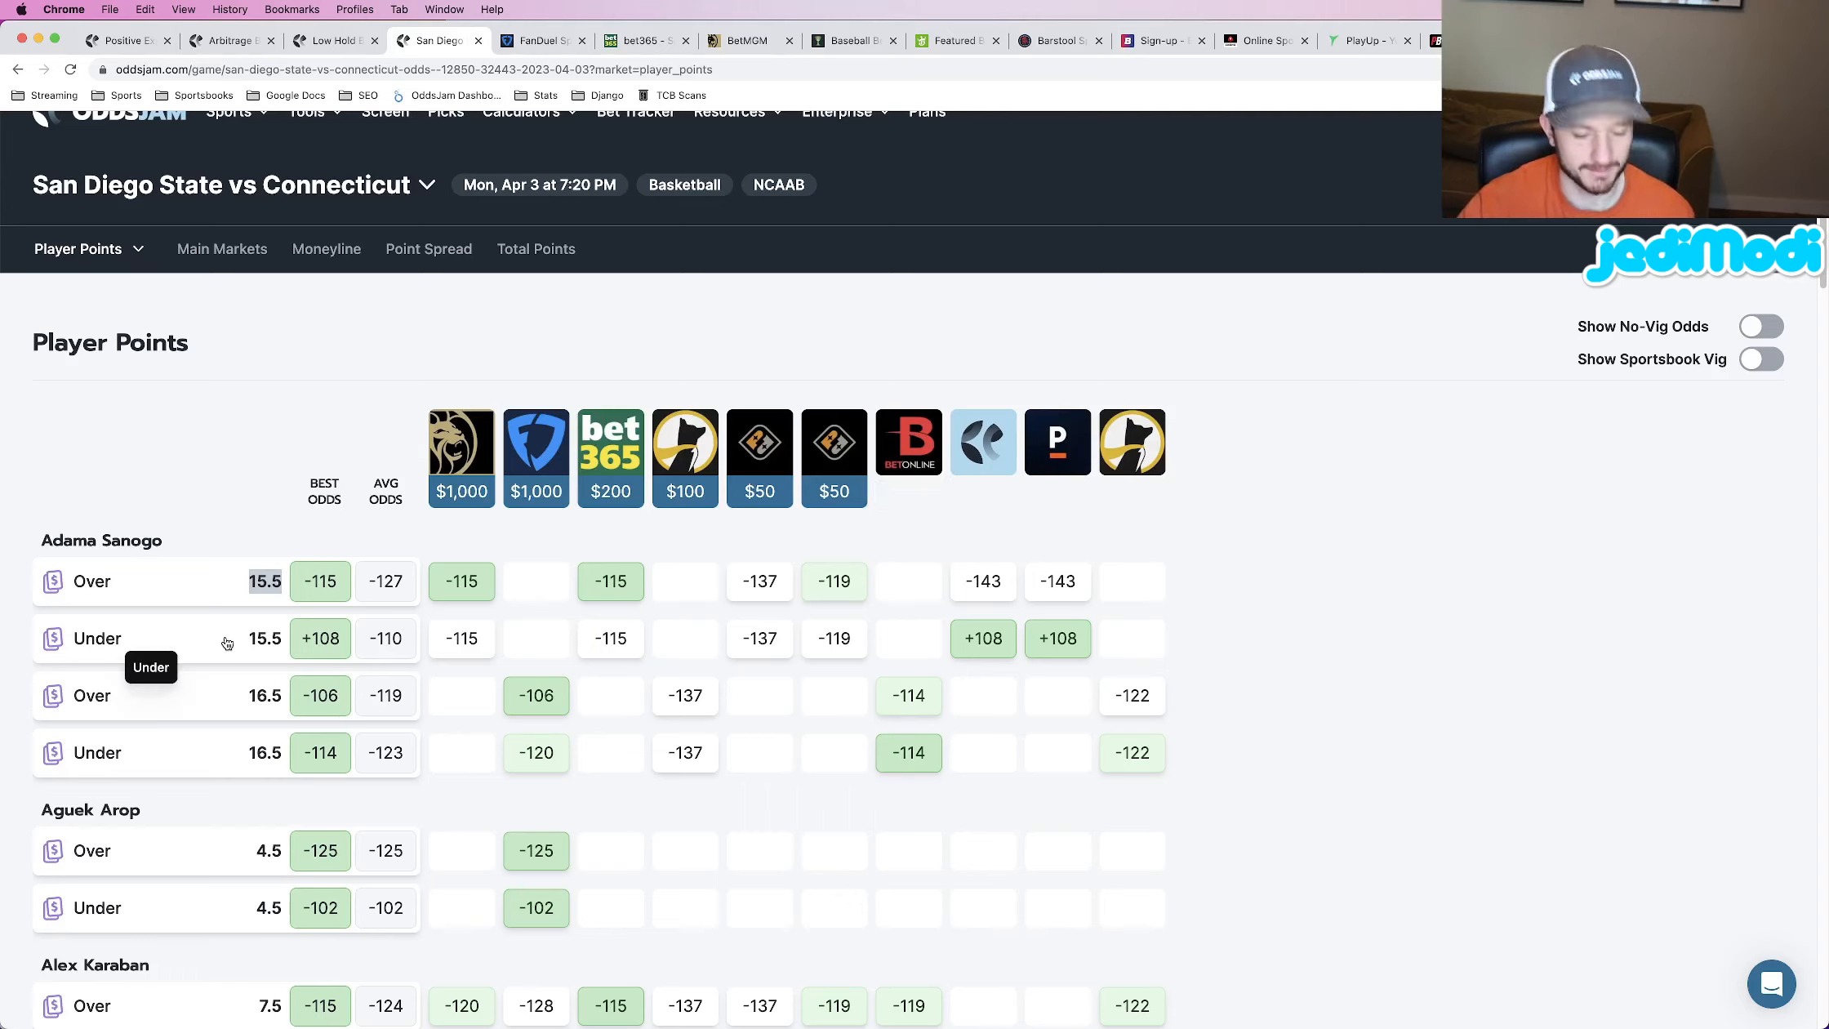
mouse_move(276, 583)
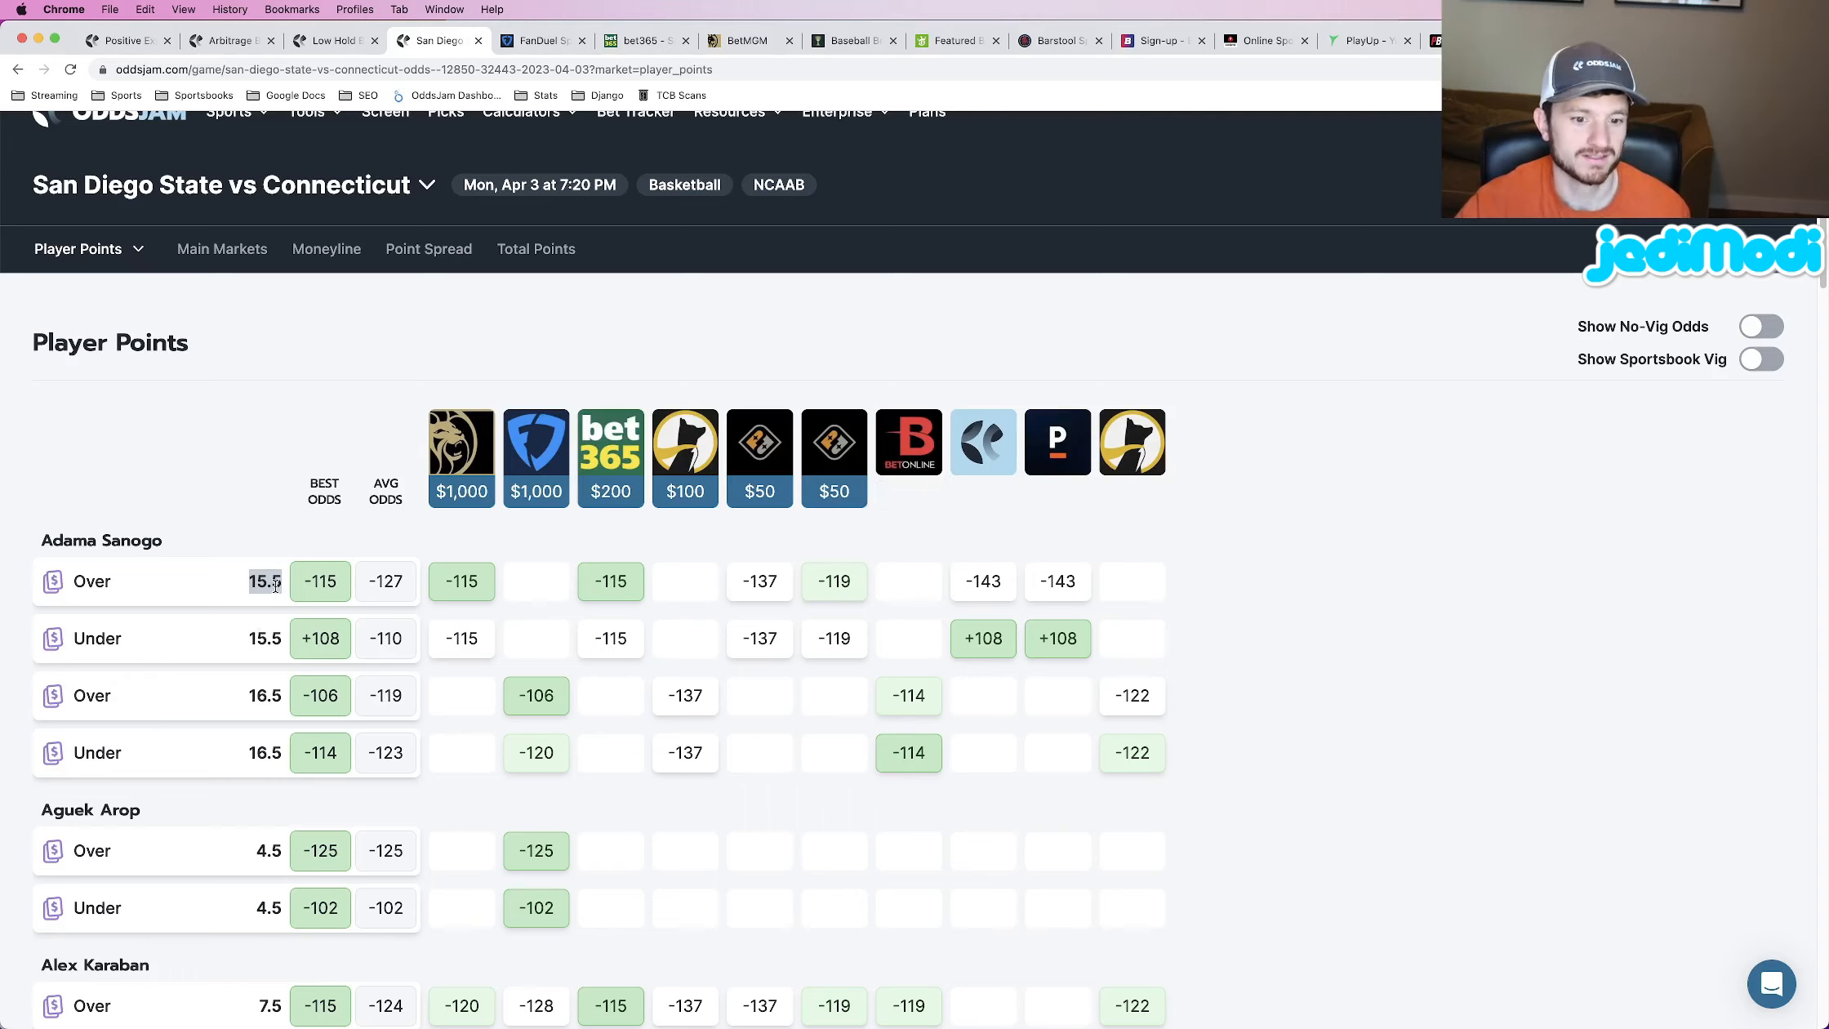
mouse_move(298, 687)
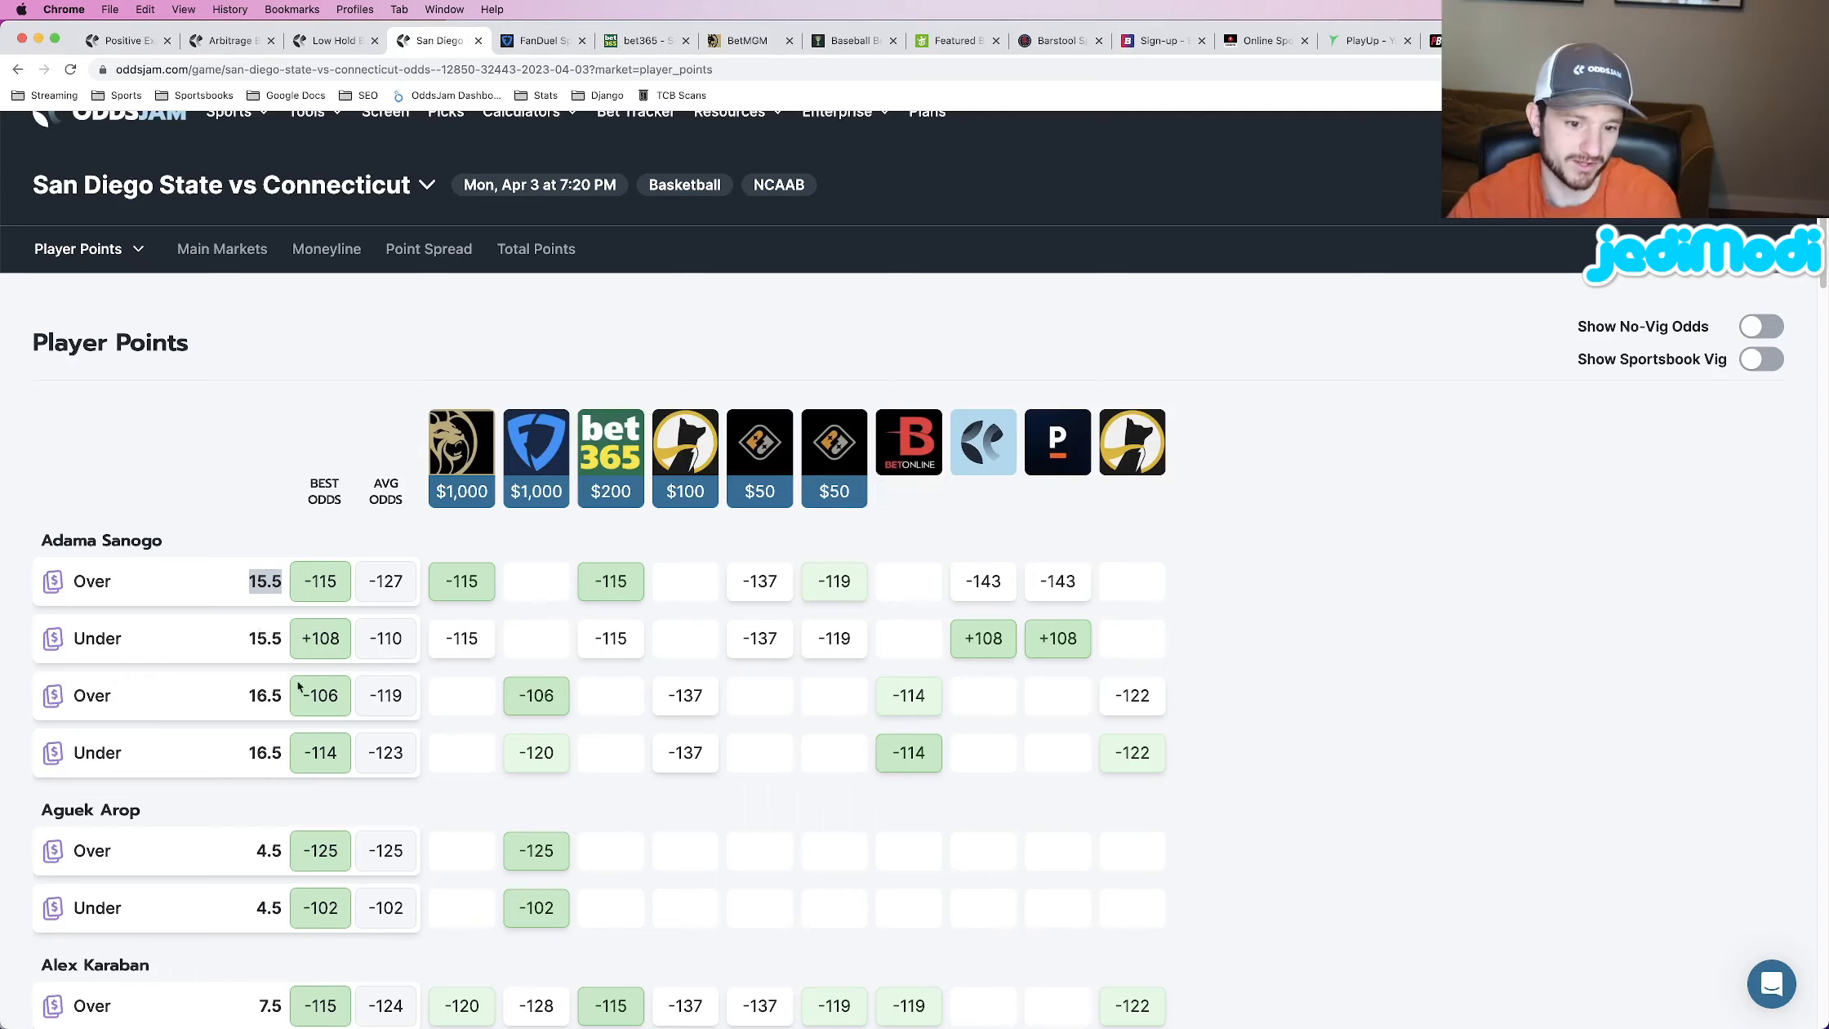
mouse_move(357, 618)
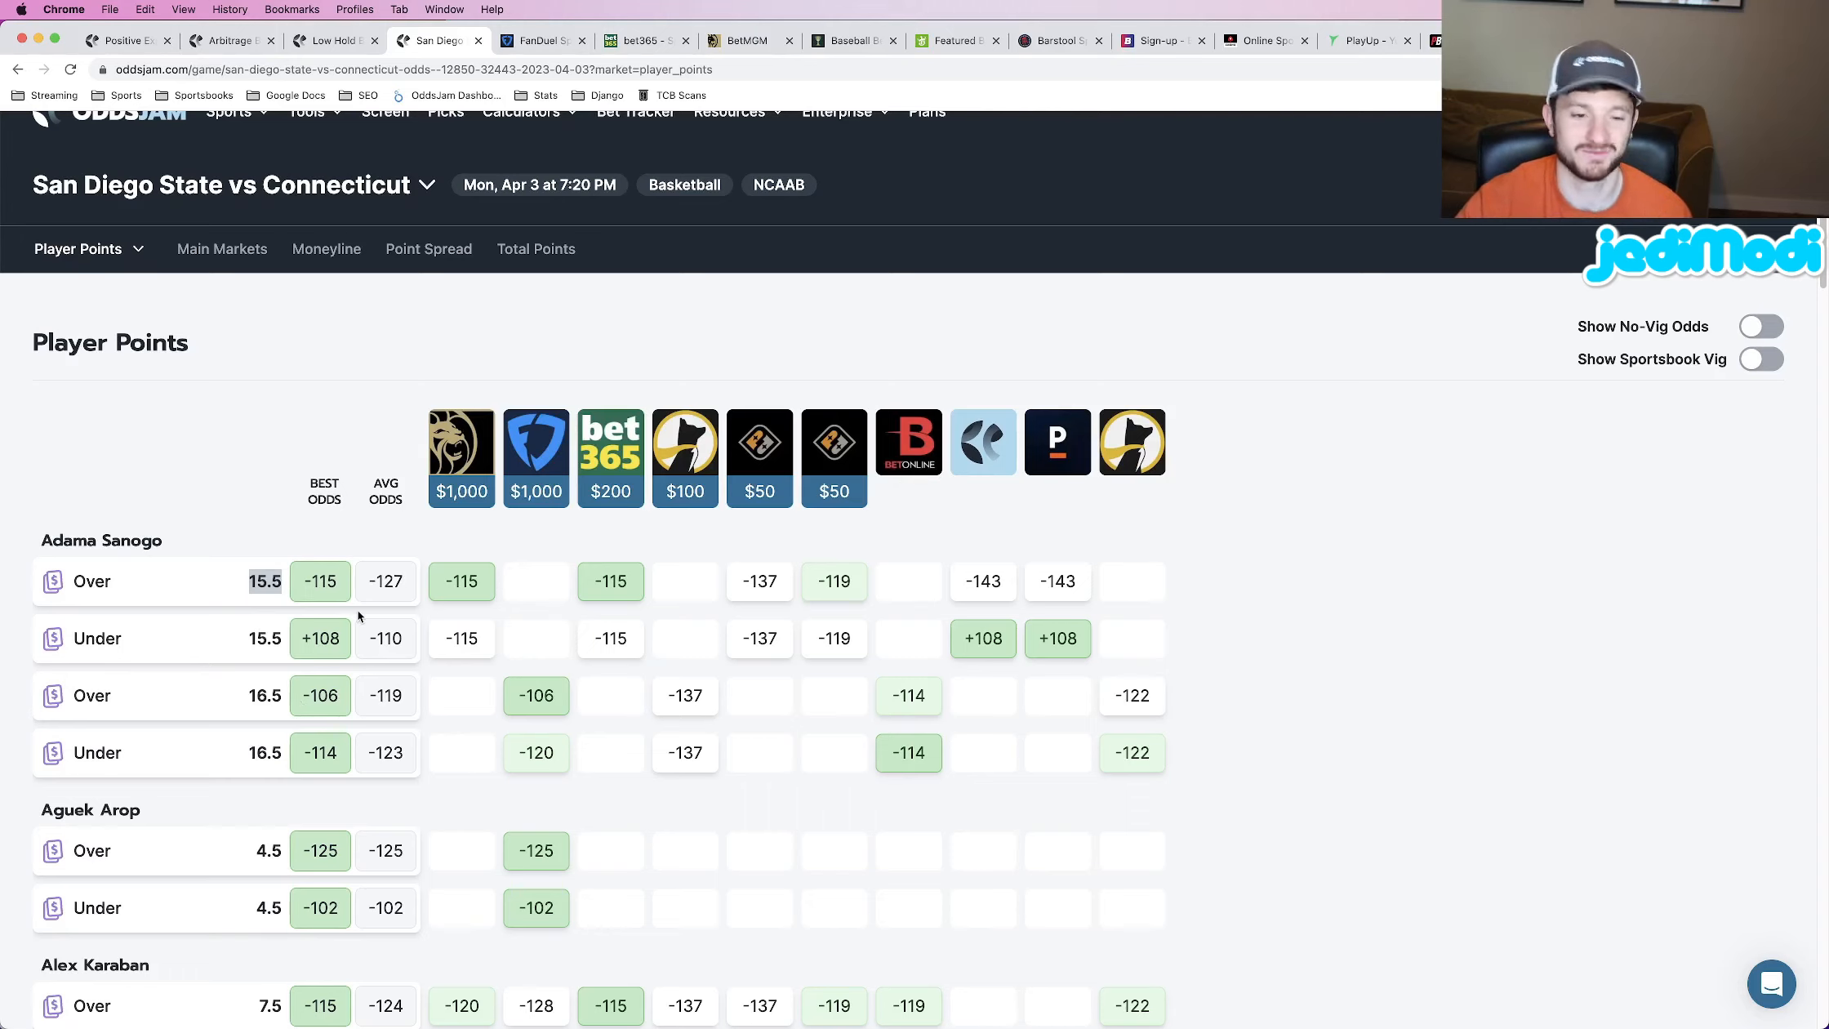
mouse_move(272, 599)
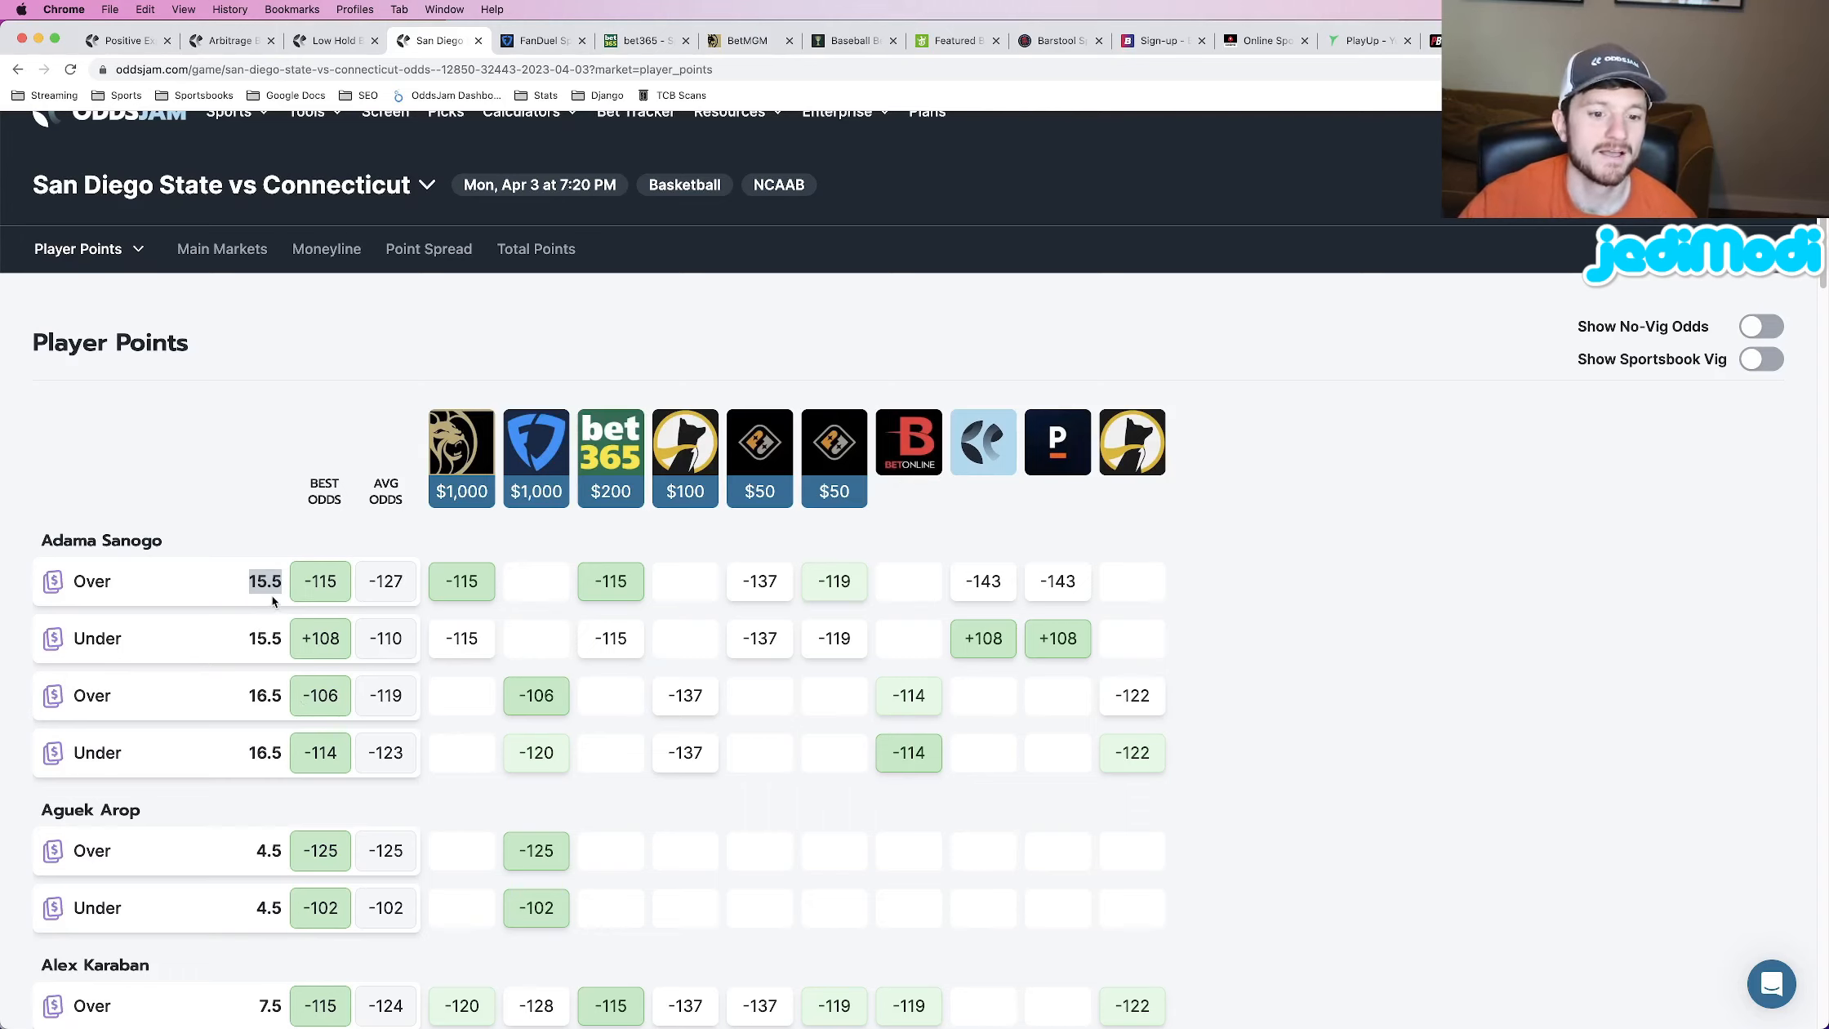
mouse_move(508, 554)
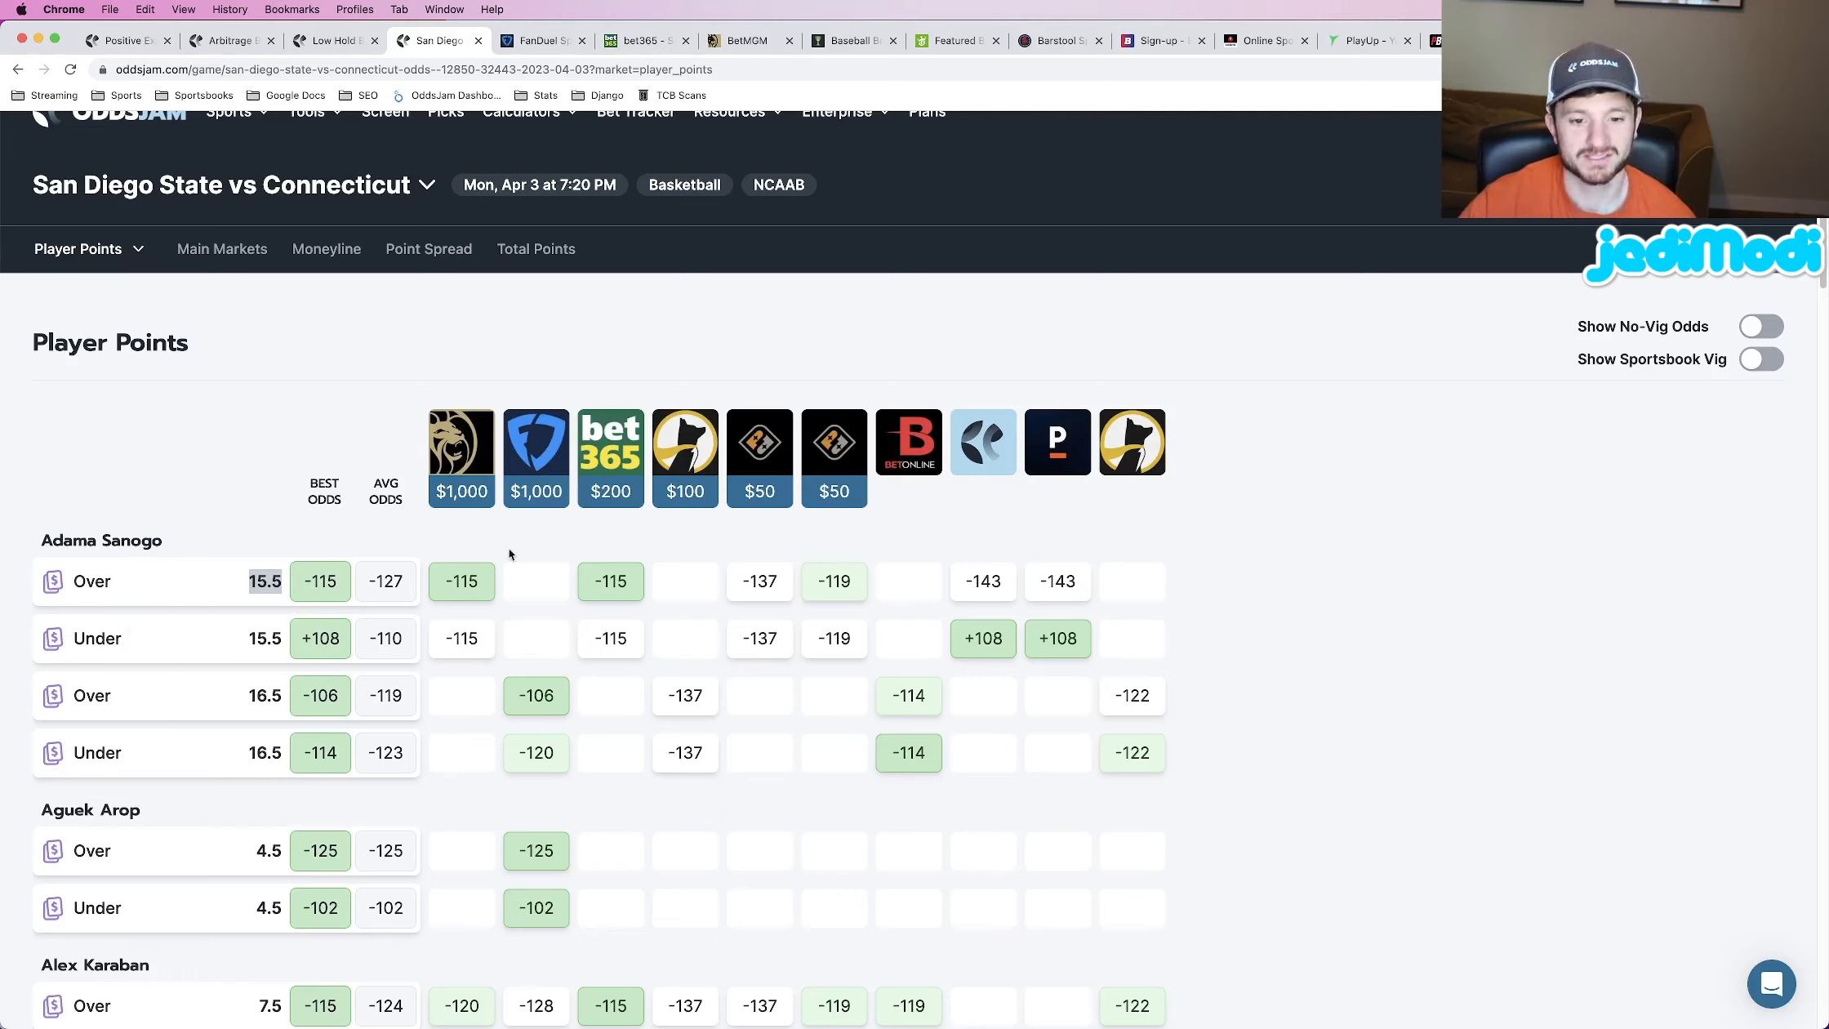
mouse_move(898, 733)
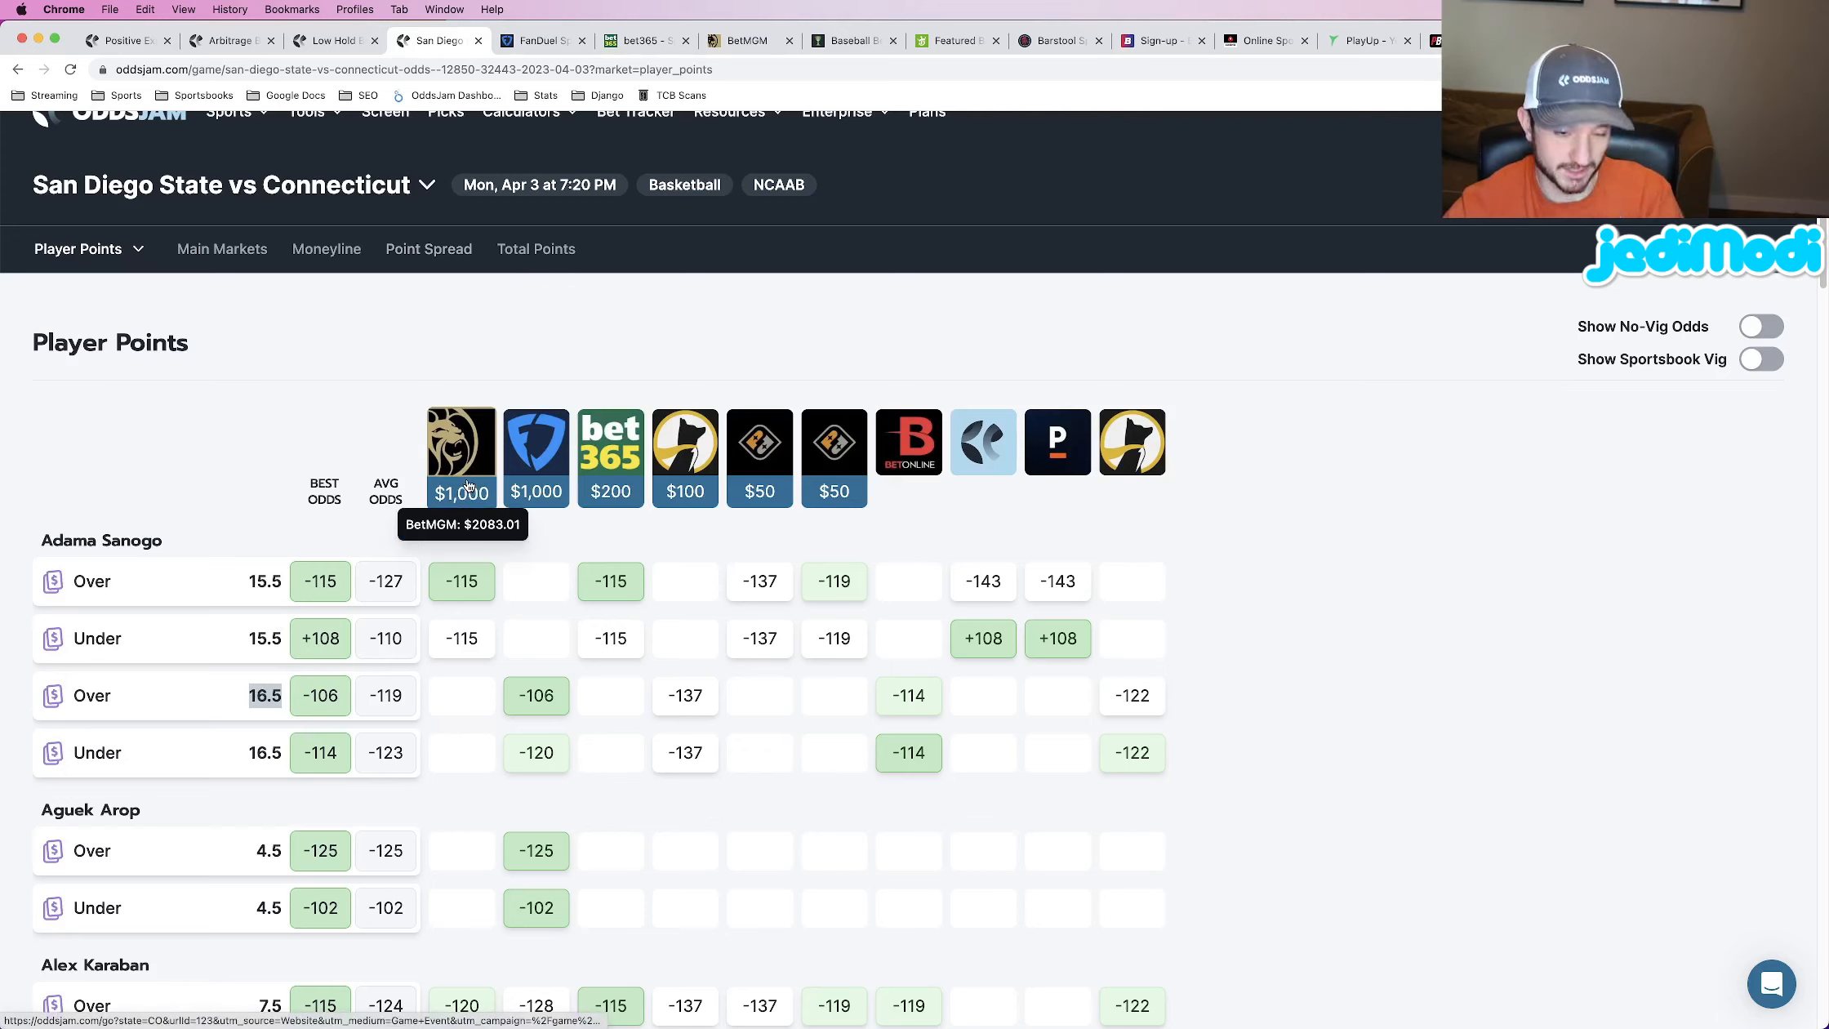
mouse_move(222, 271)
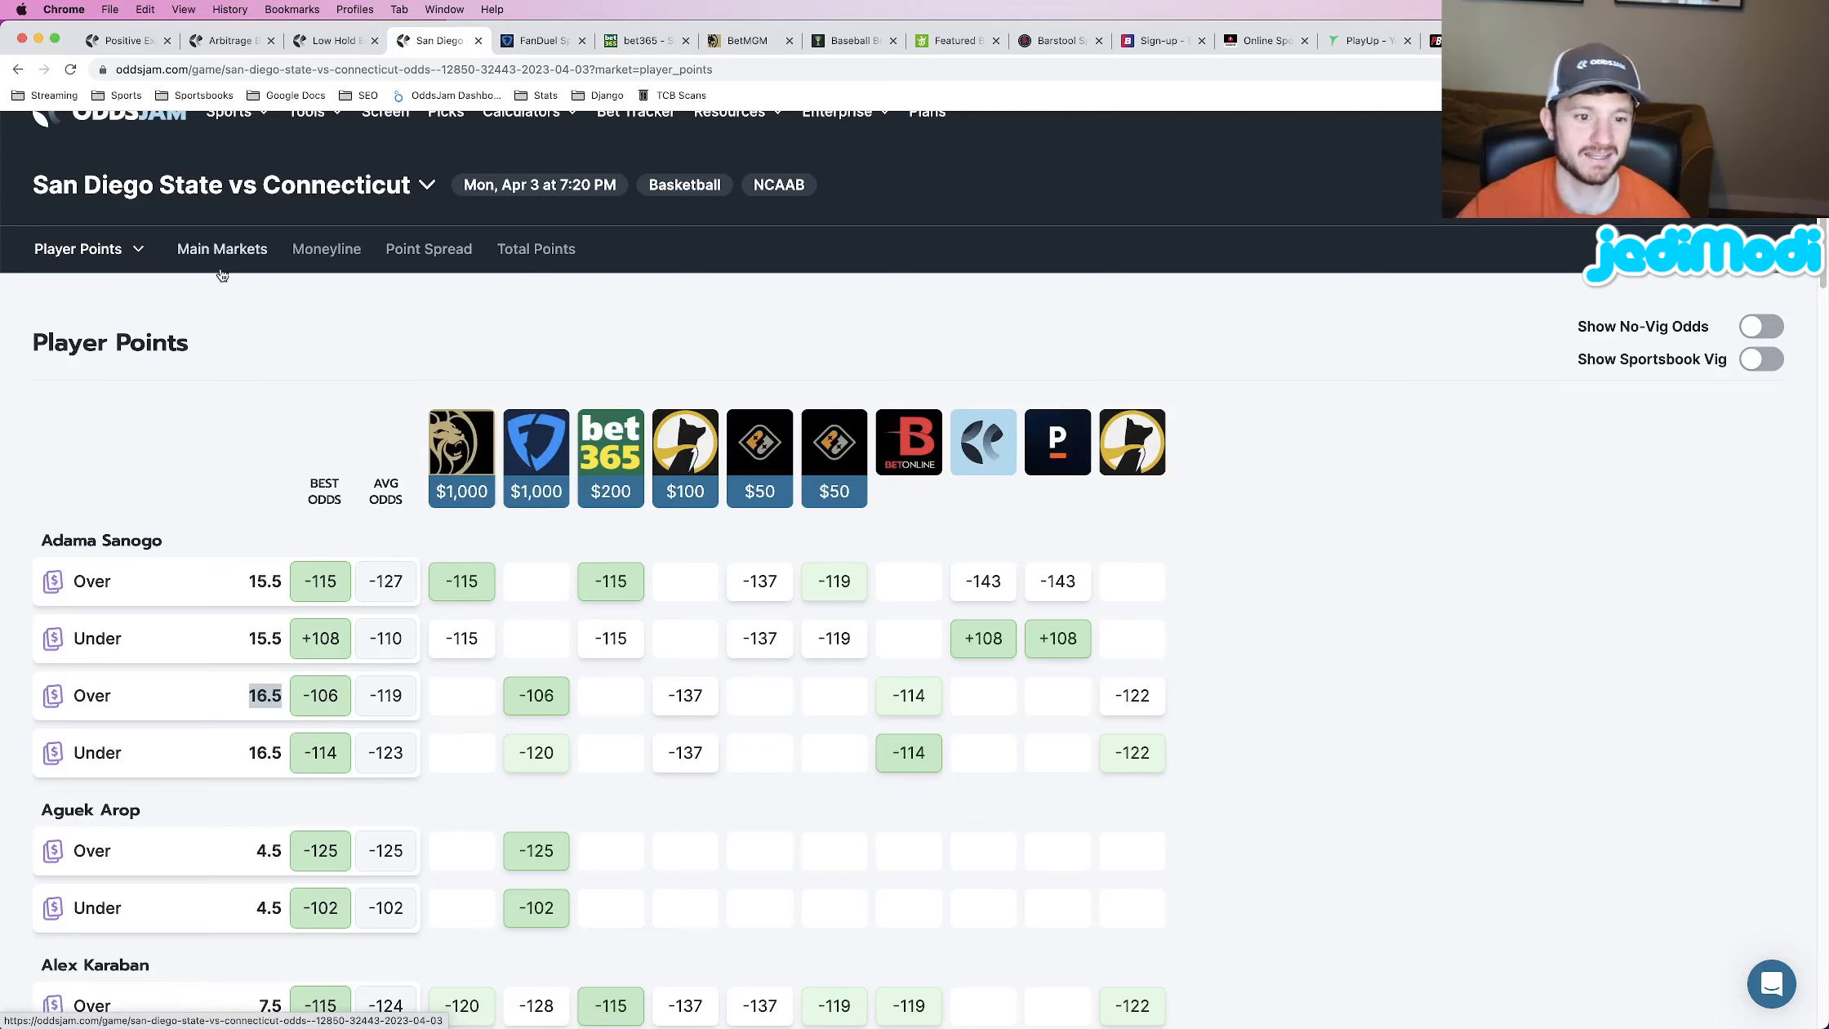
mouse_move(805, 374)
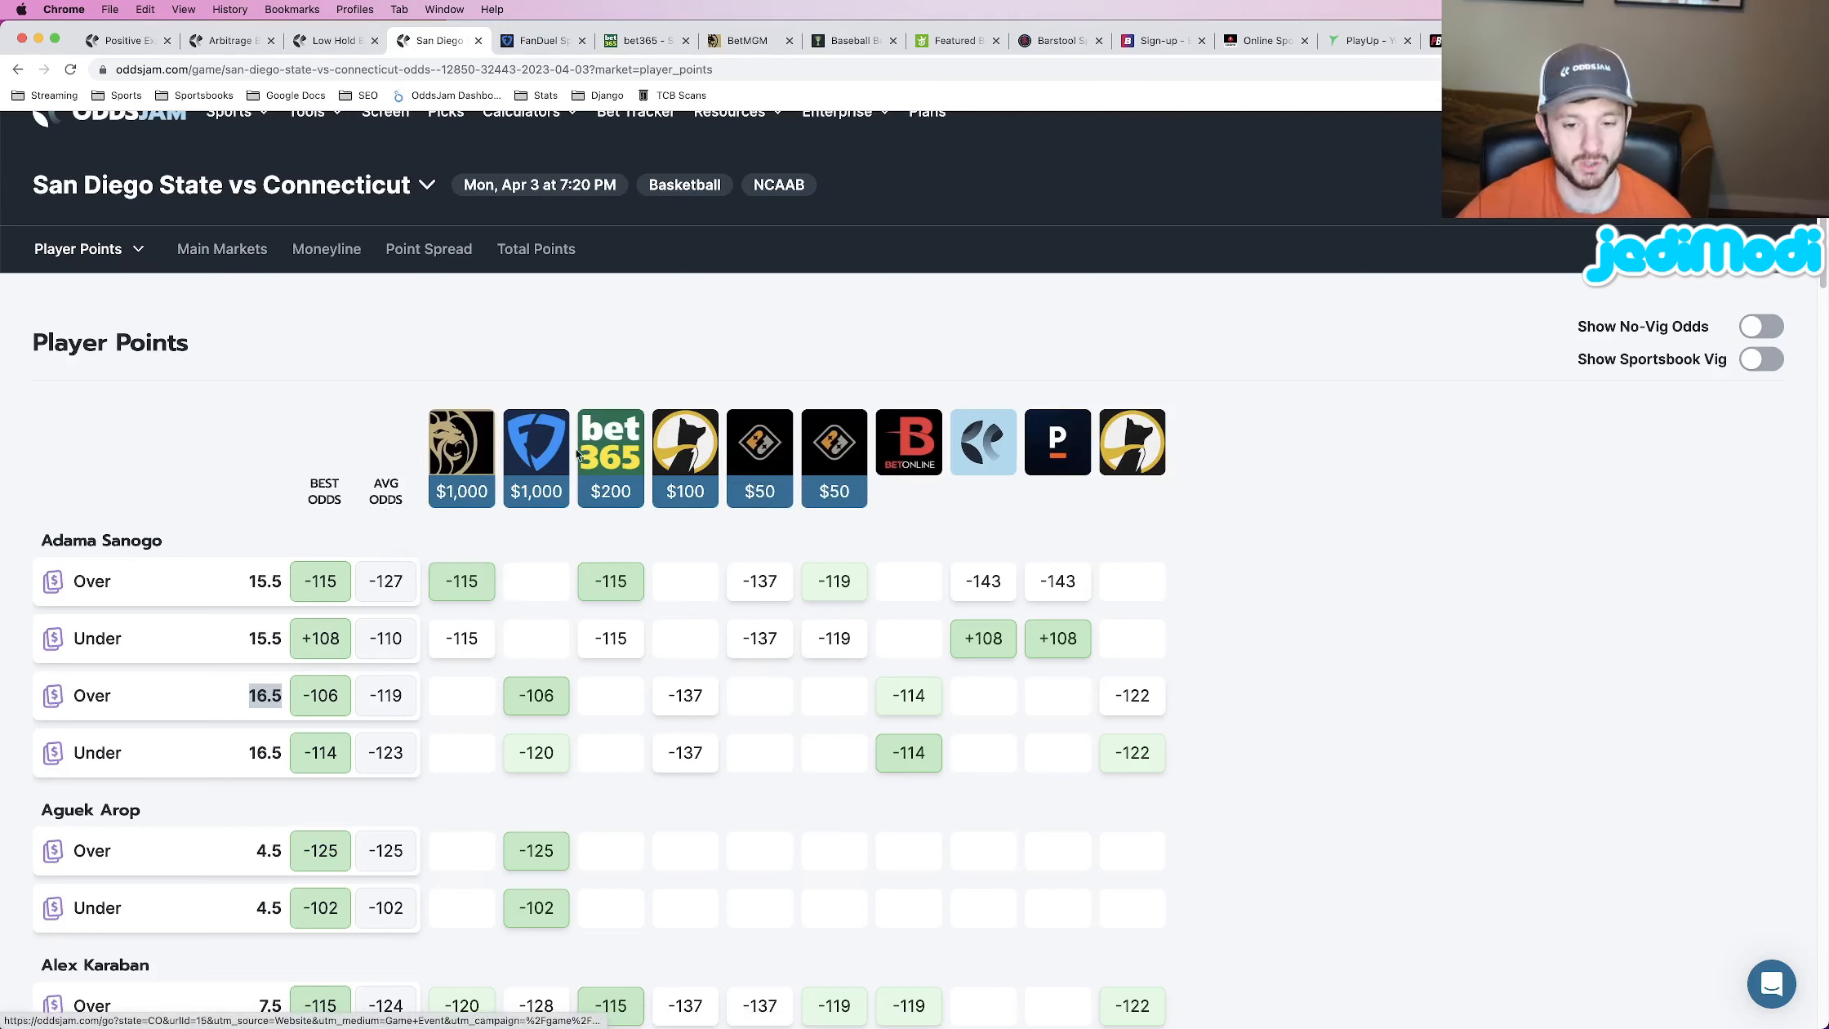
mouse_move(986, 534)
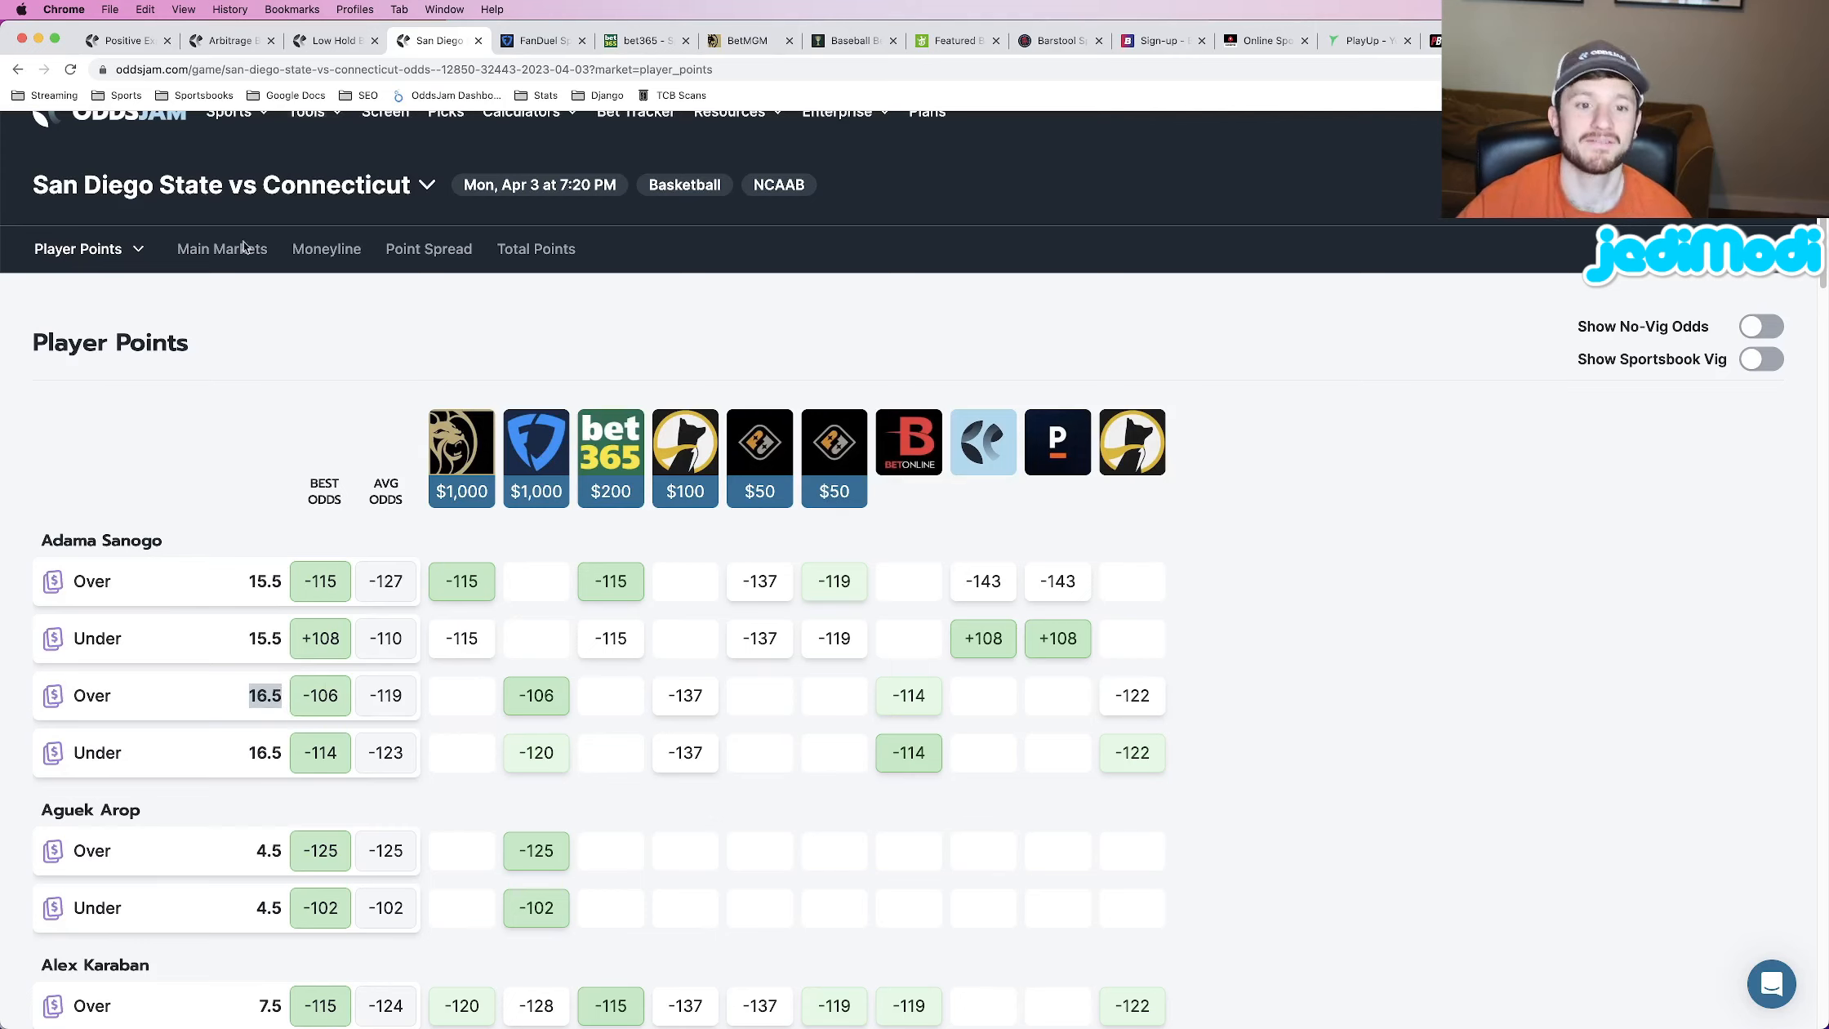
mouse_move(101, 581)
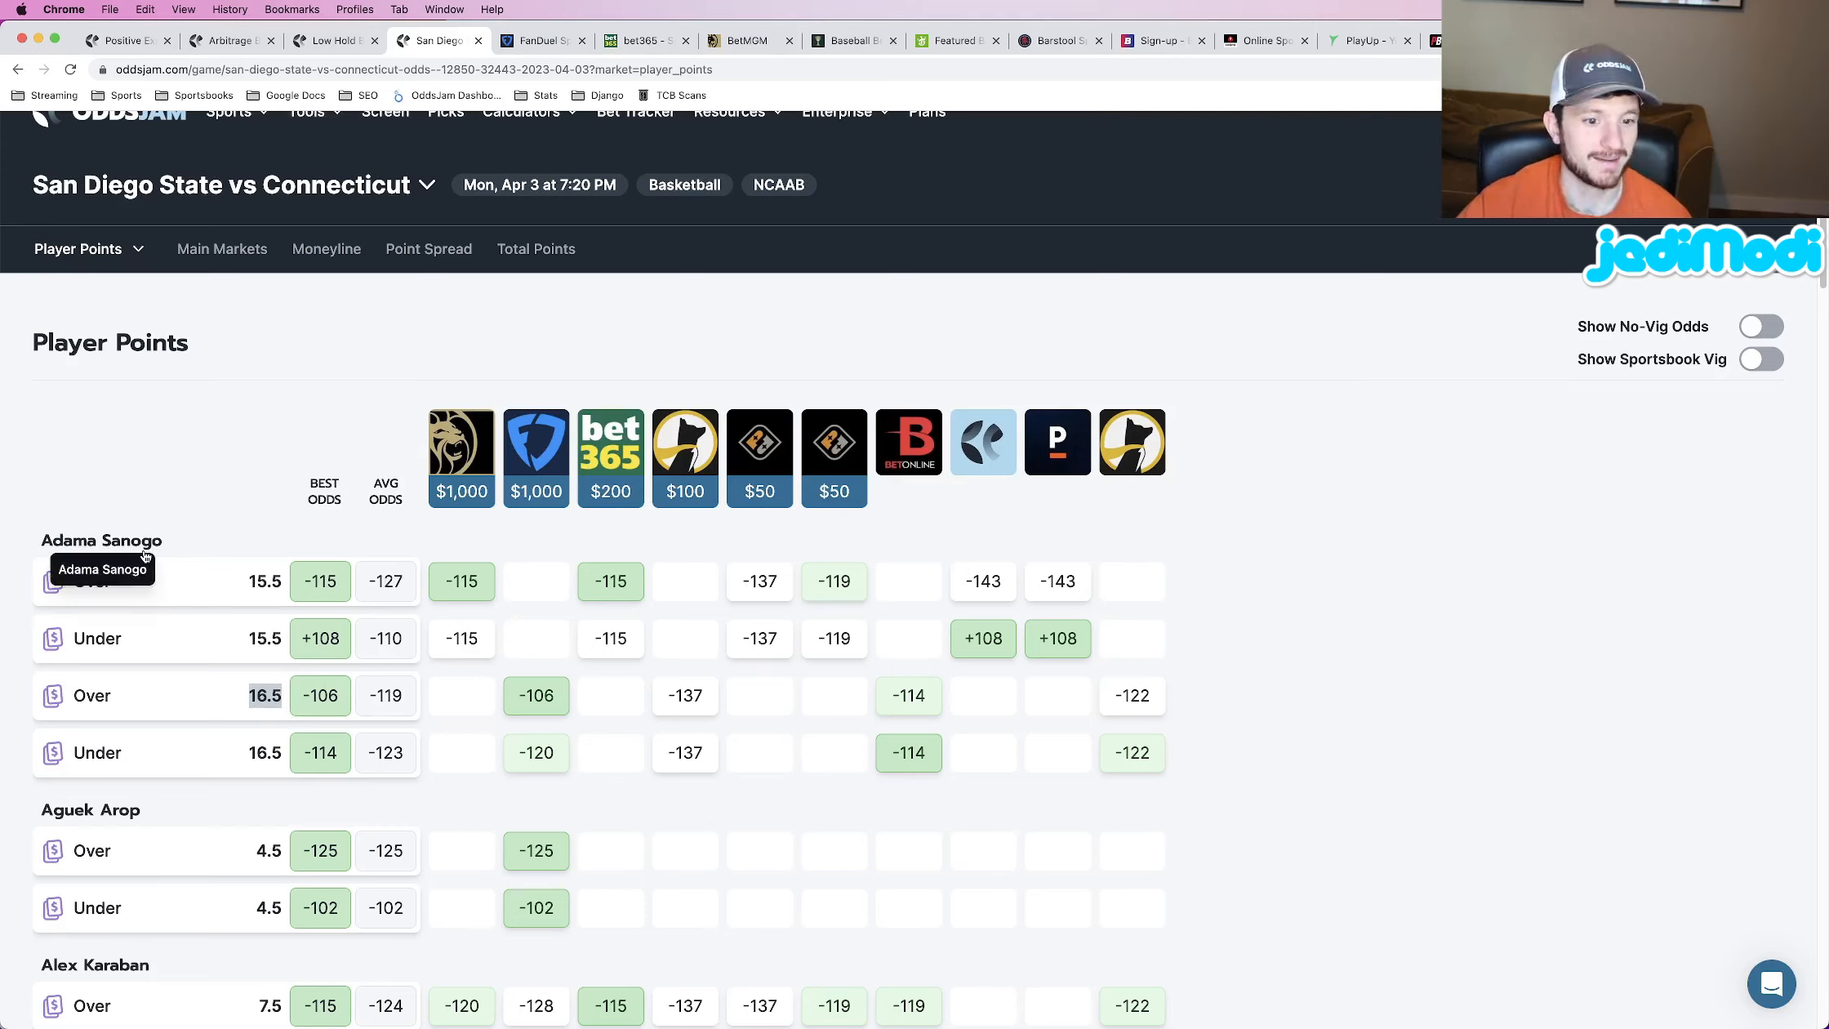
mouse_move(292, 407)
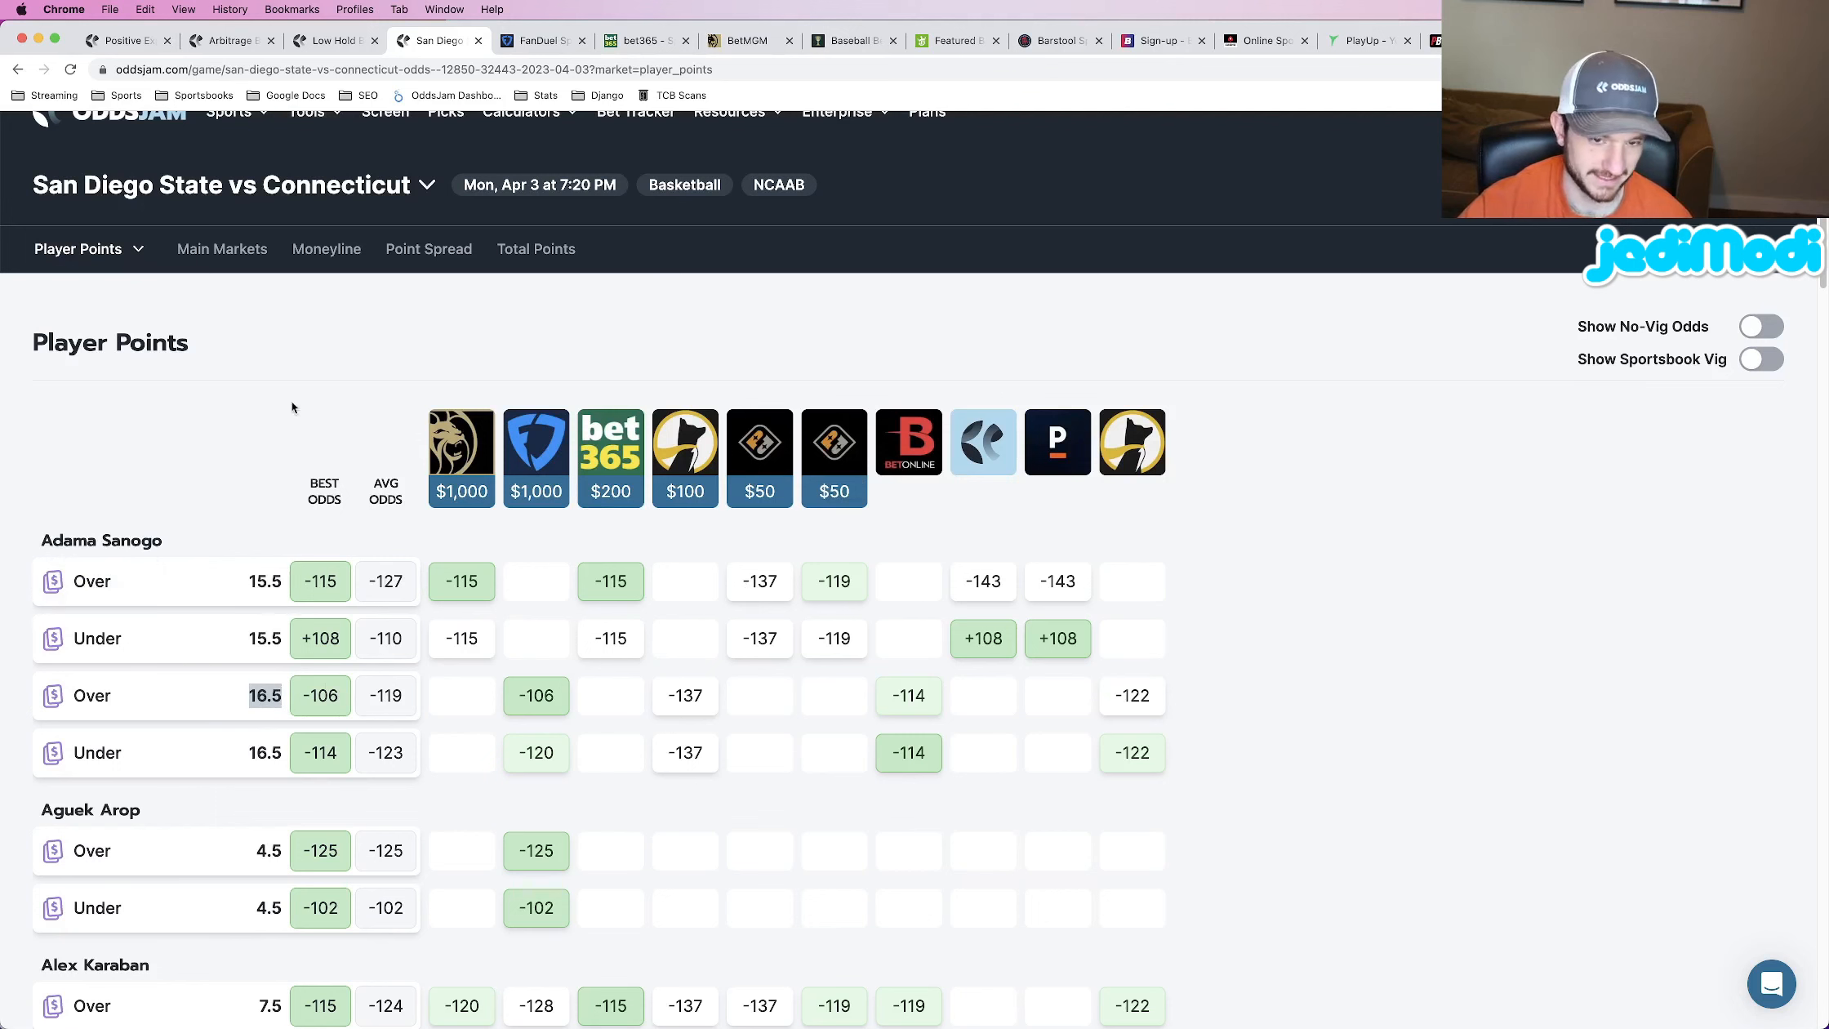
- Return to the Low Hold tab and scroll to Adama Sanogo's Player Rebounds 8.5 comparison
left_click(335, 39)
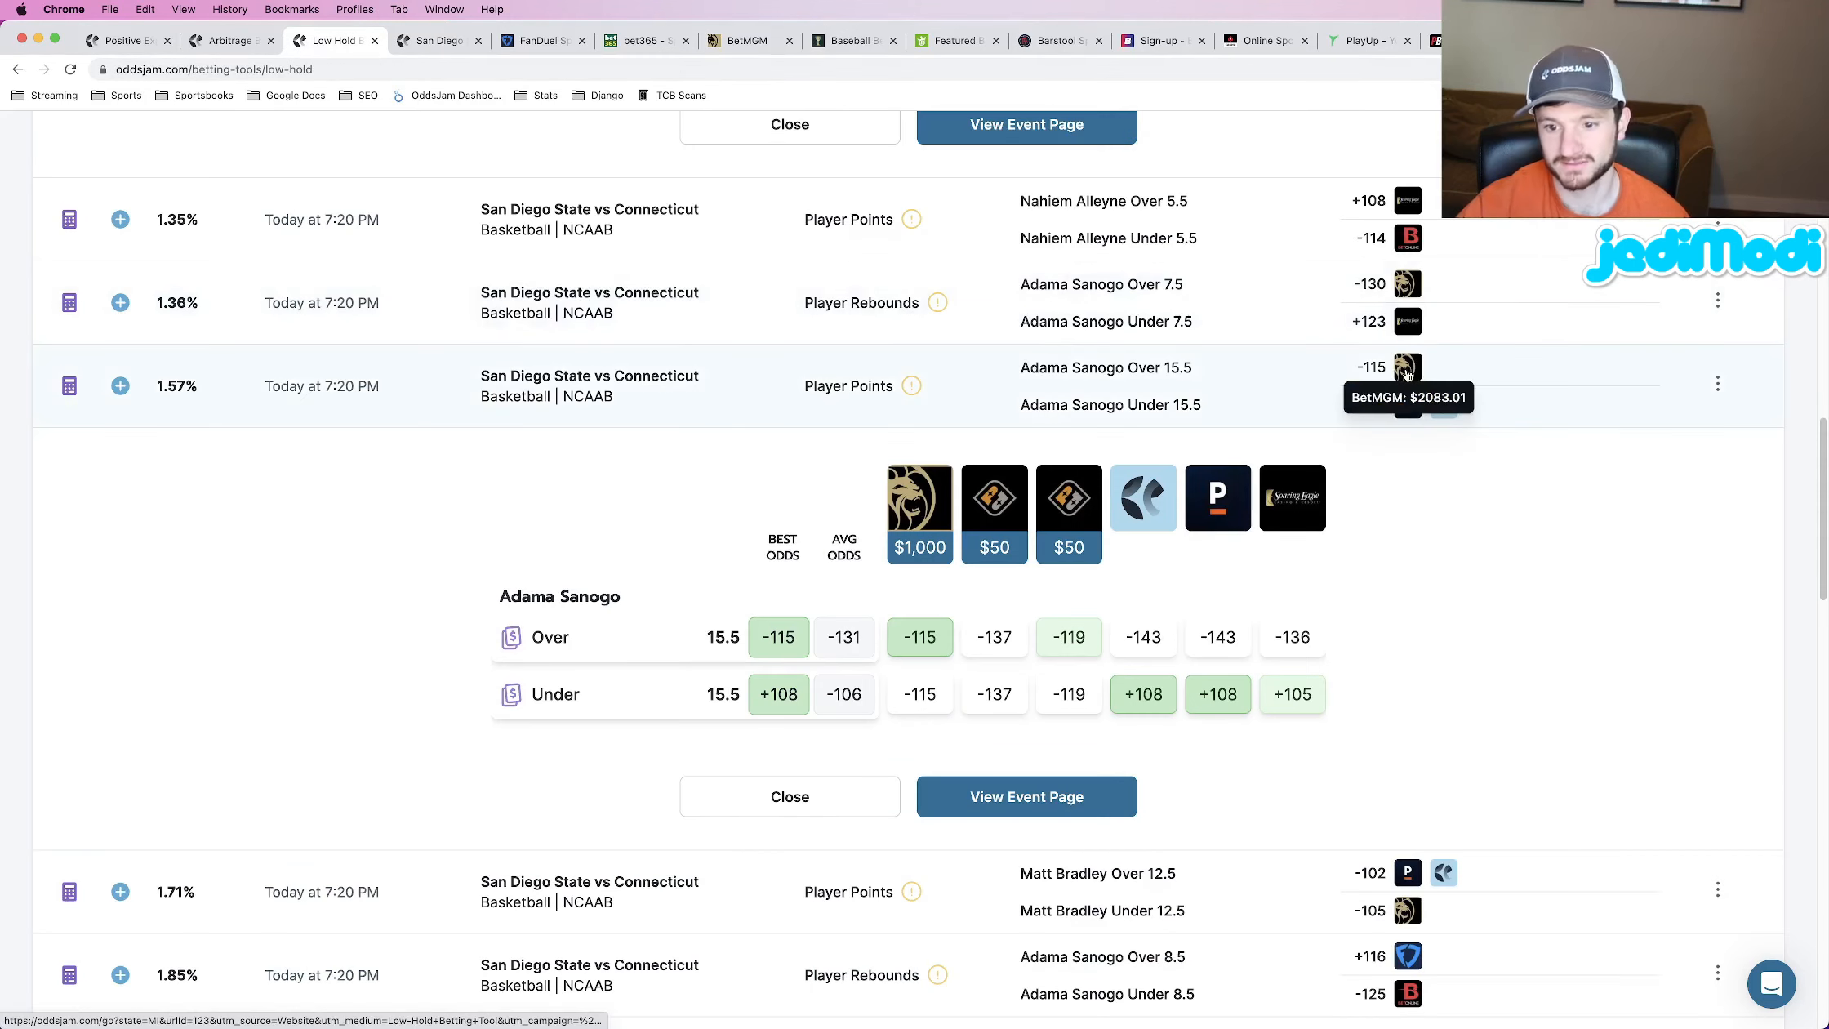
scroll("down", 3)
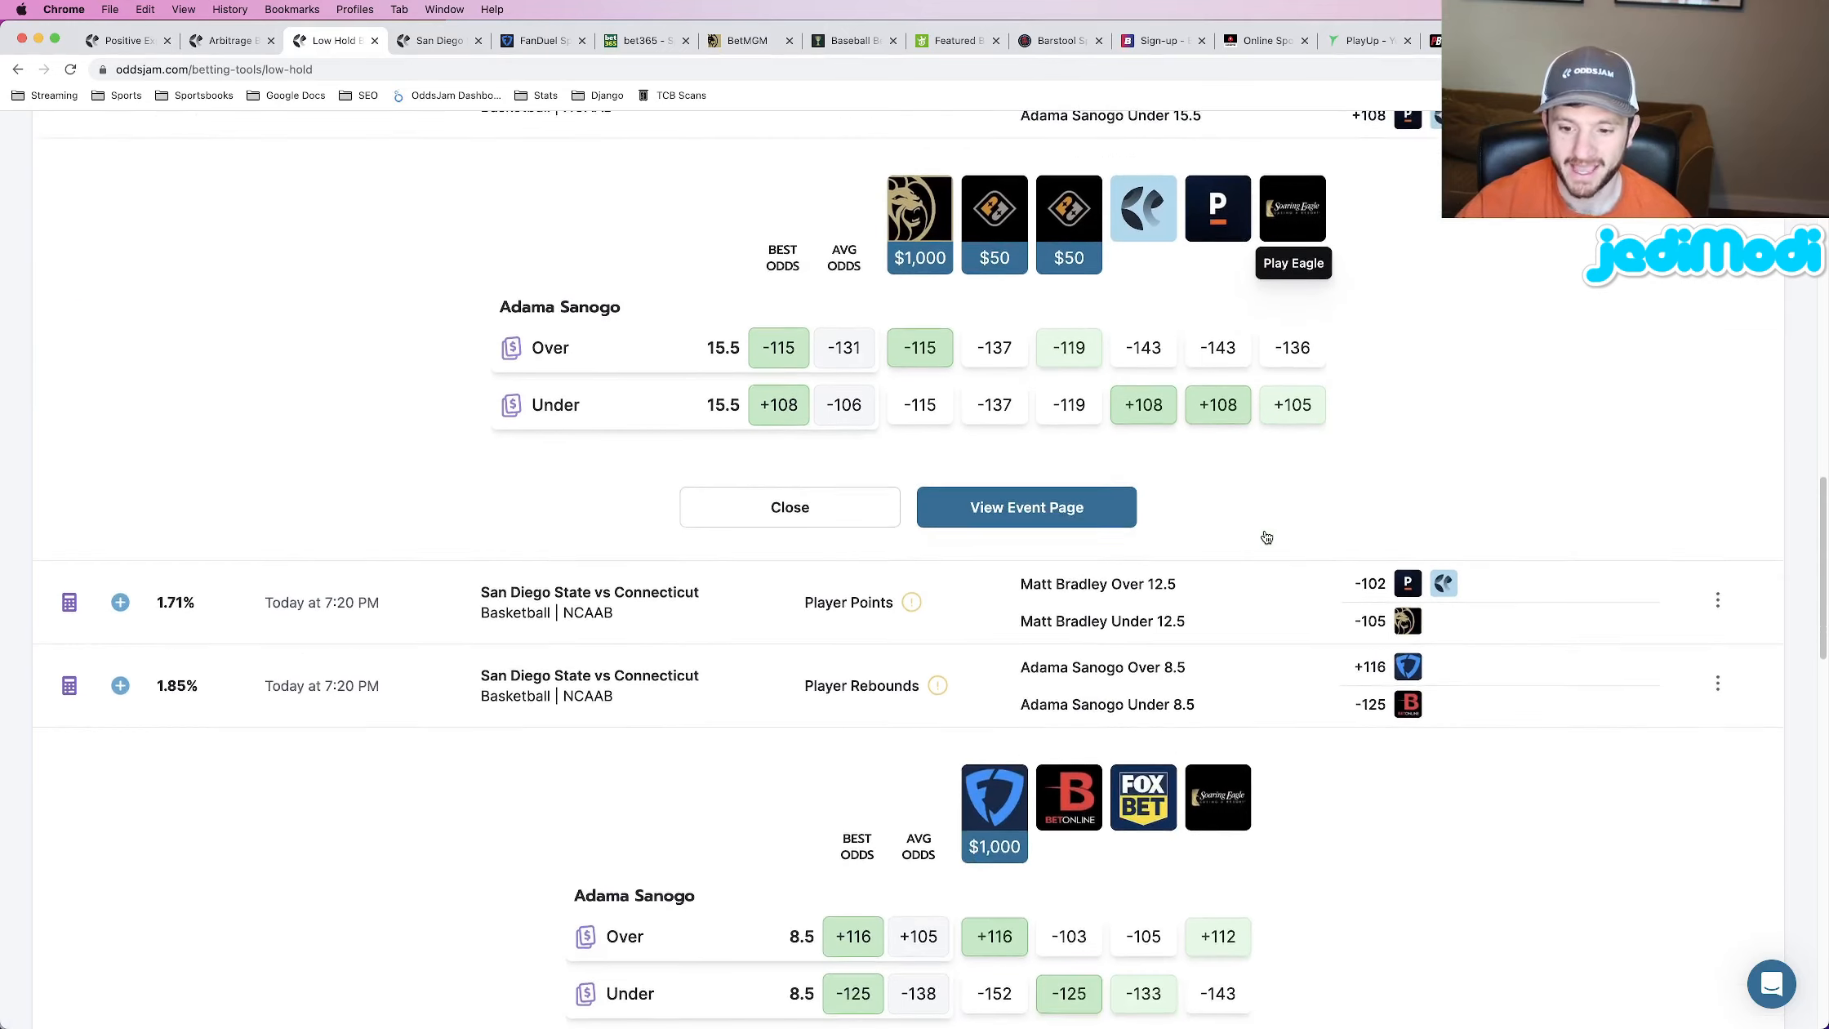
scroll("down", 3)
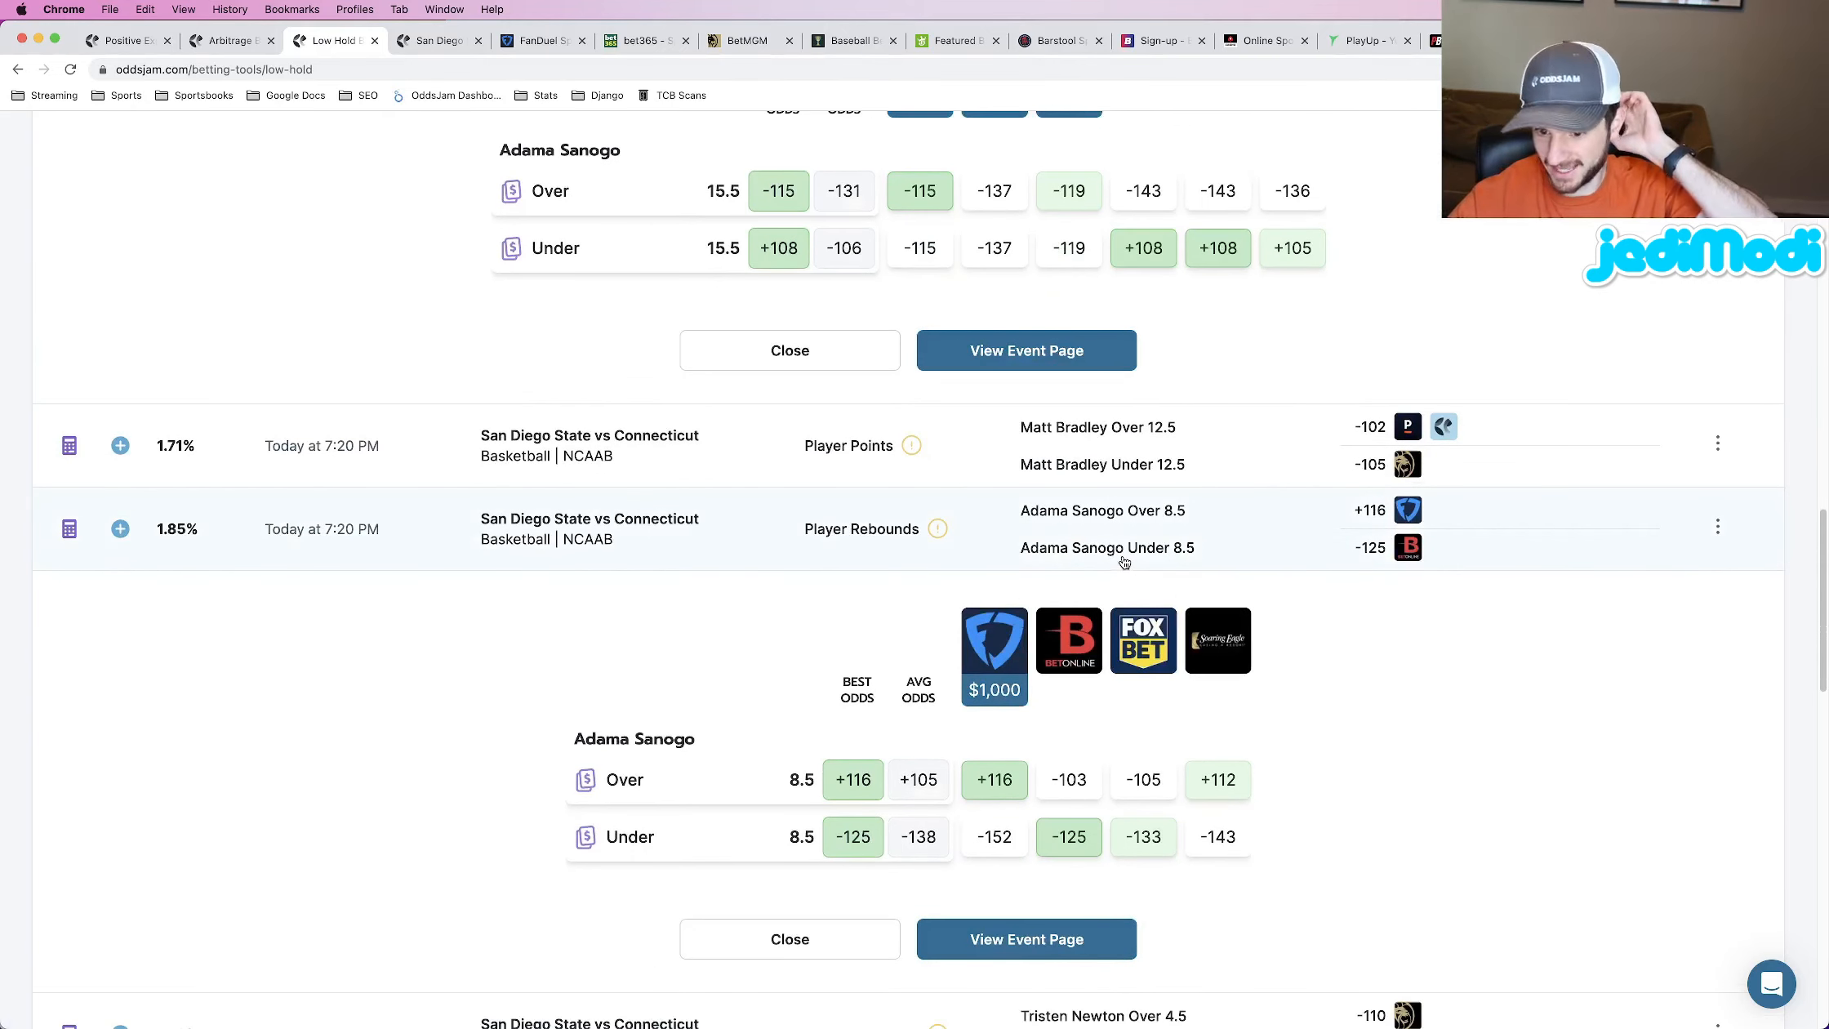
mouse_move(1107, 529)
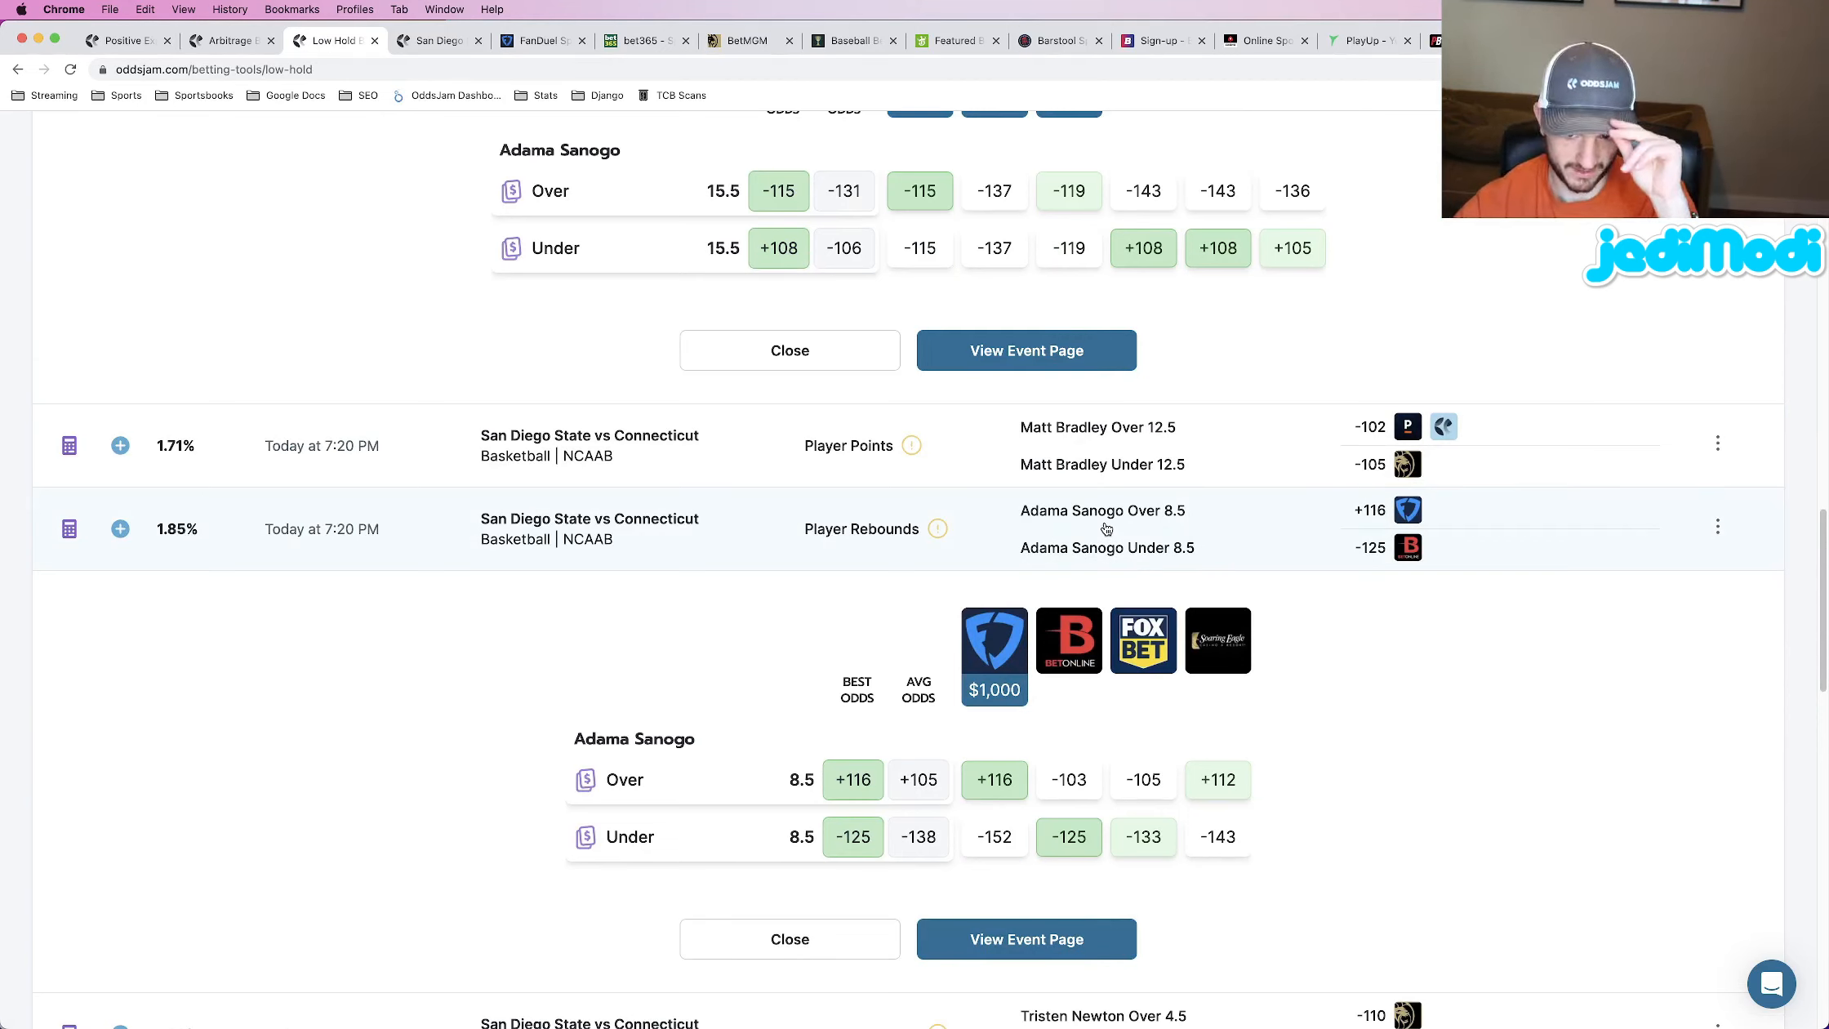
mouse_move(1123, 719)
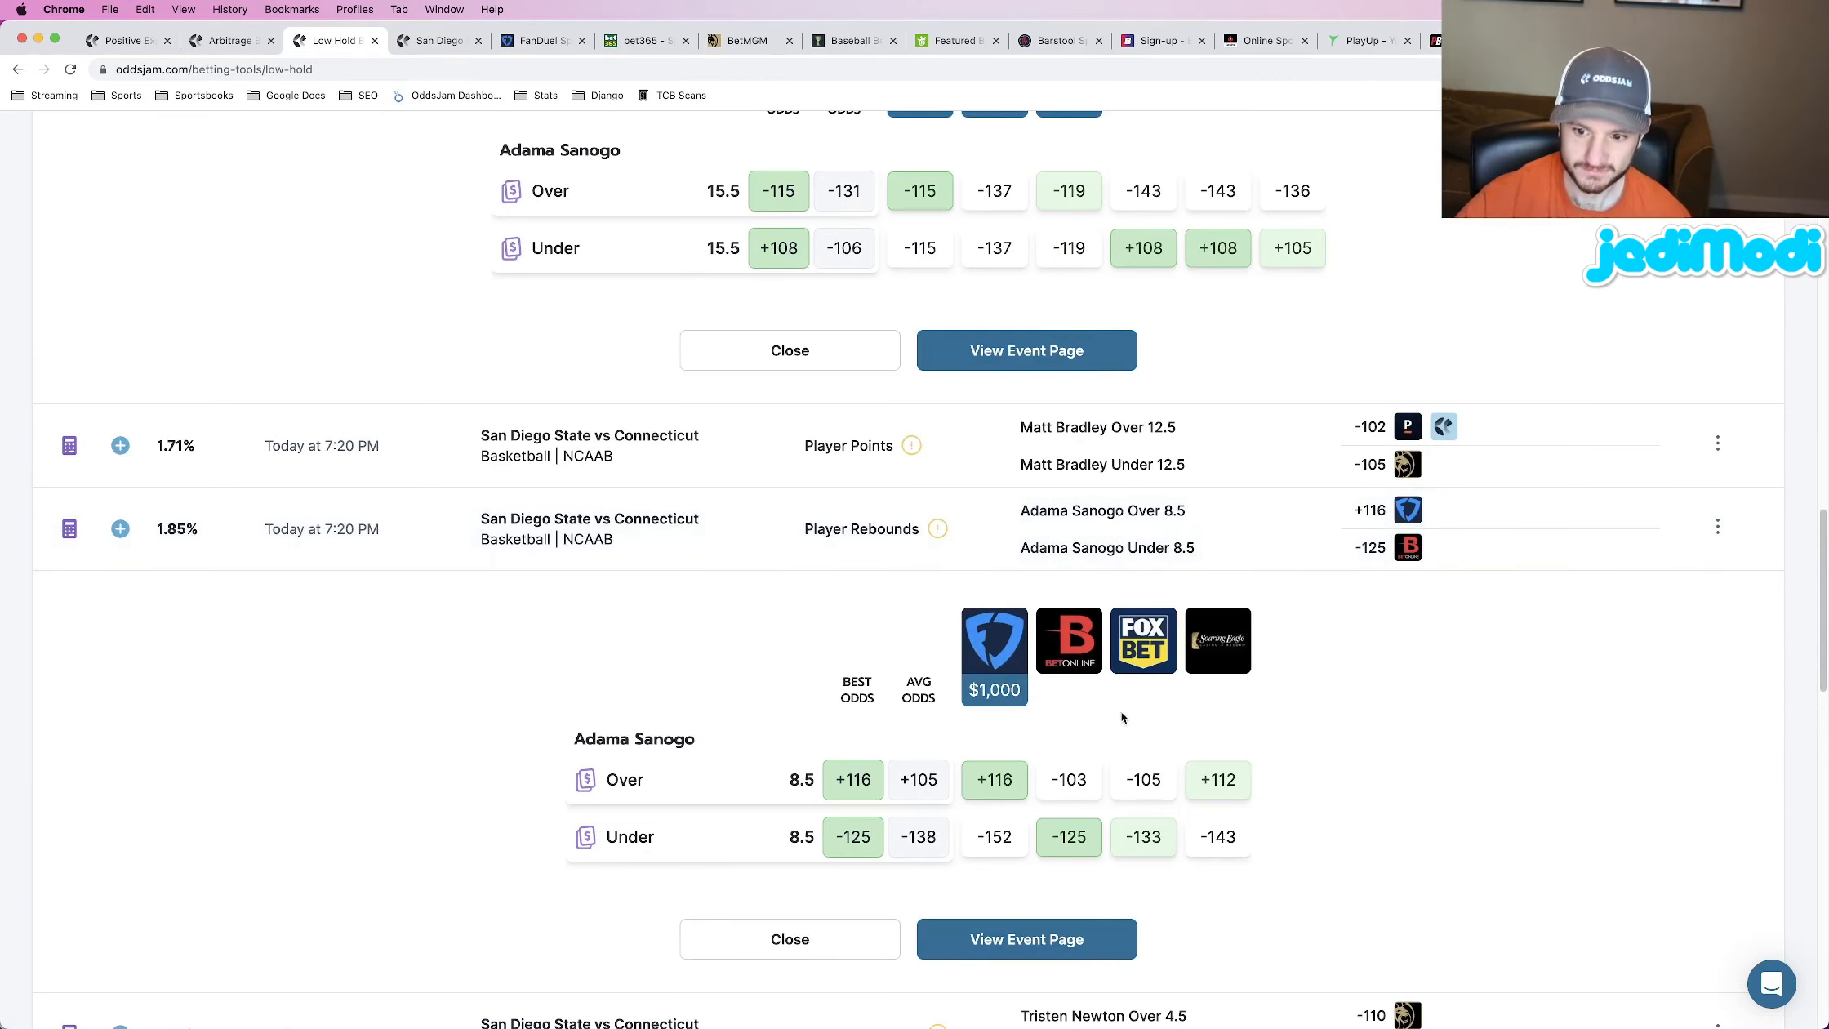
mouse_move(1407, 510)
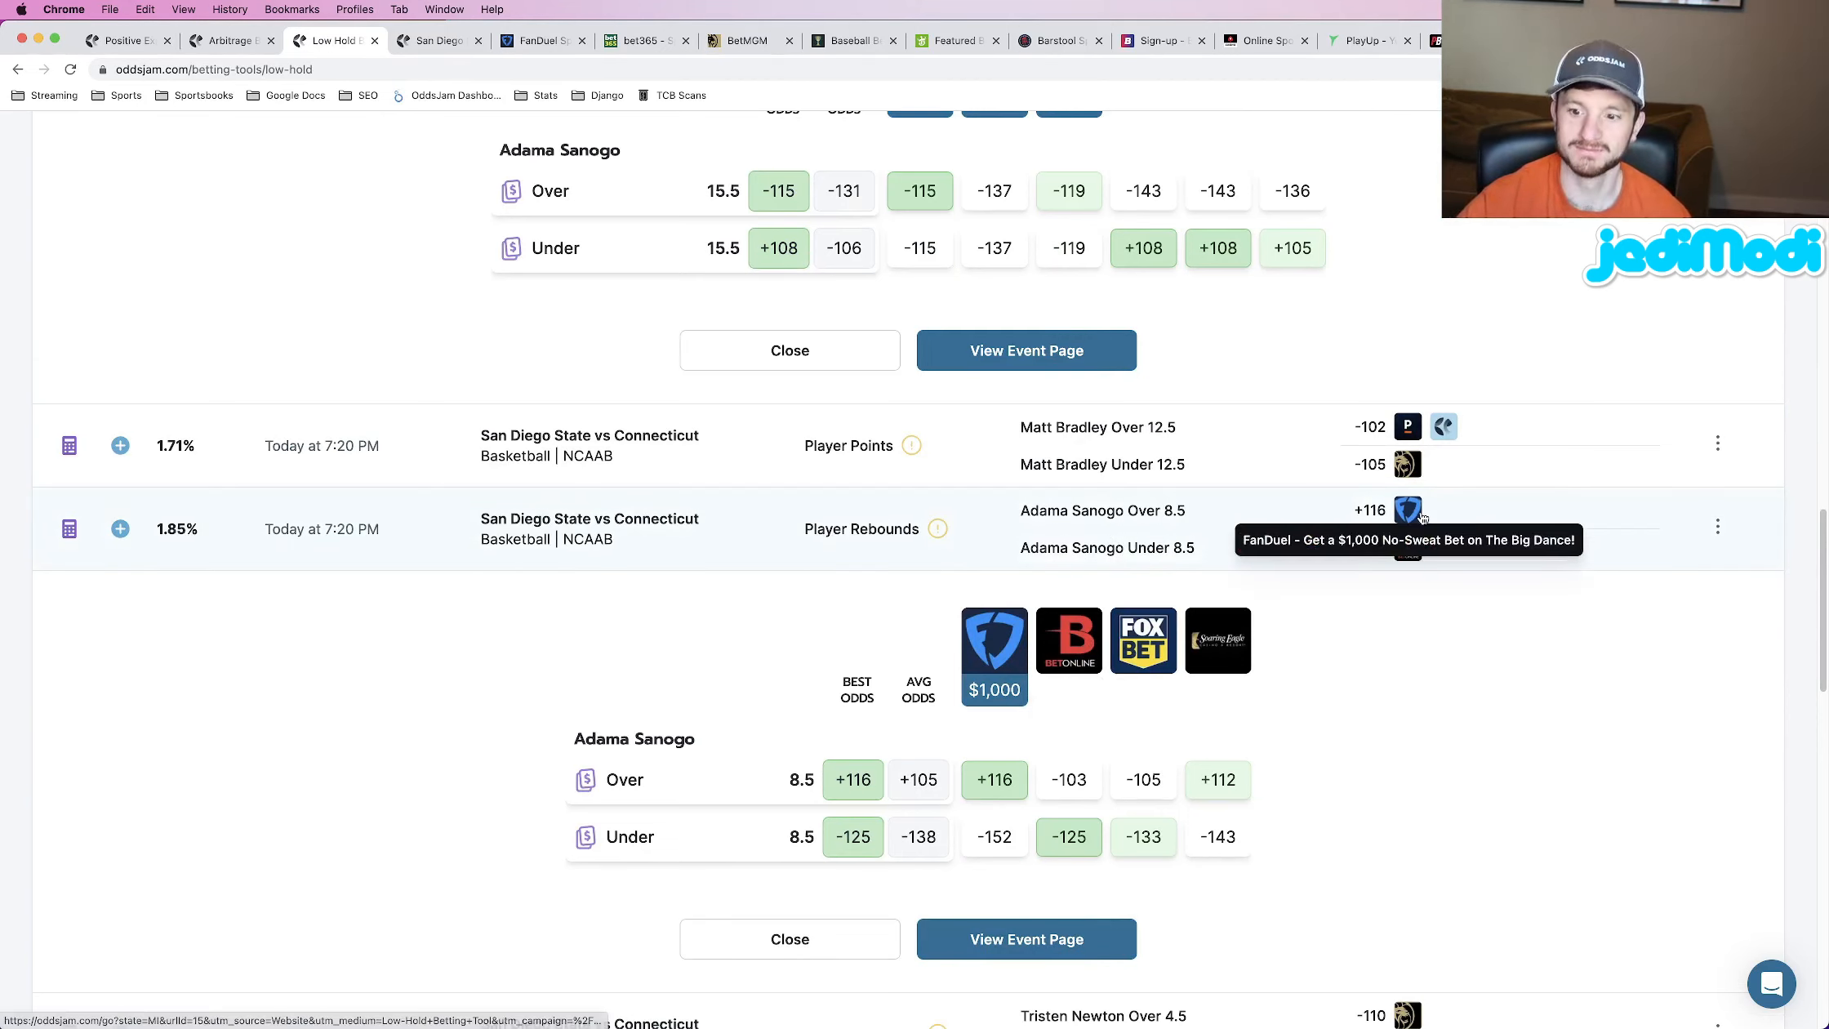
mouse_move(1218, 639)
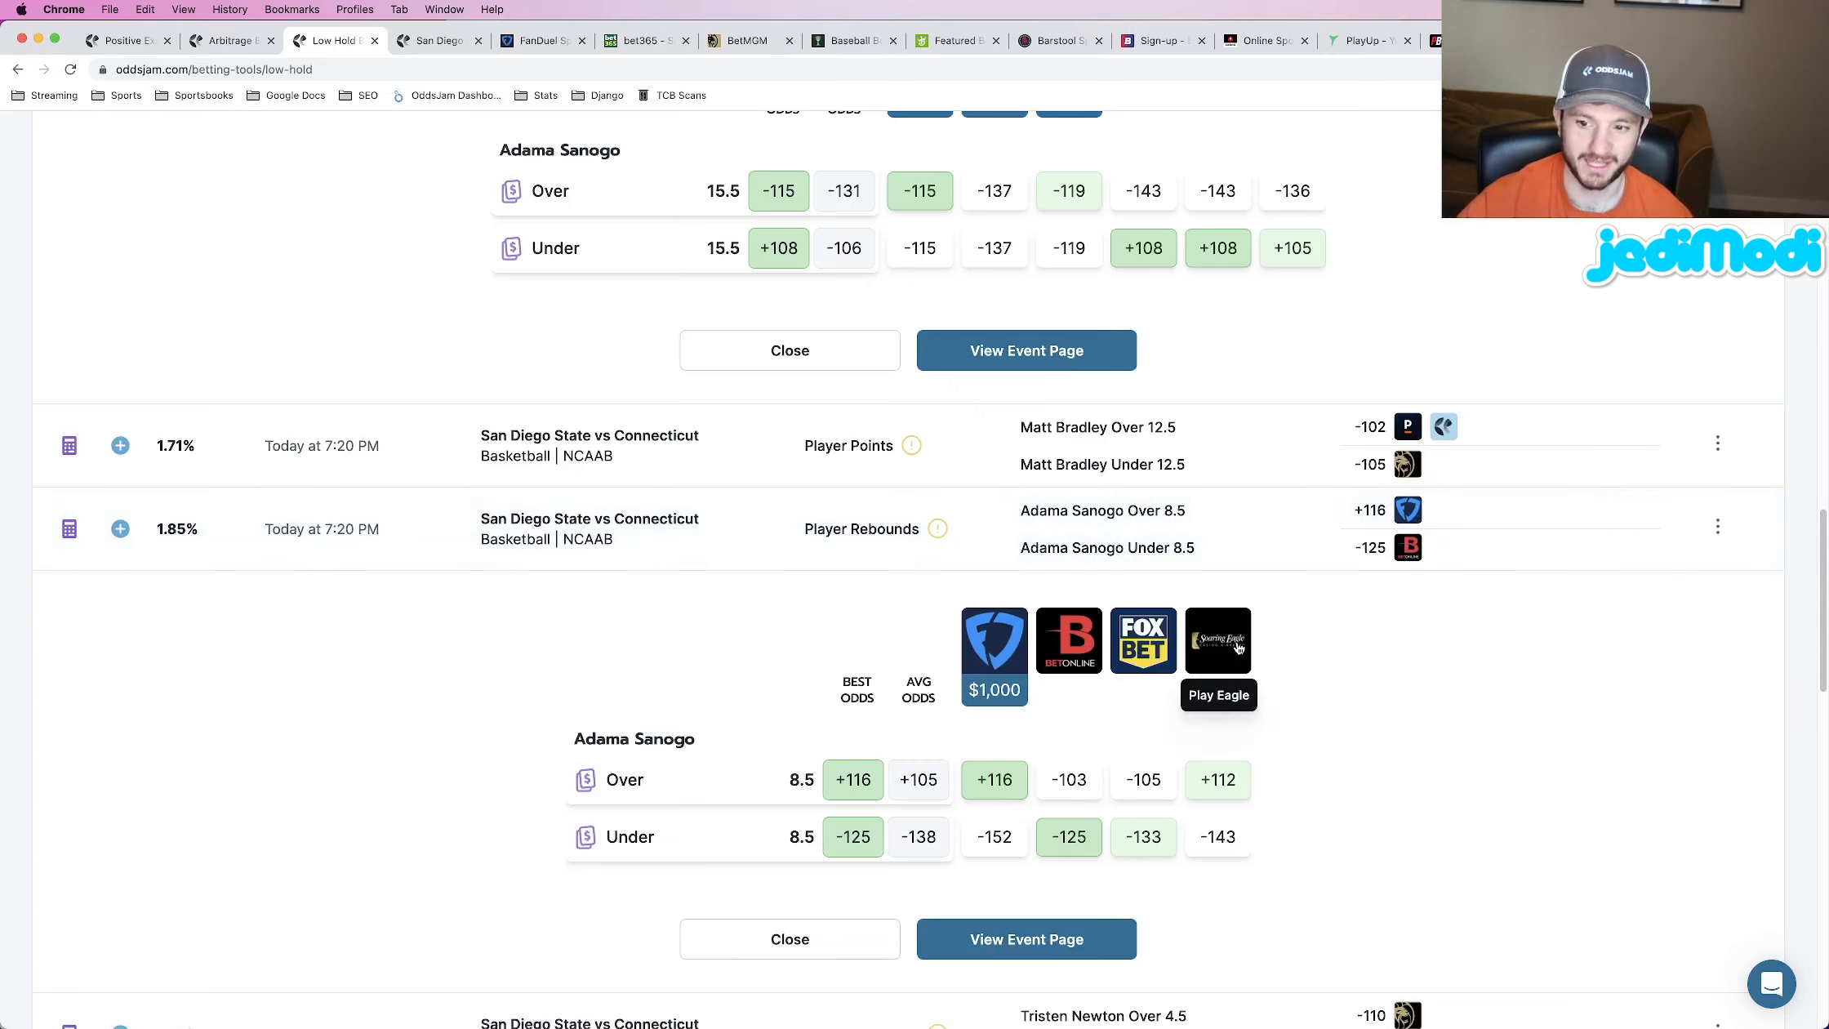
mouse_move(1235, 786)
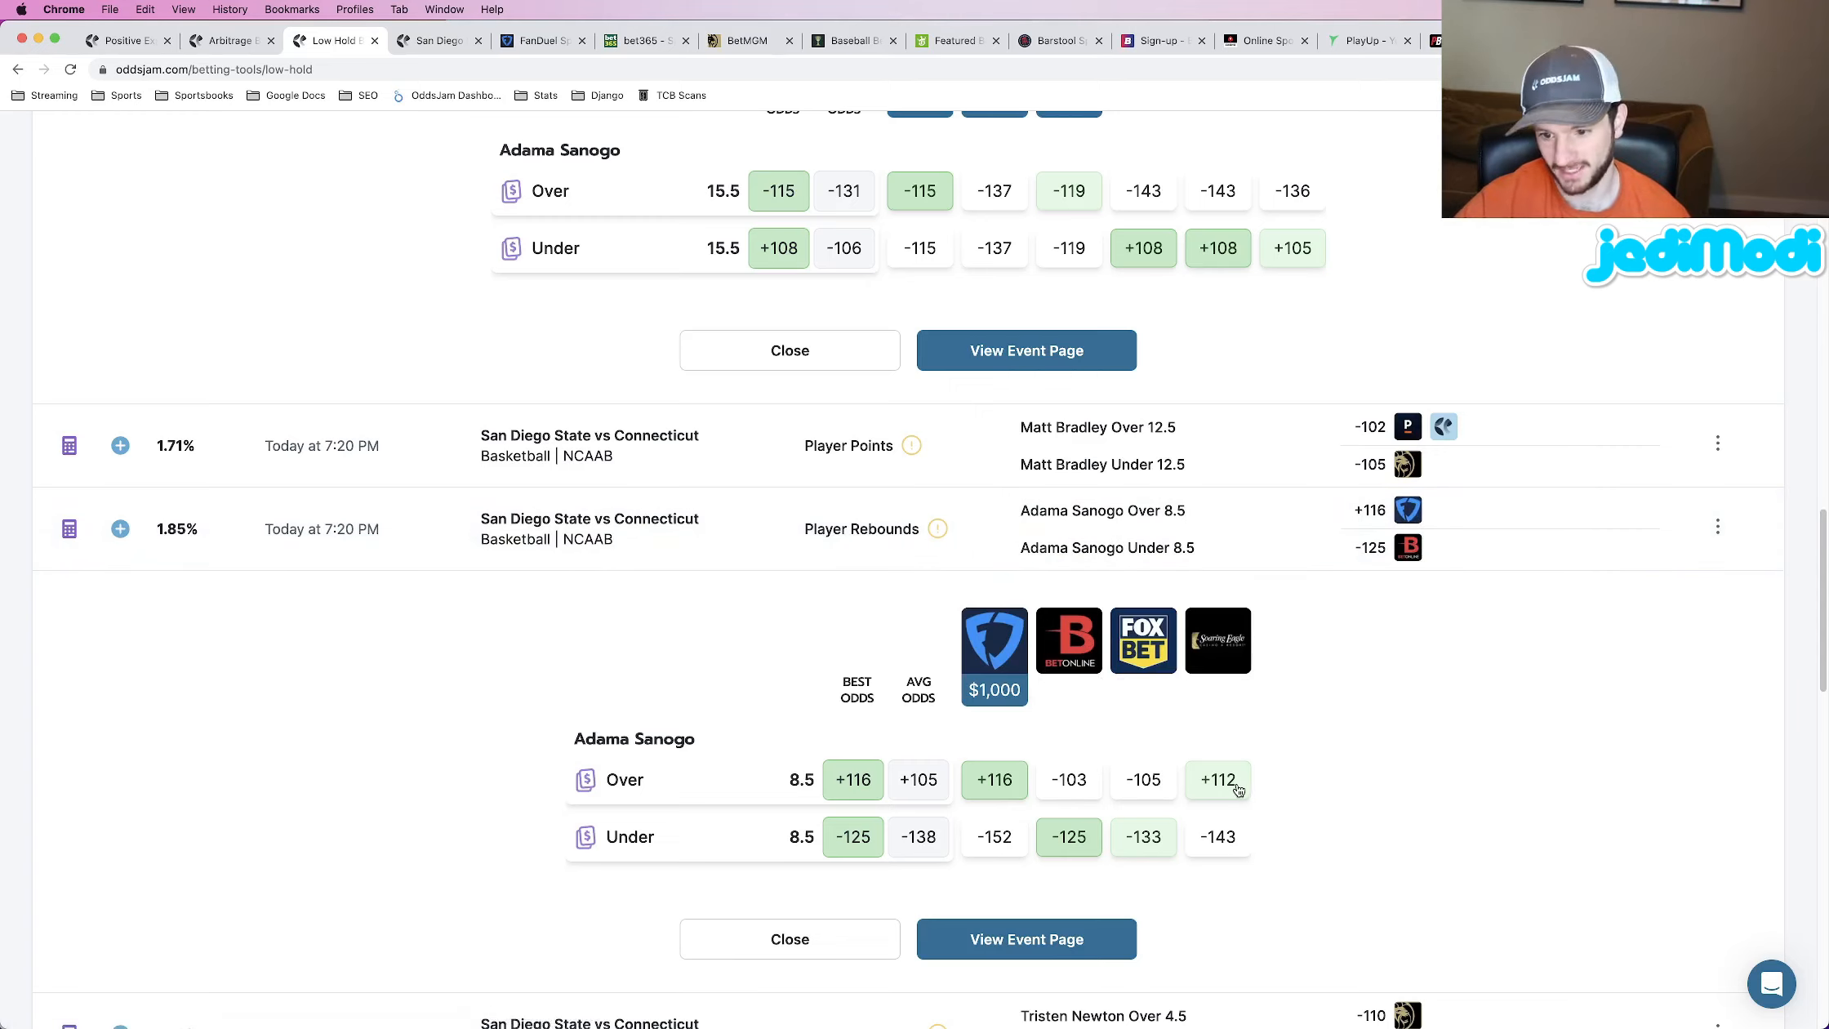
mouse_move(1067, 638)
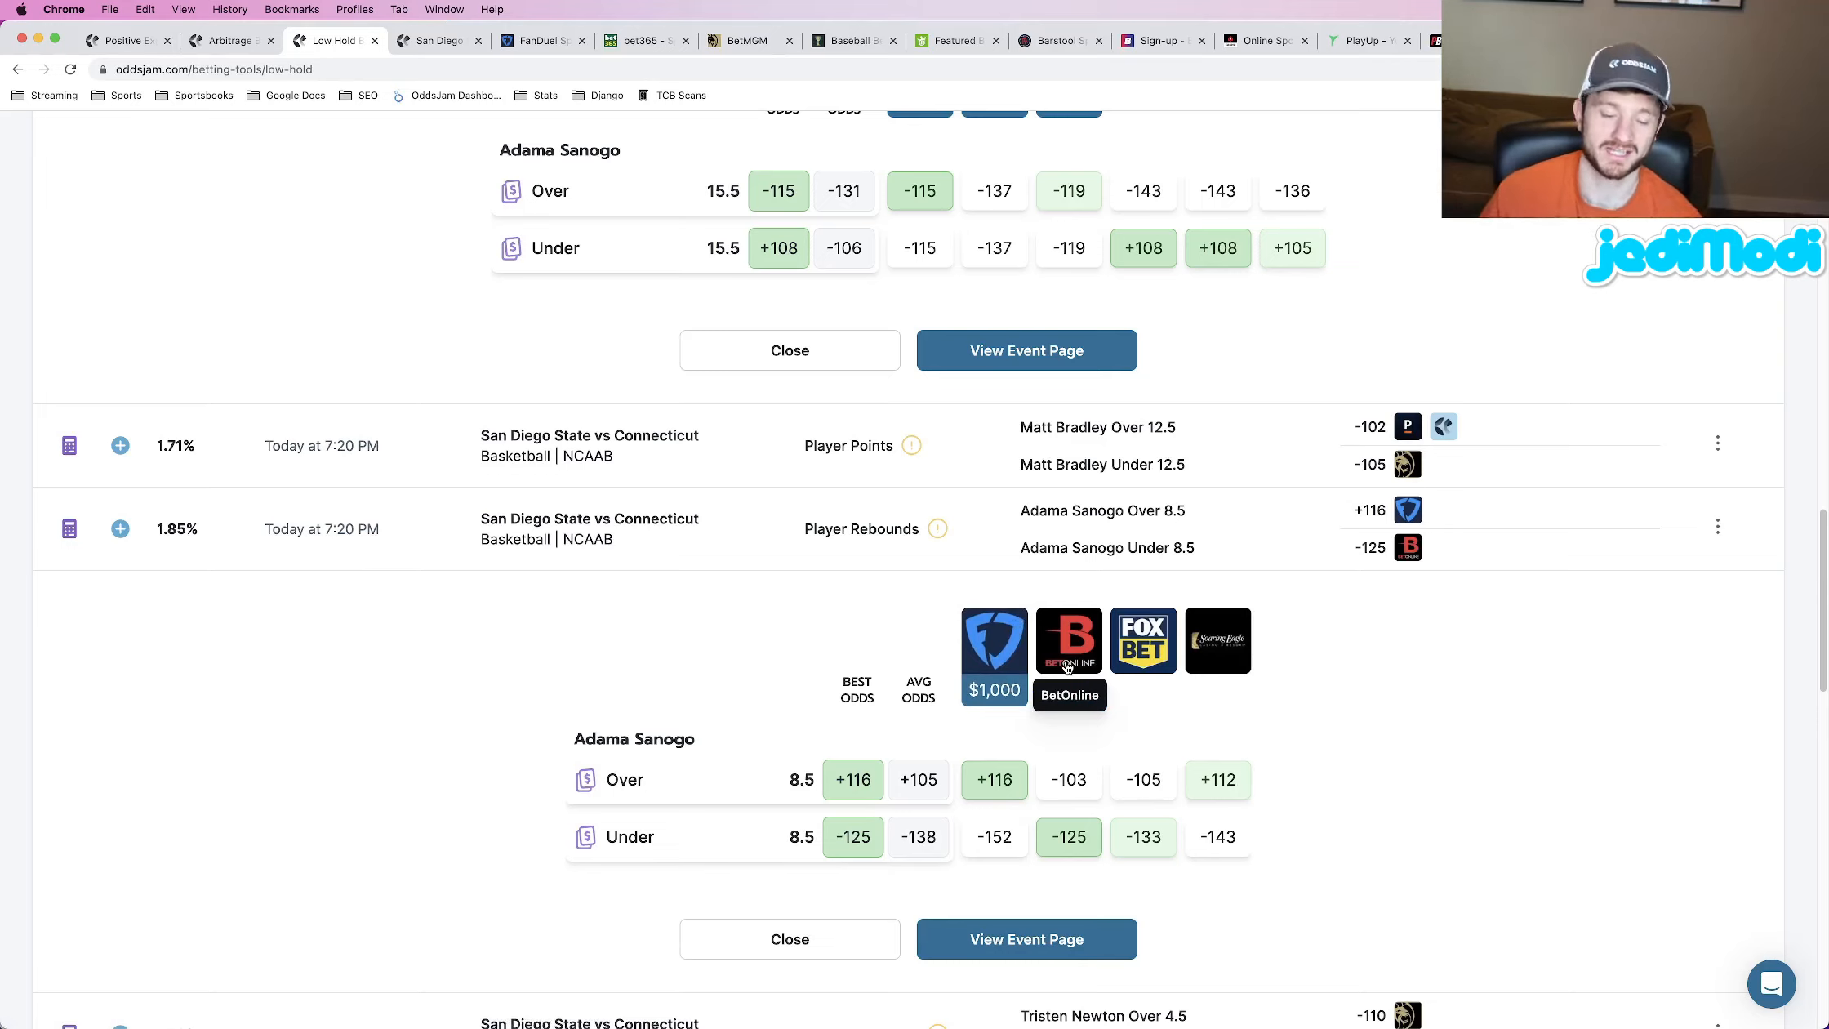
mouse_move(1097, 792)
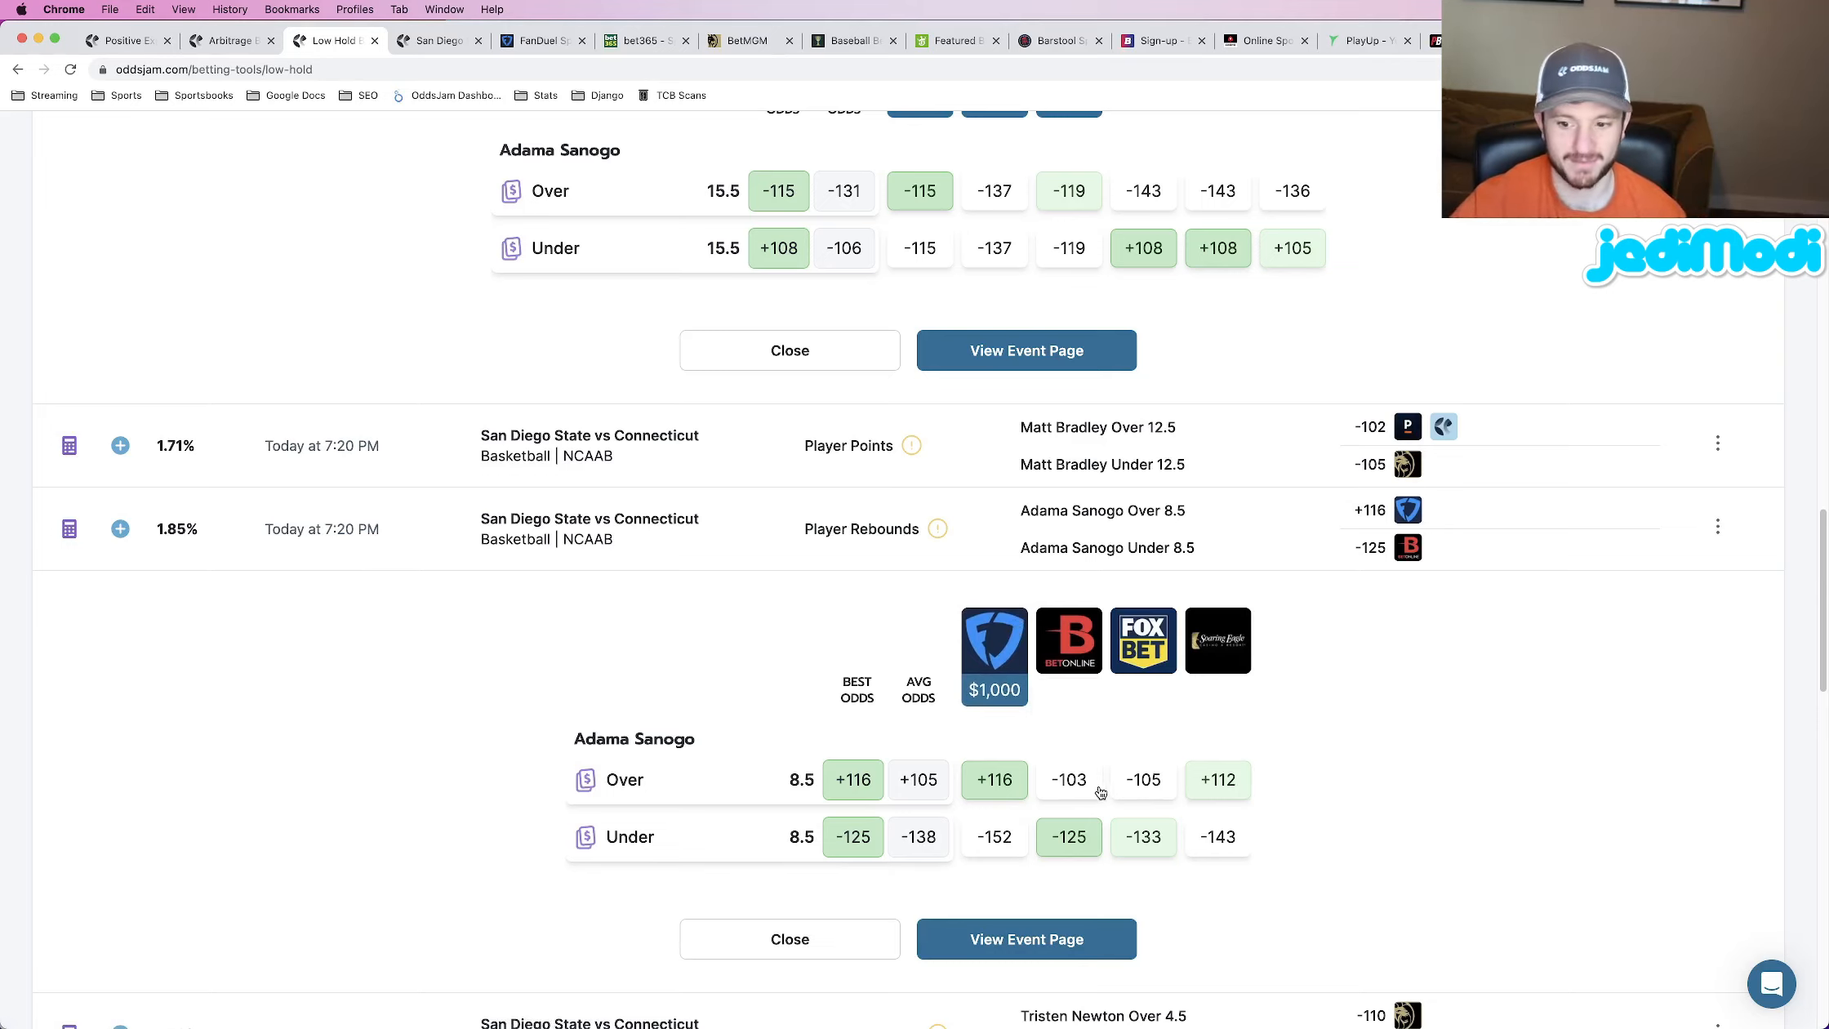
mouse_move(1166, 782)
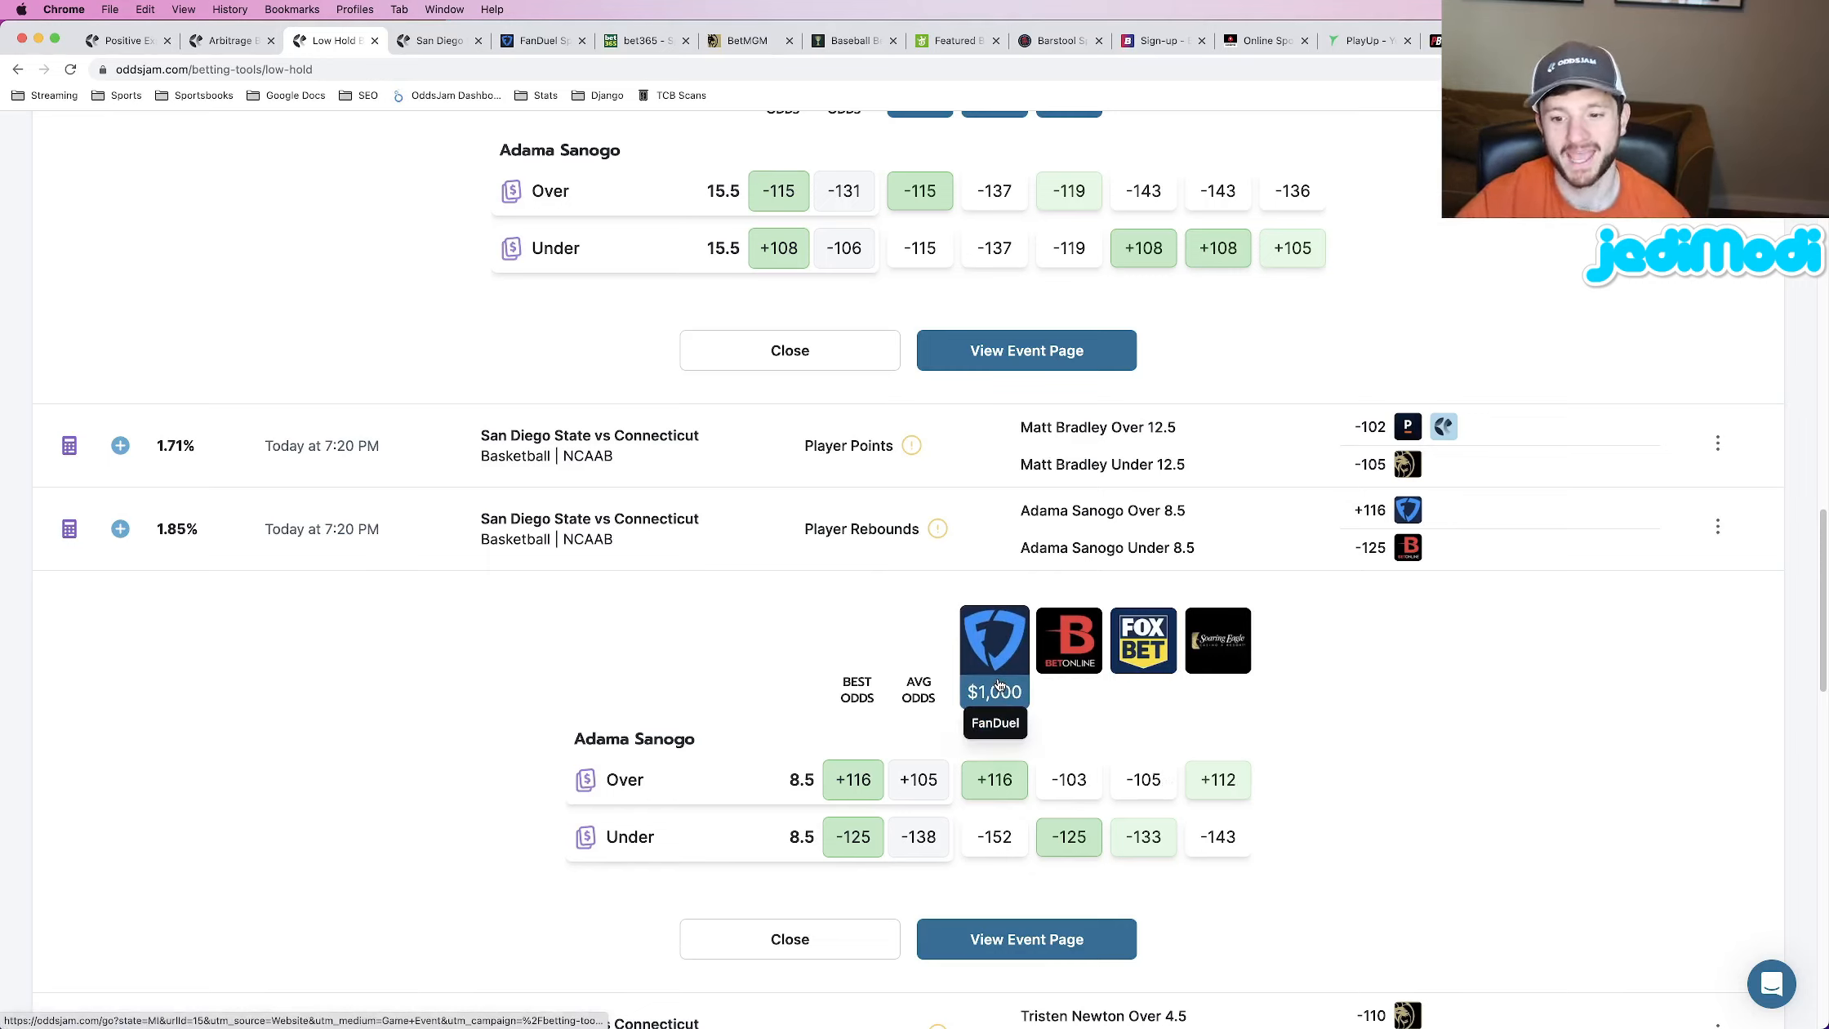
mouse_move(1006, 764)
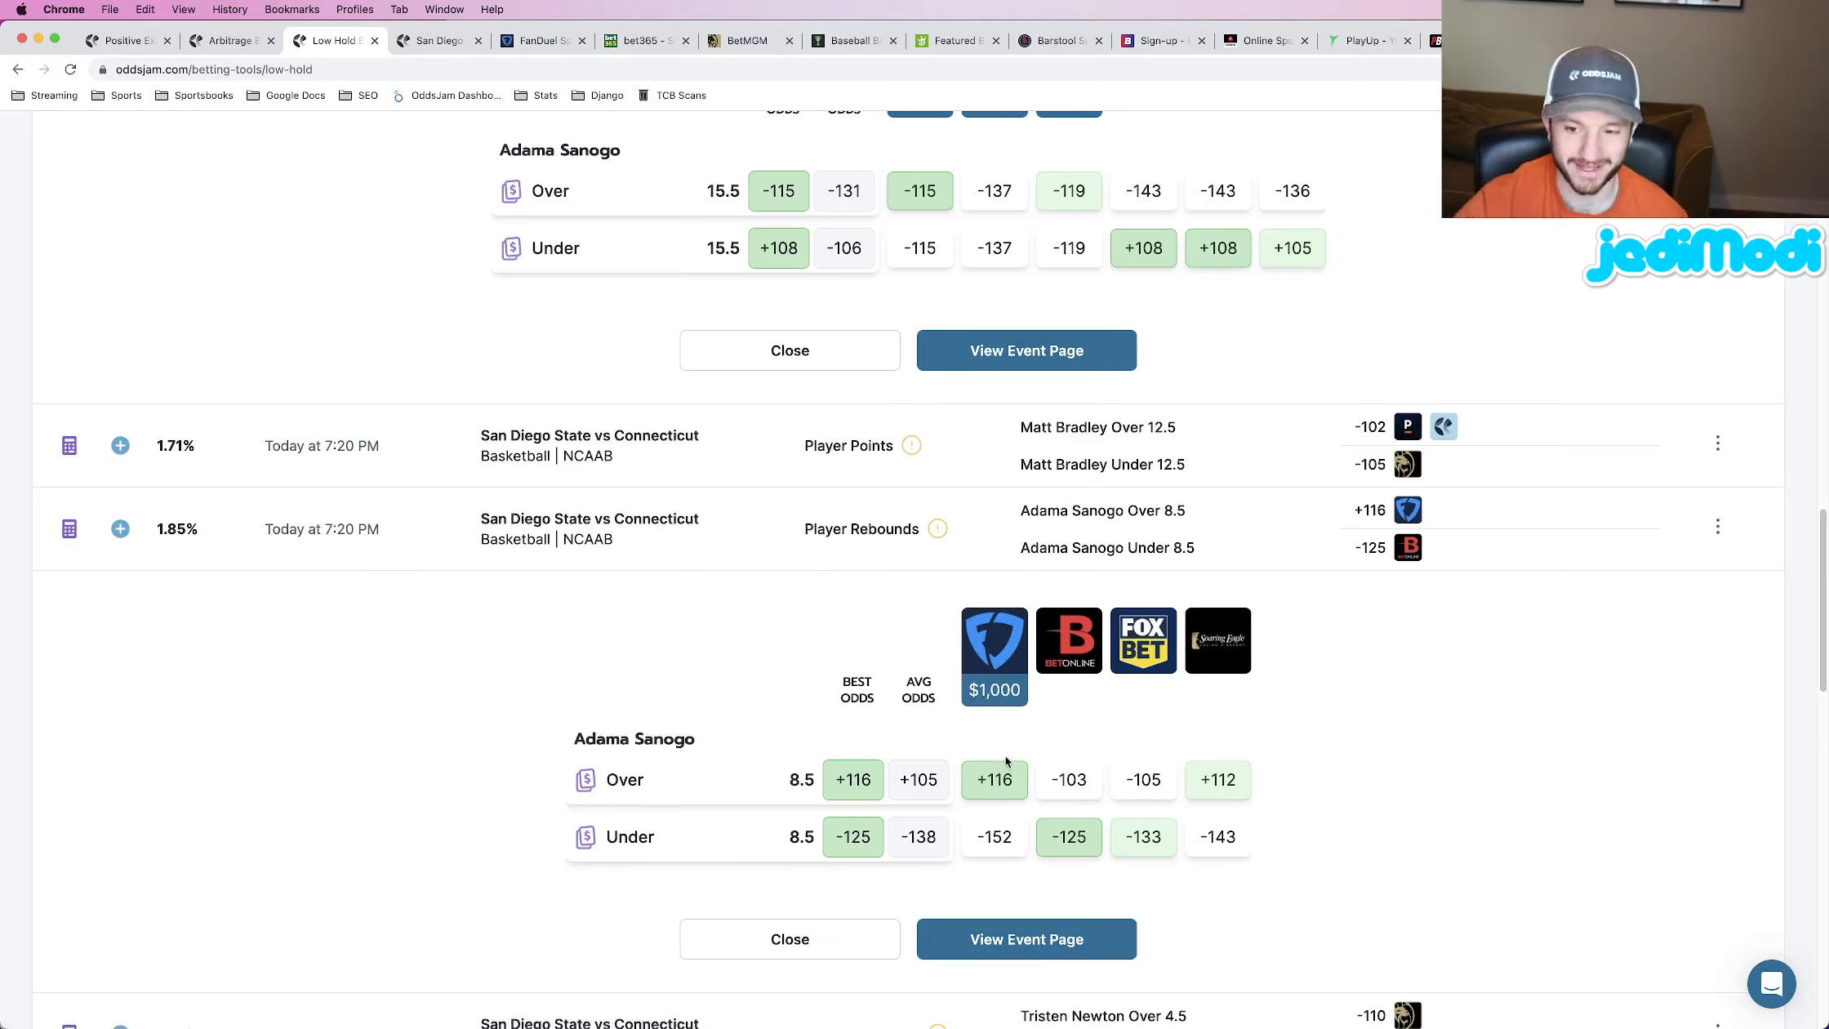
mouse_move(1066, 639)
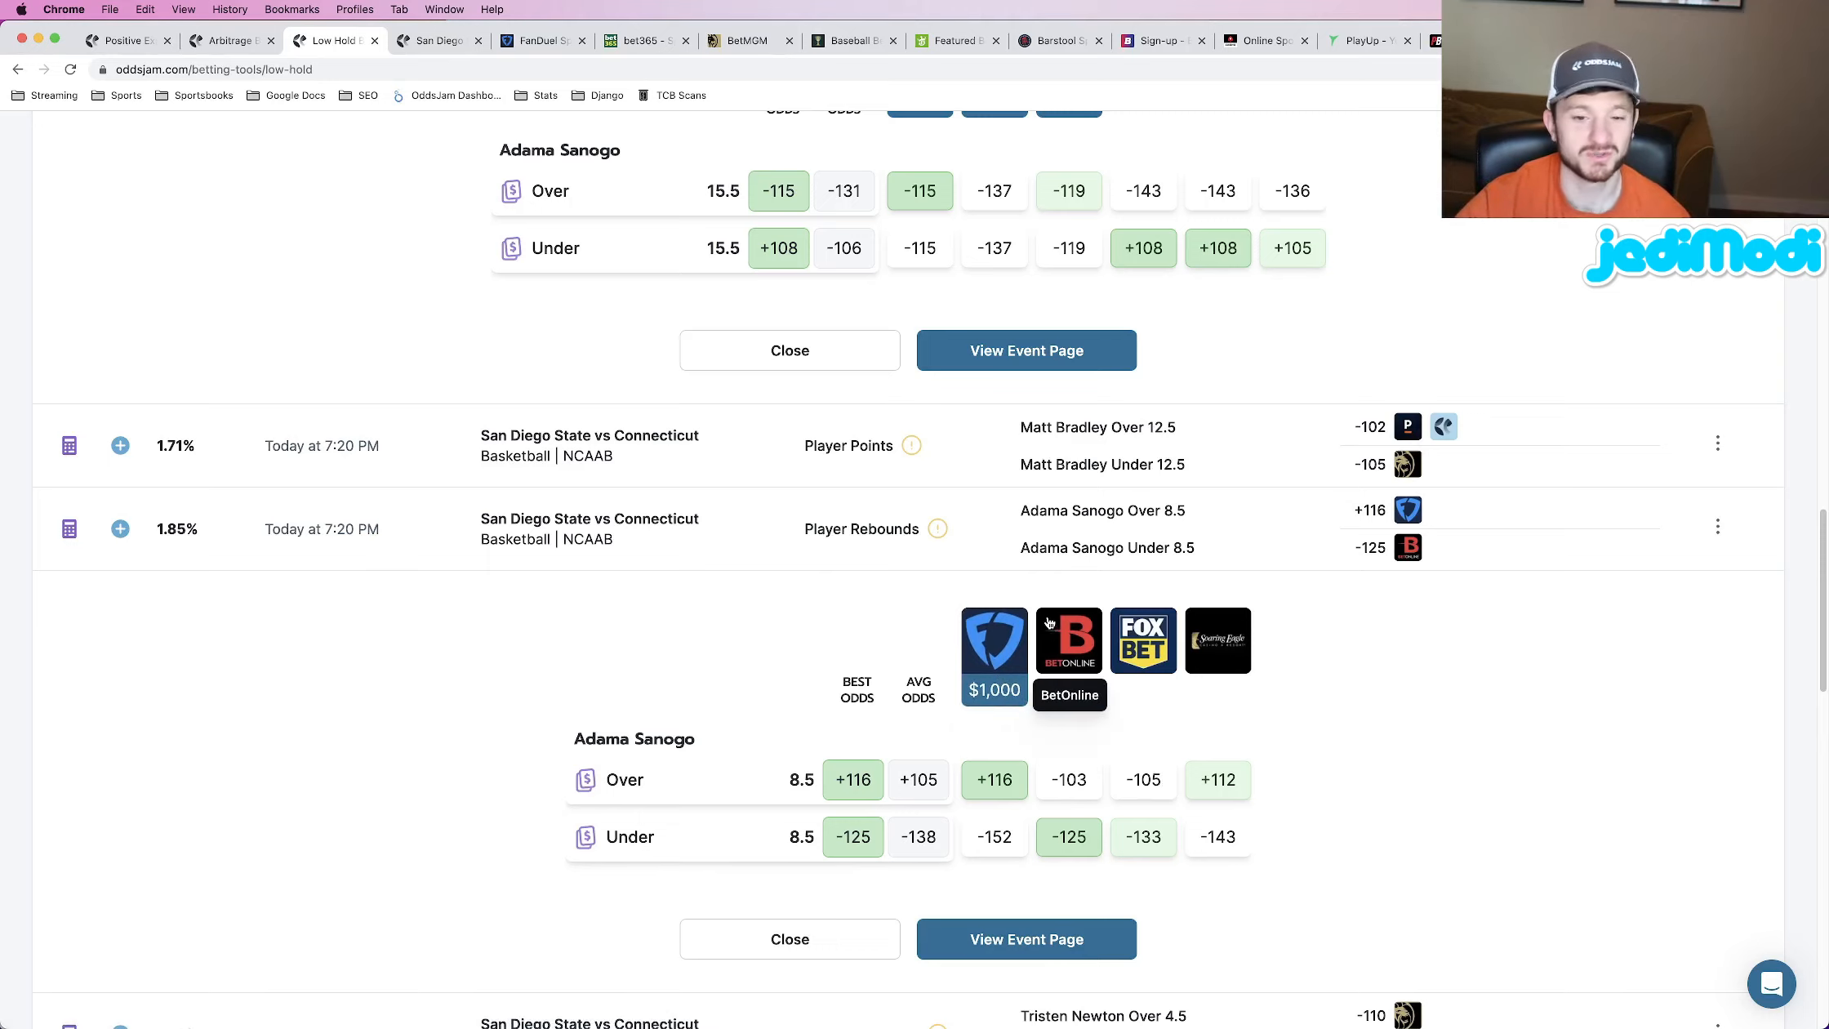
mouse_move(1039, 624)
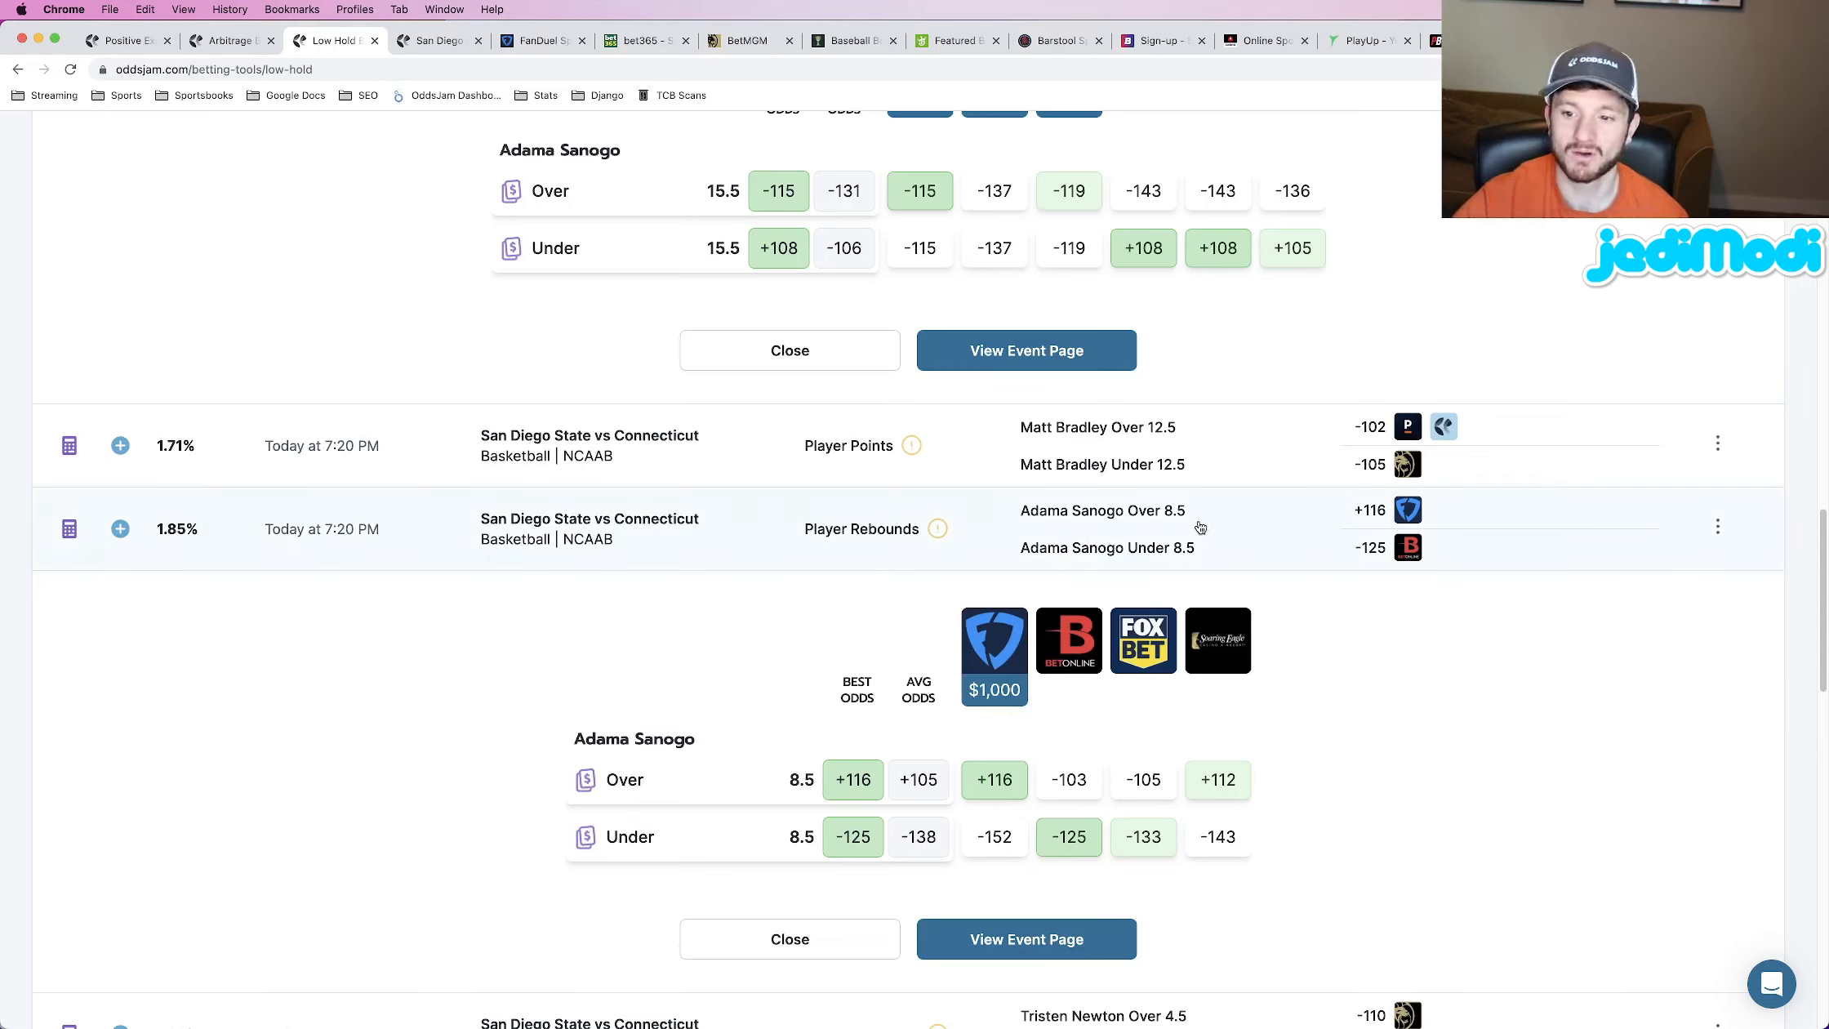
mouse_move(1217, 544)
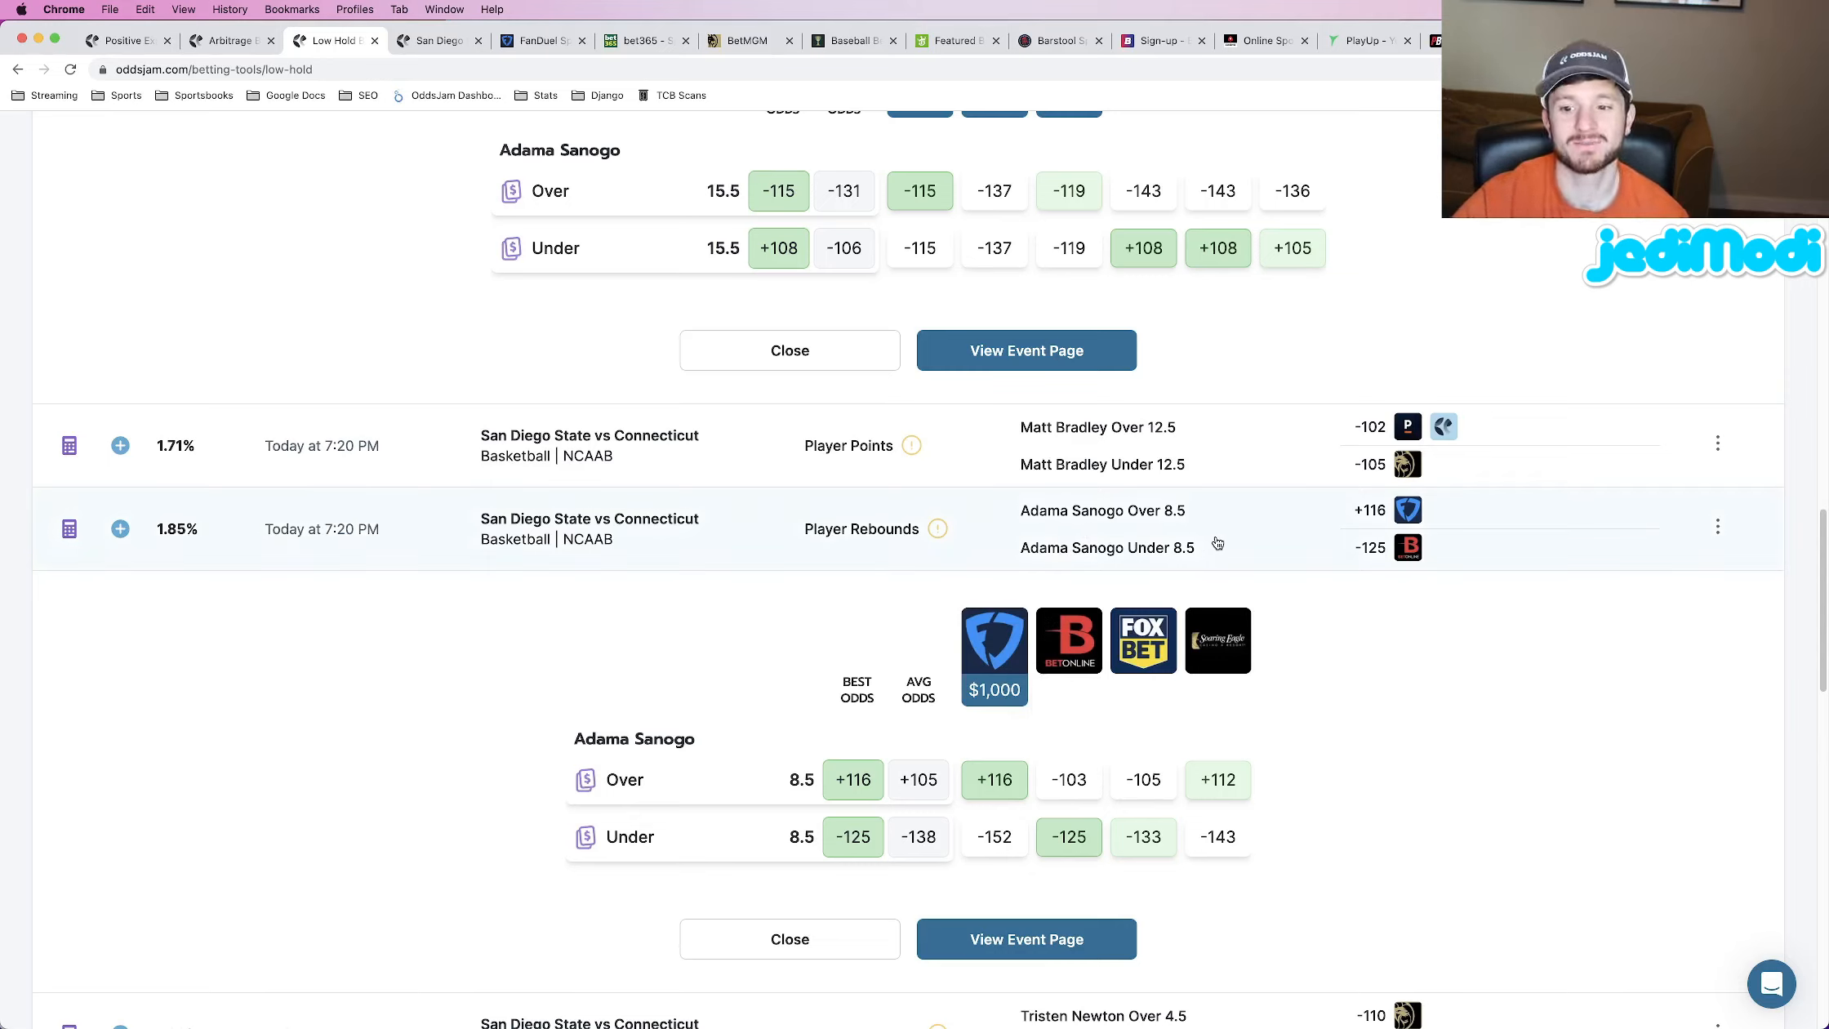
mouse_move(1214, 540)
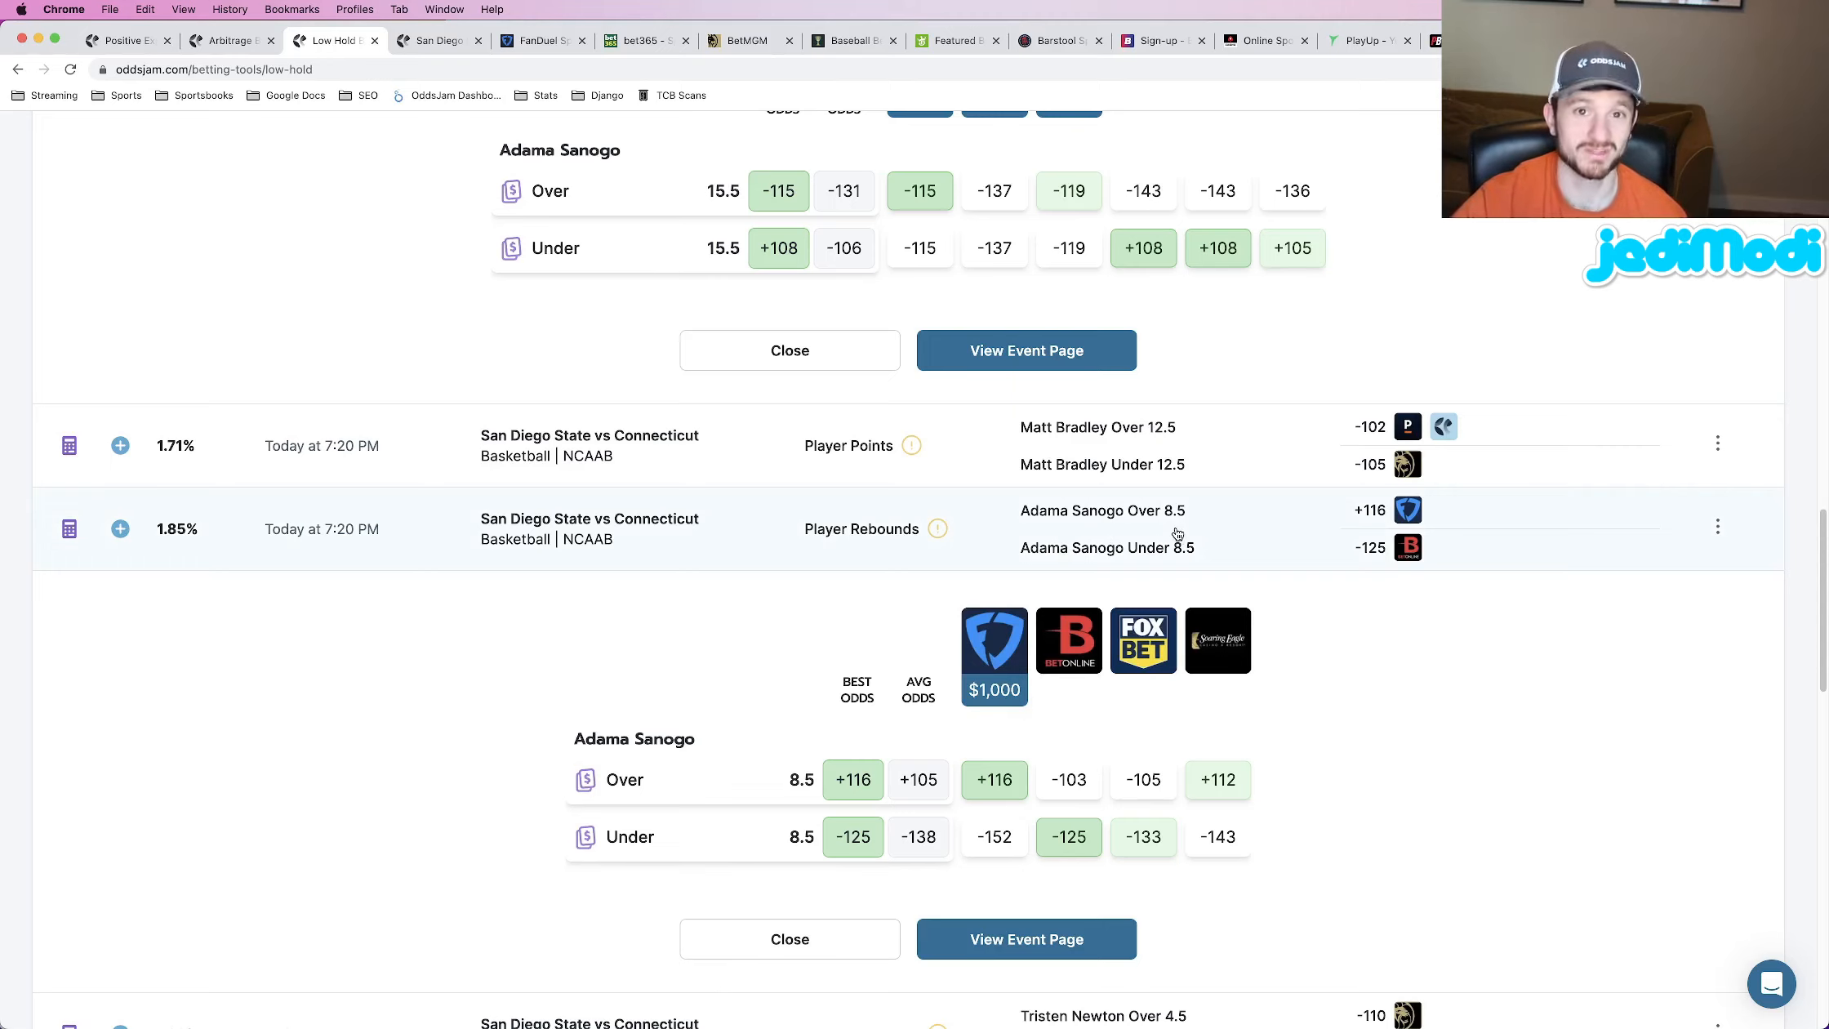